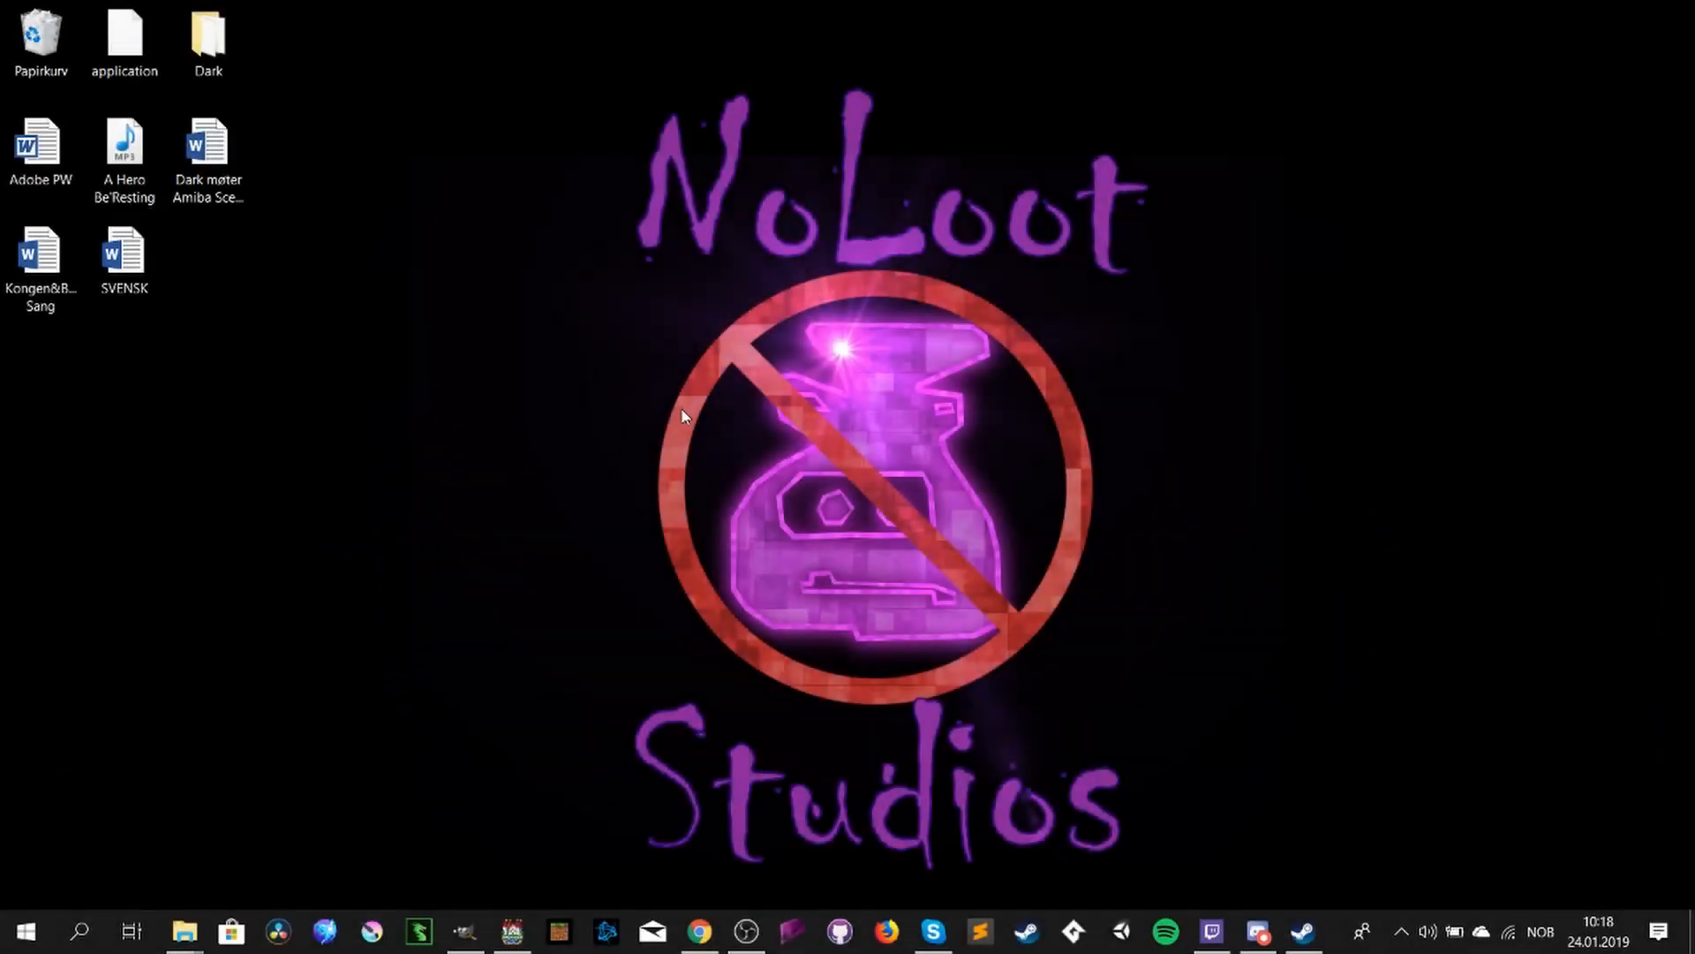
pyautogui.moveTo(498, 348)
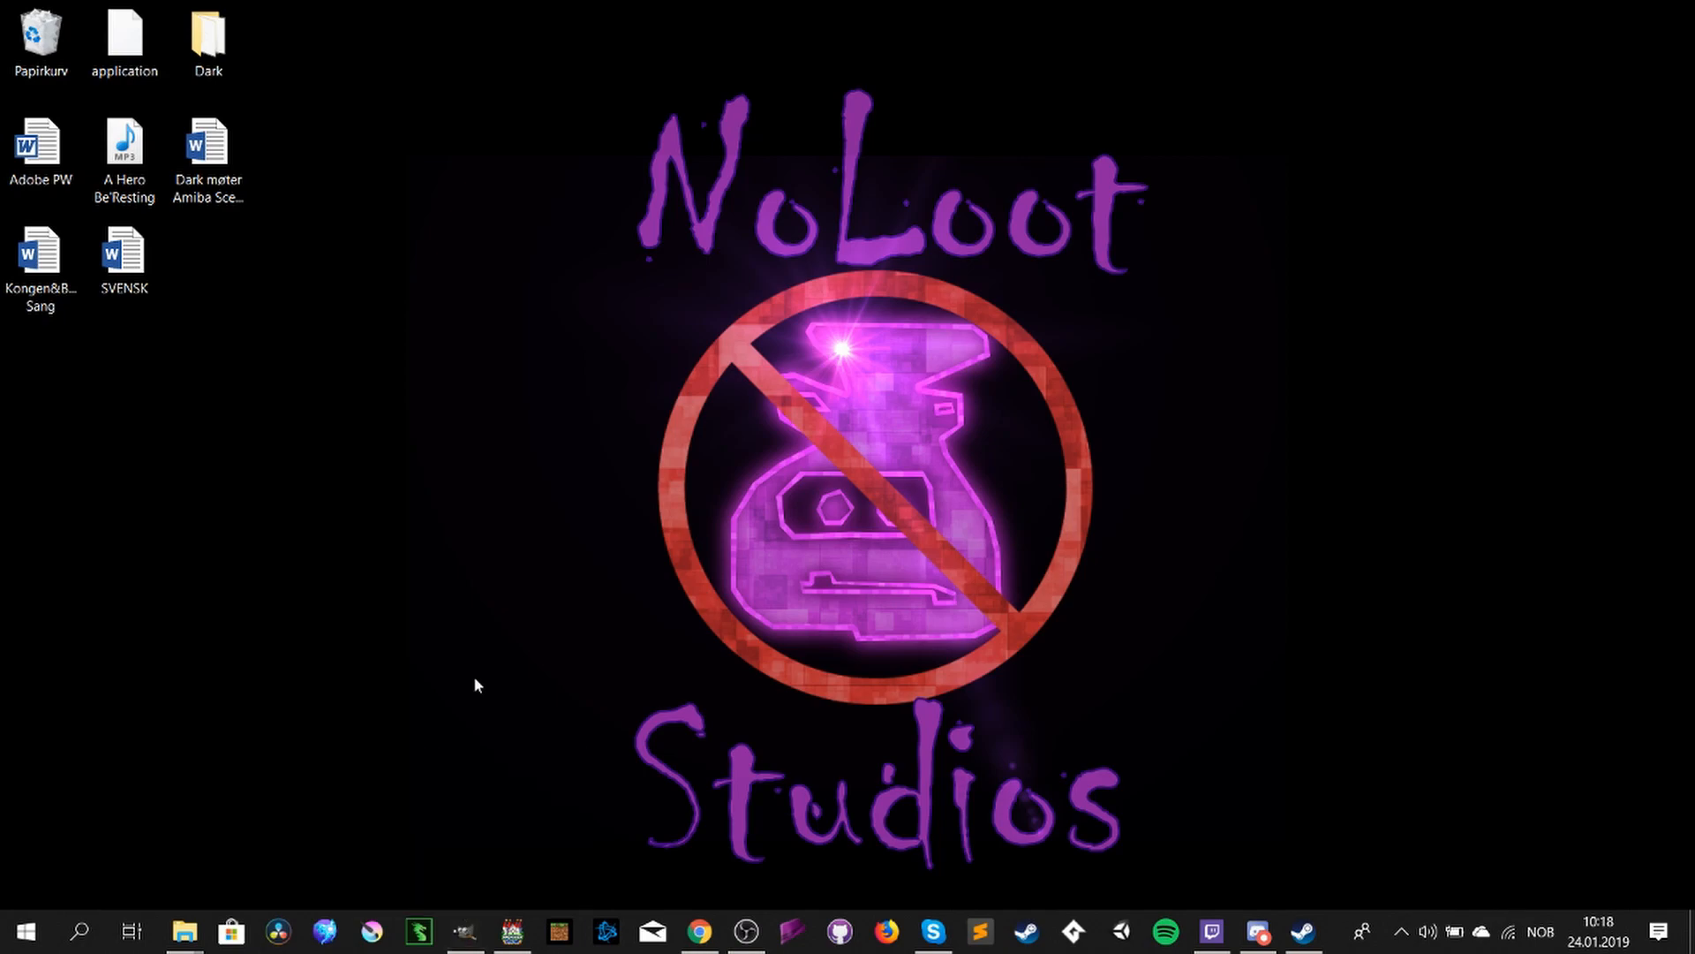
# - Launch RPG Maker MV from the taskbar, loading the A Broken Tale project
pyautogui.click(512, 931)
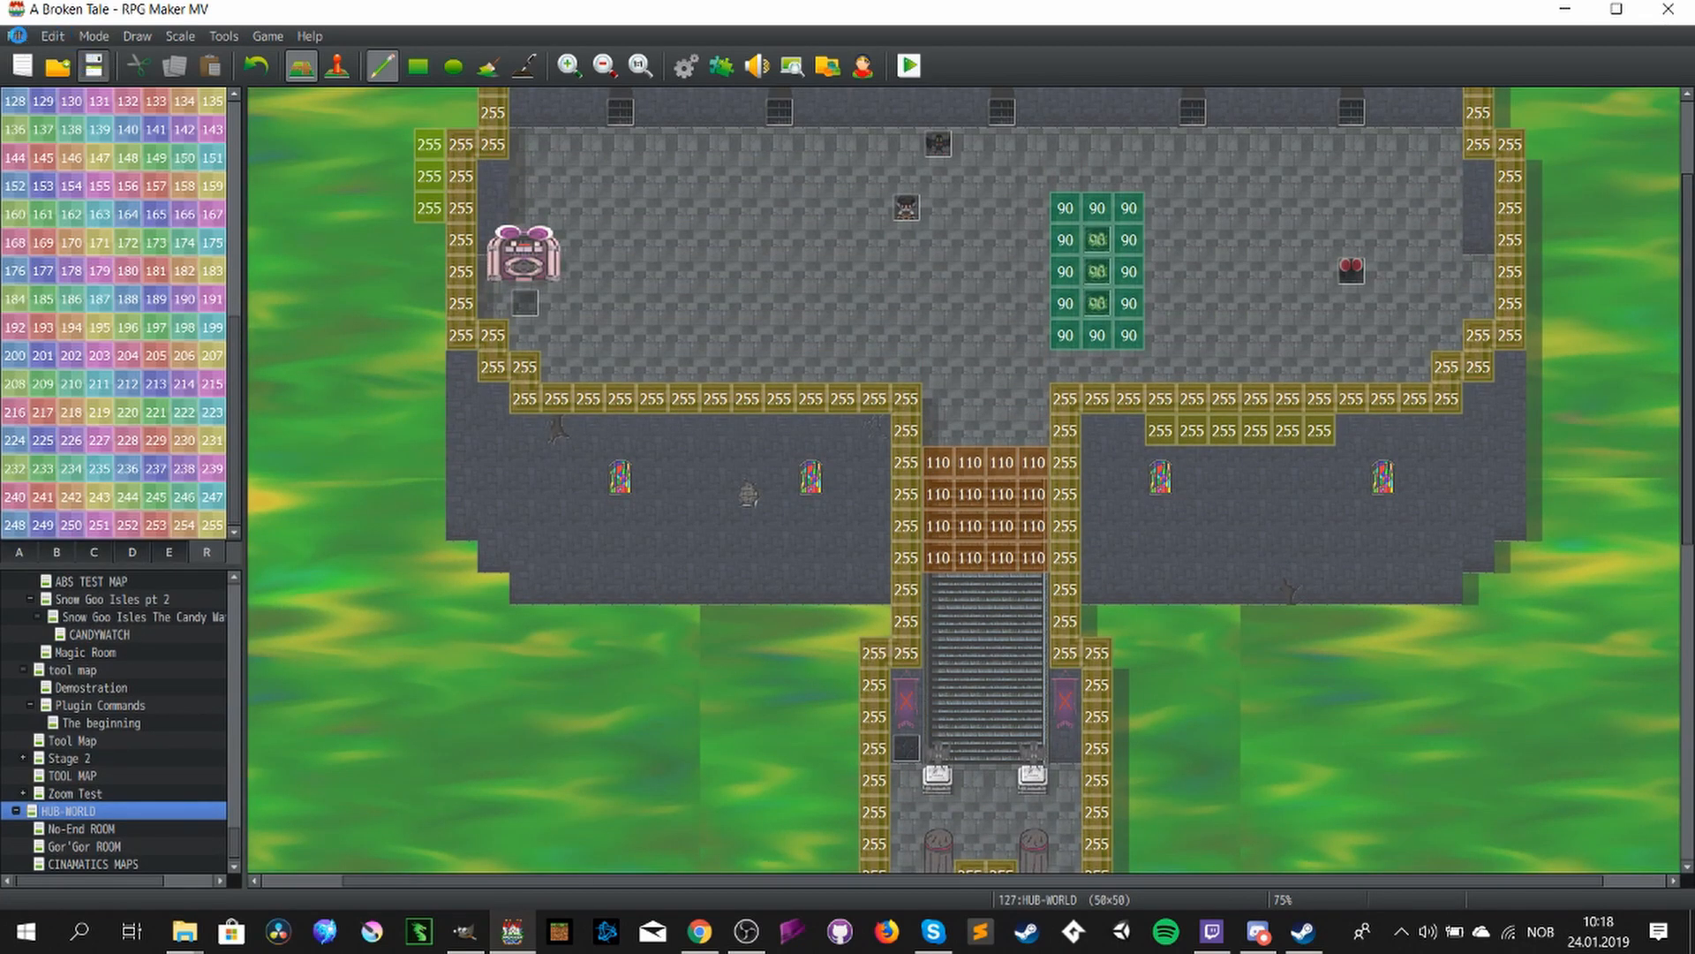
# - Create a new RPG Maker MV project named YoutubeTheGame
pyautogui.click(16, 35)
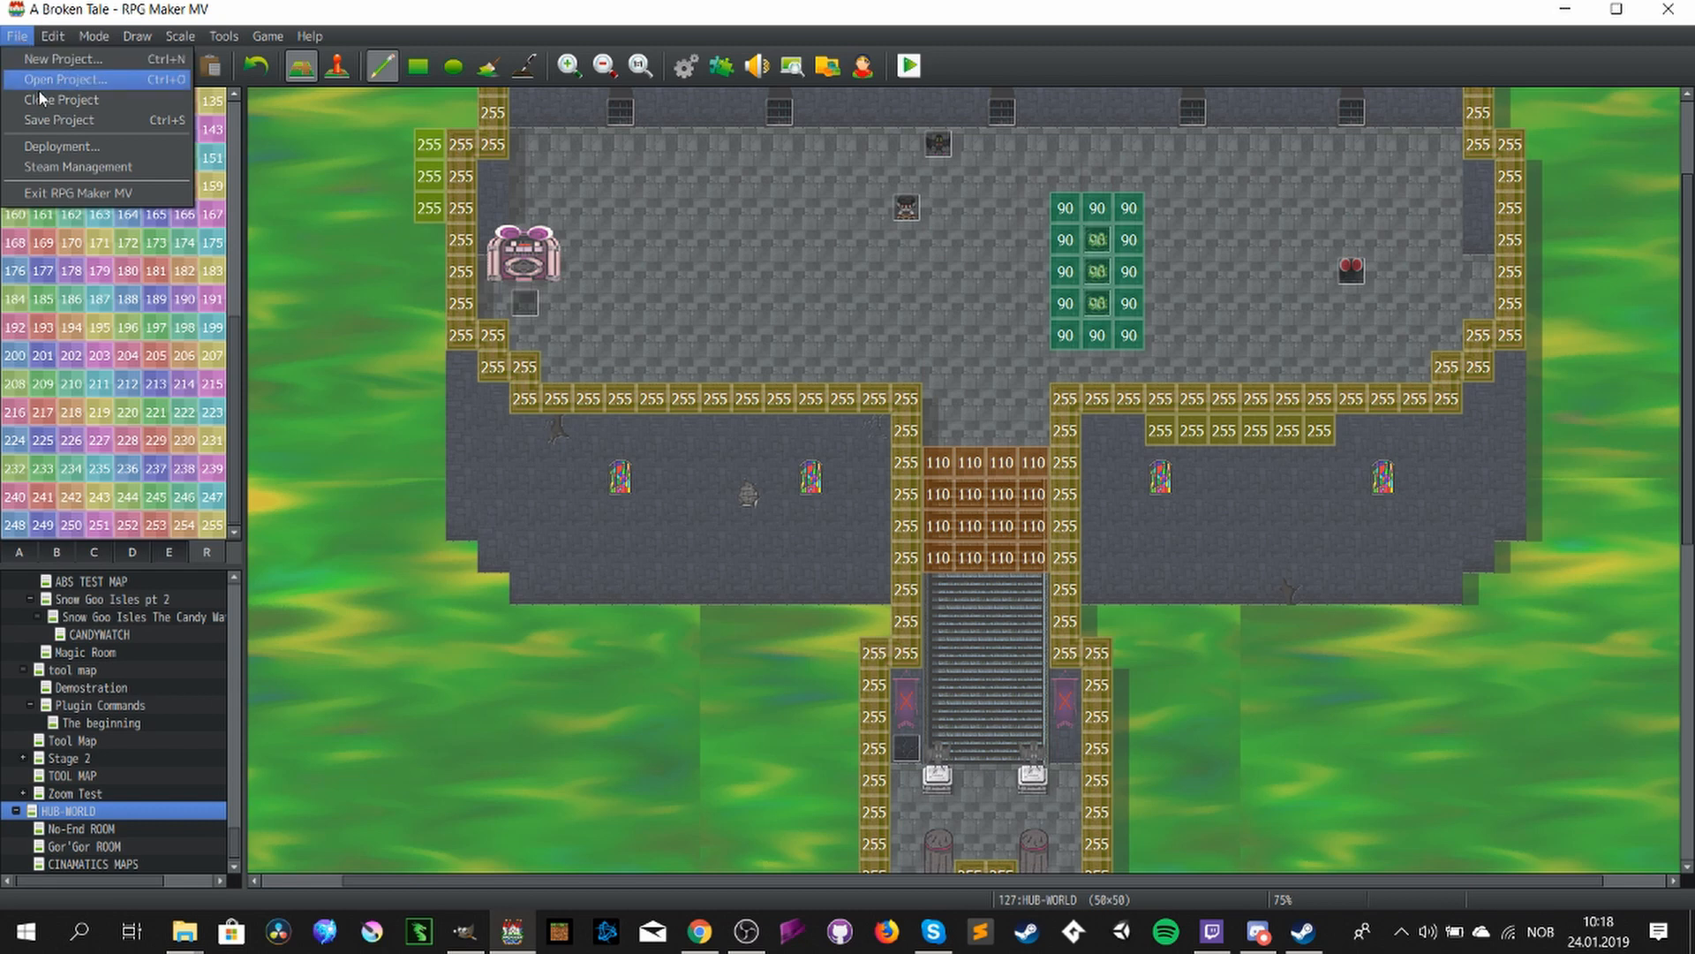
pyautogui.click(63, 99)
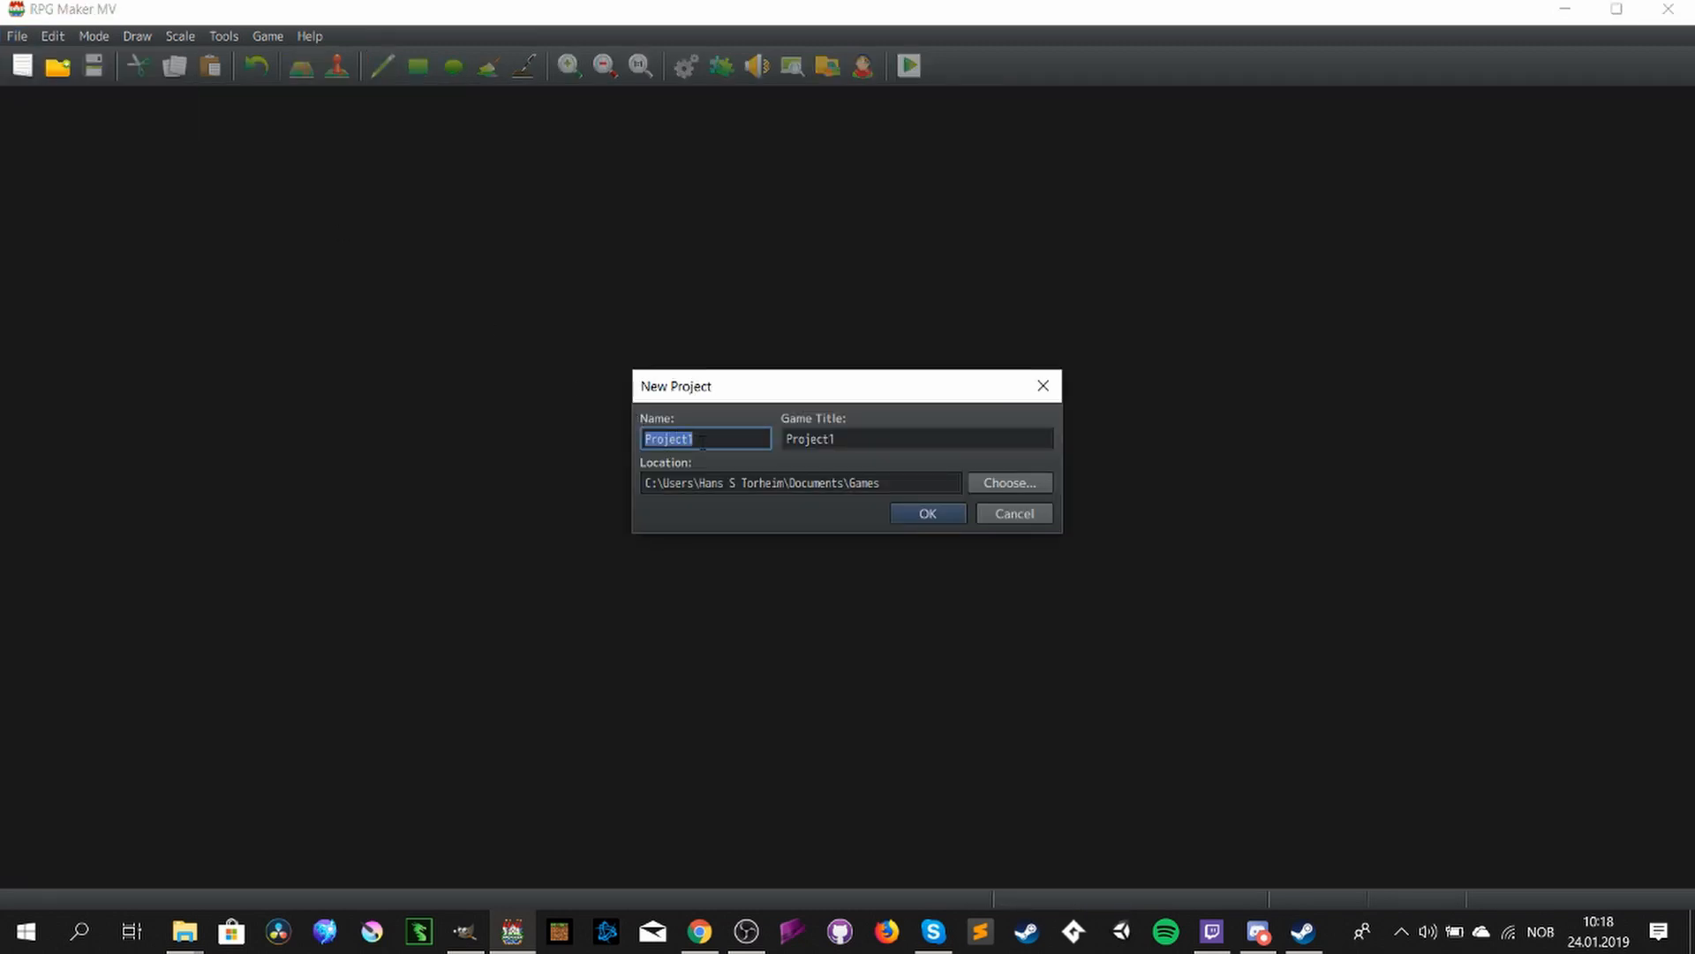
pyautogui.write('YouT')
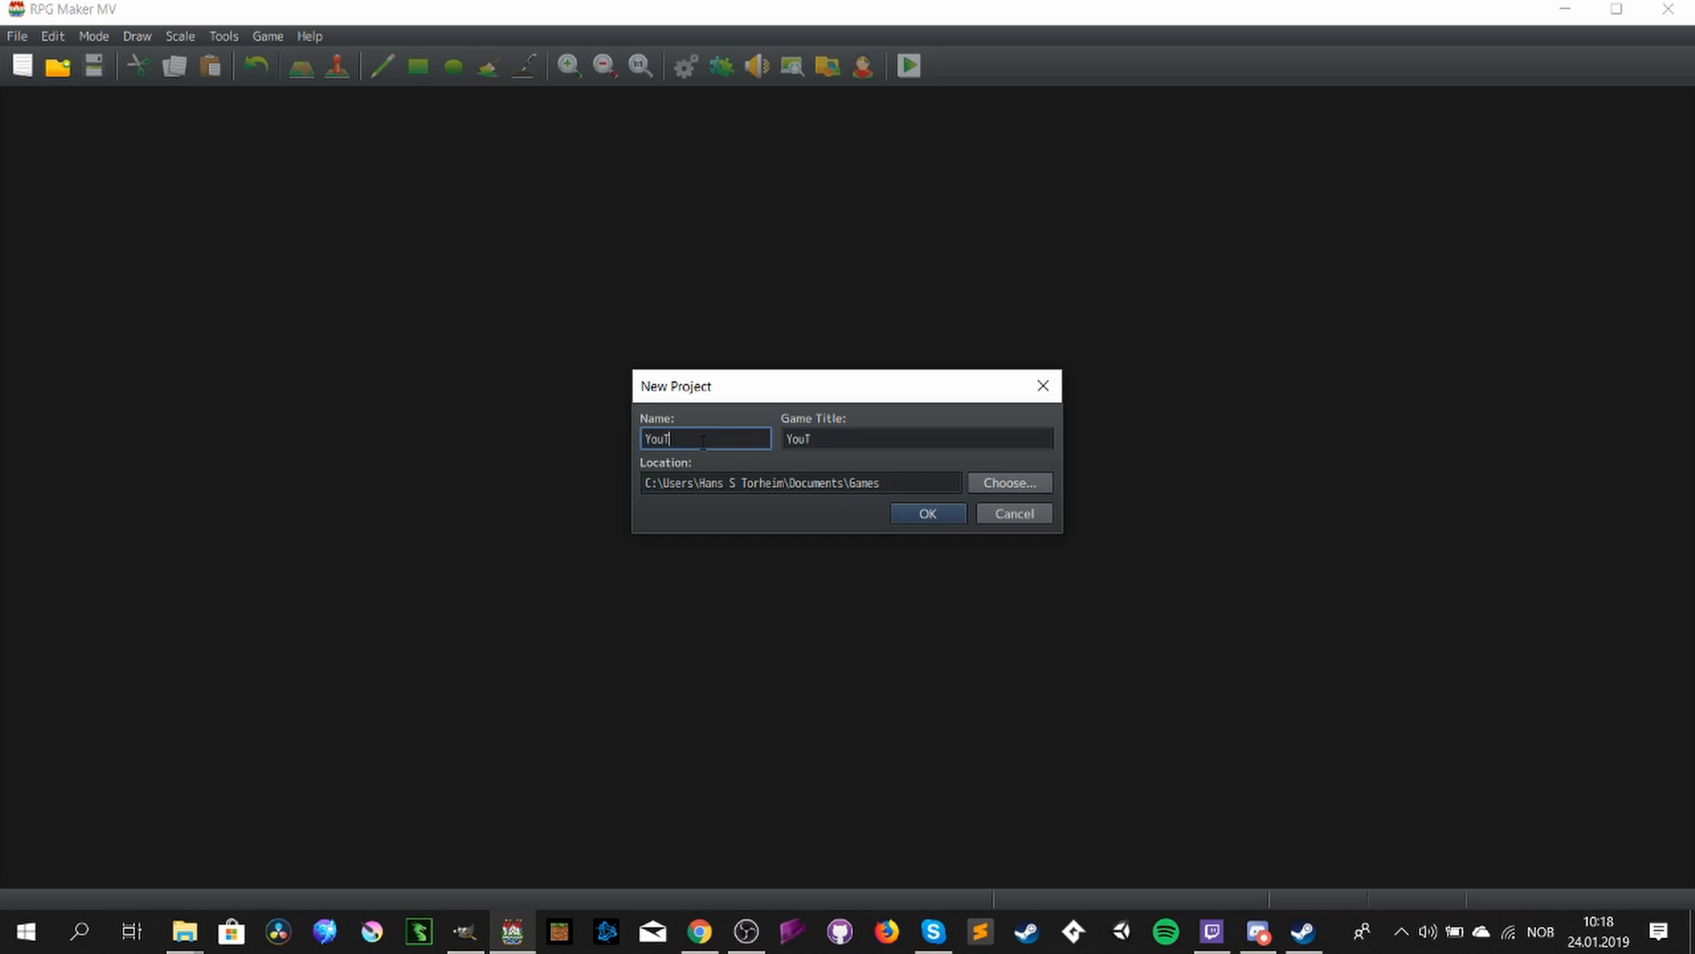
pyautogui.press('Backspace')
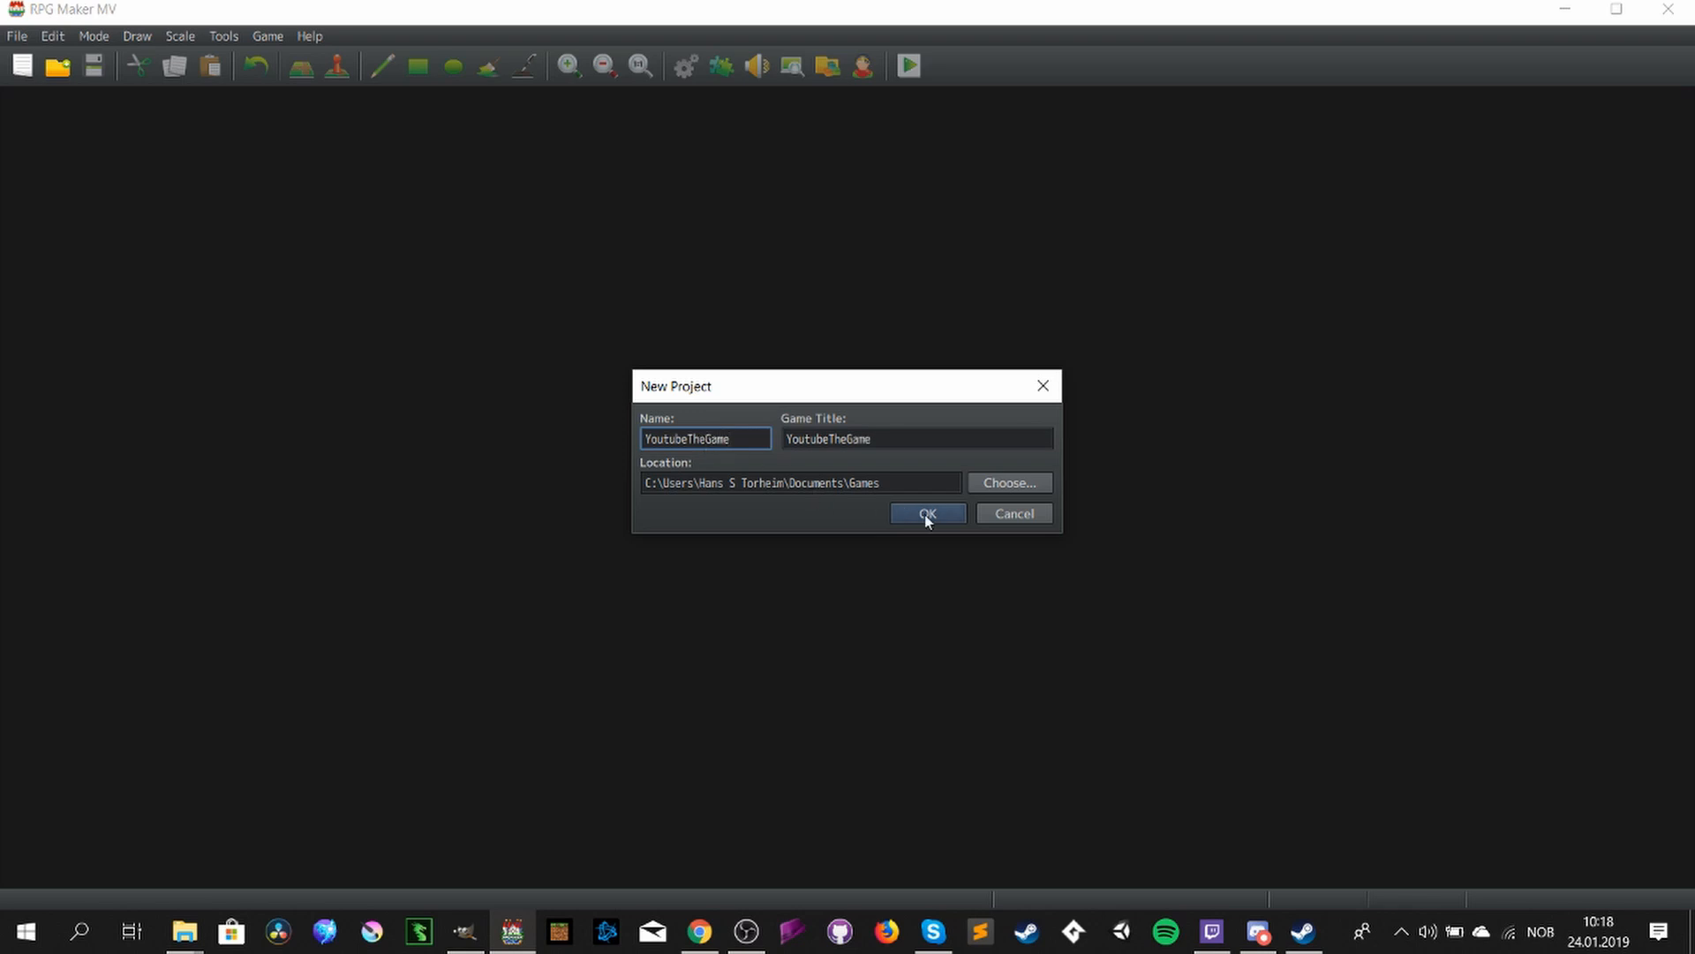
pyautogui.click(927, 512)
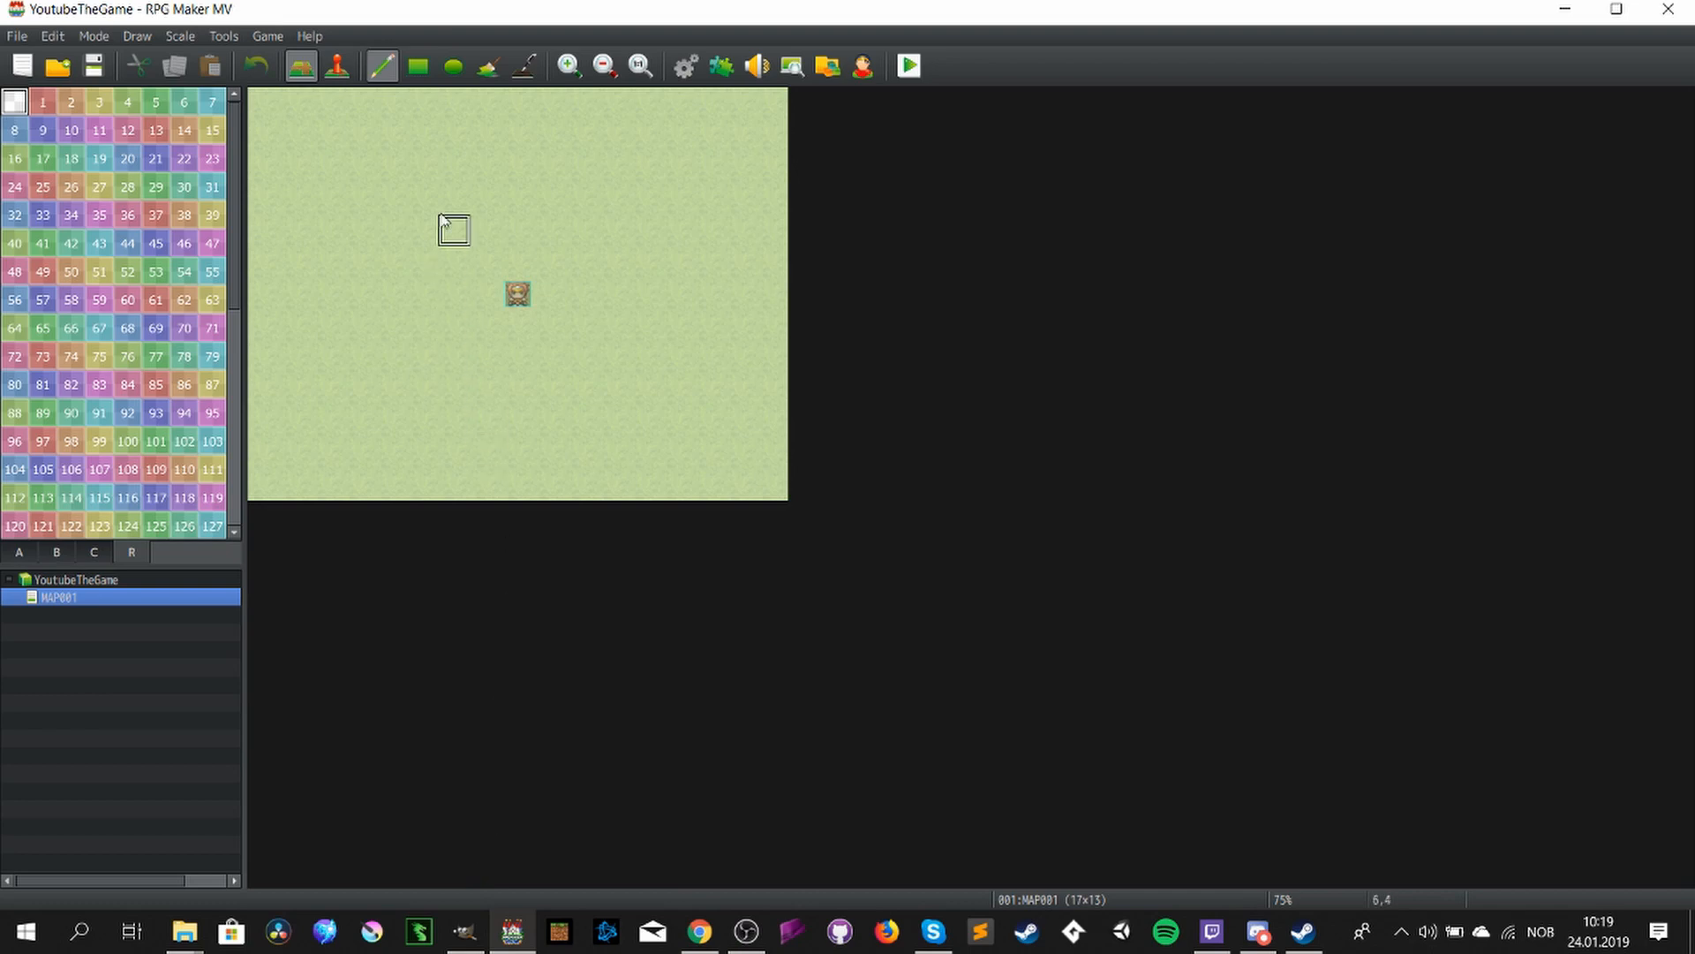
# - Open the YoutubeTheGame project folder in File Explorer via Game > Open Folder
pyautogui.click(267, 35)
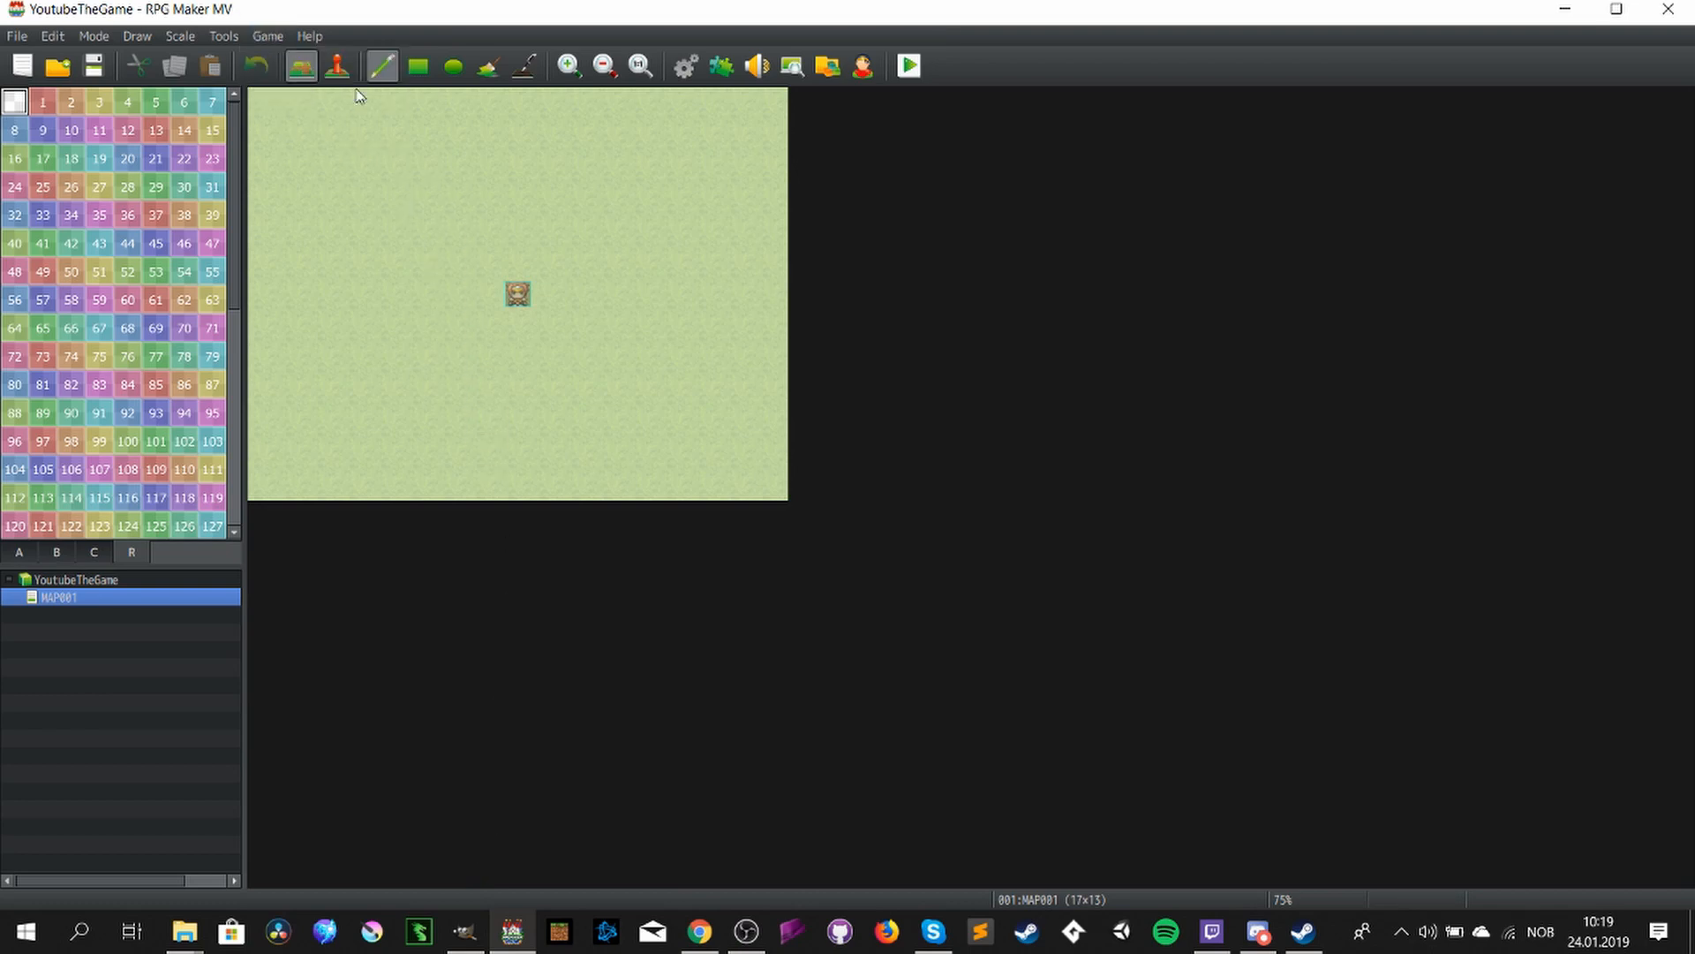
pyautogui.click(182, 931)
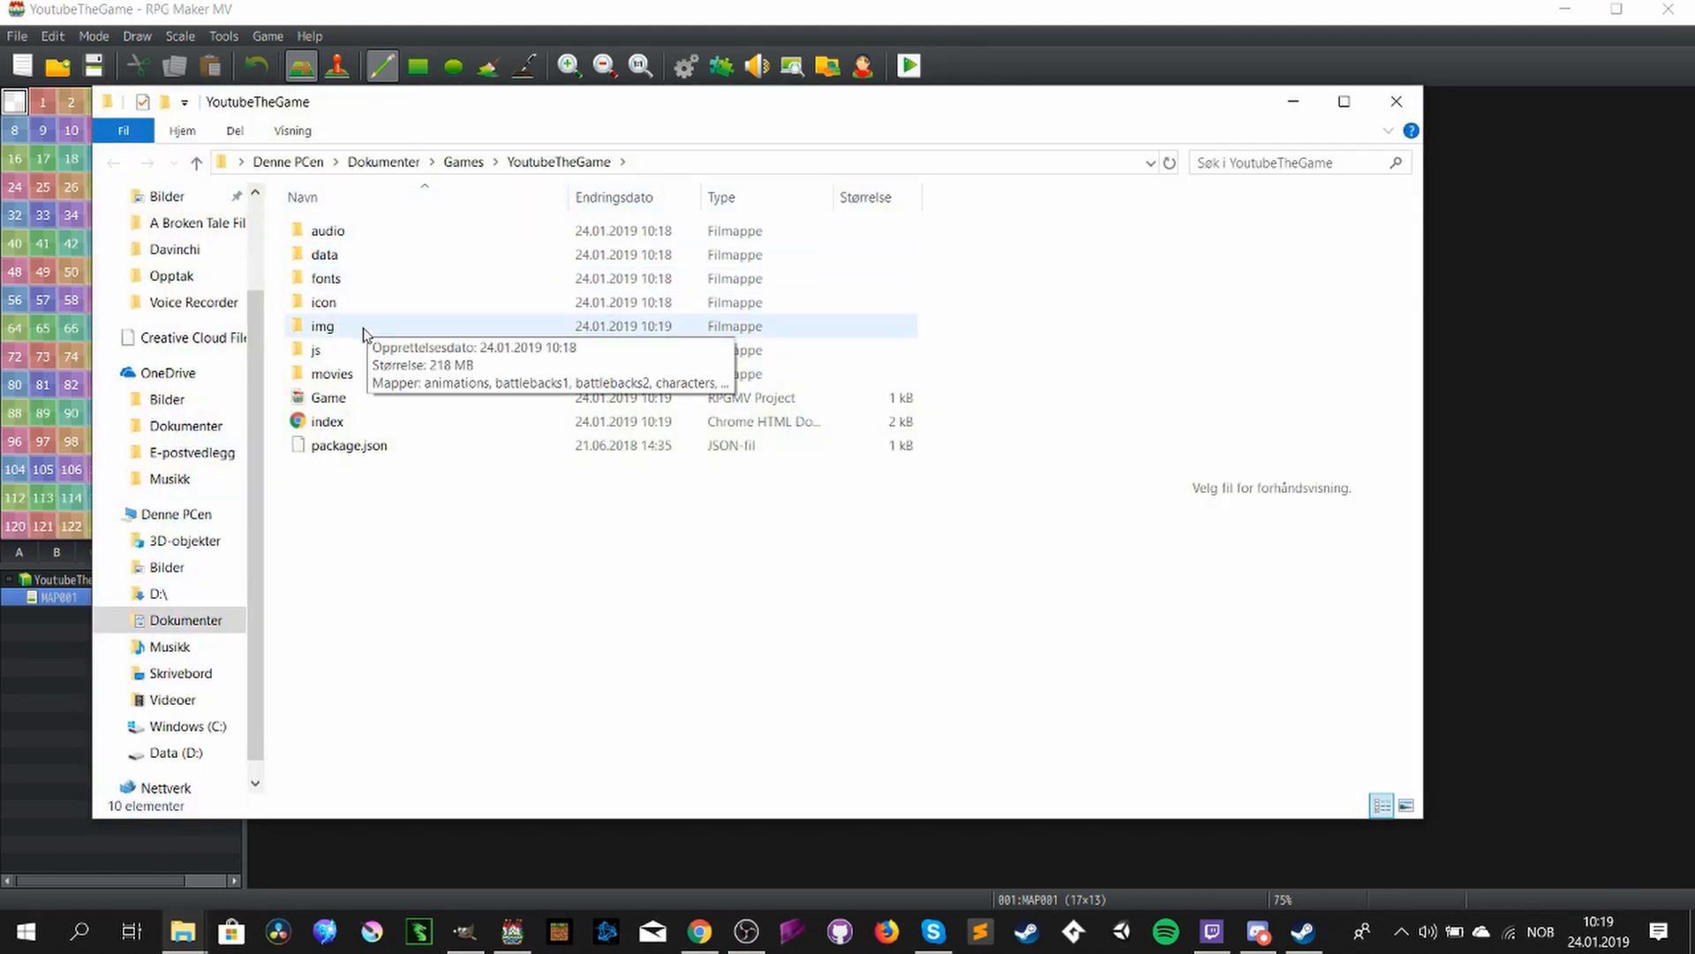
# - Browse into img/characters and bring up the context menu on a sprite sheet file
pyautogui.doubleClick(321, 325)
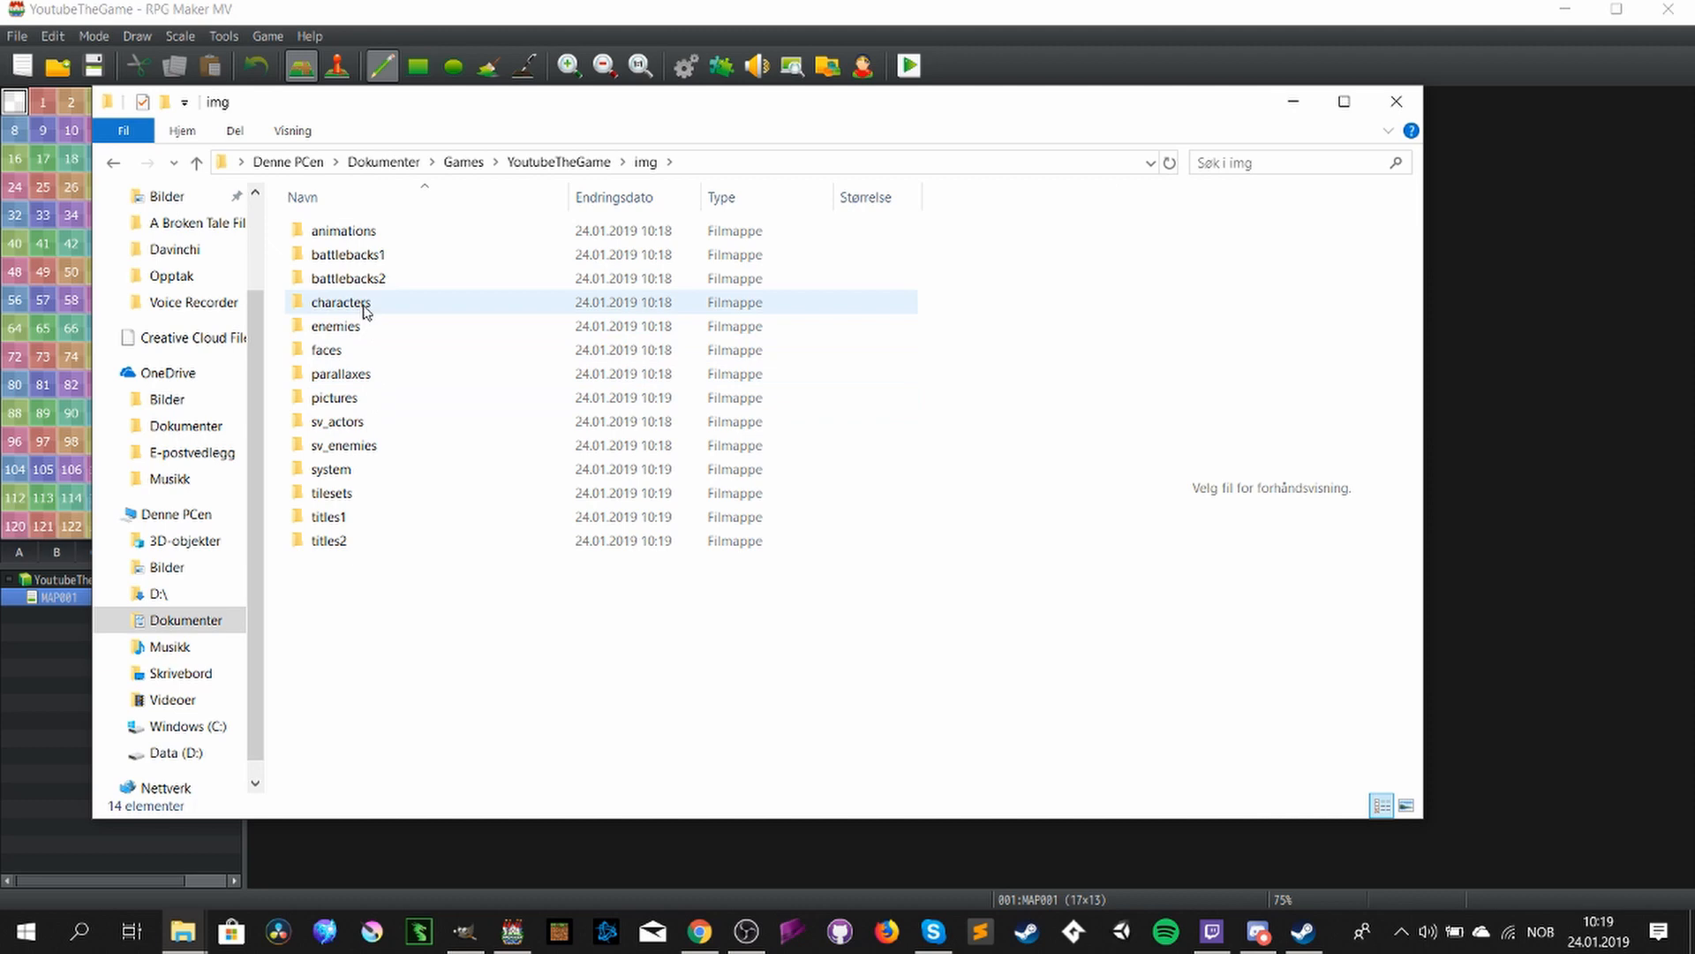
pyautogui.doubleClick(341, 302)
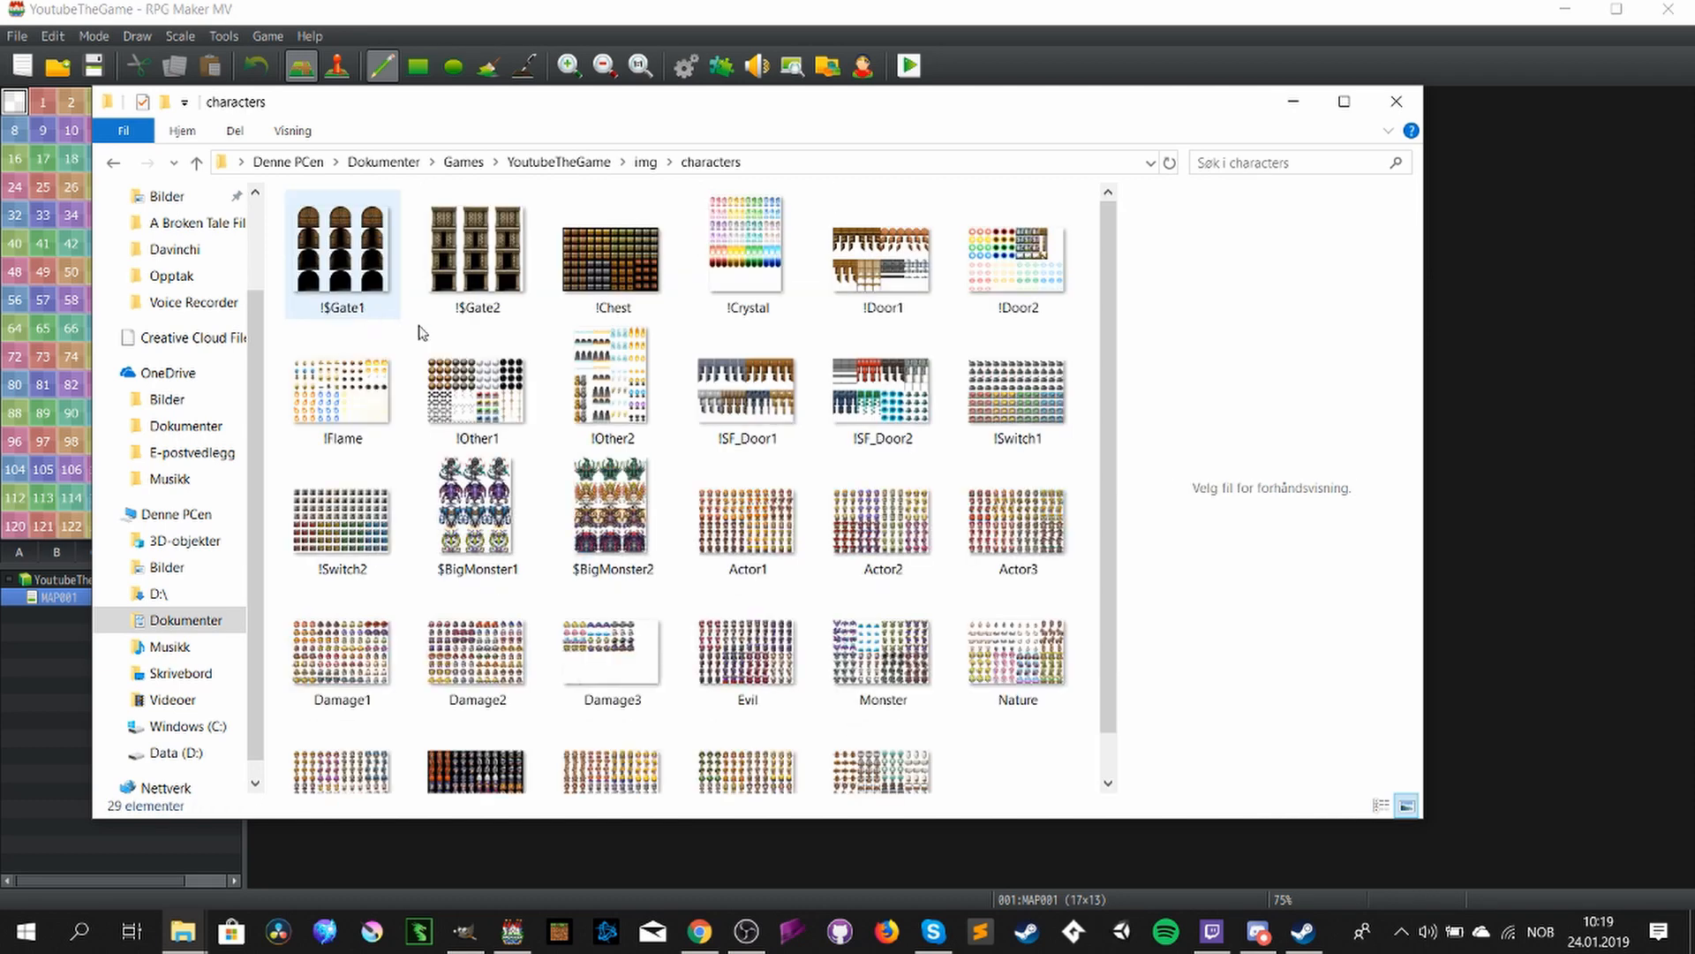
pyautogui.scroll(-3)
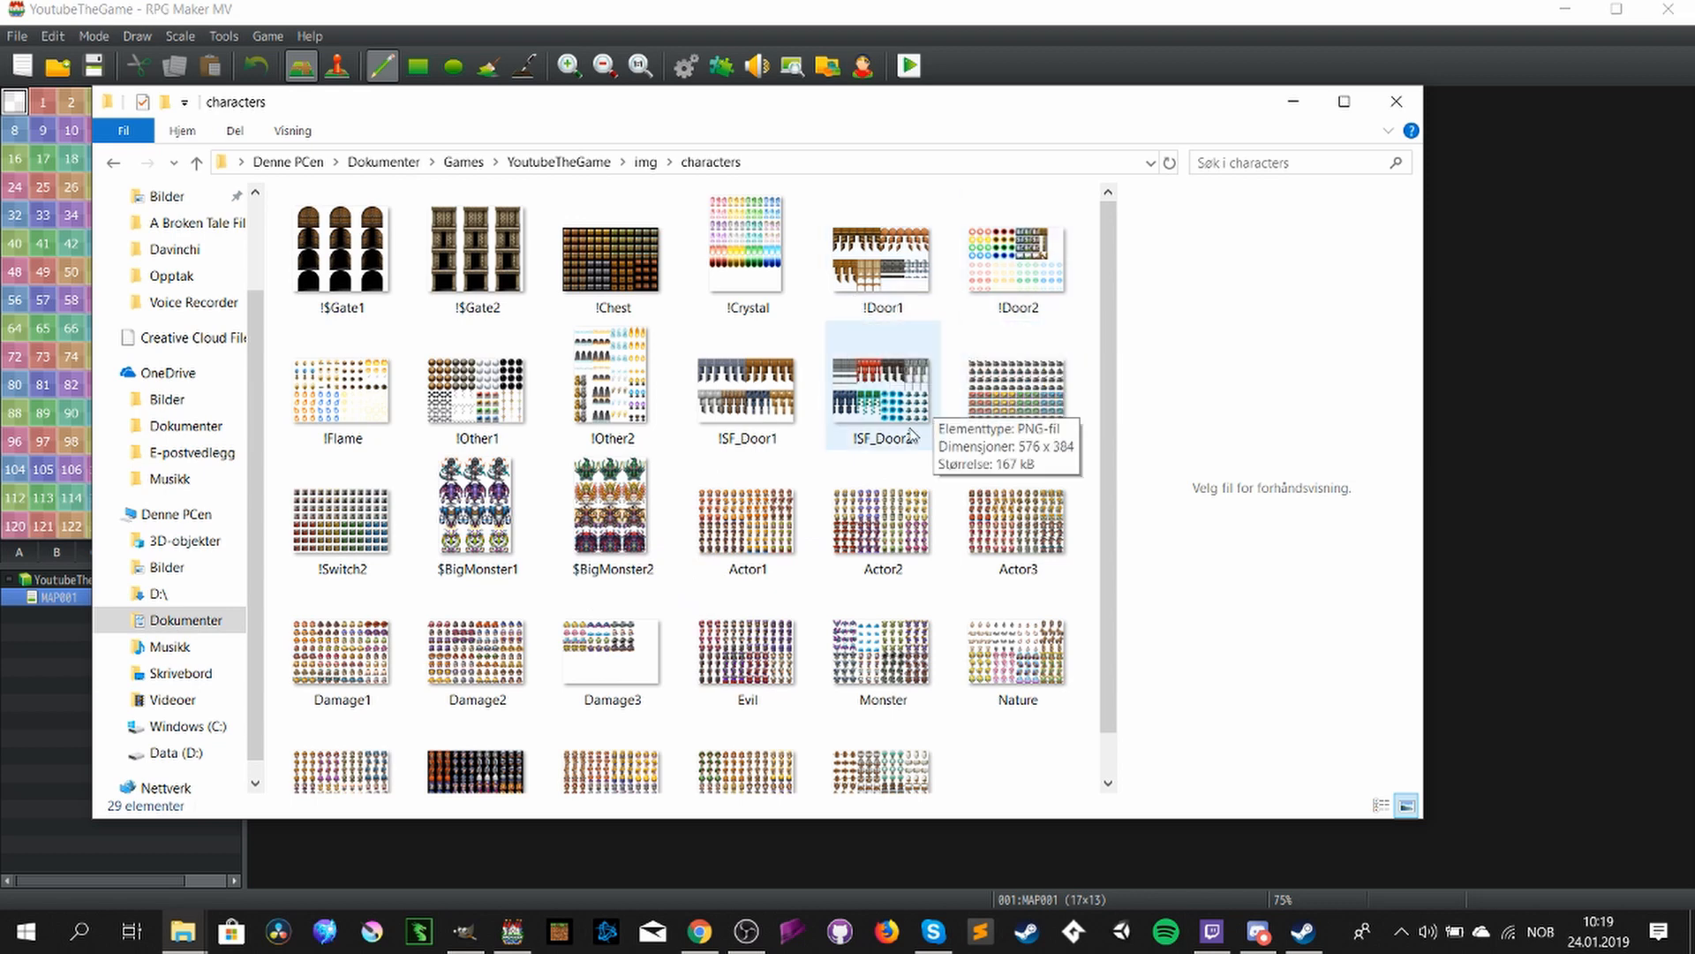
pyautogui.rightClick(745, 506)
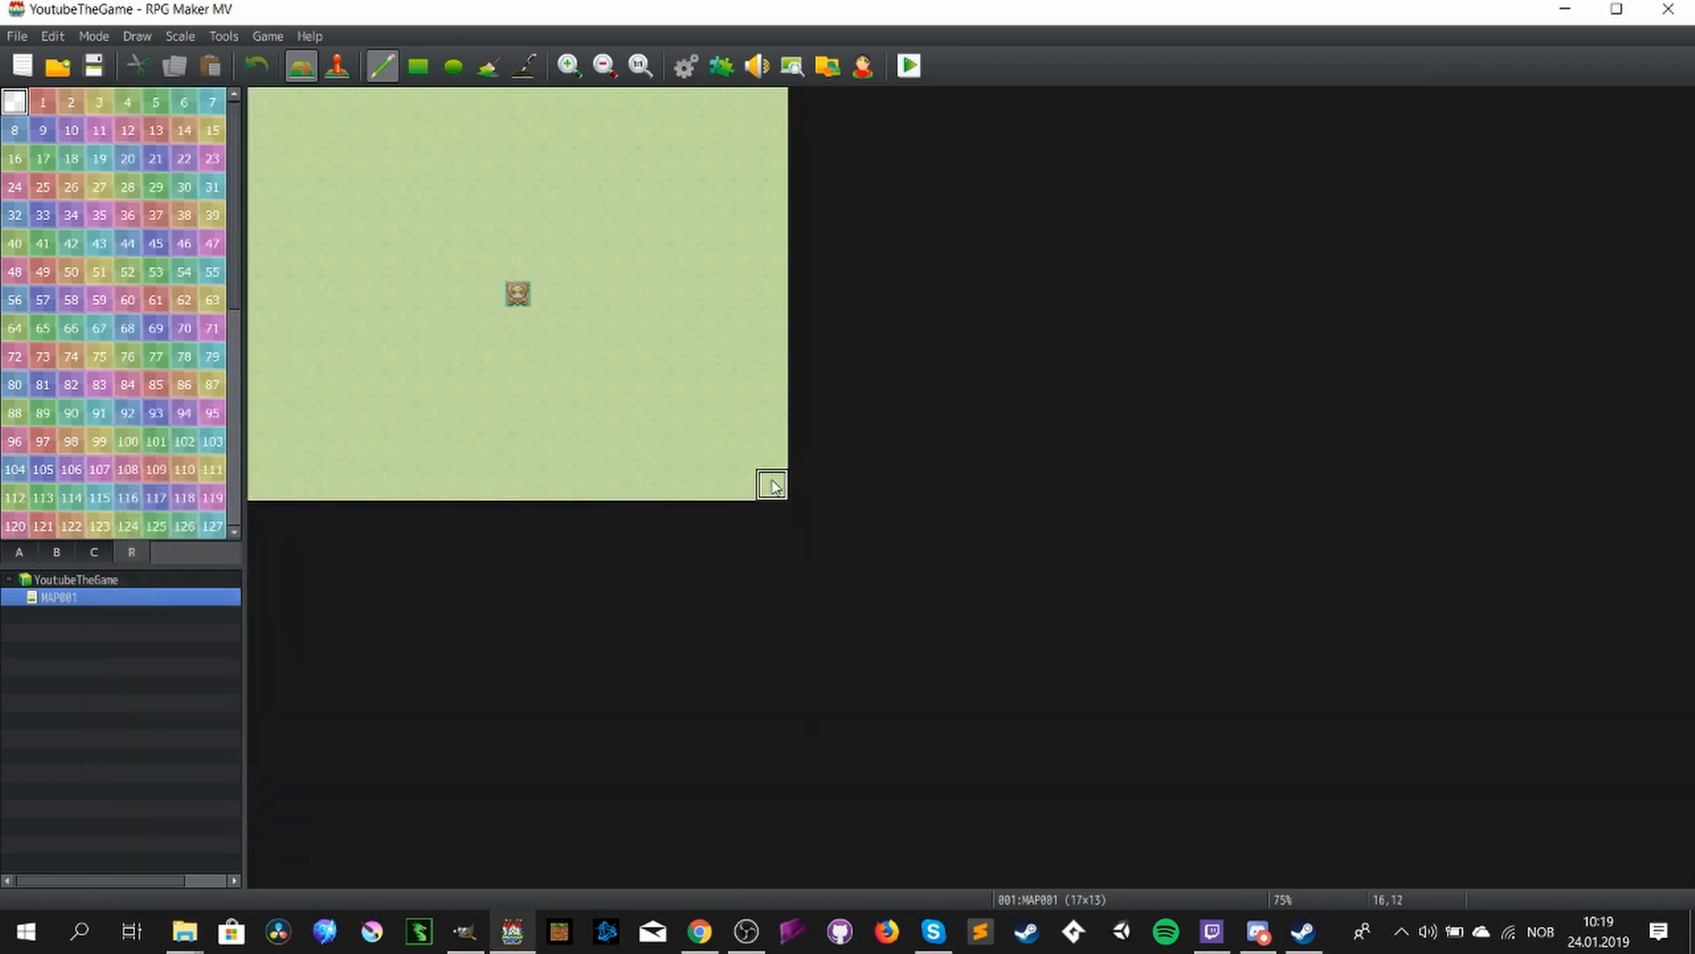
# - Switch to the GIMP window that has Actor1.png open
pyautogui.click(465, 931)
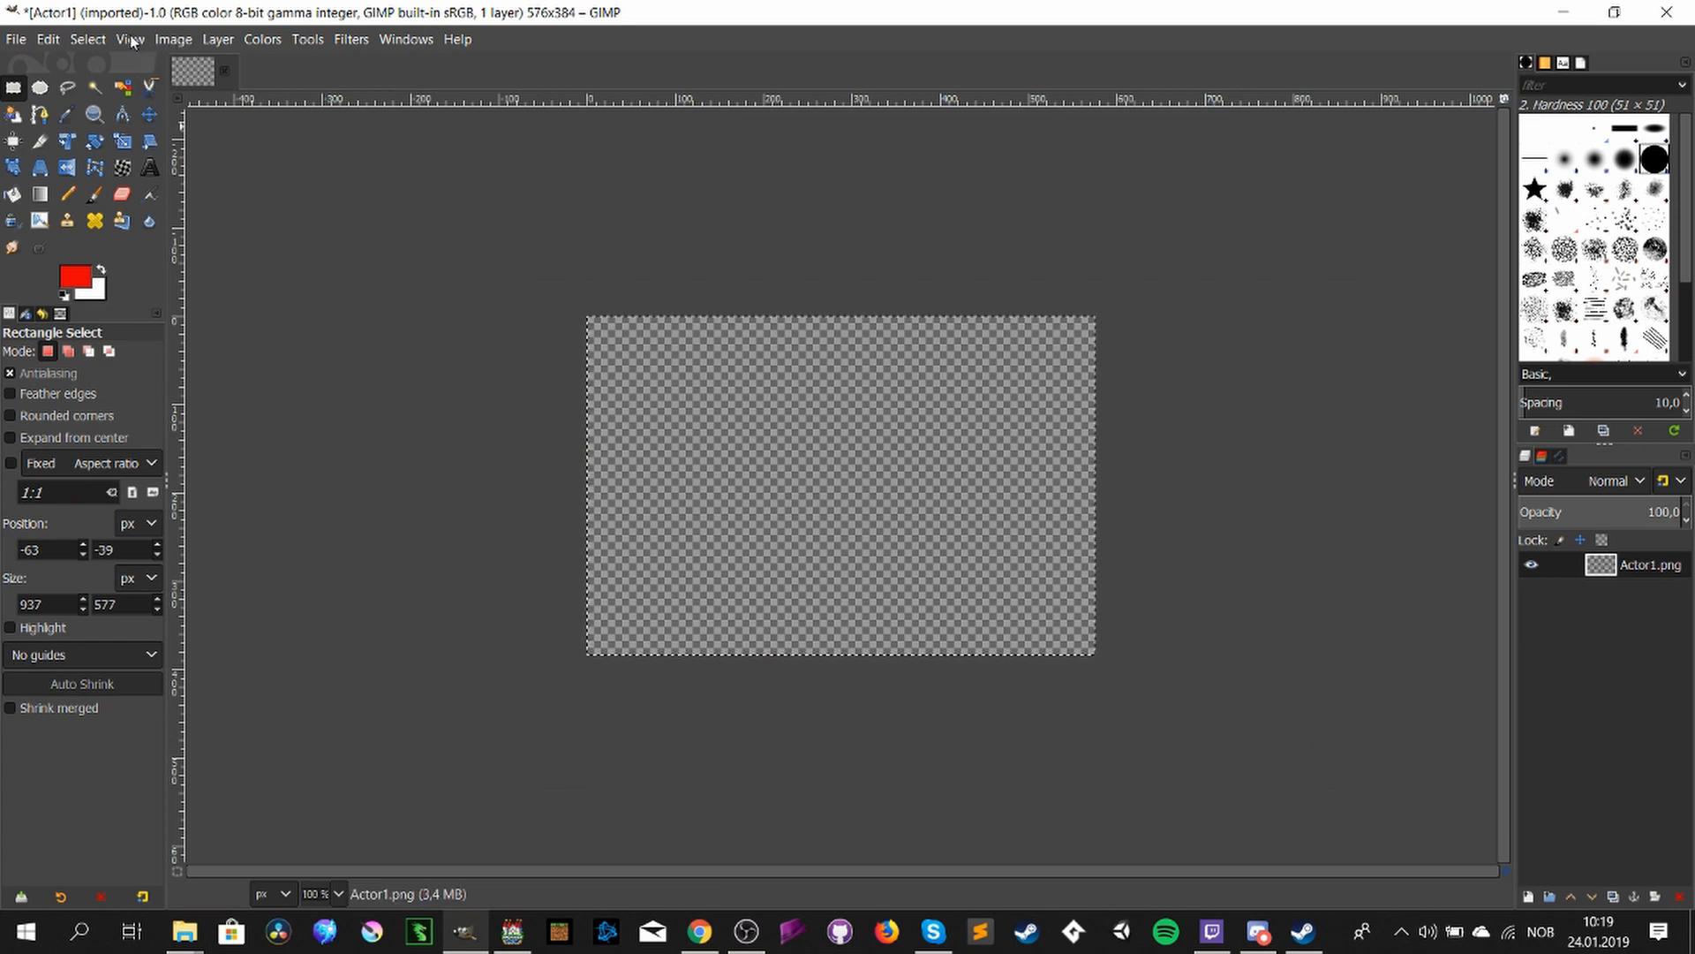
# - Configure the image grid with 48 px spacing
pyautogui.click(171, 39)
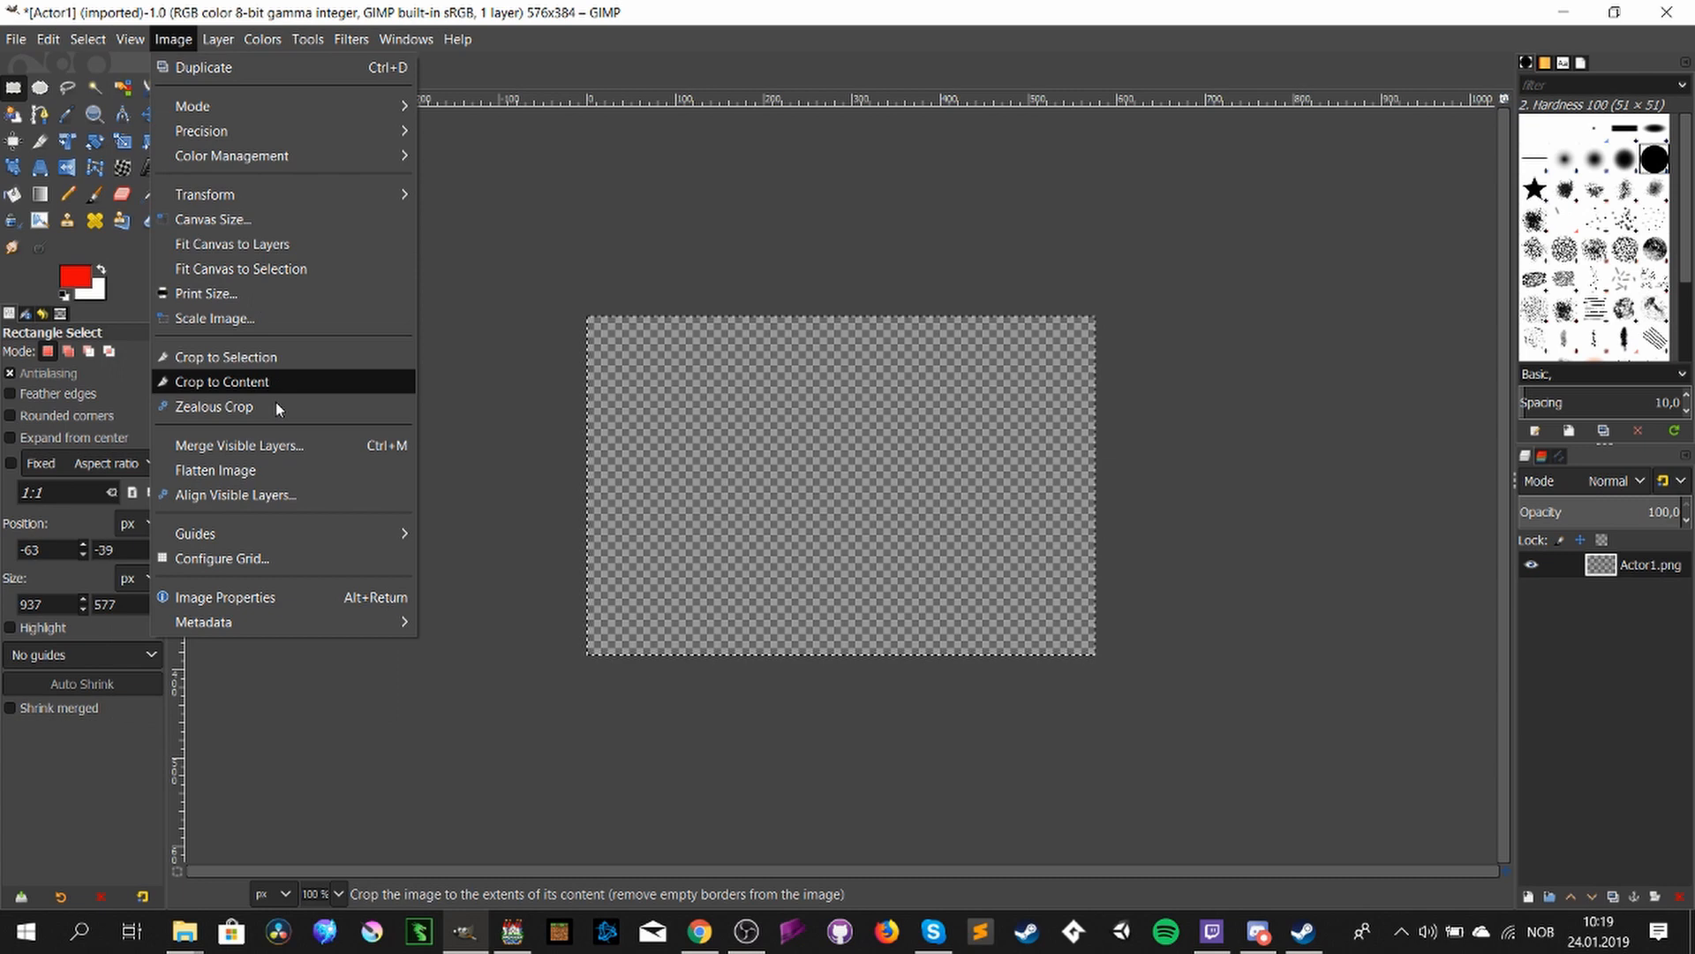
pyautogui.click(222, 558)
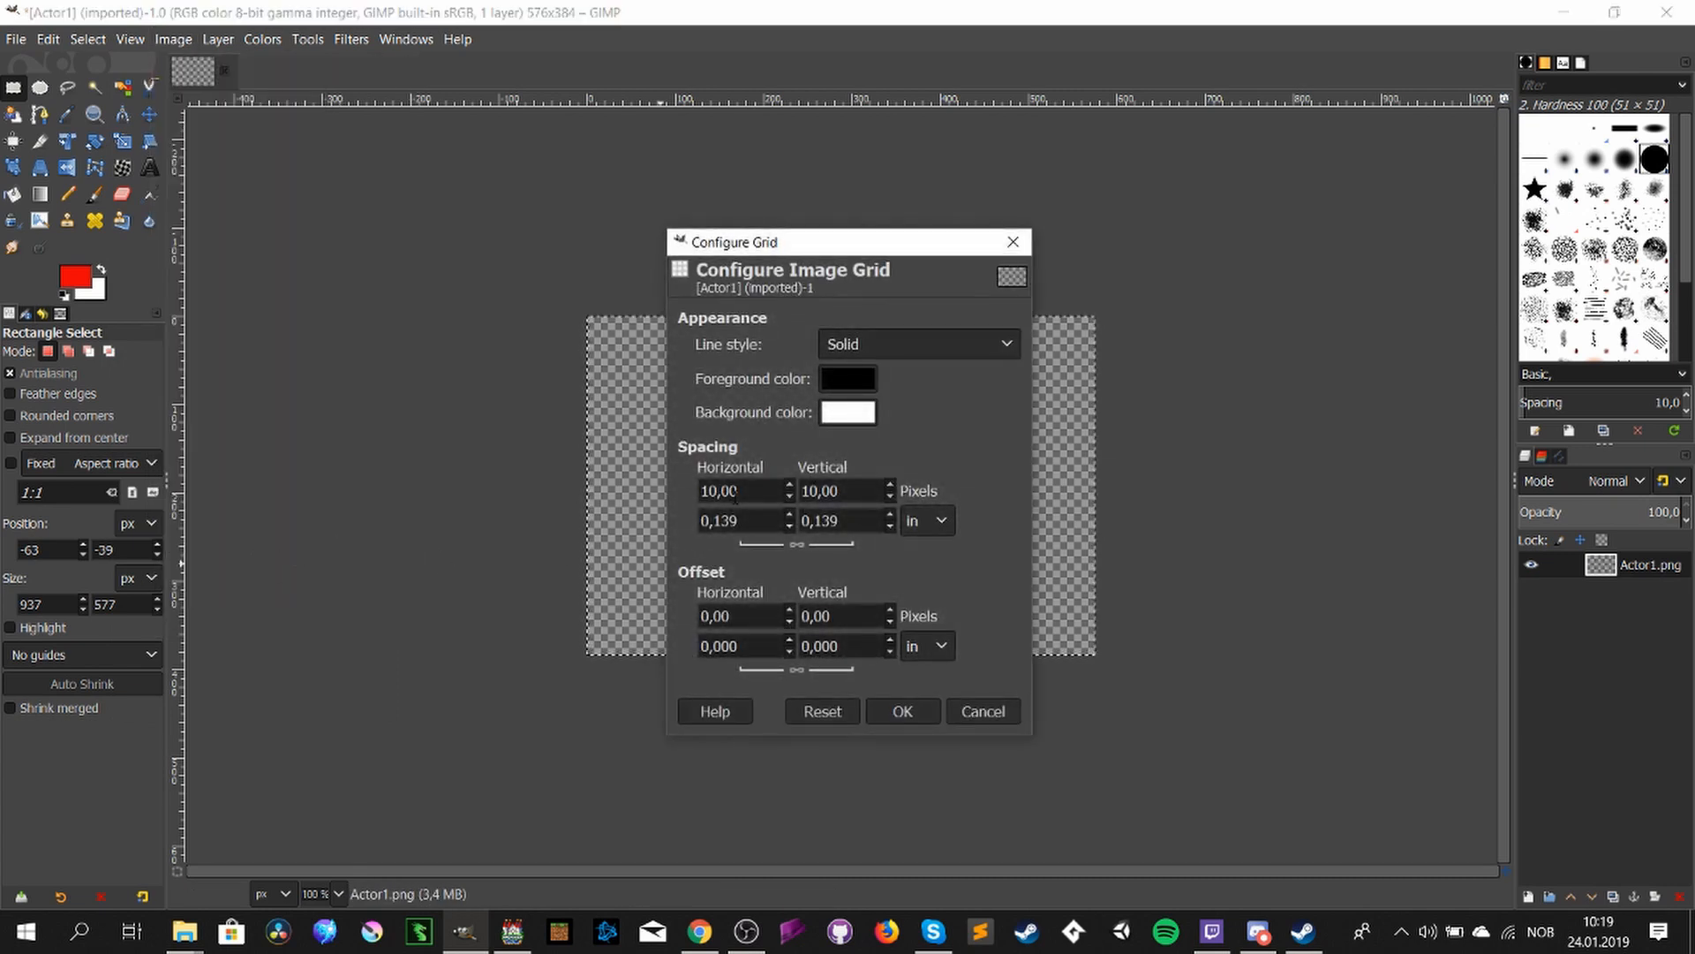
pyautogui.write('4')
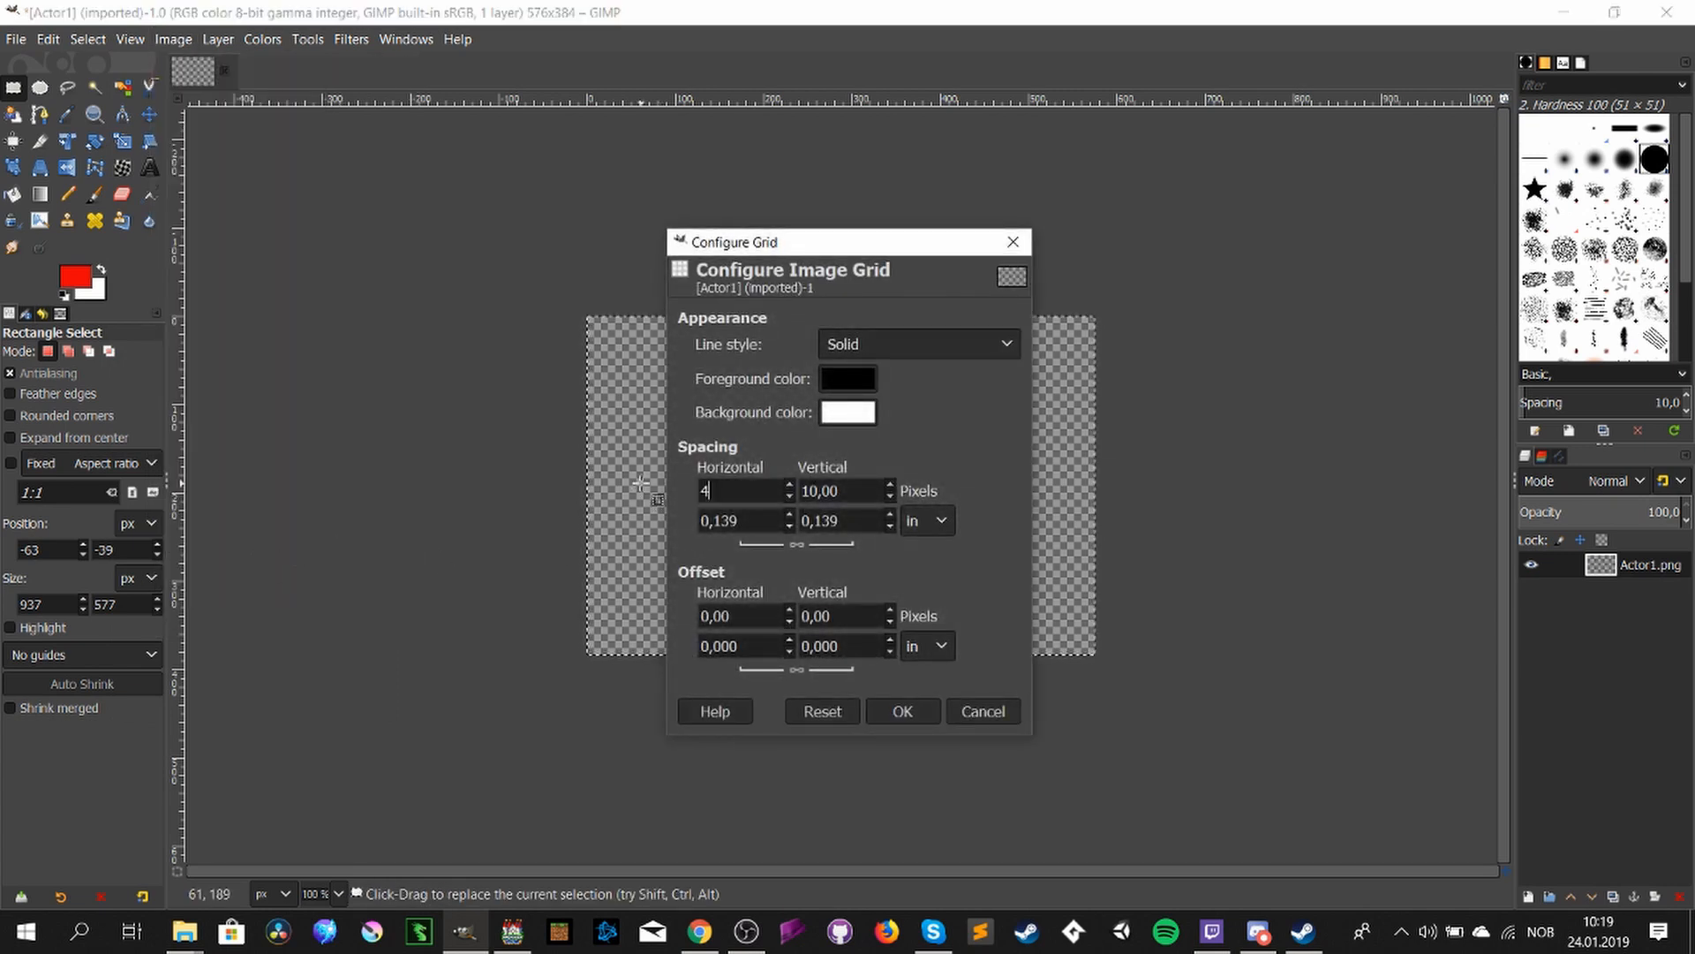
pyautogui.click(902, 710)
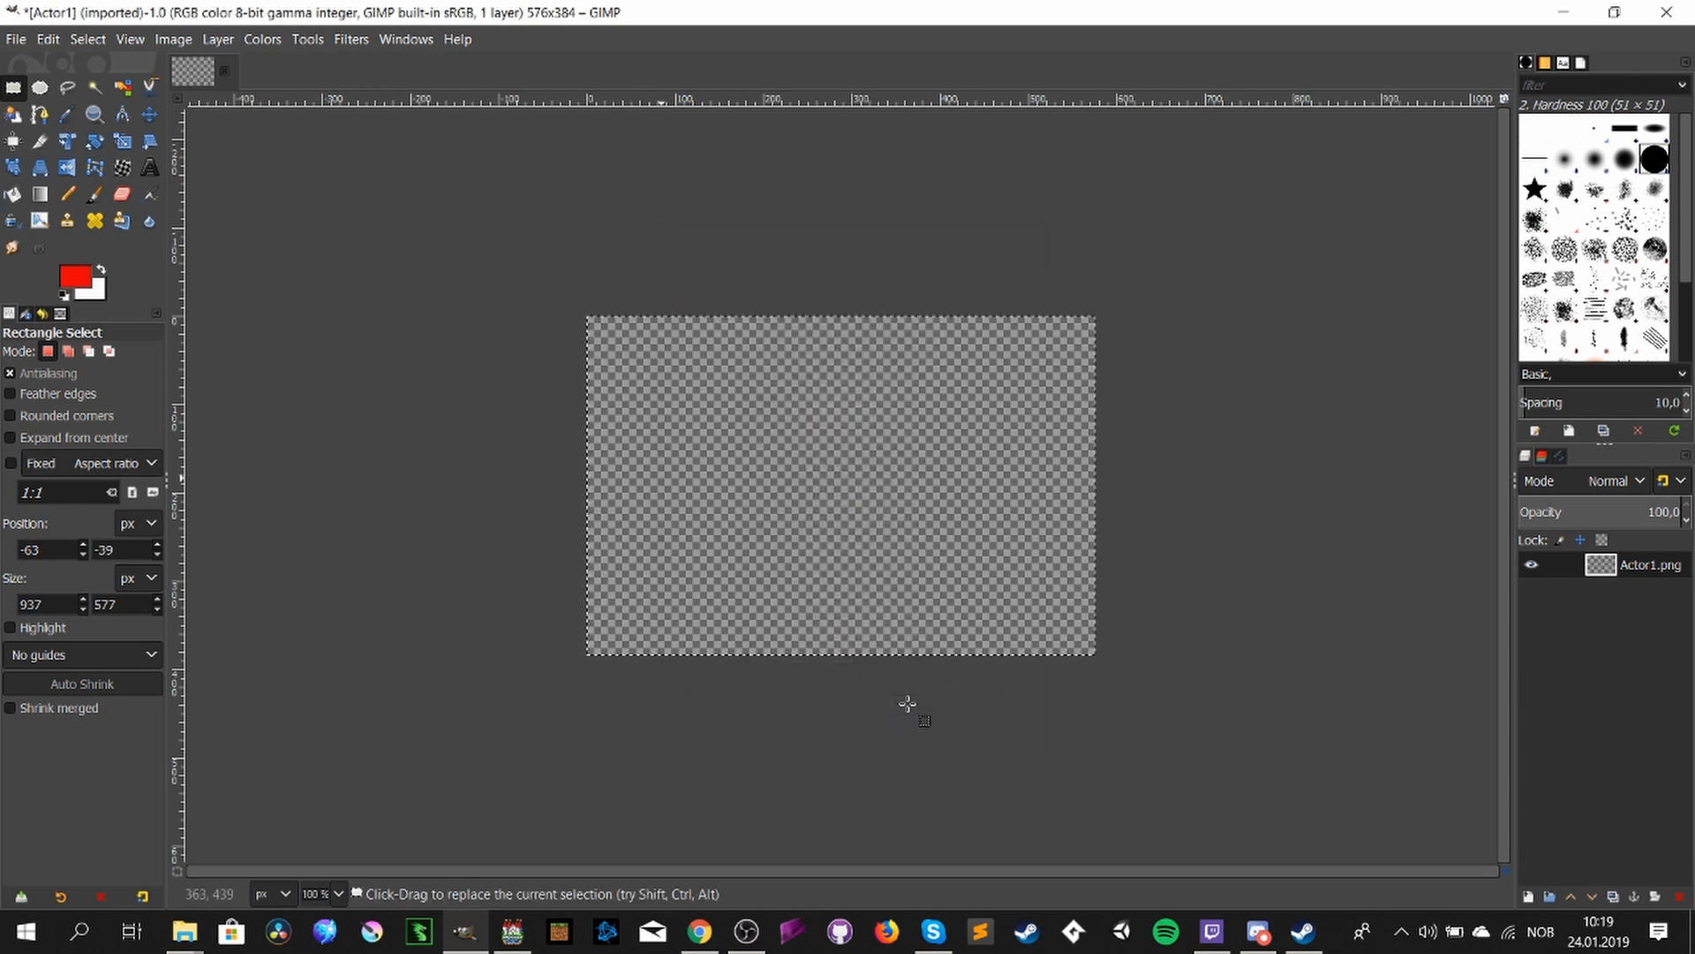
# - Show the grid over the Actor1 sheet and clear the existing selection
pyautogui.click(129, 39)
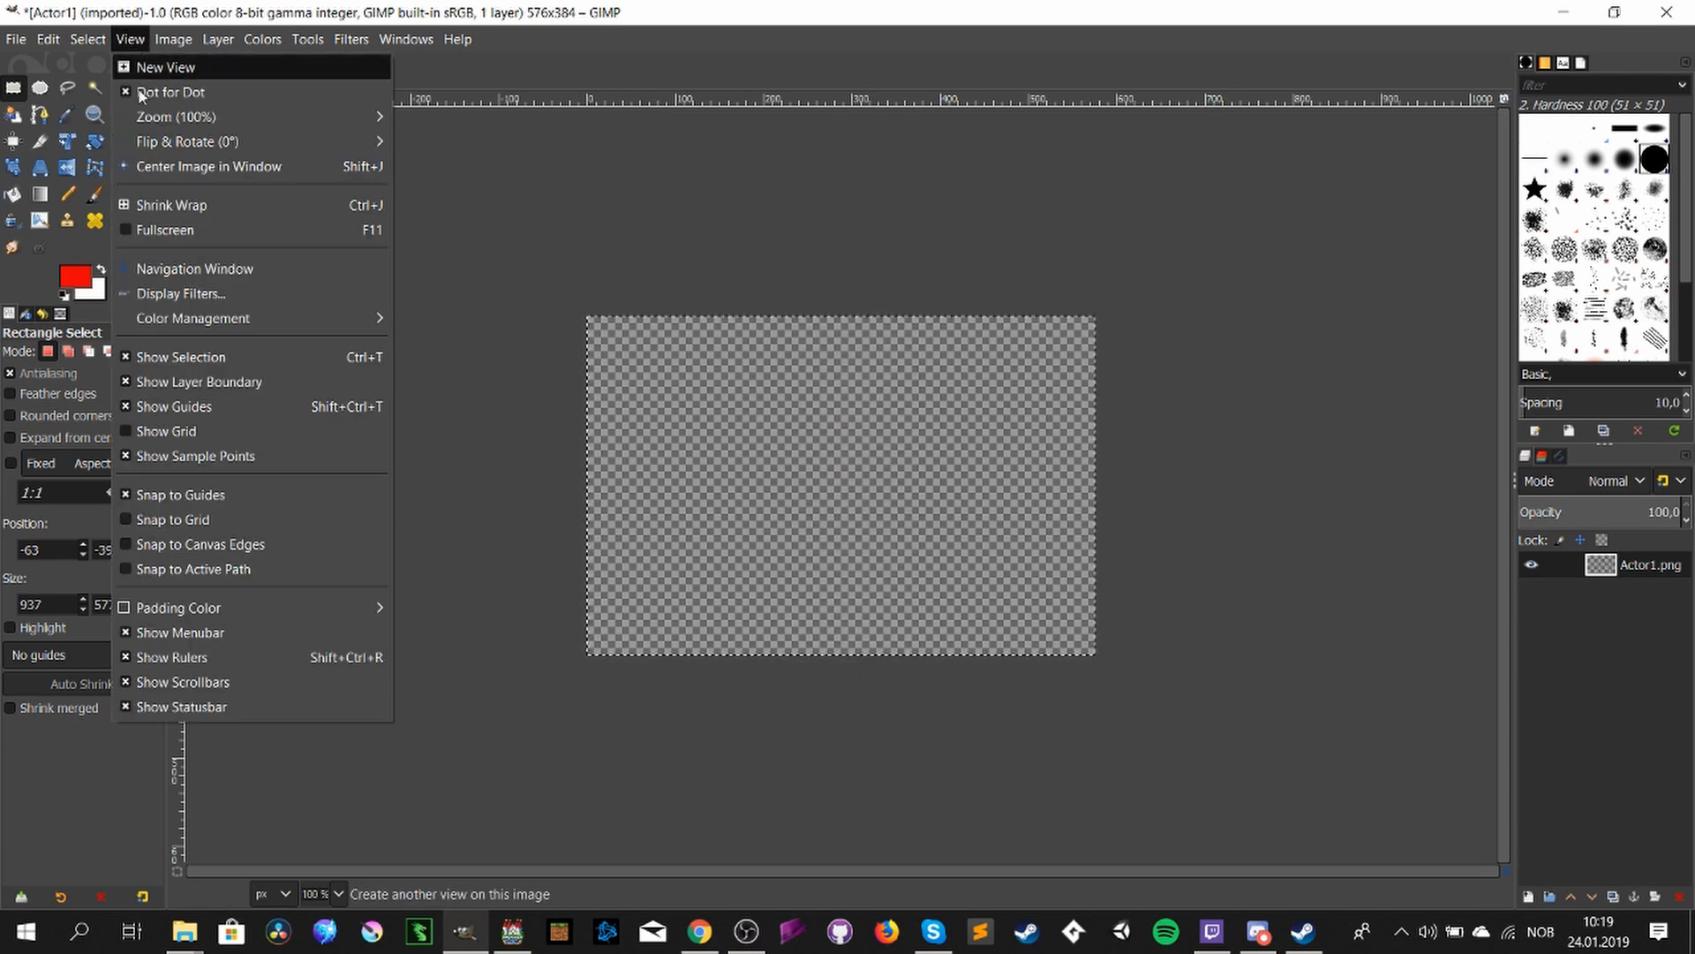
pyautogui.moveTo(166, 431)
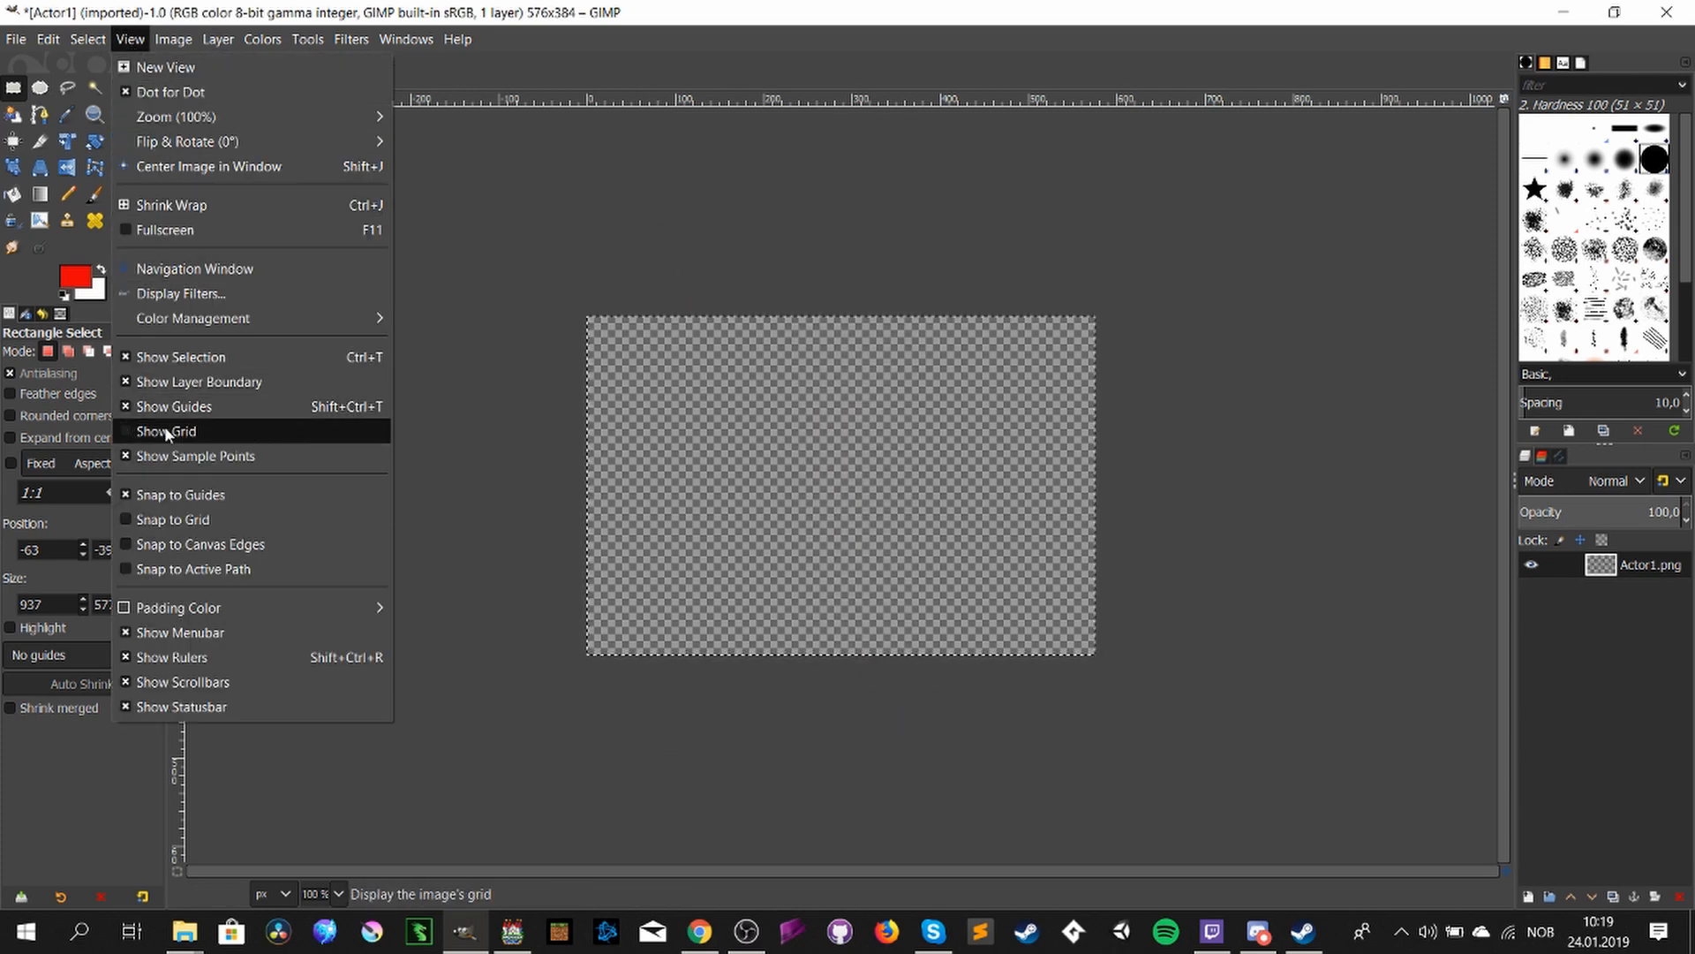
pyautogui.click(166, 431)
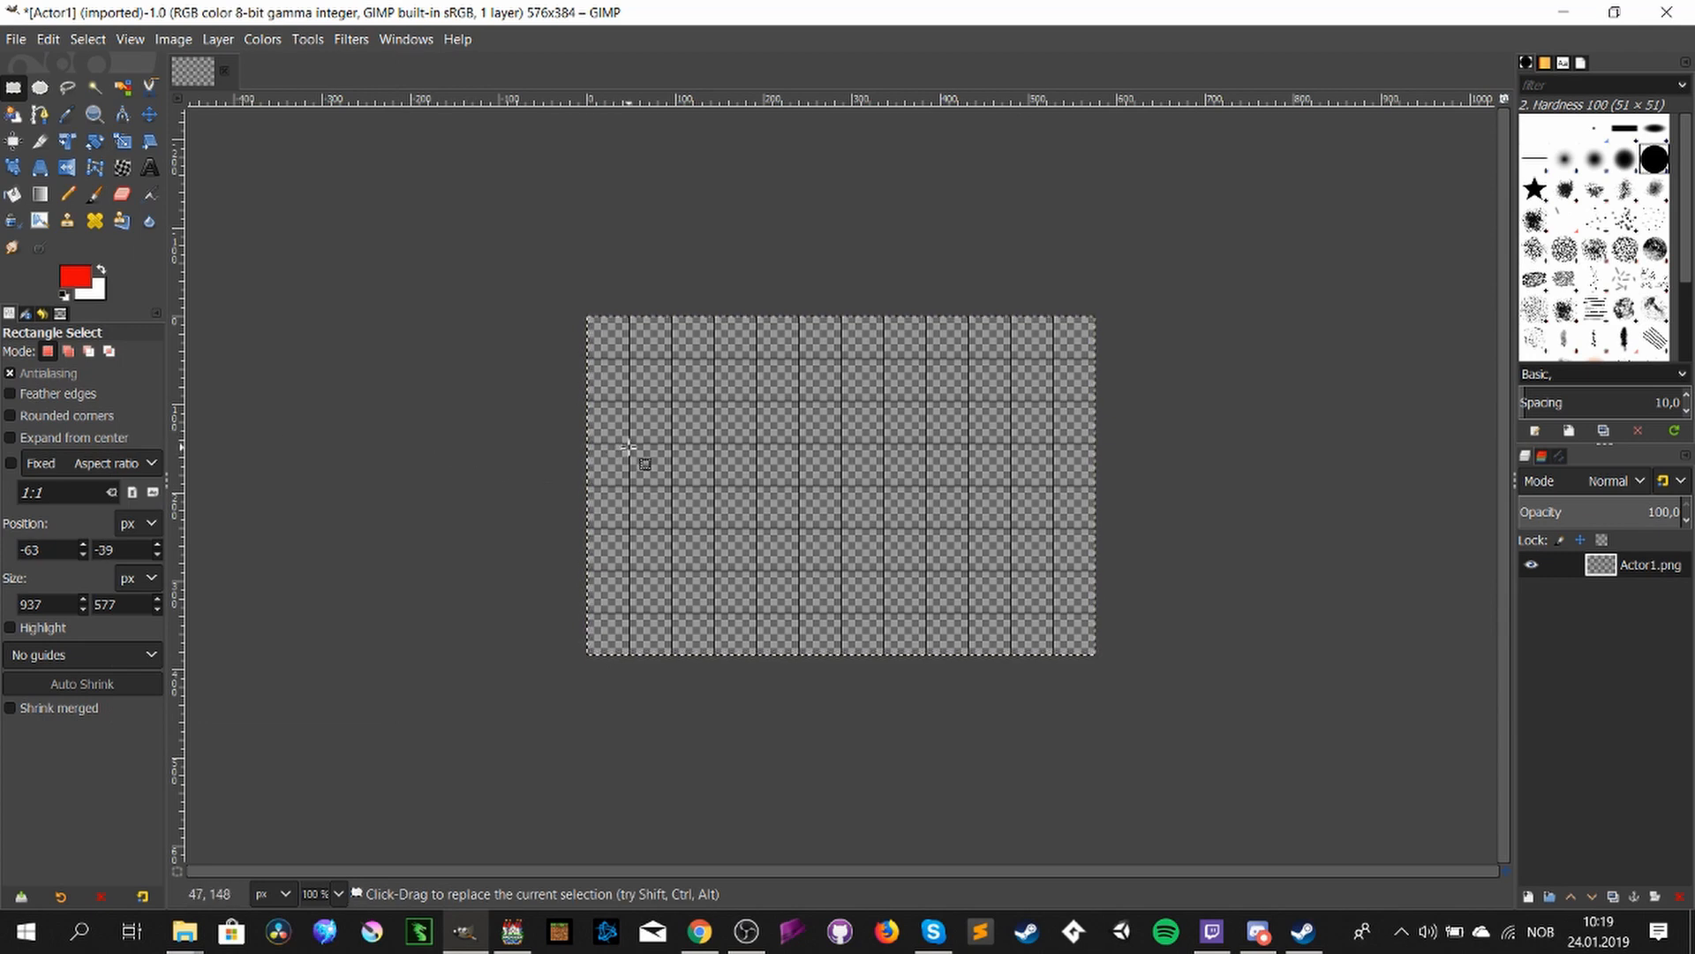
pyautogui.moveTo(632, 446); pyautogui.dragTo(689, 502)
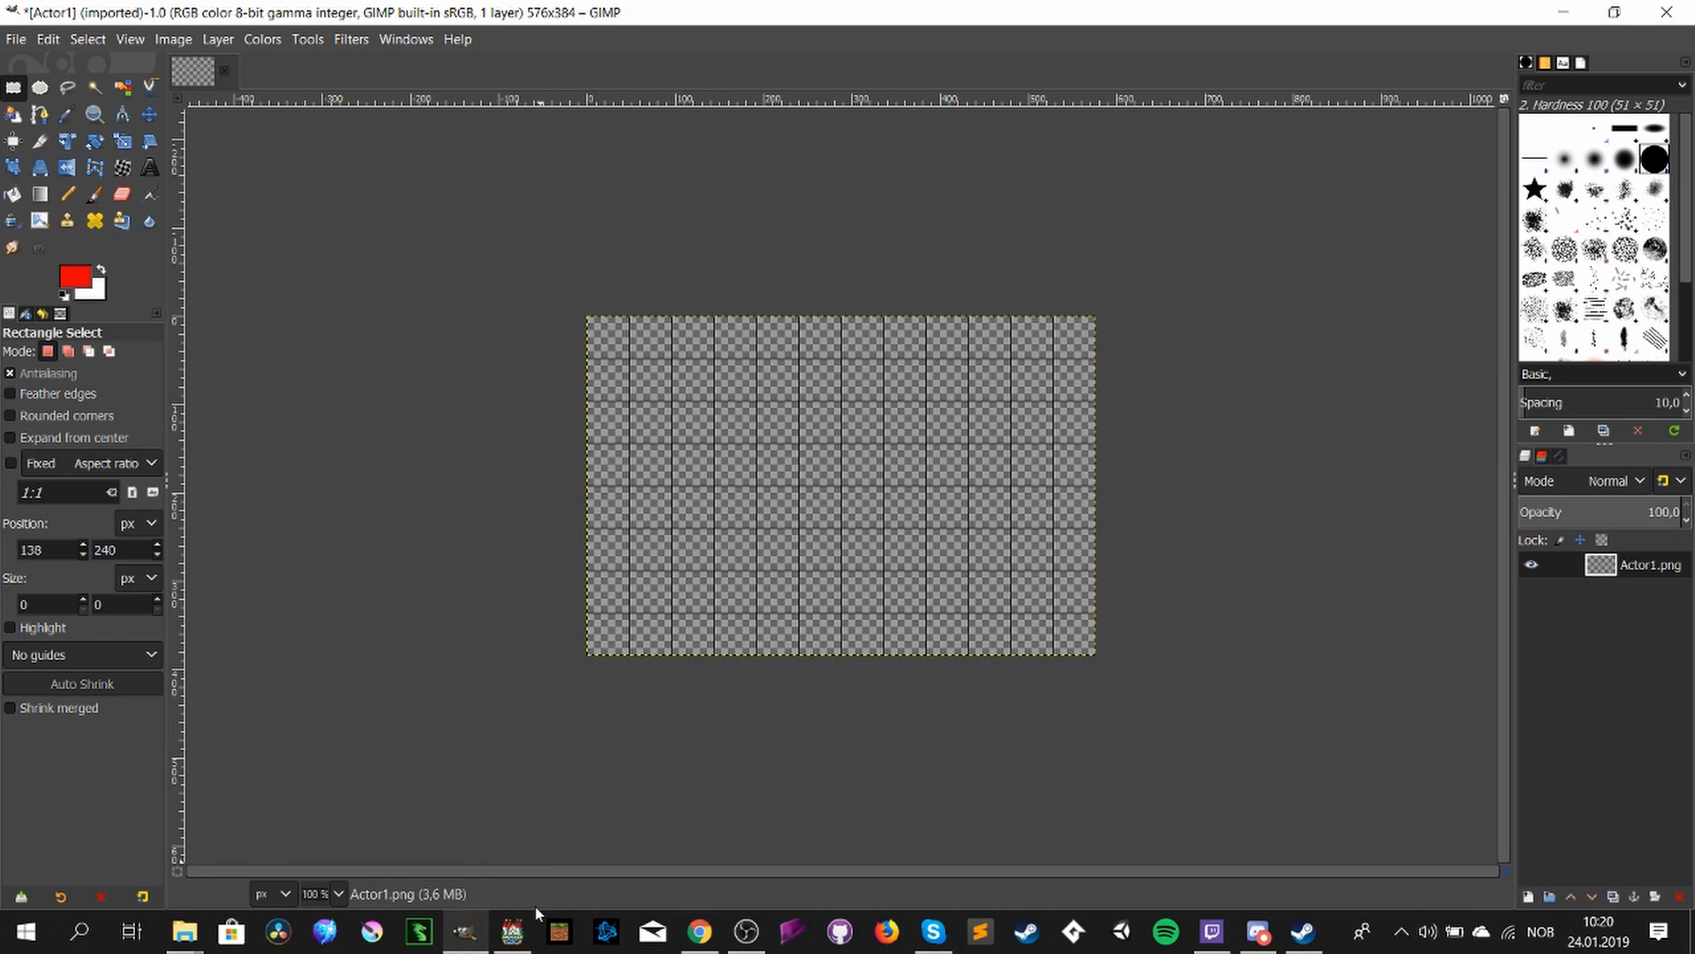
pyautogui.click(510, 931)
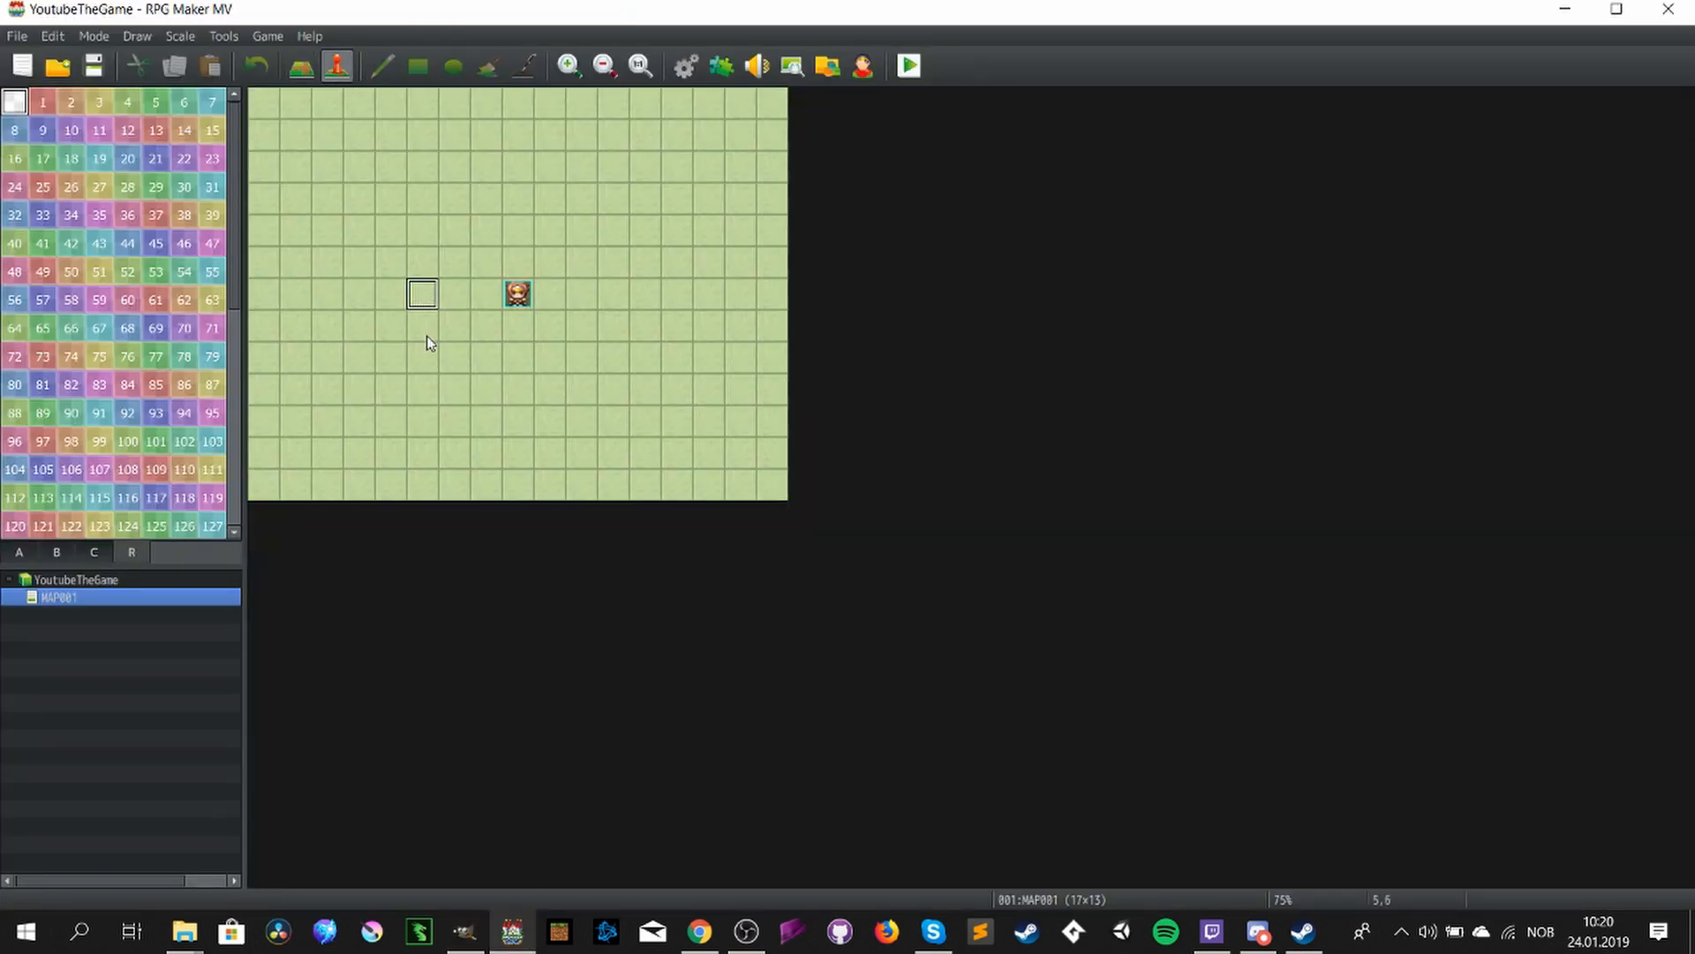
pyautogui.click(517, 295)
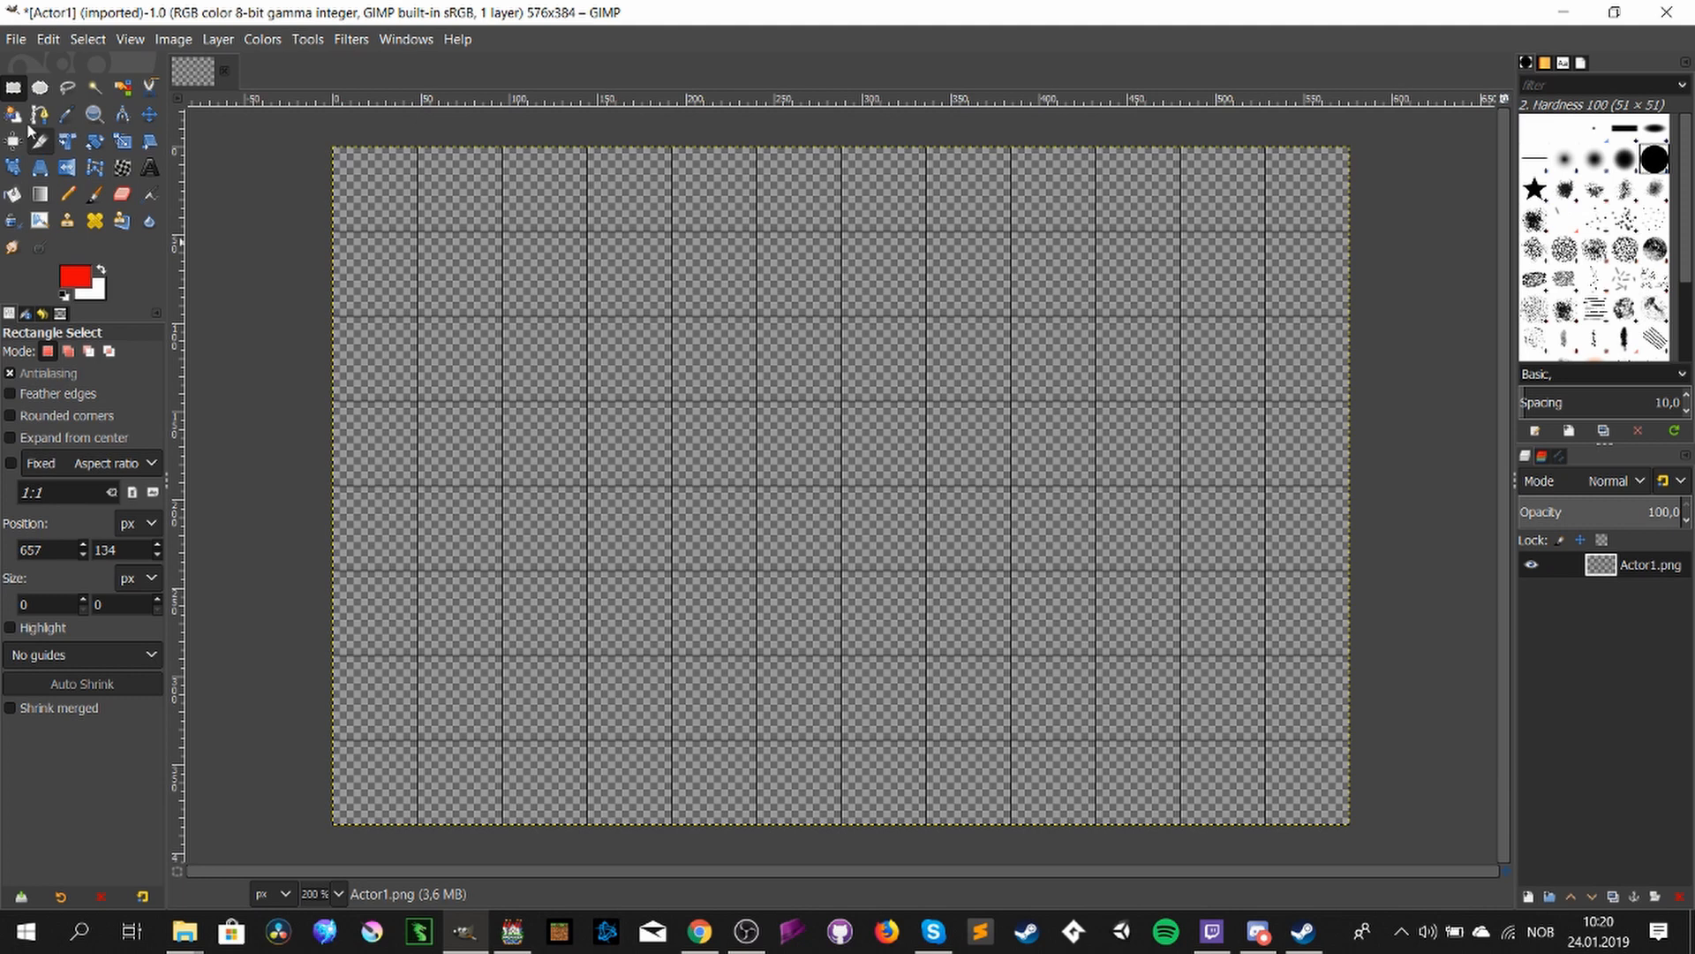
# - Set the foreground to black (000000) and fill an elliptical head selection in the cell
pyautogui.click(41, 89)
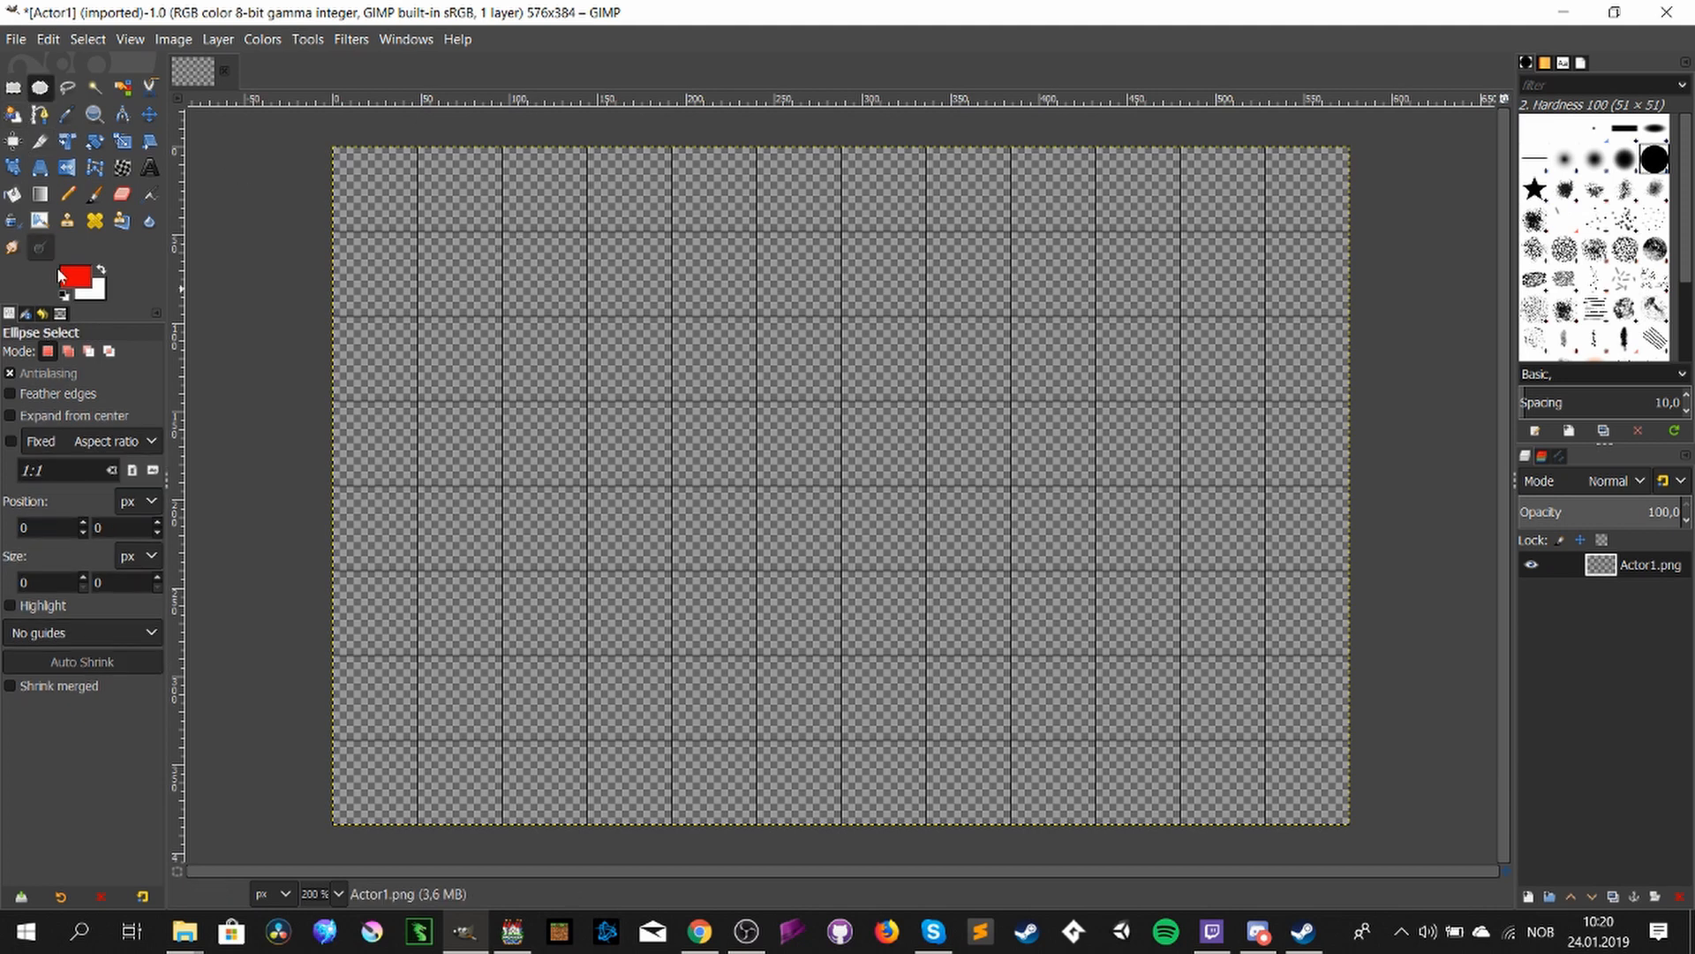
pyautogui.click(74, 284)
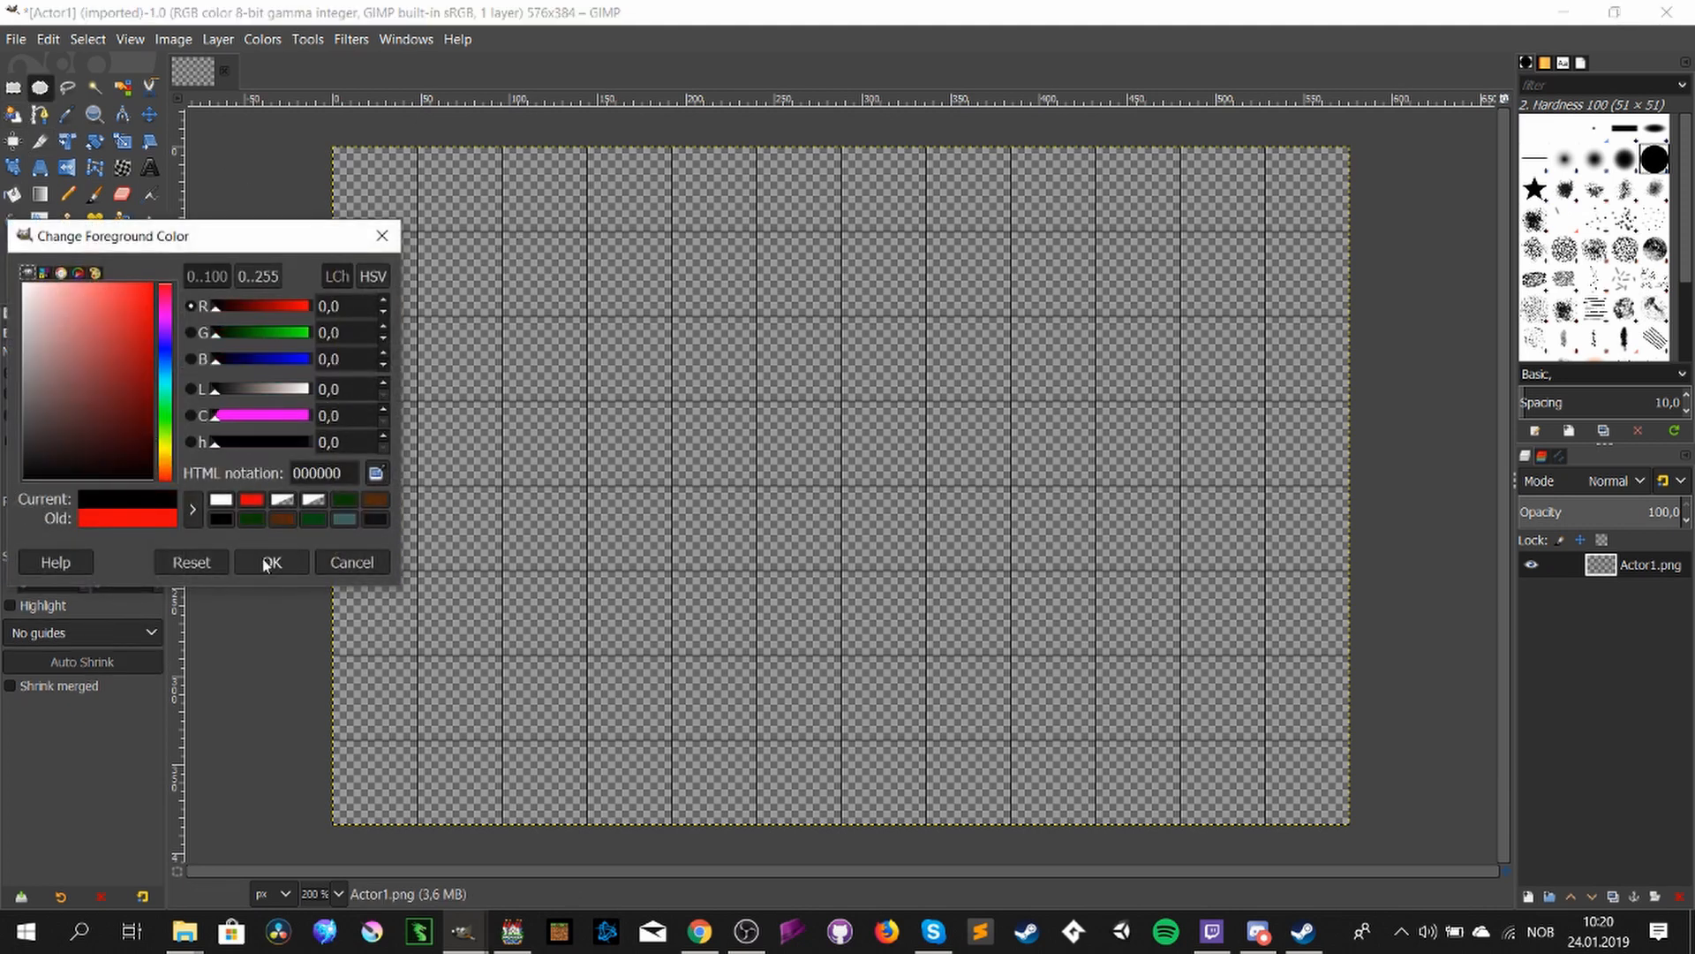
pyautogui.click(270, 561)
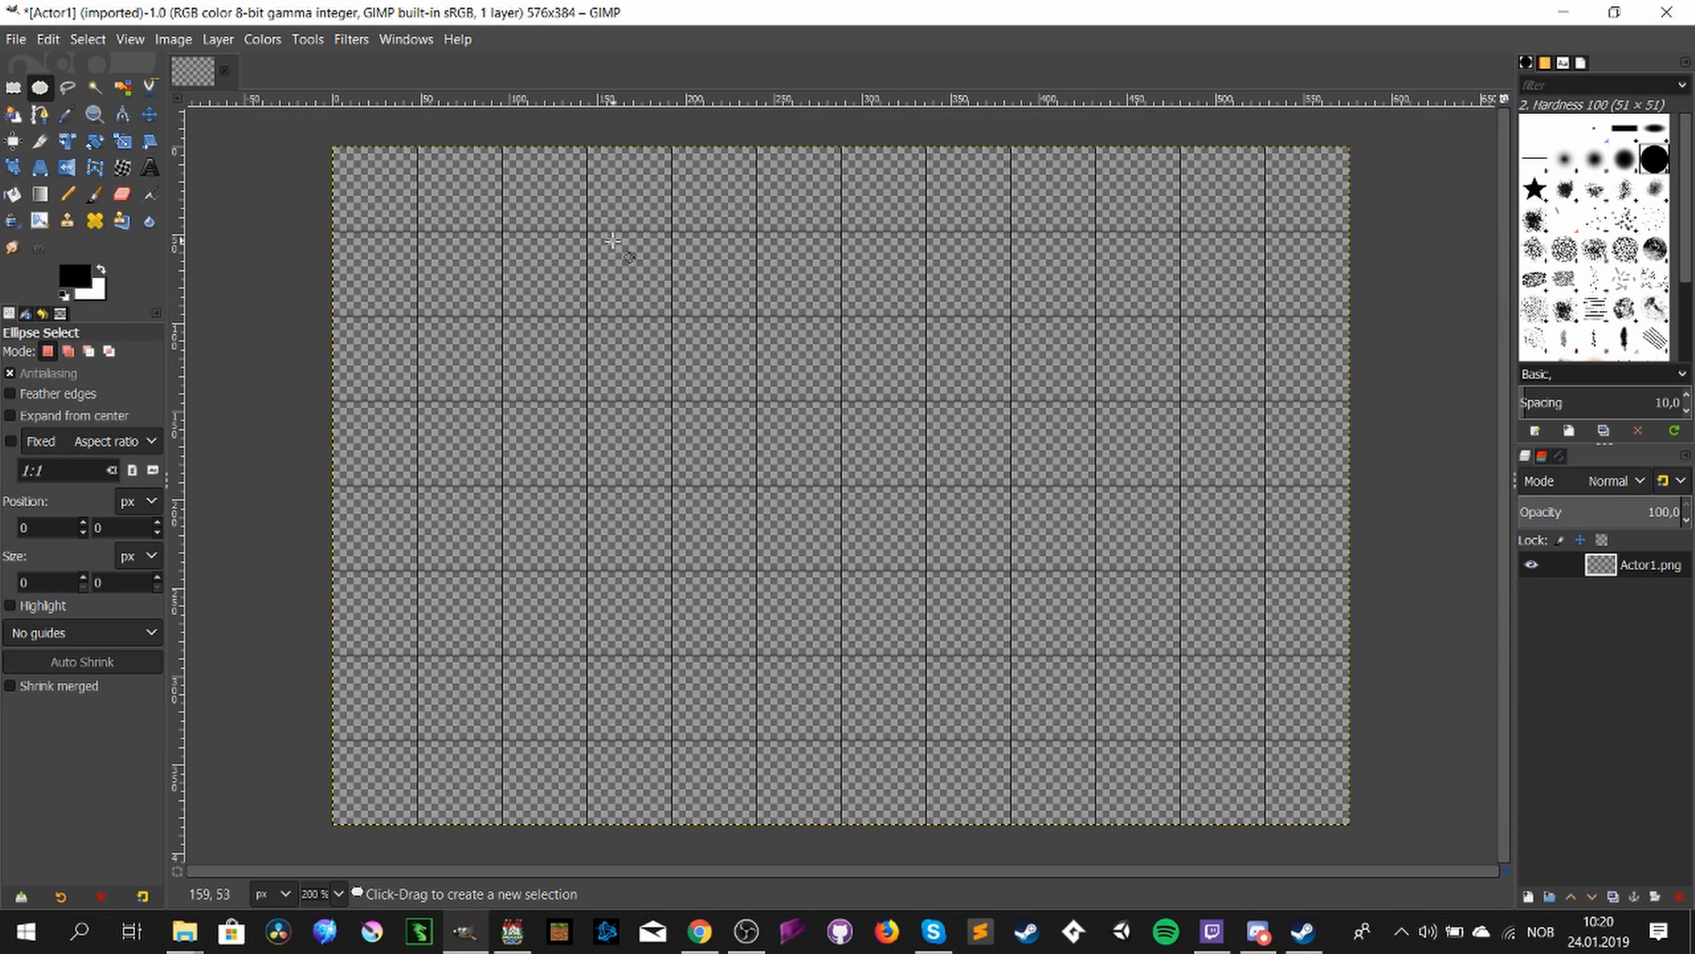
pyautogui.moveTo(613, 242); pyautogui.dragTo(647, 273)
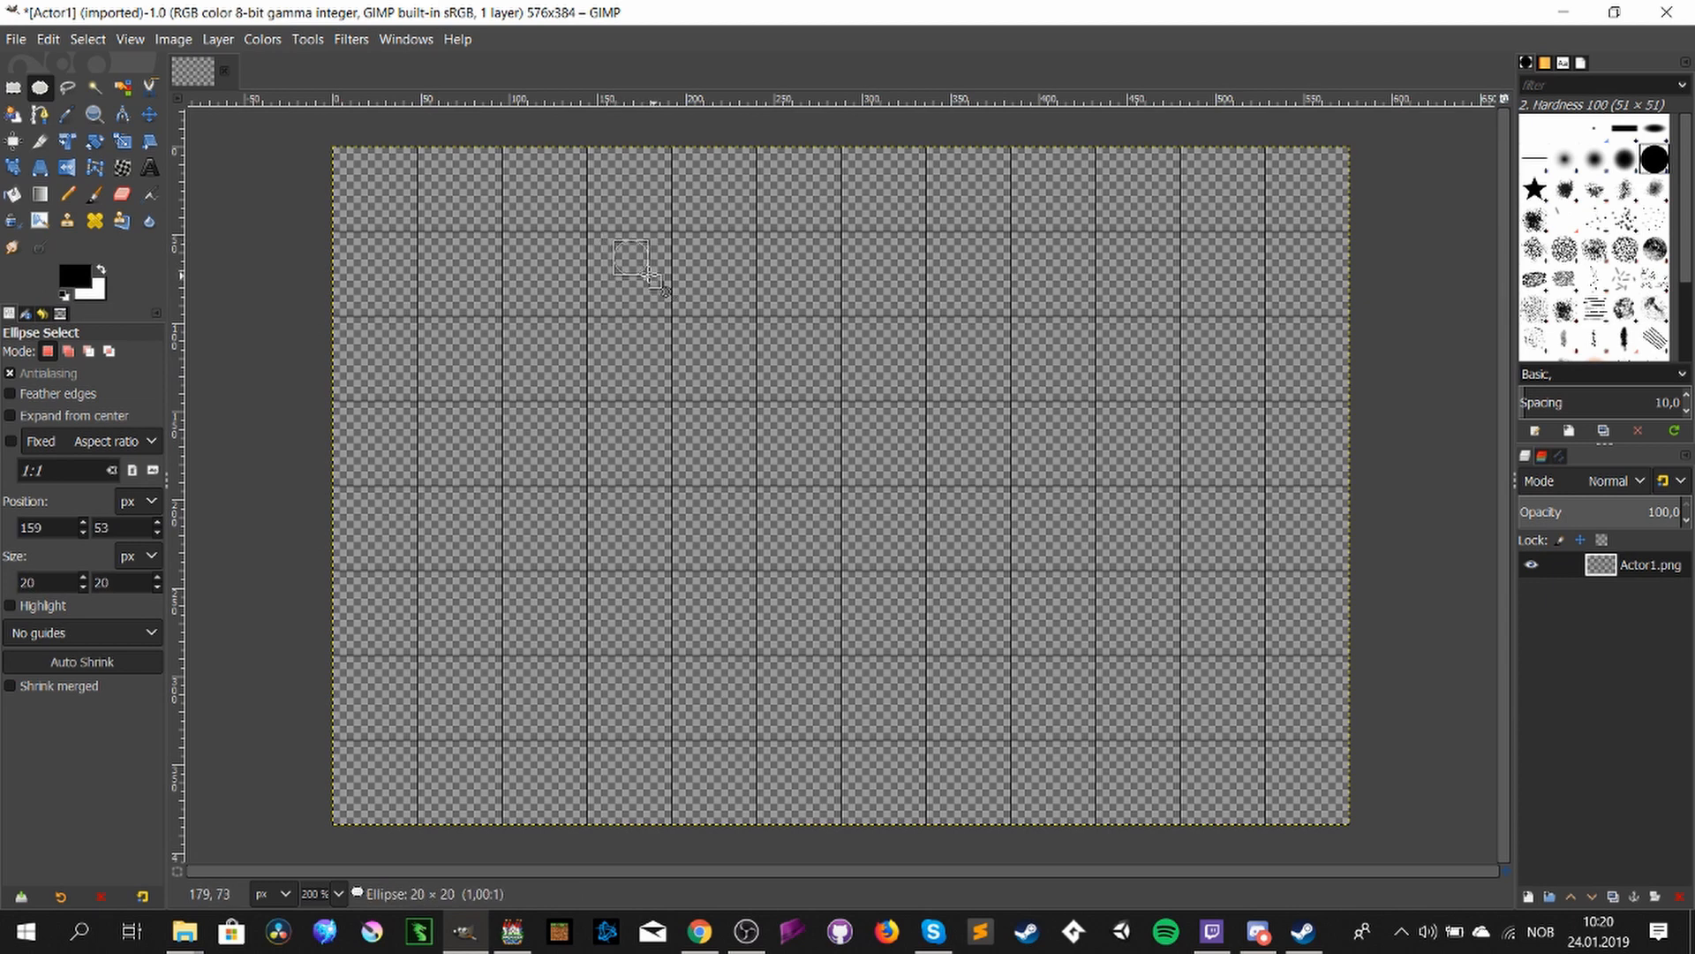
pyautogui.moveTo(654, 281); pyautogui.dragTo(629, 258)
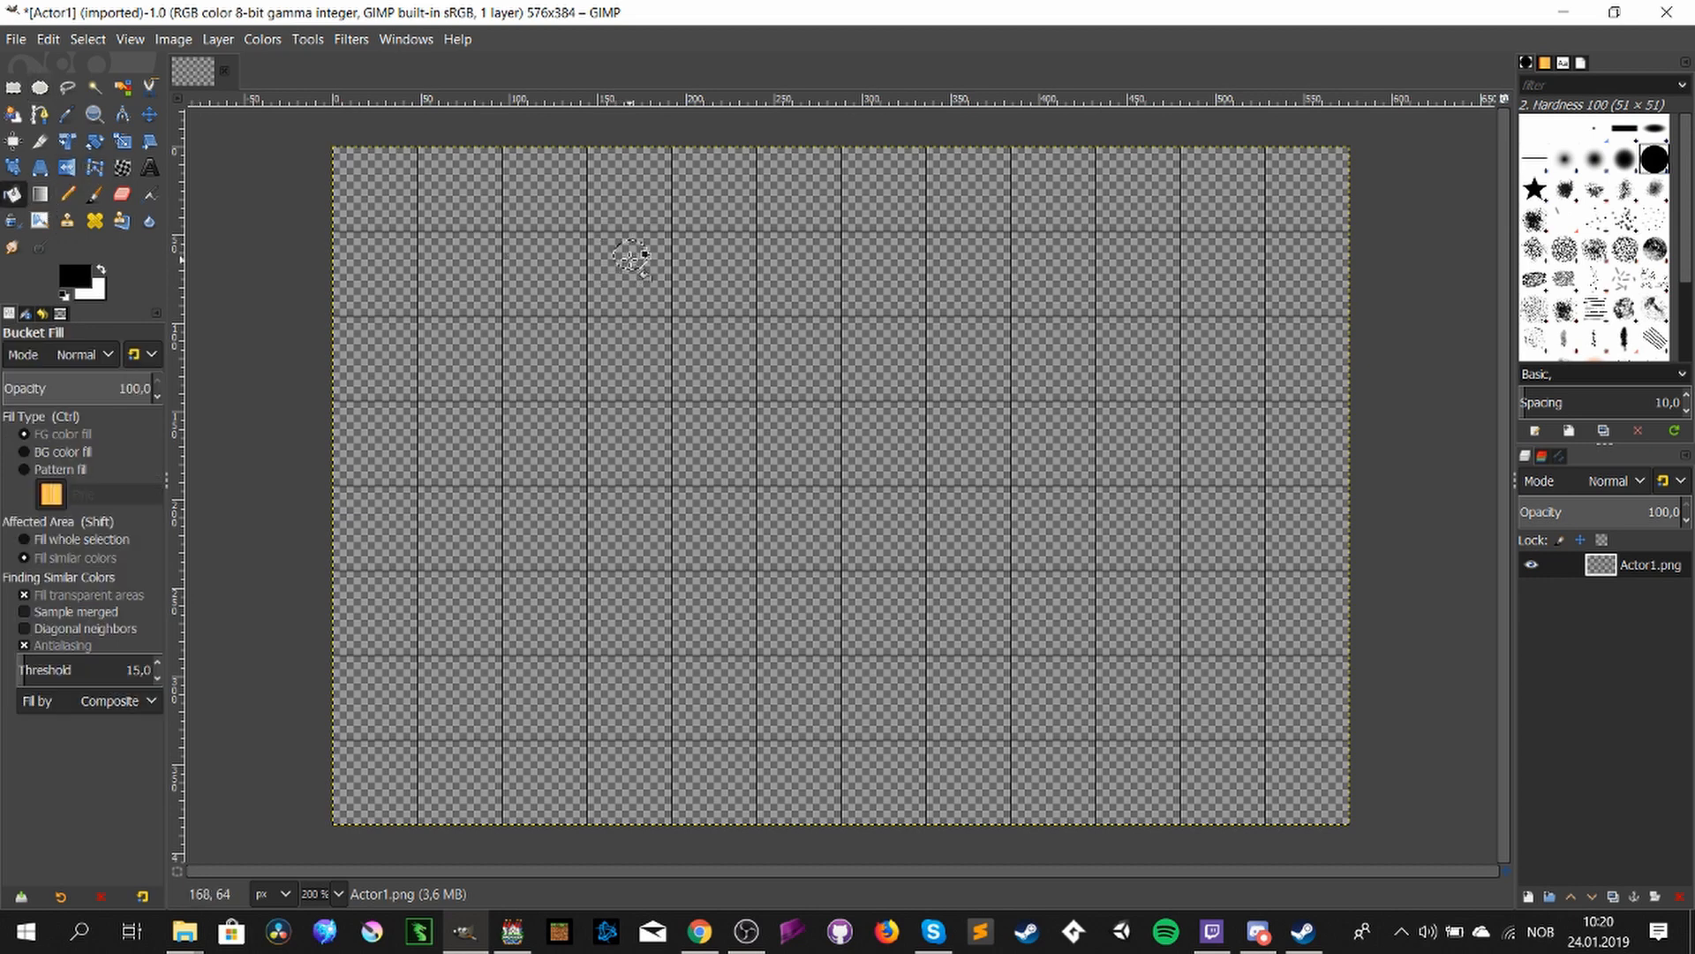
pyautogui.click(631, 256)
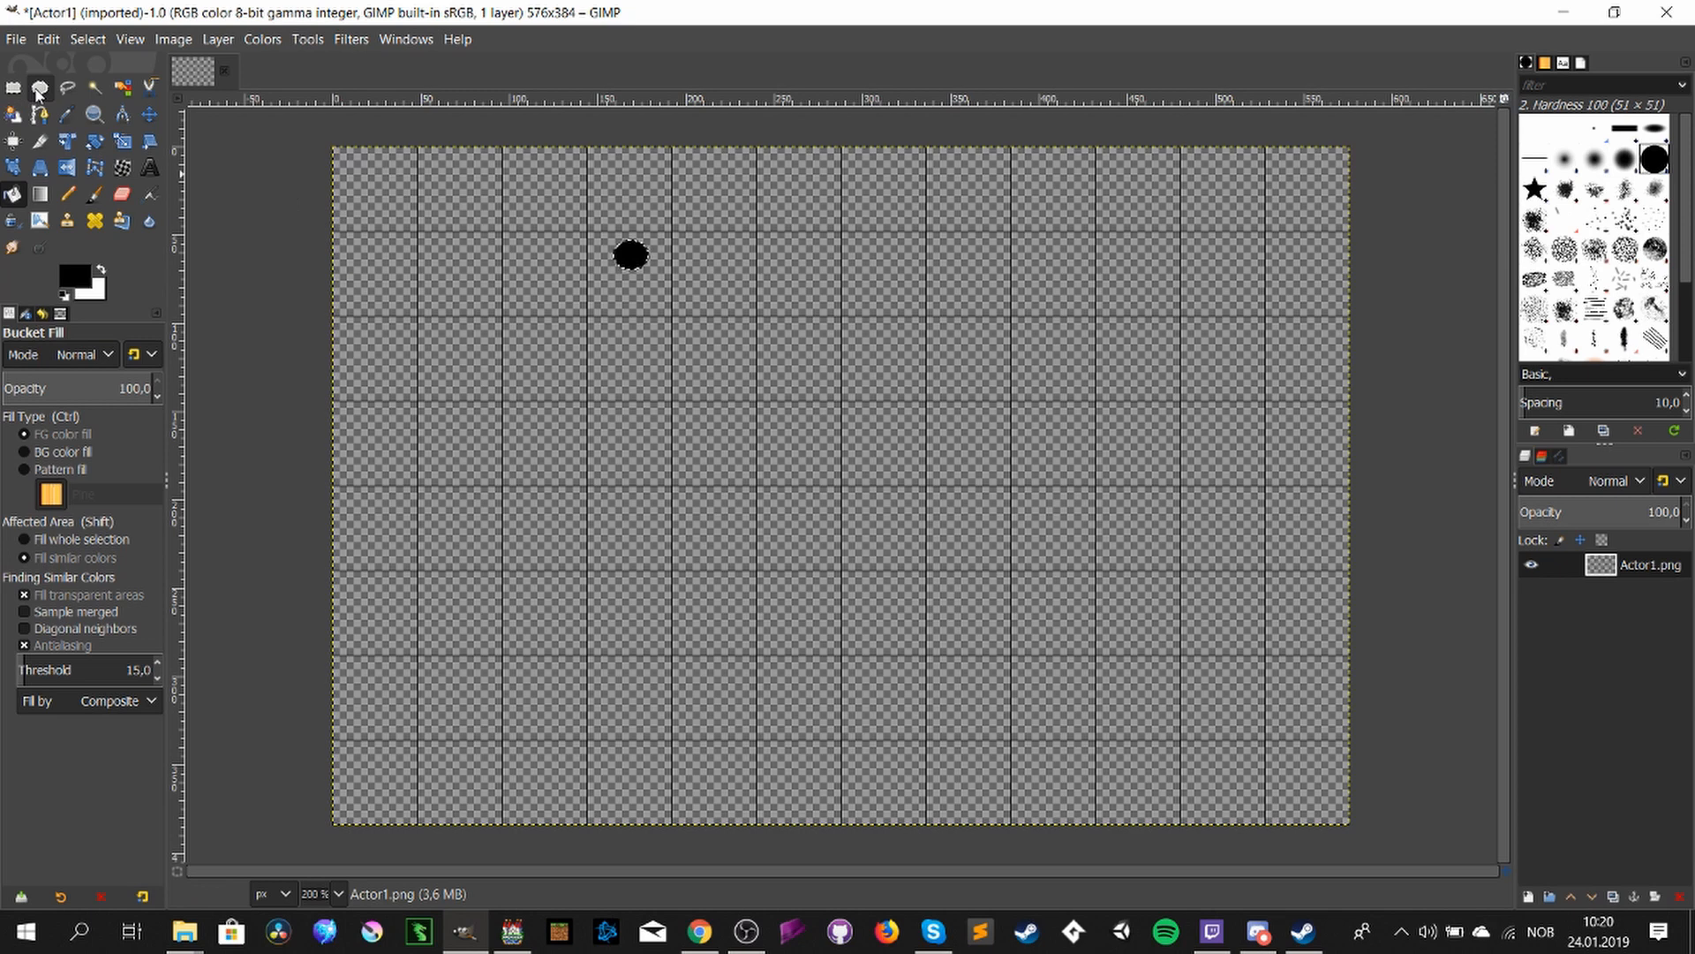
# - Draw the body, arms and legs with the size-3 Pencil to complete the silhouette
pyautogui.click(39, 88)
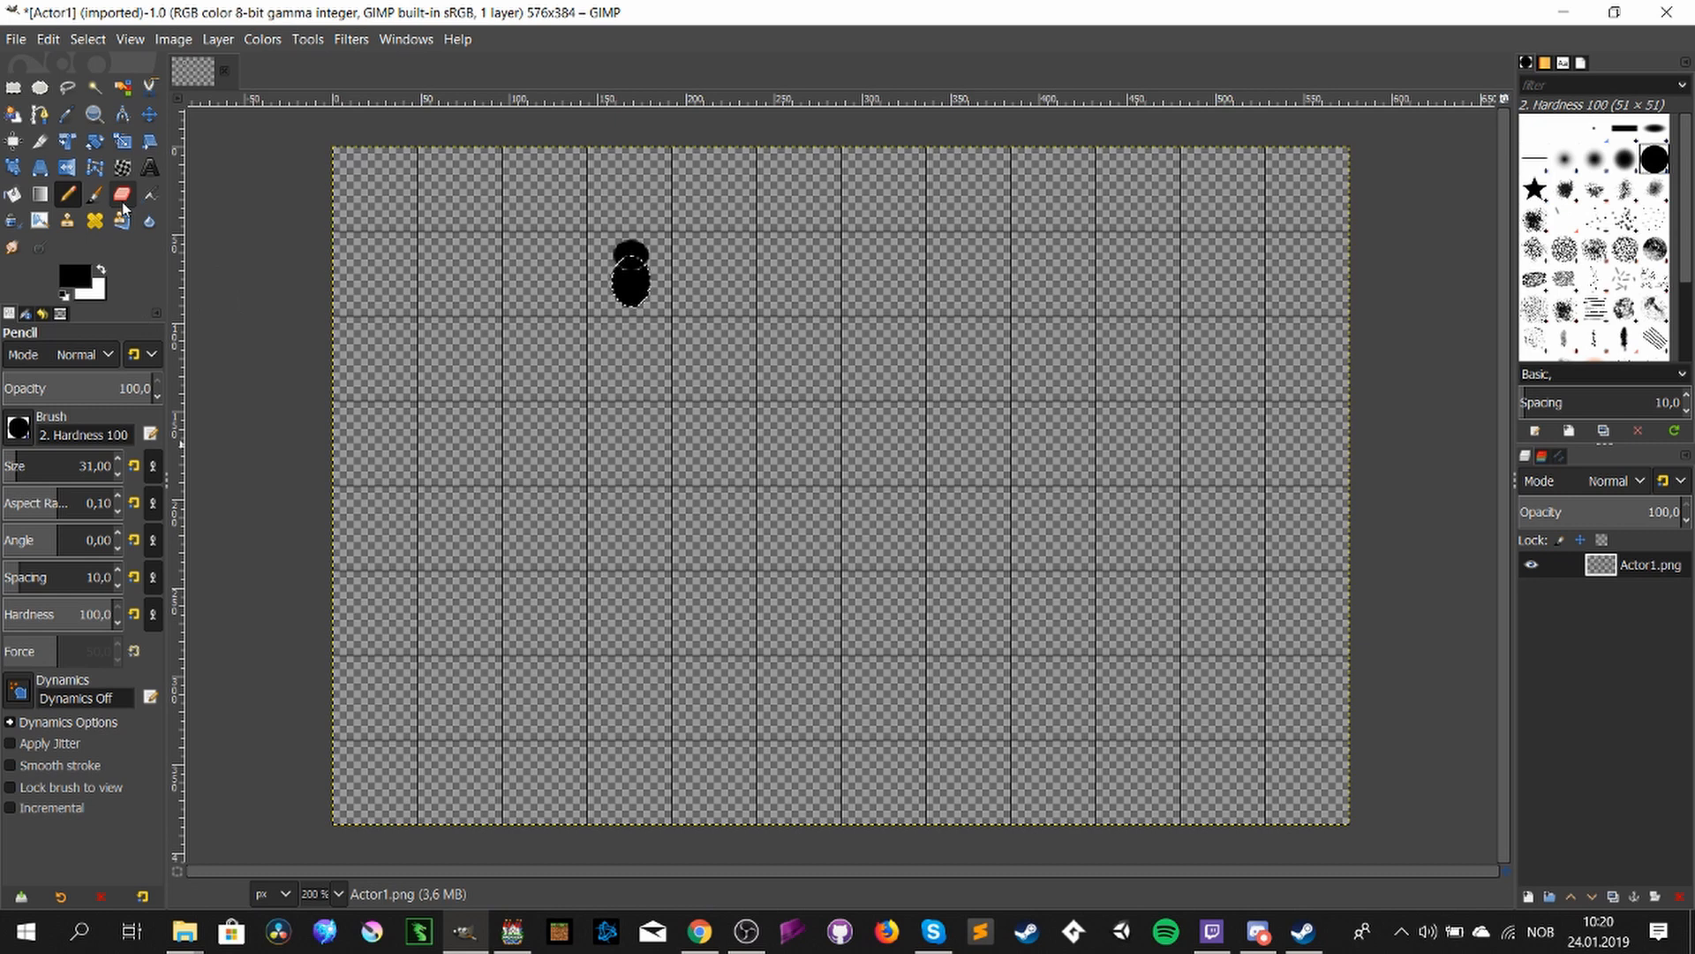
pyautogui.click(14, 88)
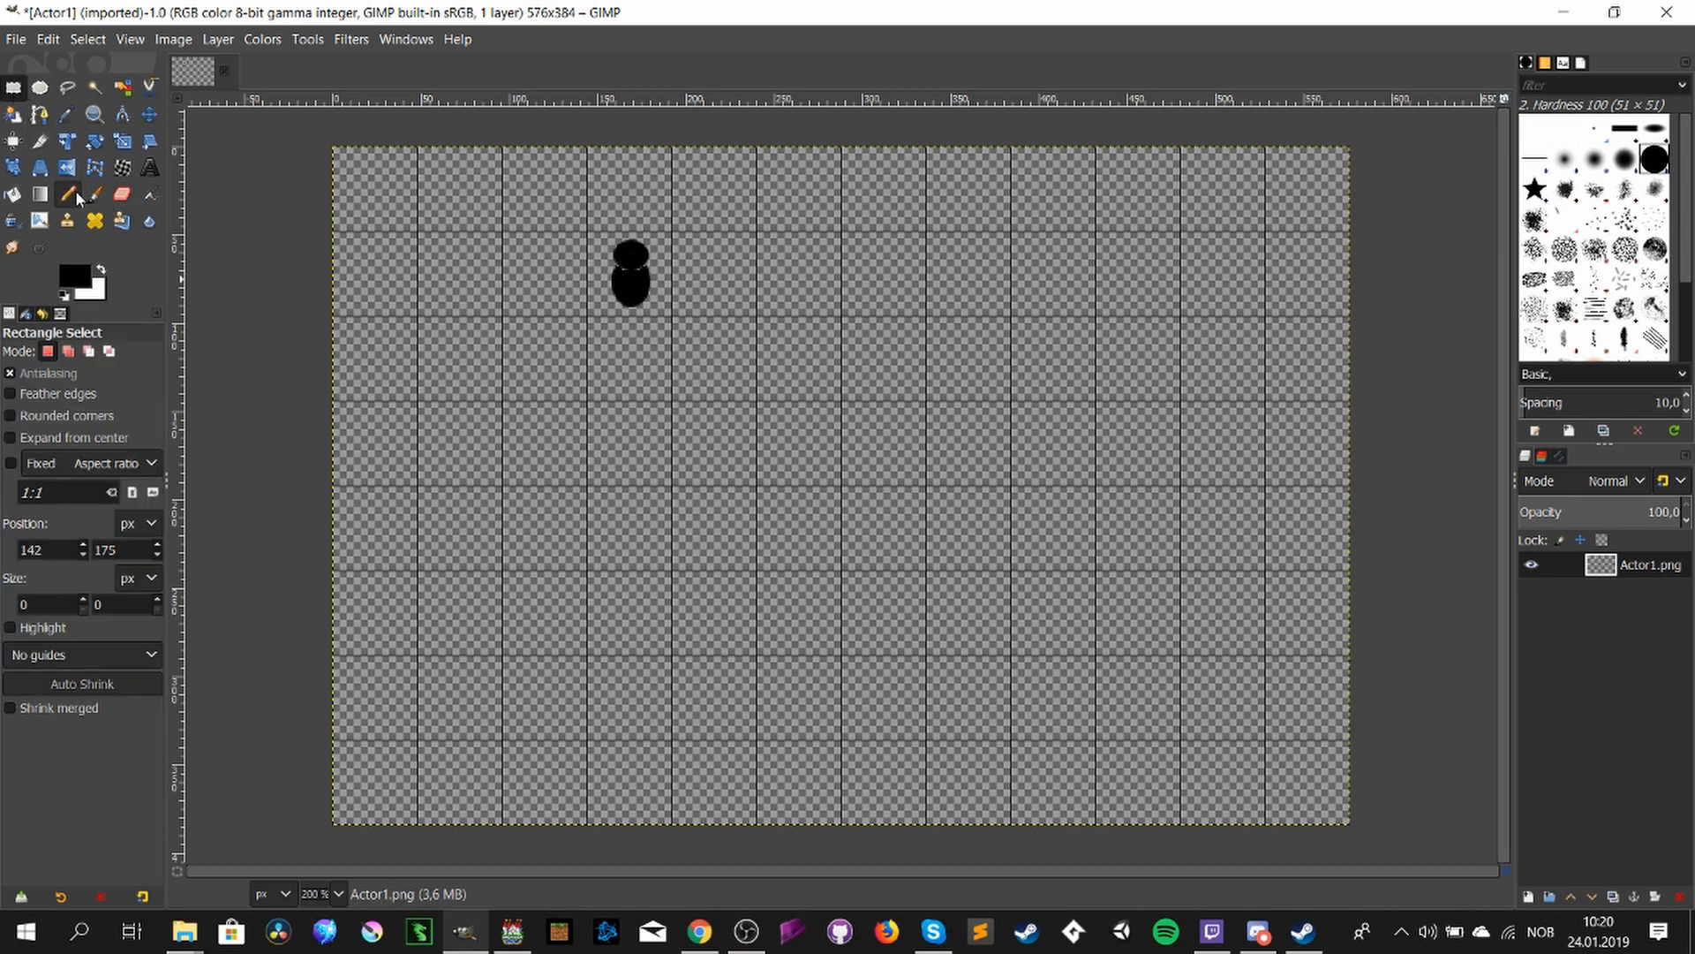
pyautogui.click(67, 194)
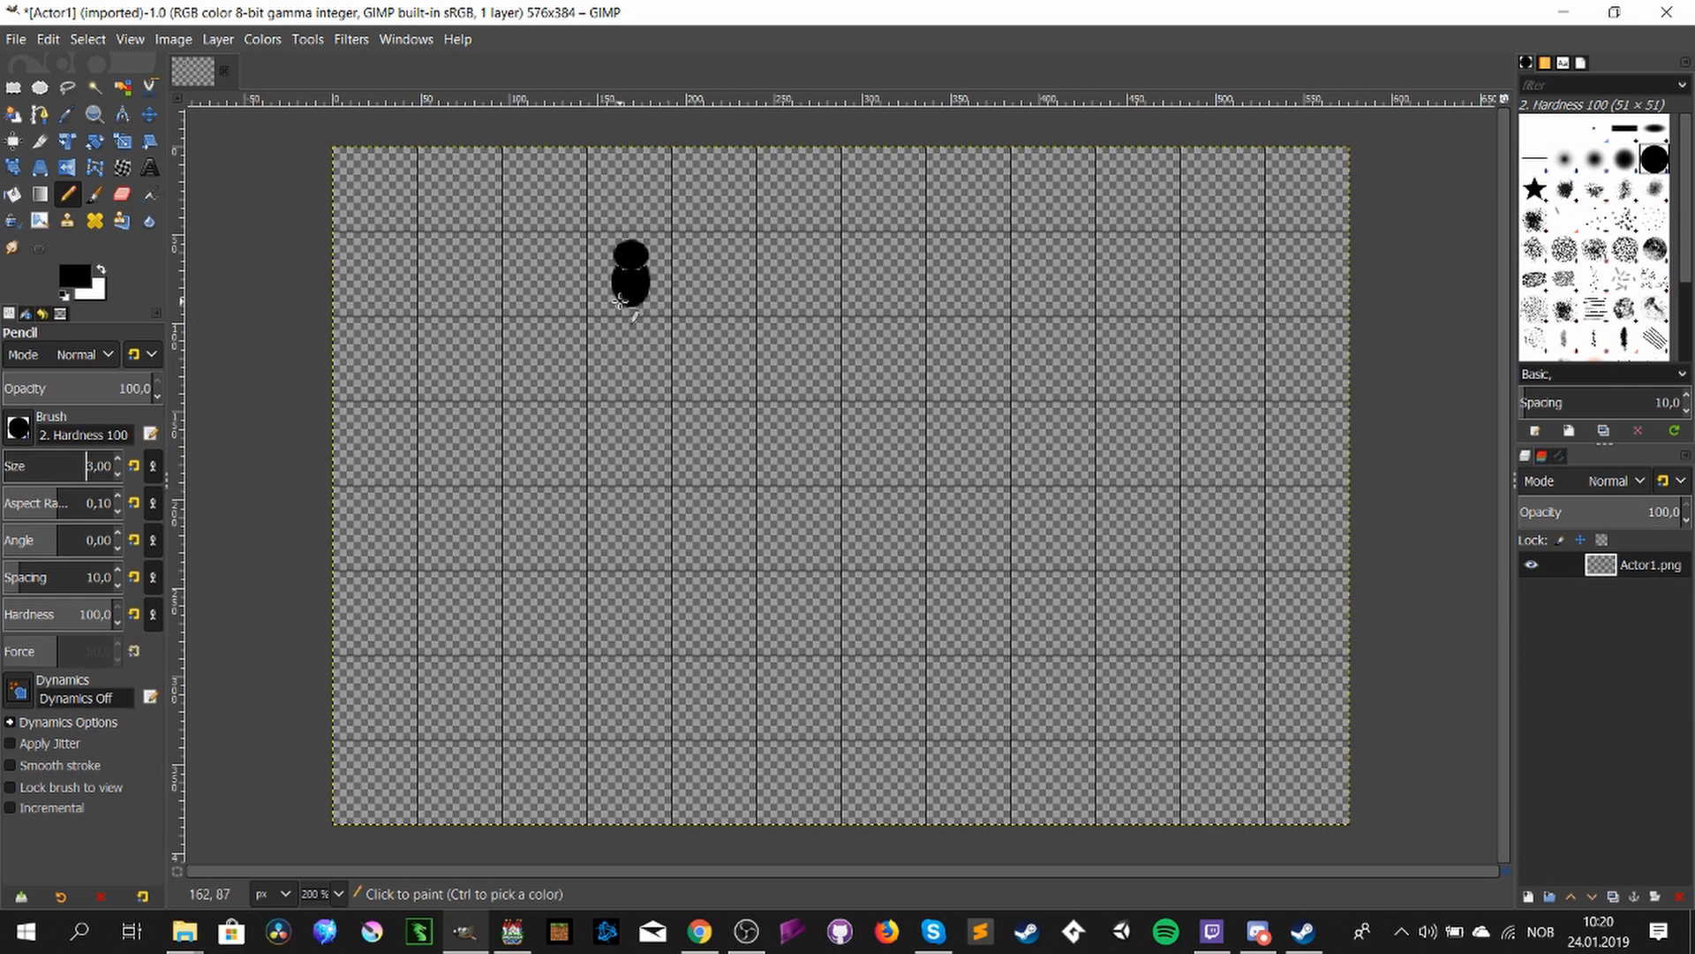
pyautogui.click(634, 302)
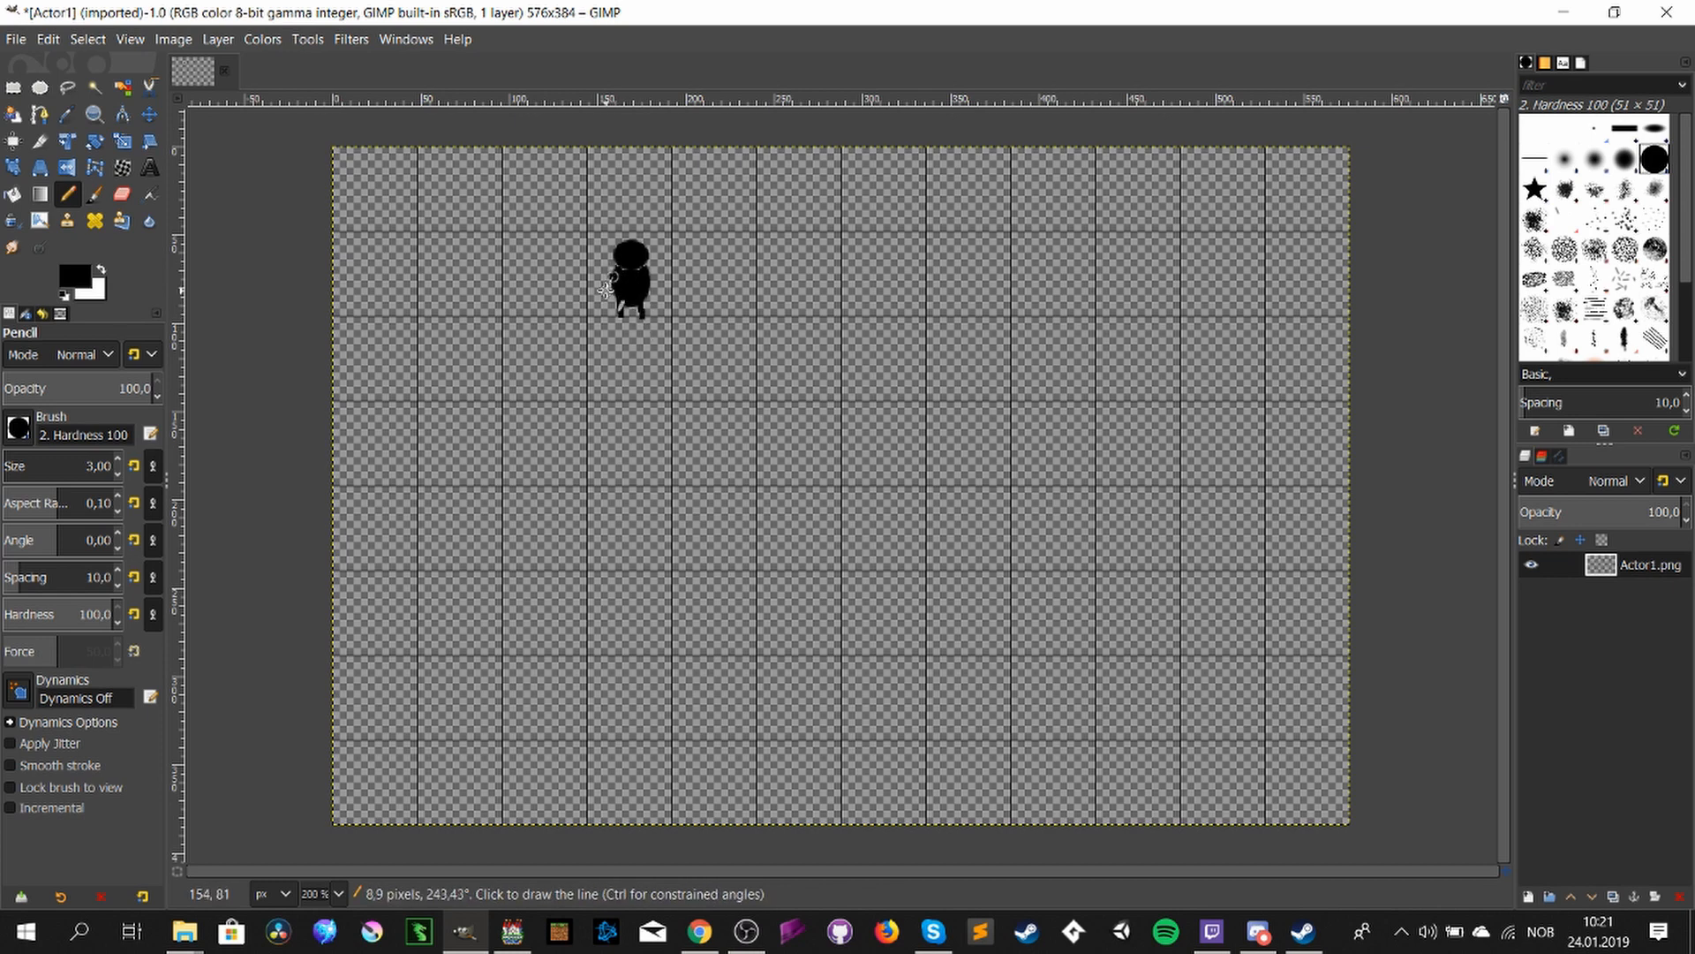
pyautogui.moveTo(648, 282)
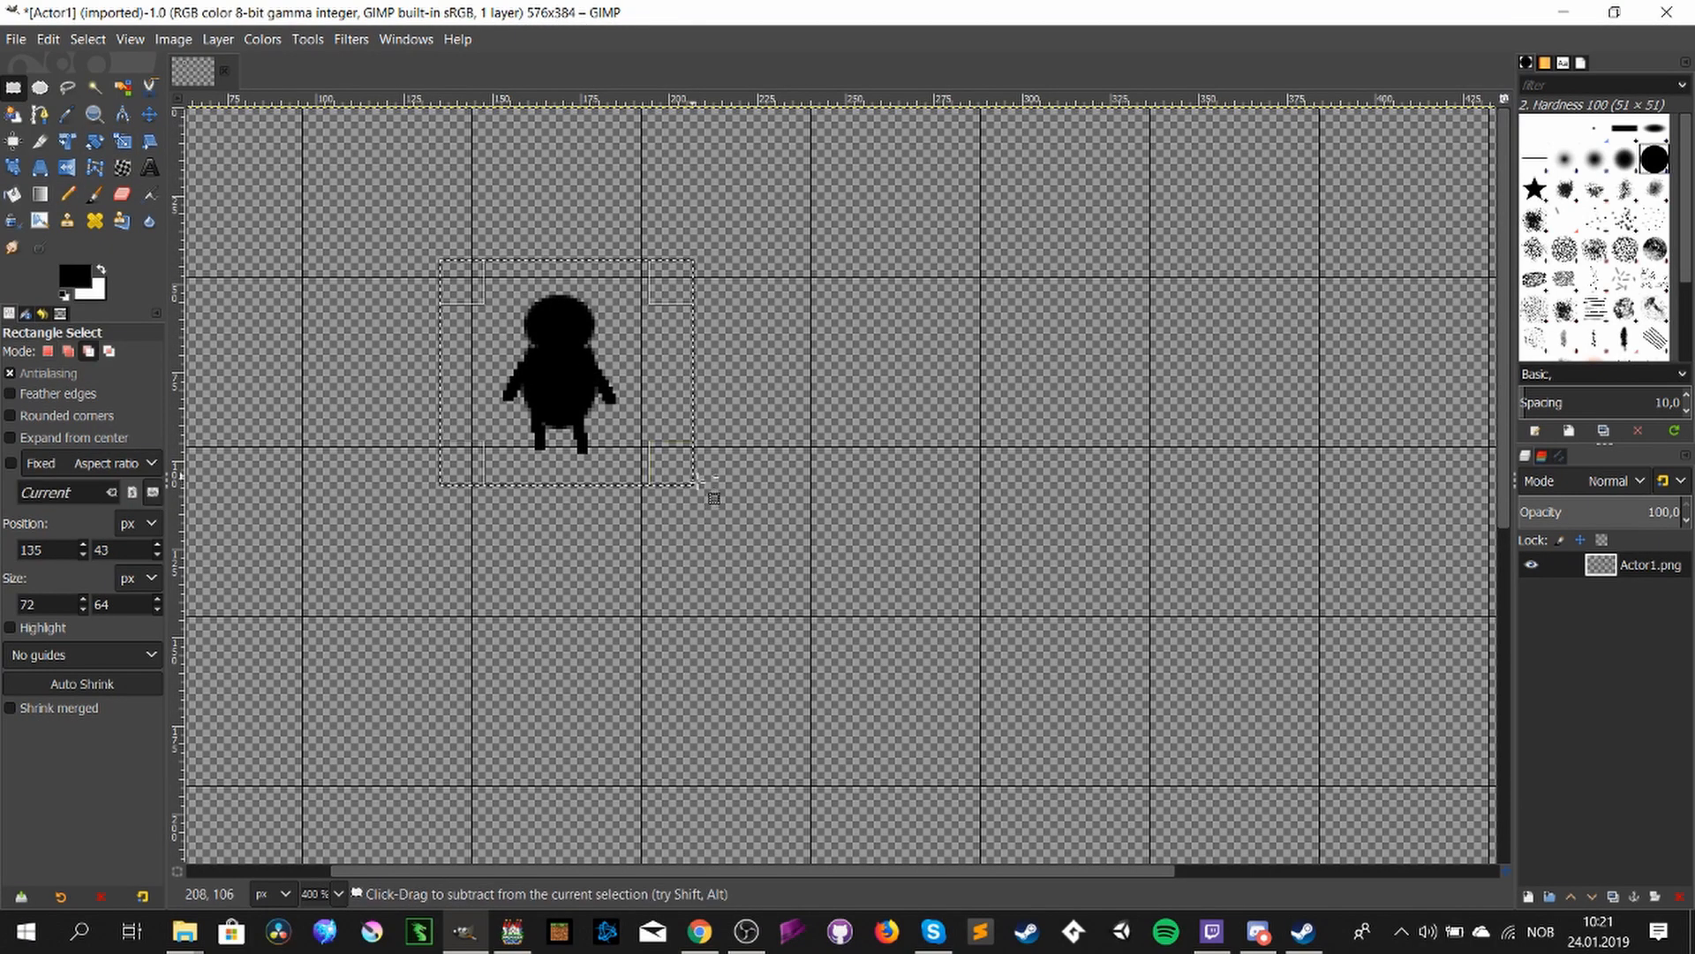
# - Copy the figure and place a pasted copy in the top row's second cell
pyautogui.press('ctrl+c')
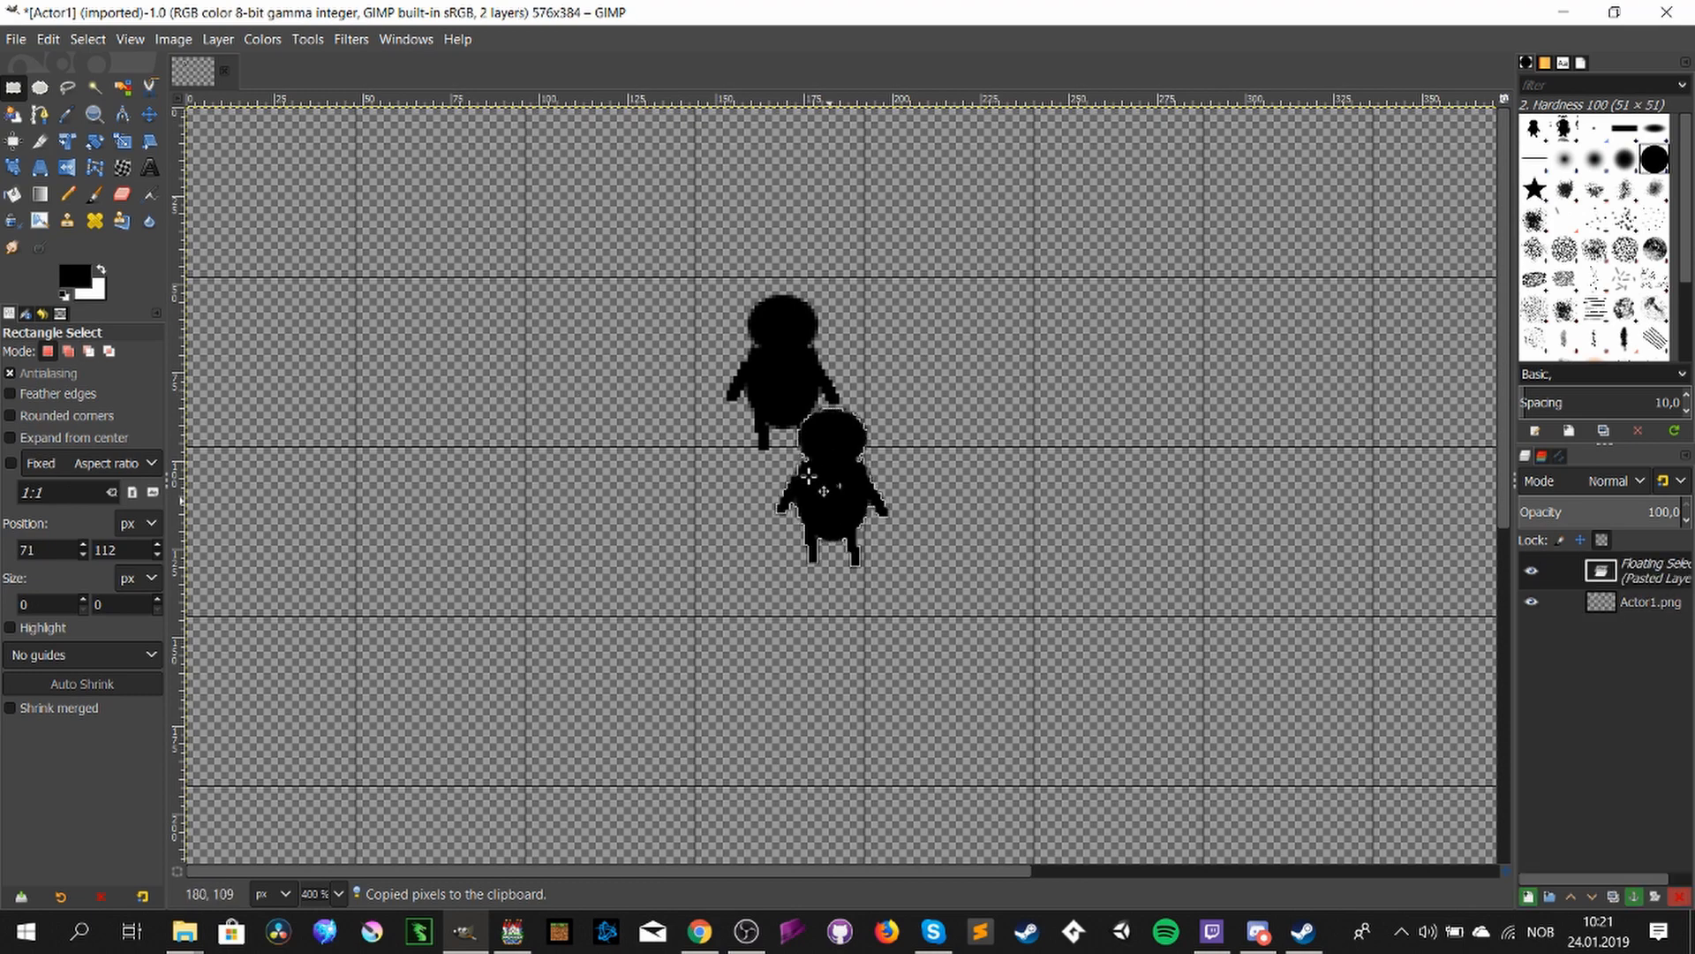
pyautogui.moveTo(831, 493); pyautogui.dragTo(438, 200)
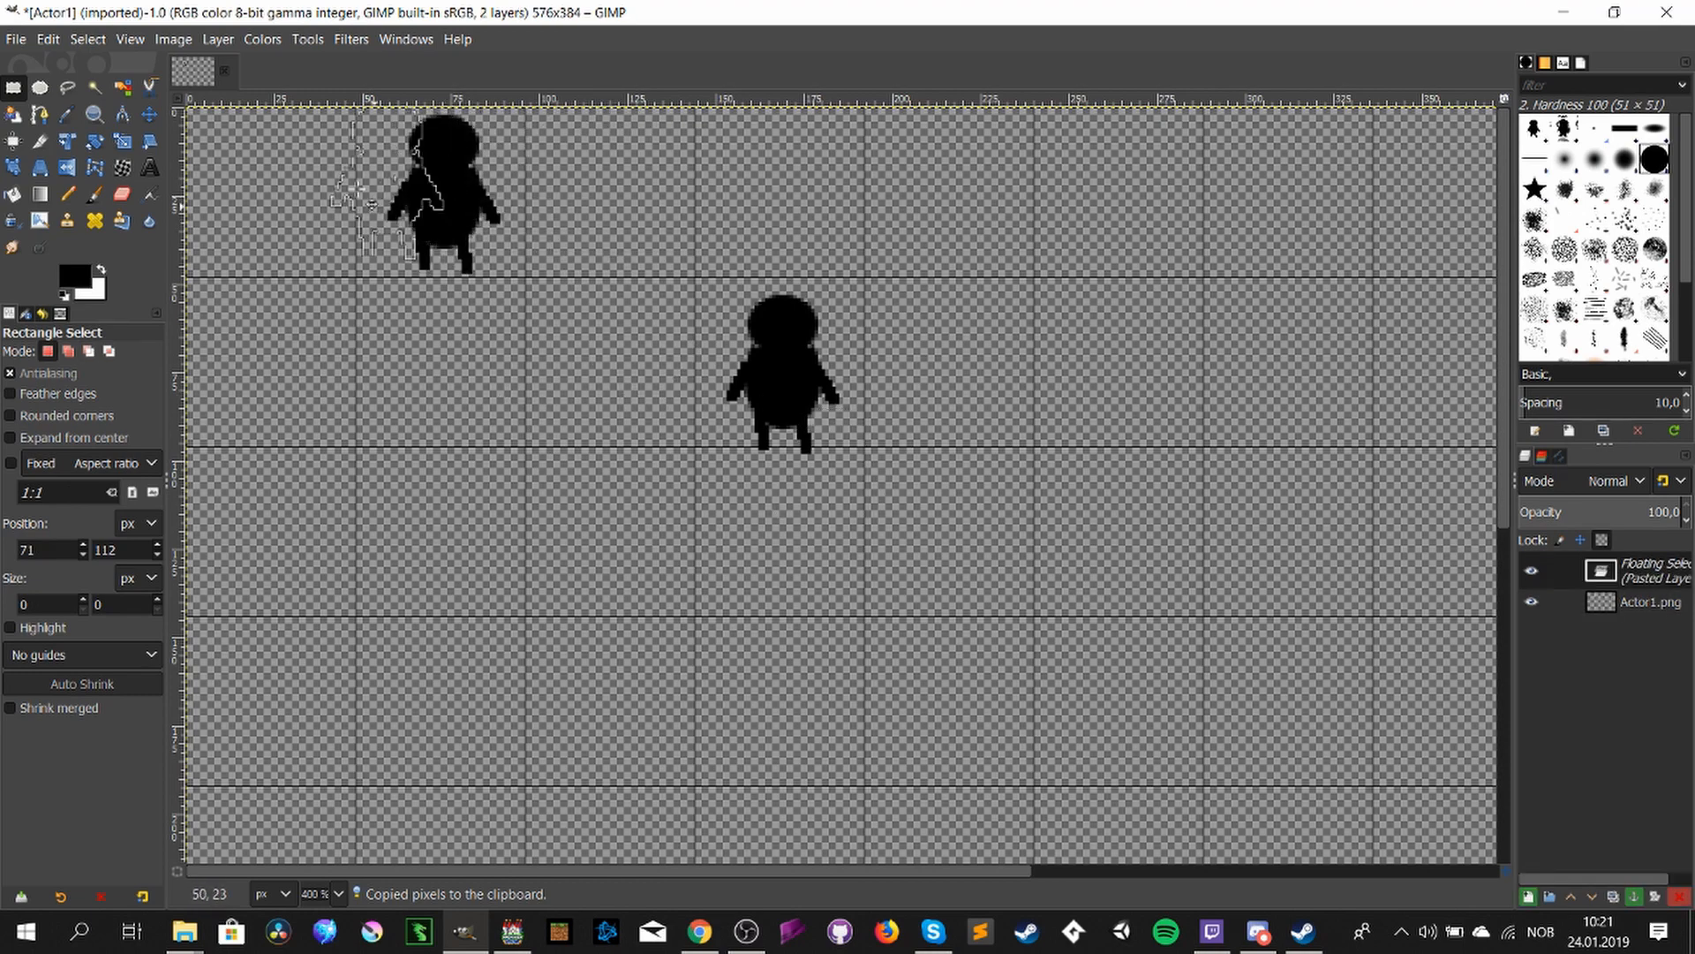
pyautogui.moveTo(438, 195); pyautogui.dragTo(378, 373)
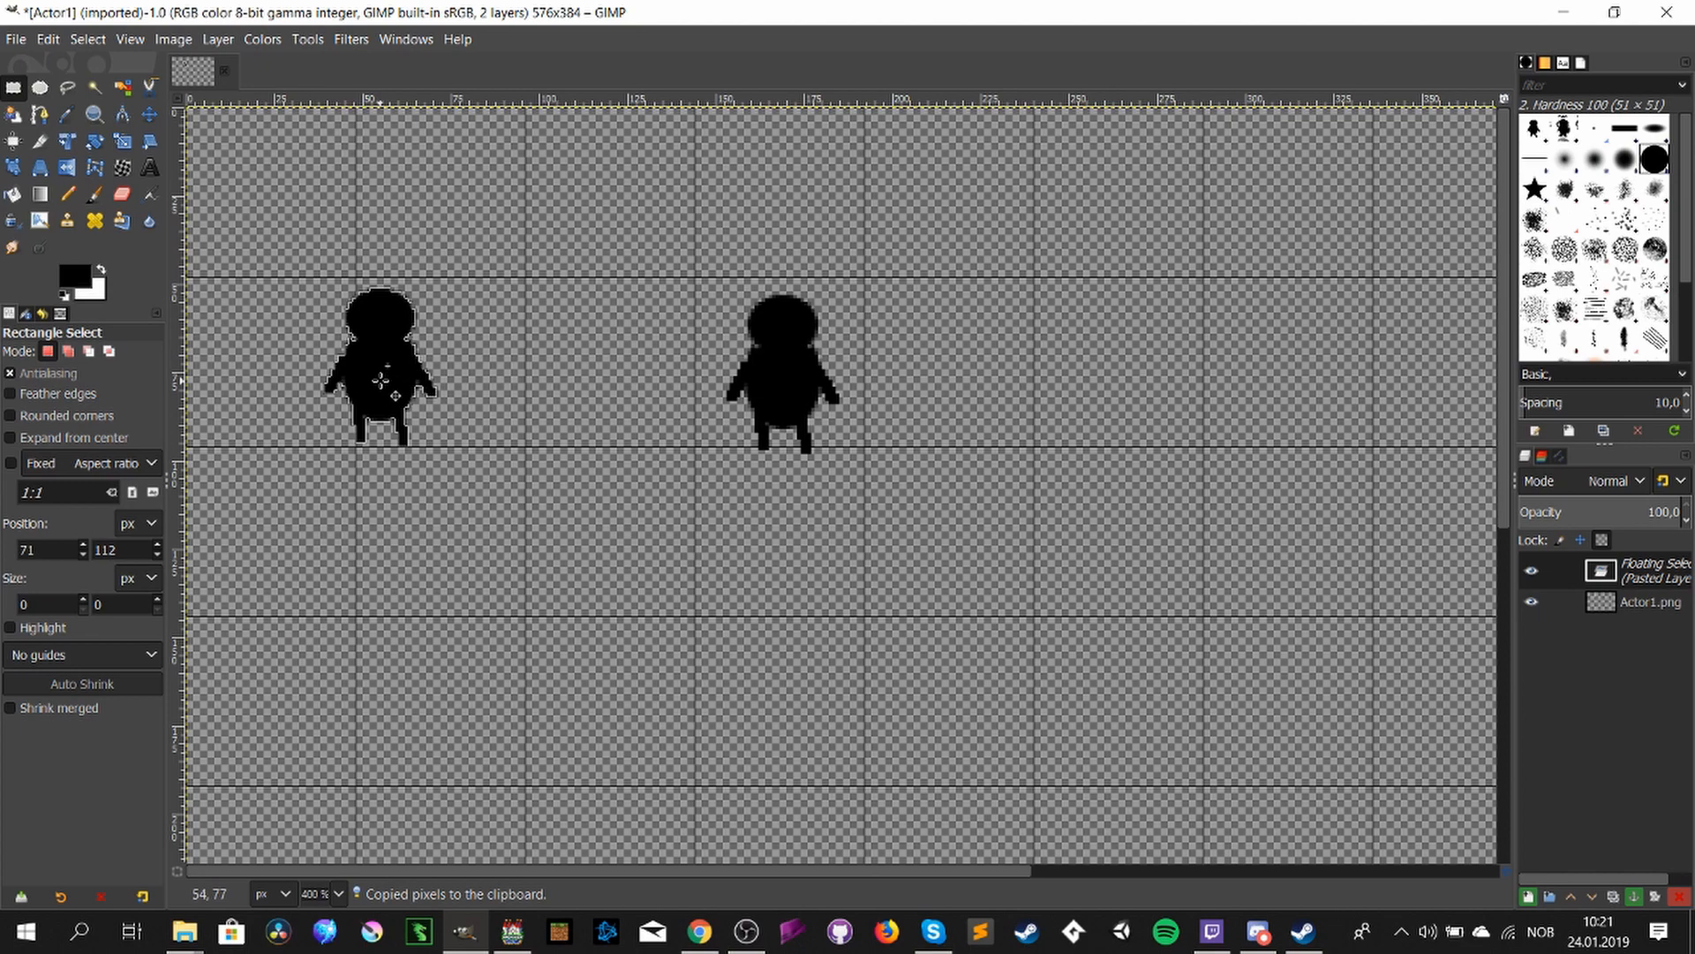
pyautogui.moveTo(381, 373); pyautogui.dragTo(611, 487)
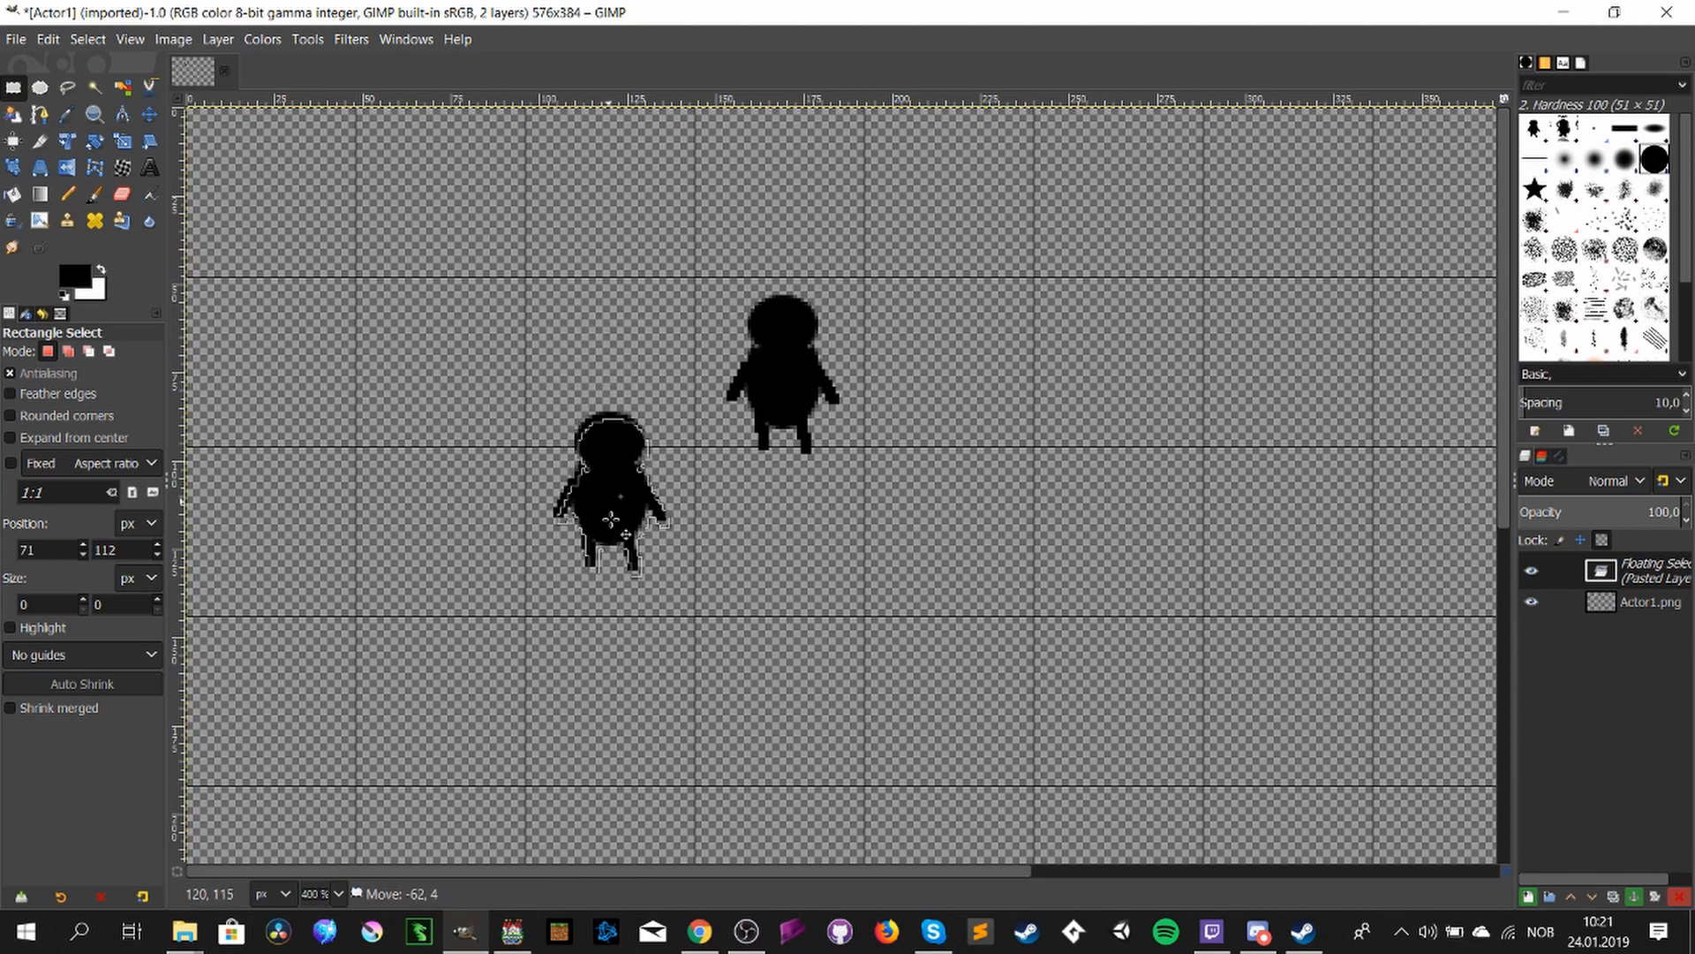
pyautogui.moveTo(611, 498); pyautogui.dragTo(261, 540)
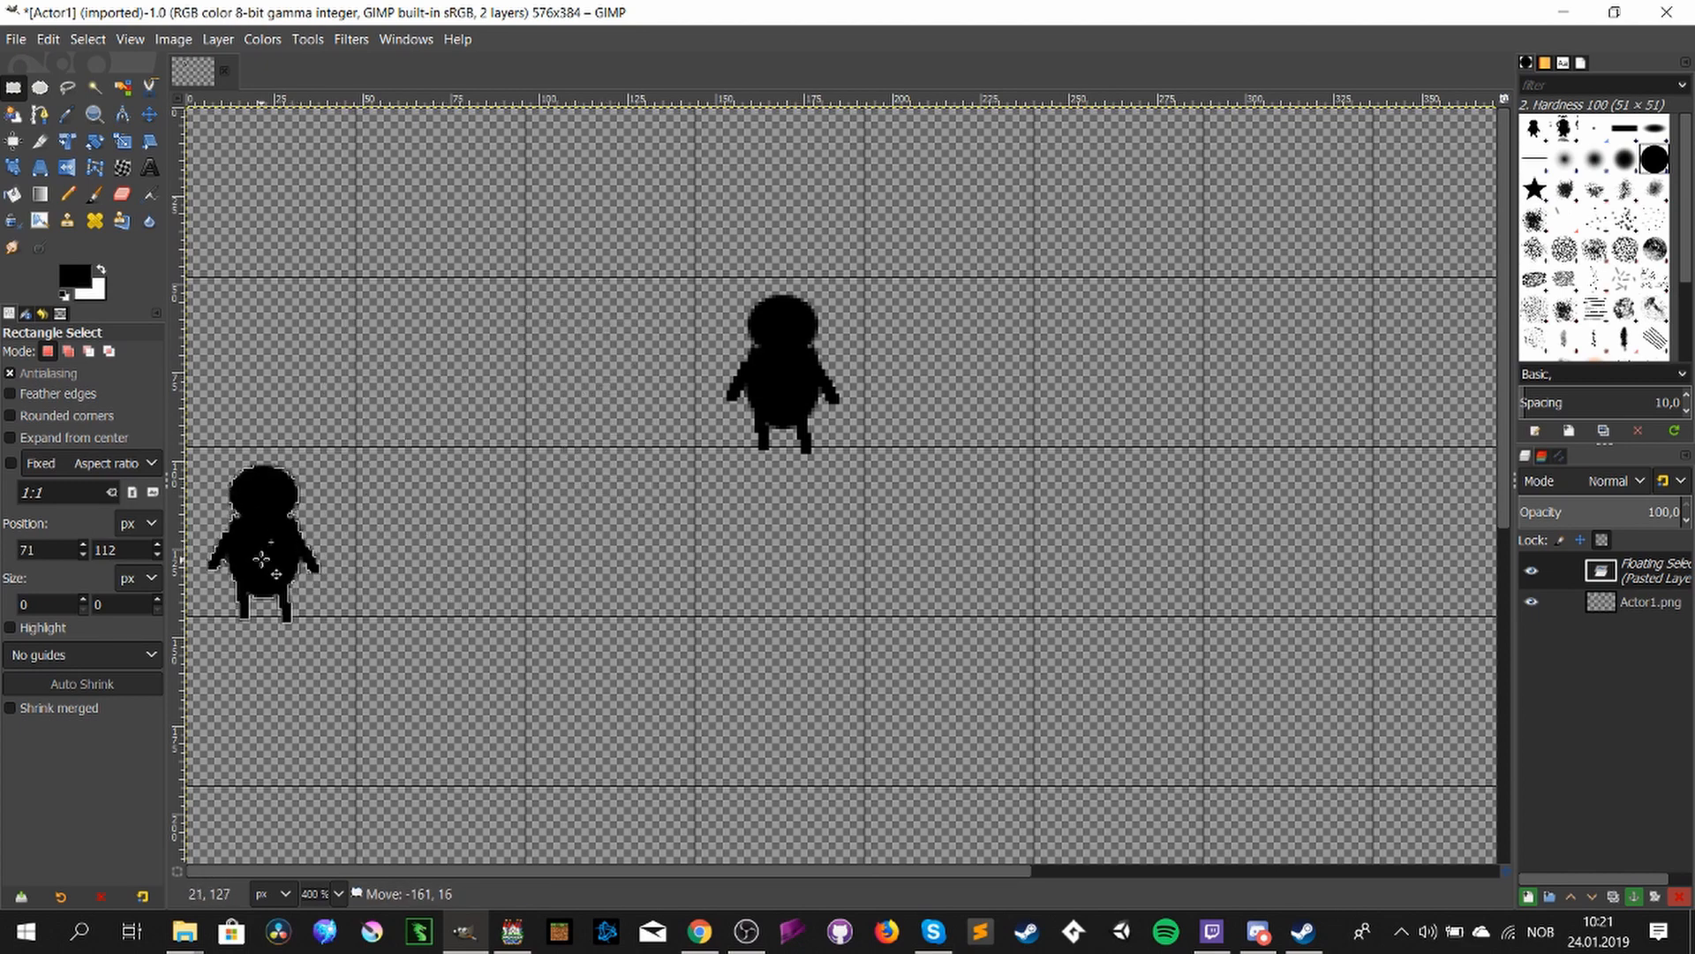
pyautogui.moveTo(260, 541); pyautogui.dragTo(448, 697)
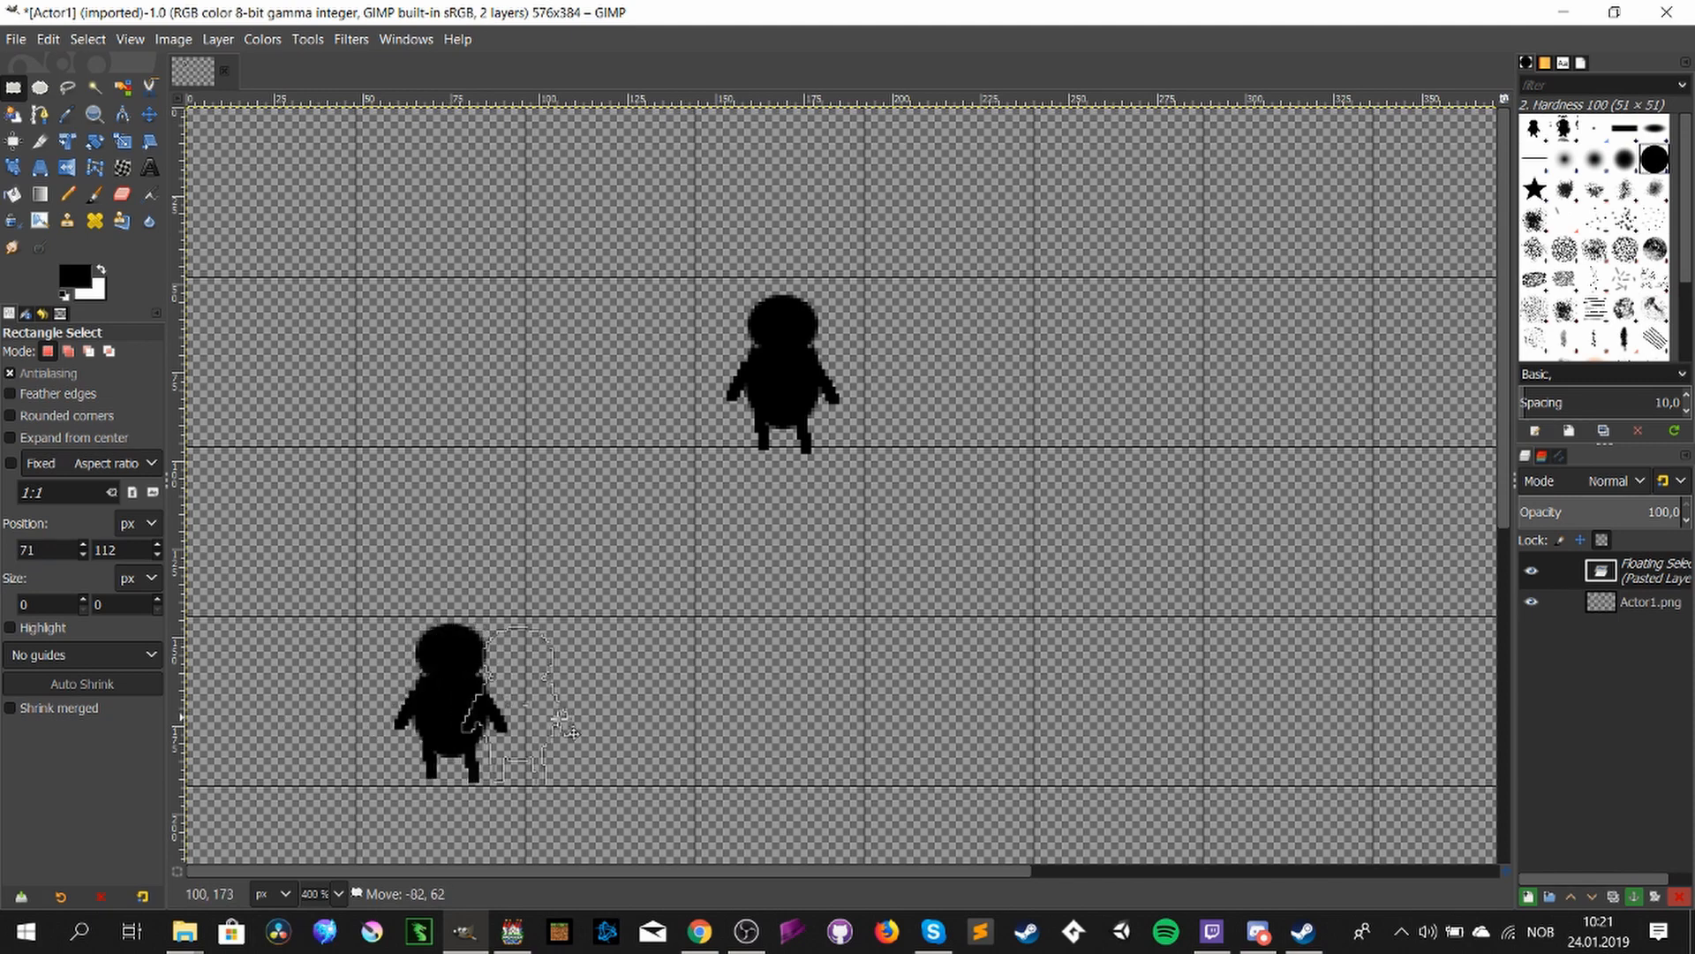
pyautogui.moveTo(443, 703); pyautogui.dragTo(433, 189)
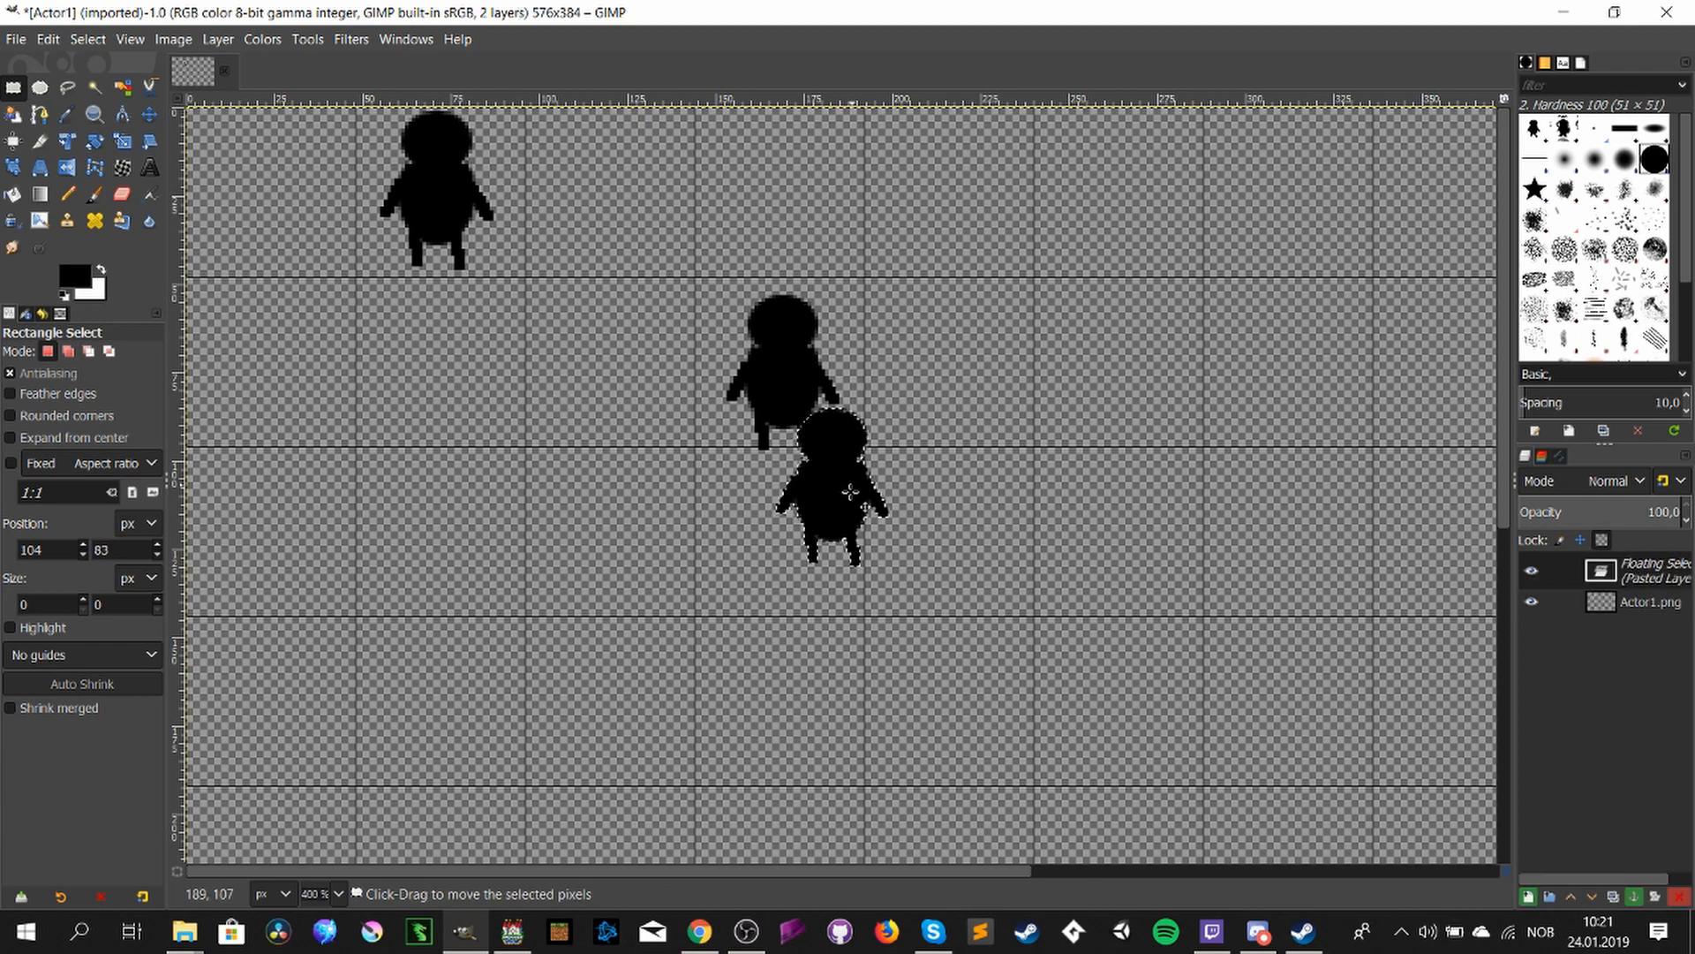
# - Place a second copy in the top-left cell and check its alignment
pyautogui.moveTo(831, 503); pyautogui.dragTo(270, 194)
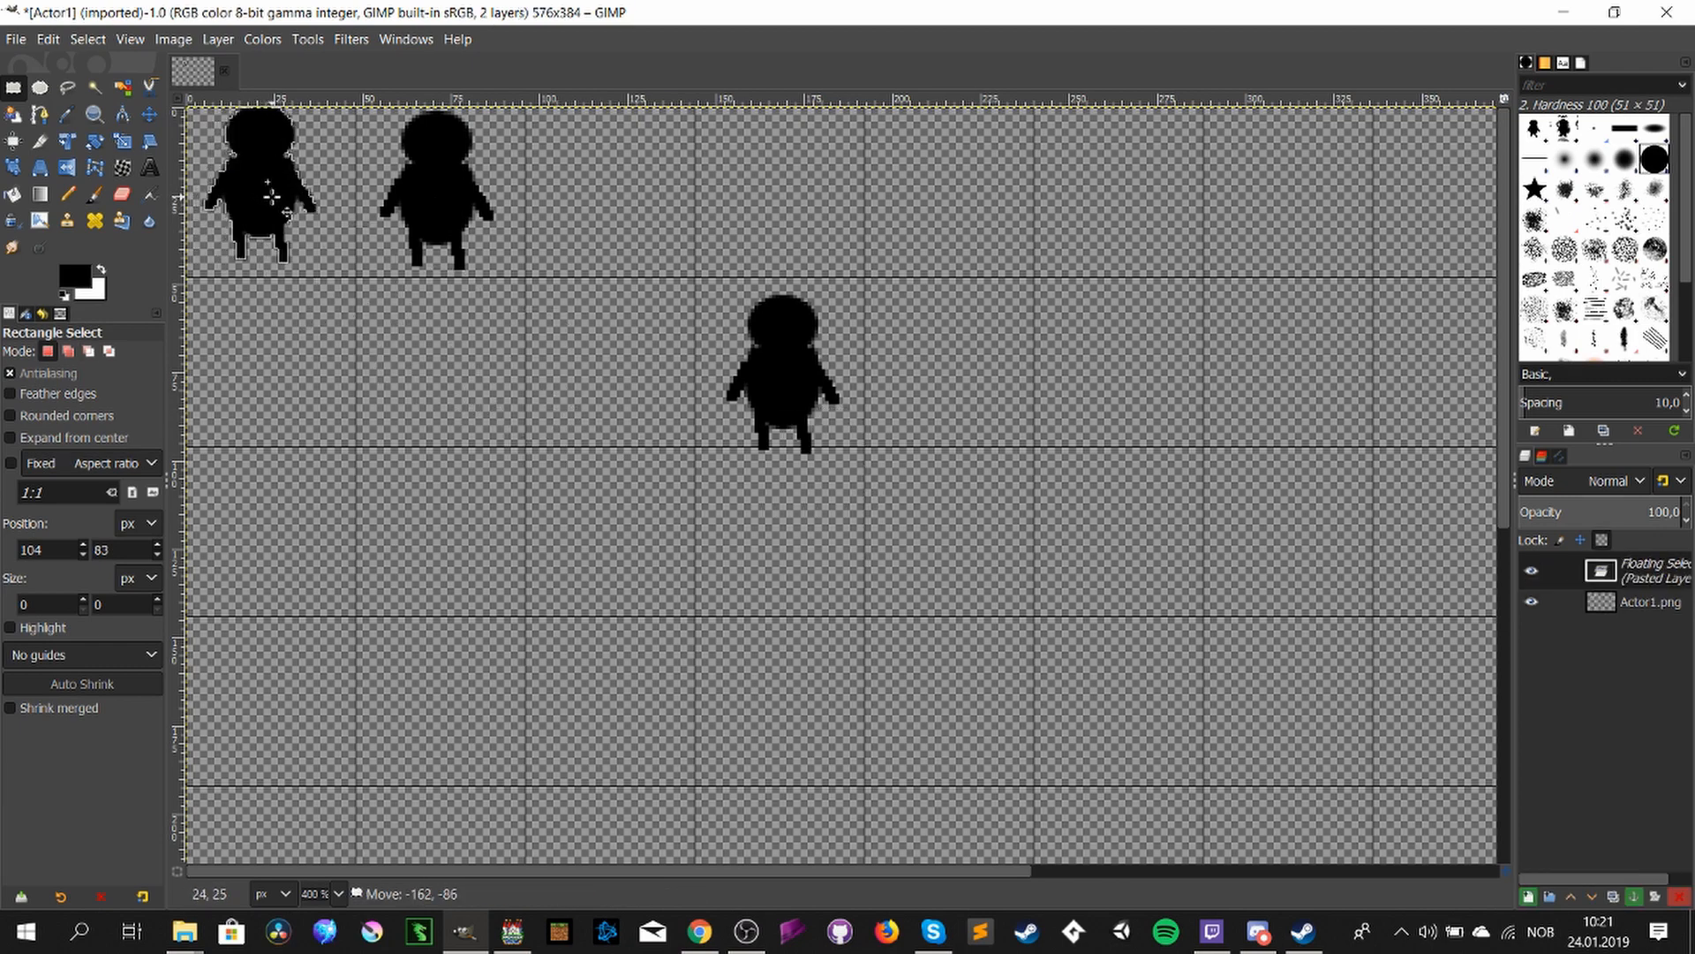
pyautogui.moveTo(271, 196); pyautogui.dragTo(267, 222)
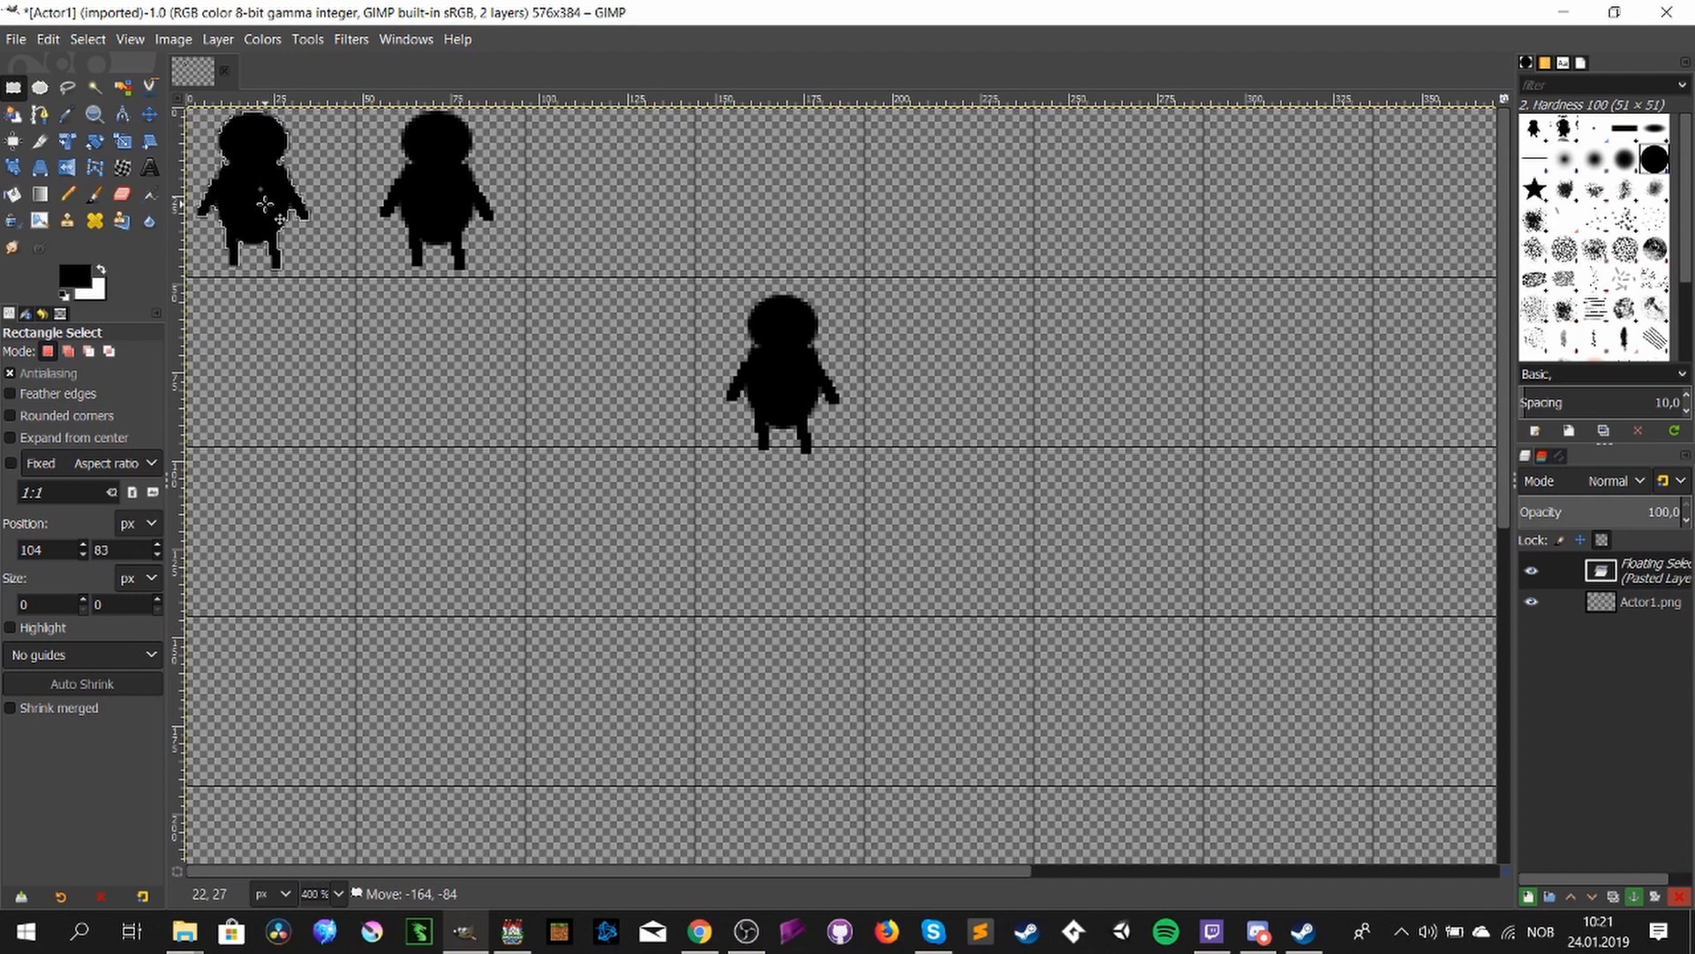
pyautogui.moveTo(570, 392)
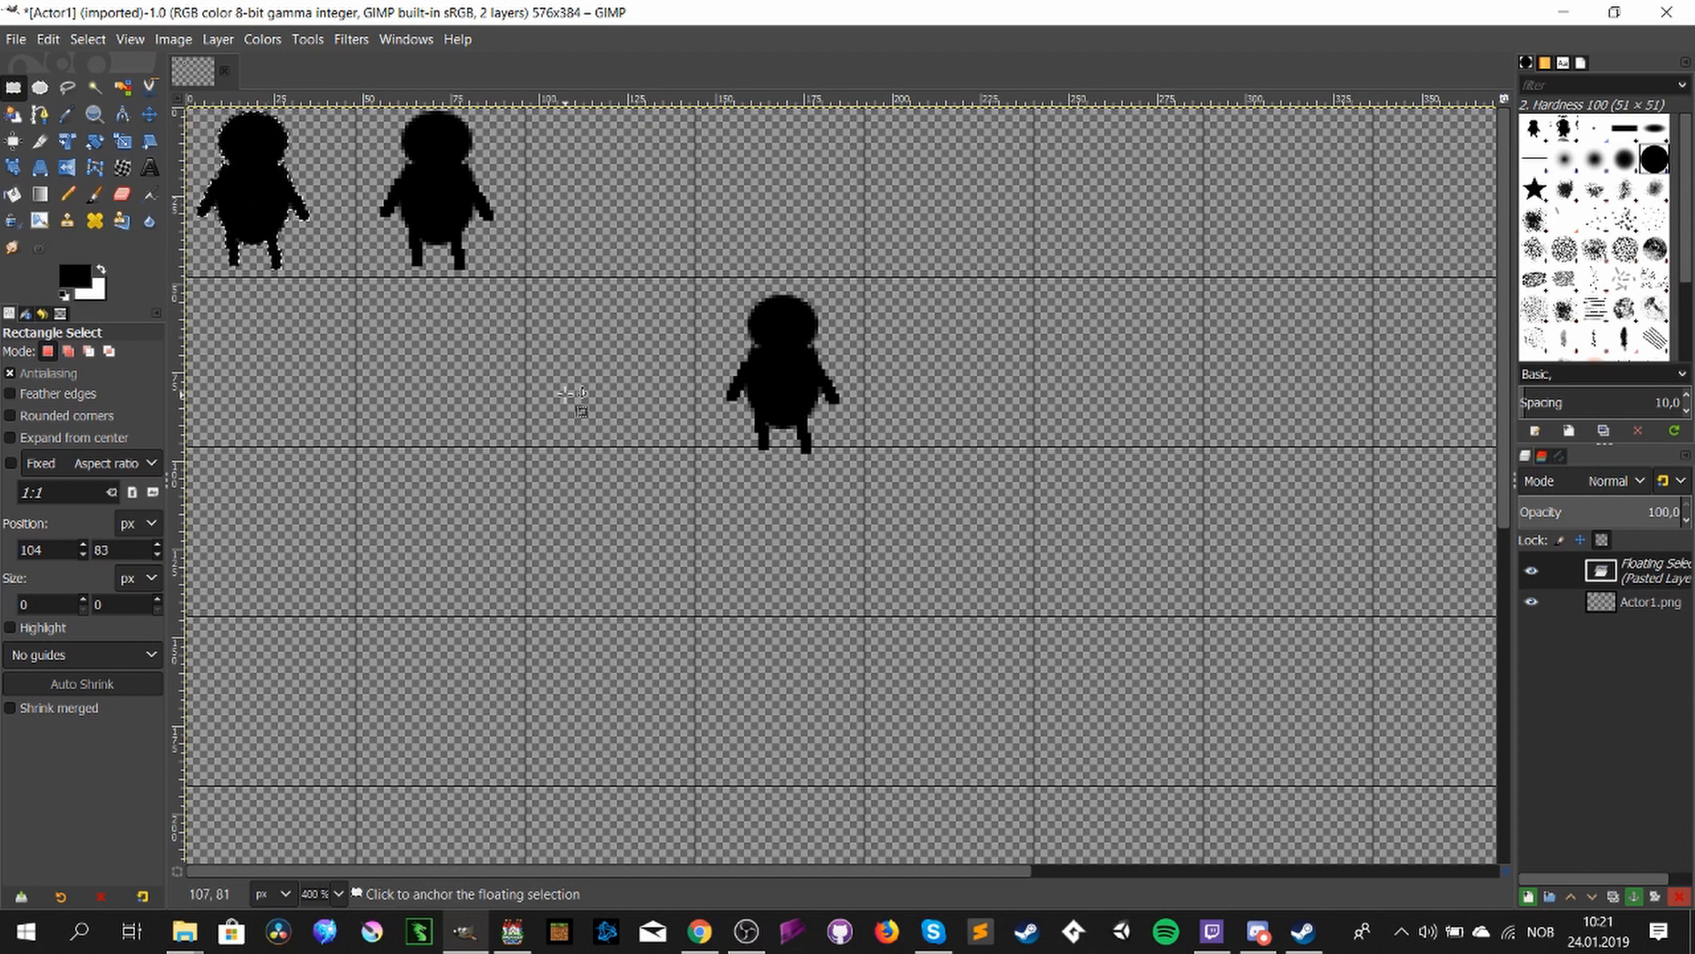
pyautogui.moveTo(779, 373); pyautogui.dragTo(687, 367)
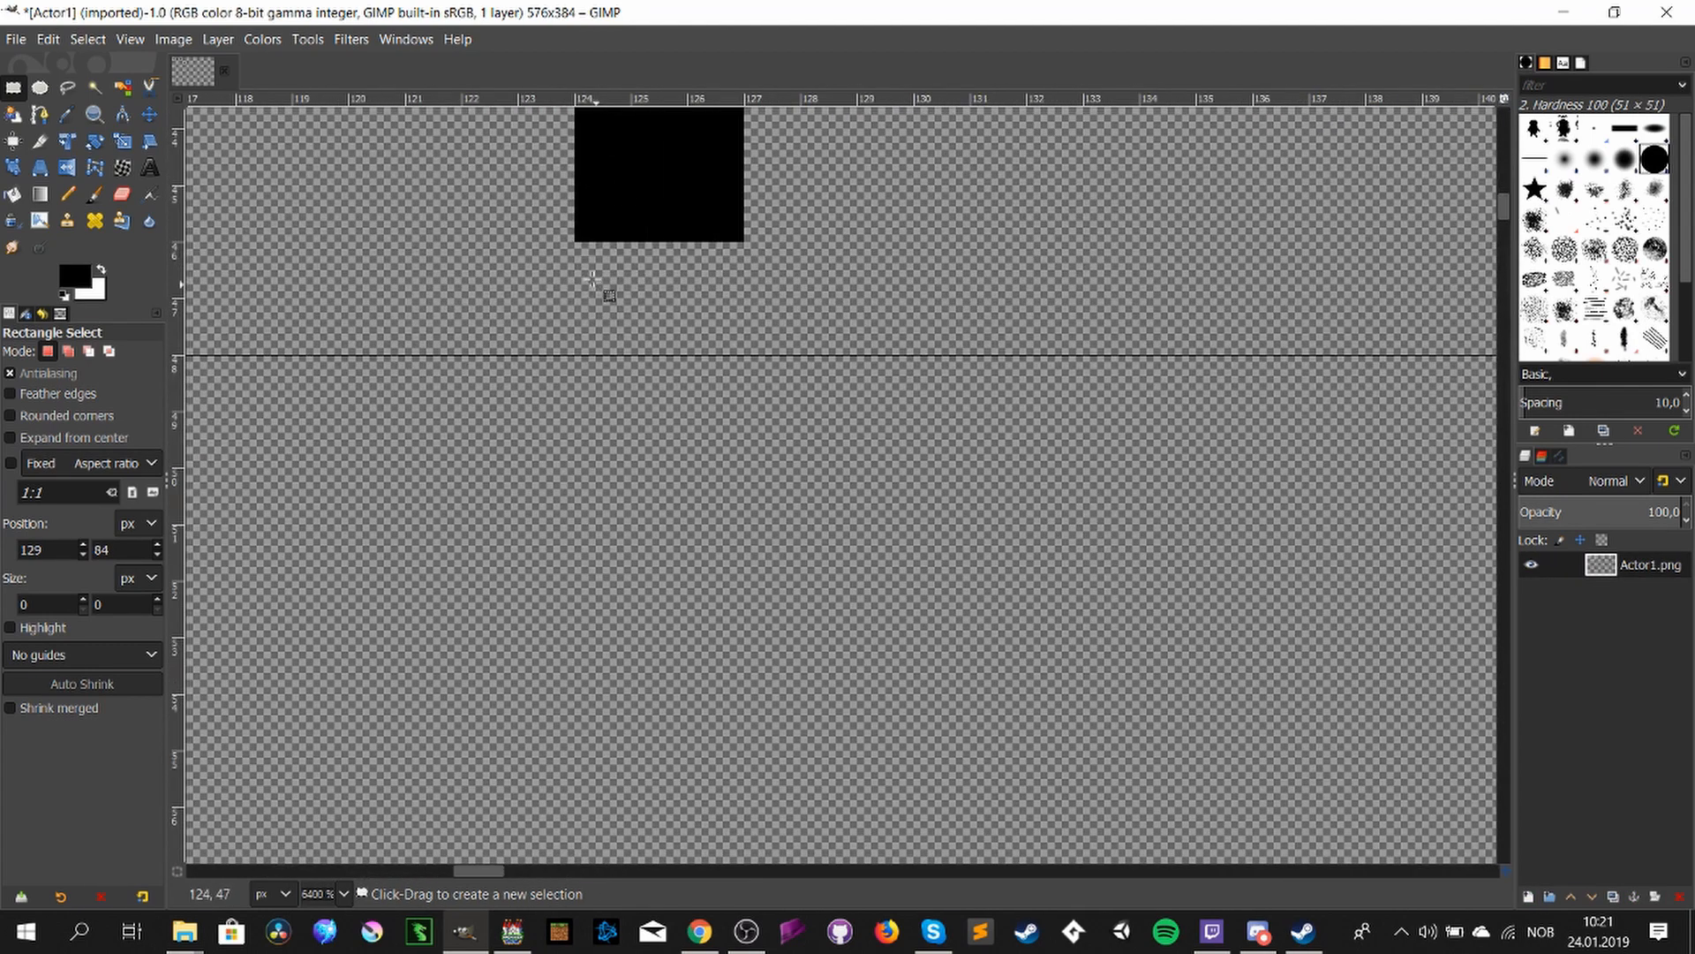
# - Paste the silhouette row into the bottom row and anchor the floating selection
pyautogui.moveTo(579, 249); pyautogui.dragTo(740, 346)
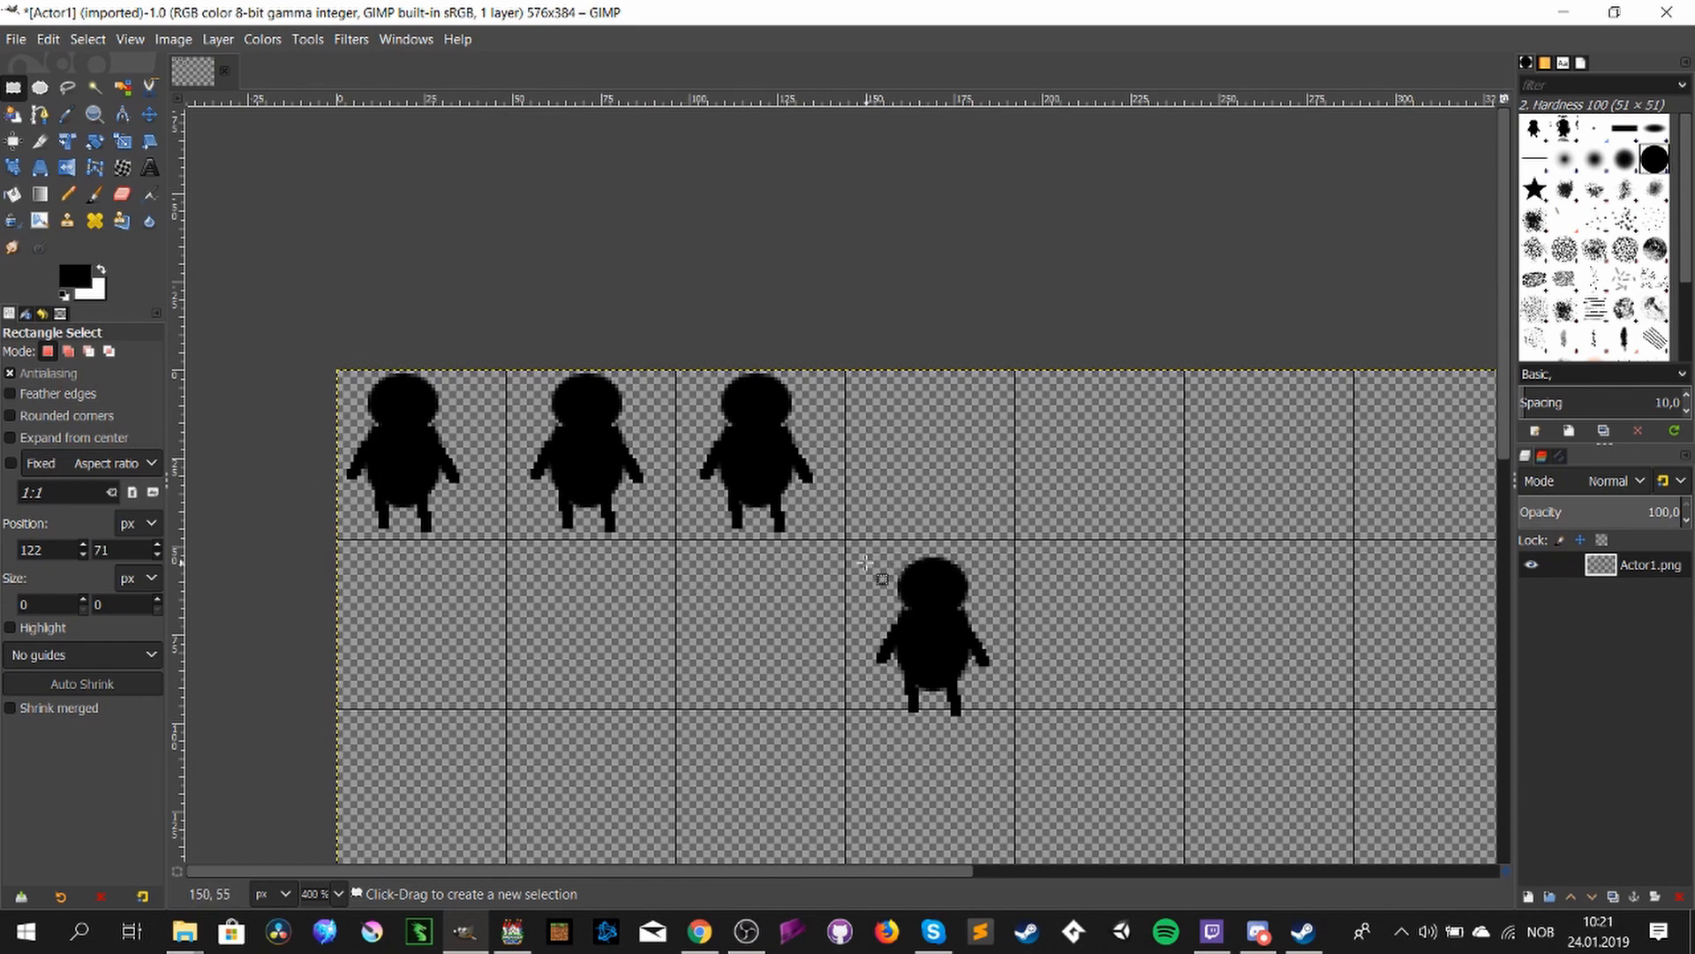
pyautogui.moveTo(844, 540)
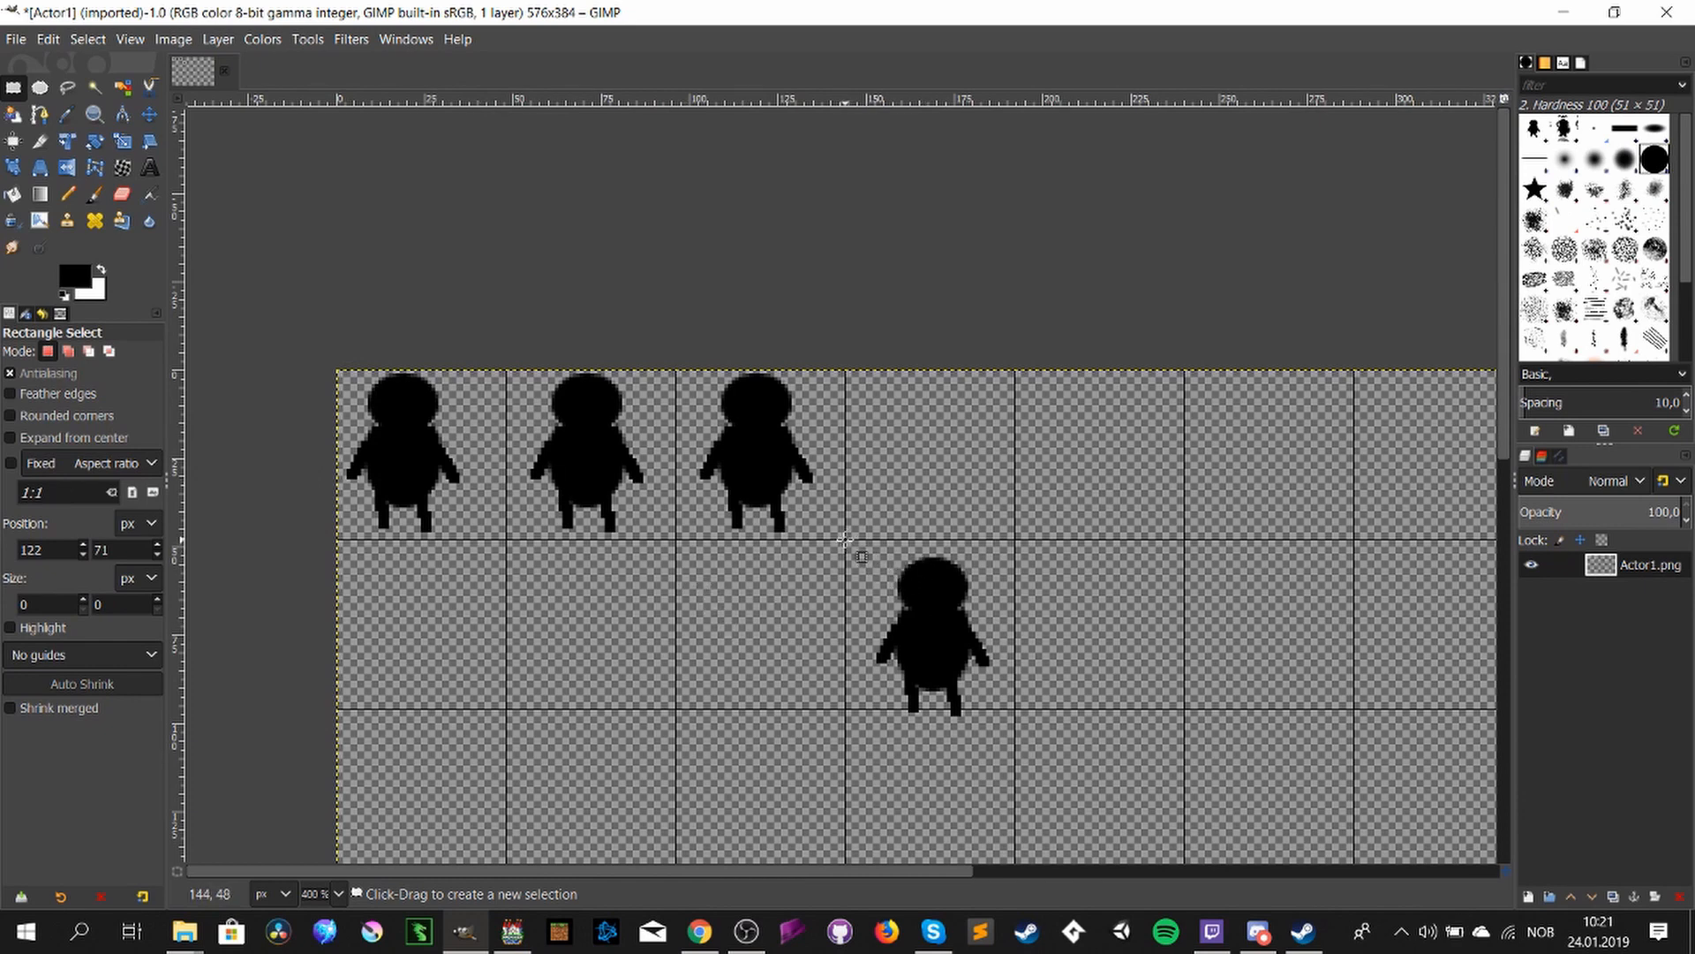
pyautogui.moveTo(338, 367); pyautogui.dragTo(844, 544)
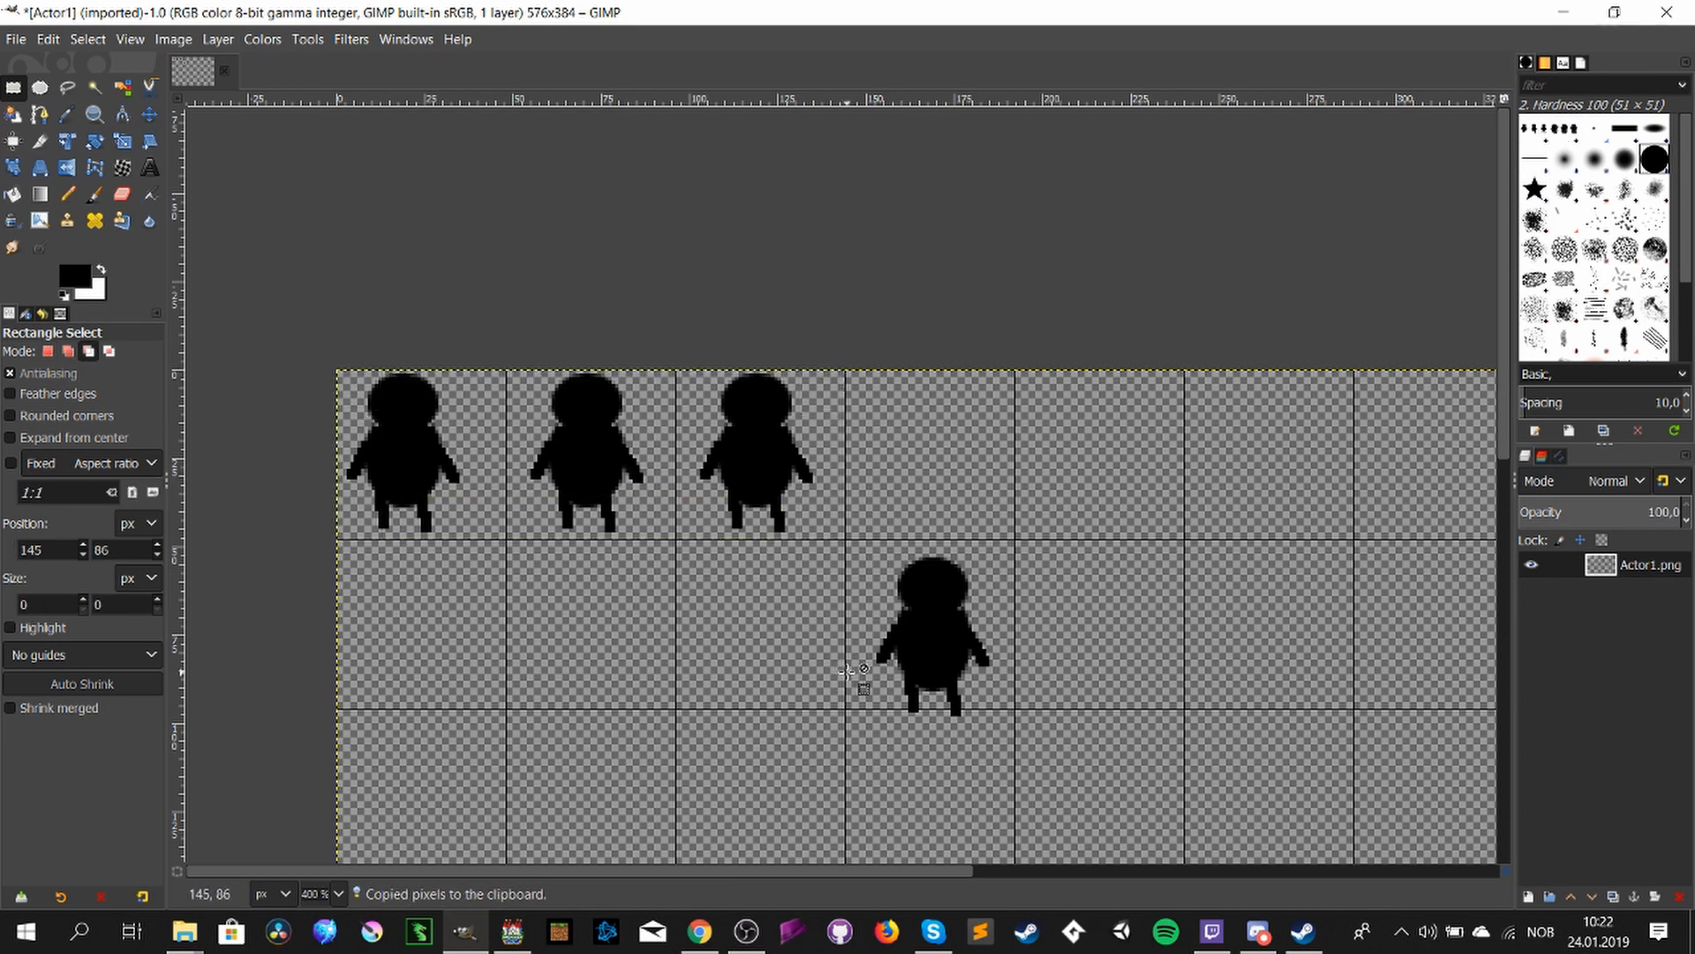
pyautogui.press('ctrl+v')
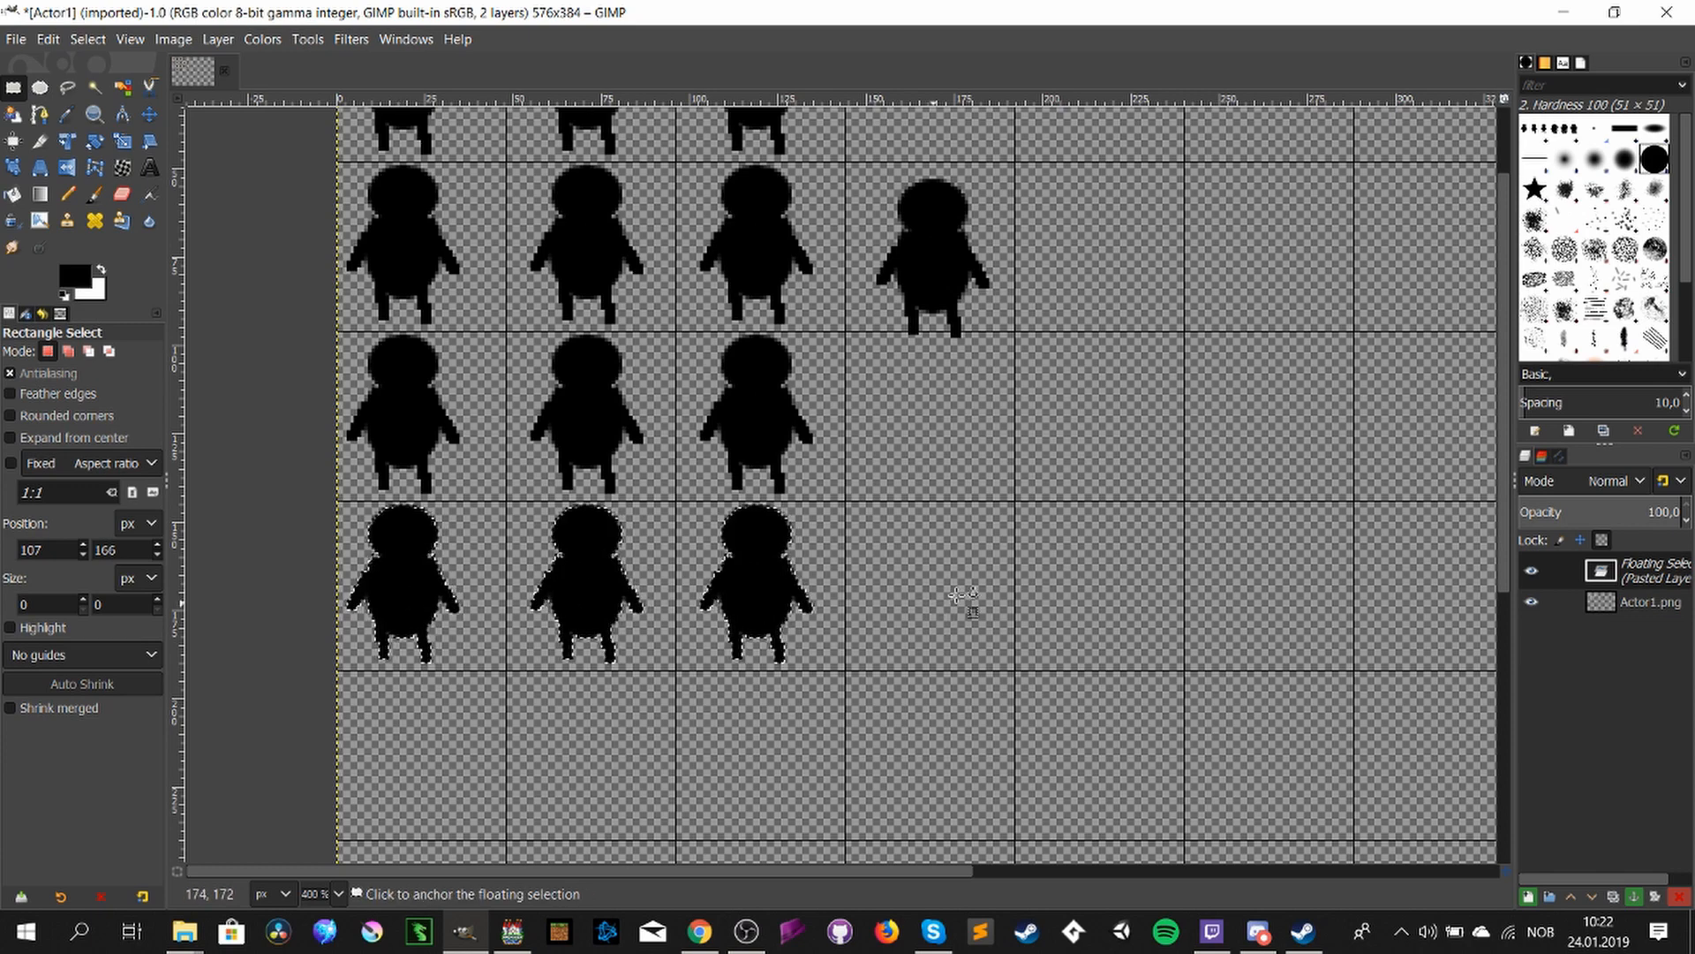
pyautogui.click(961, 595)
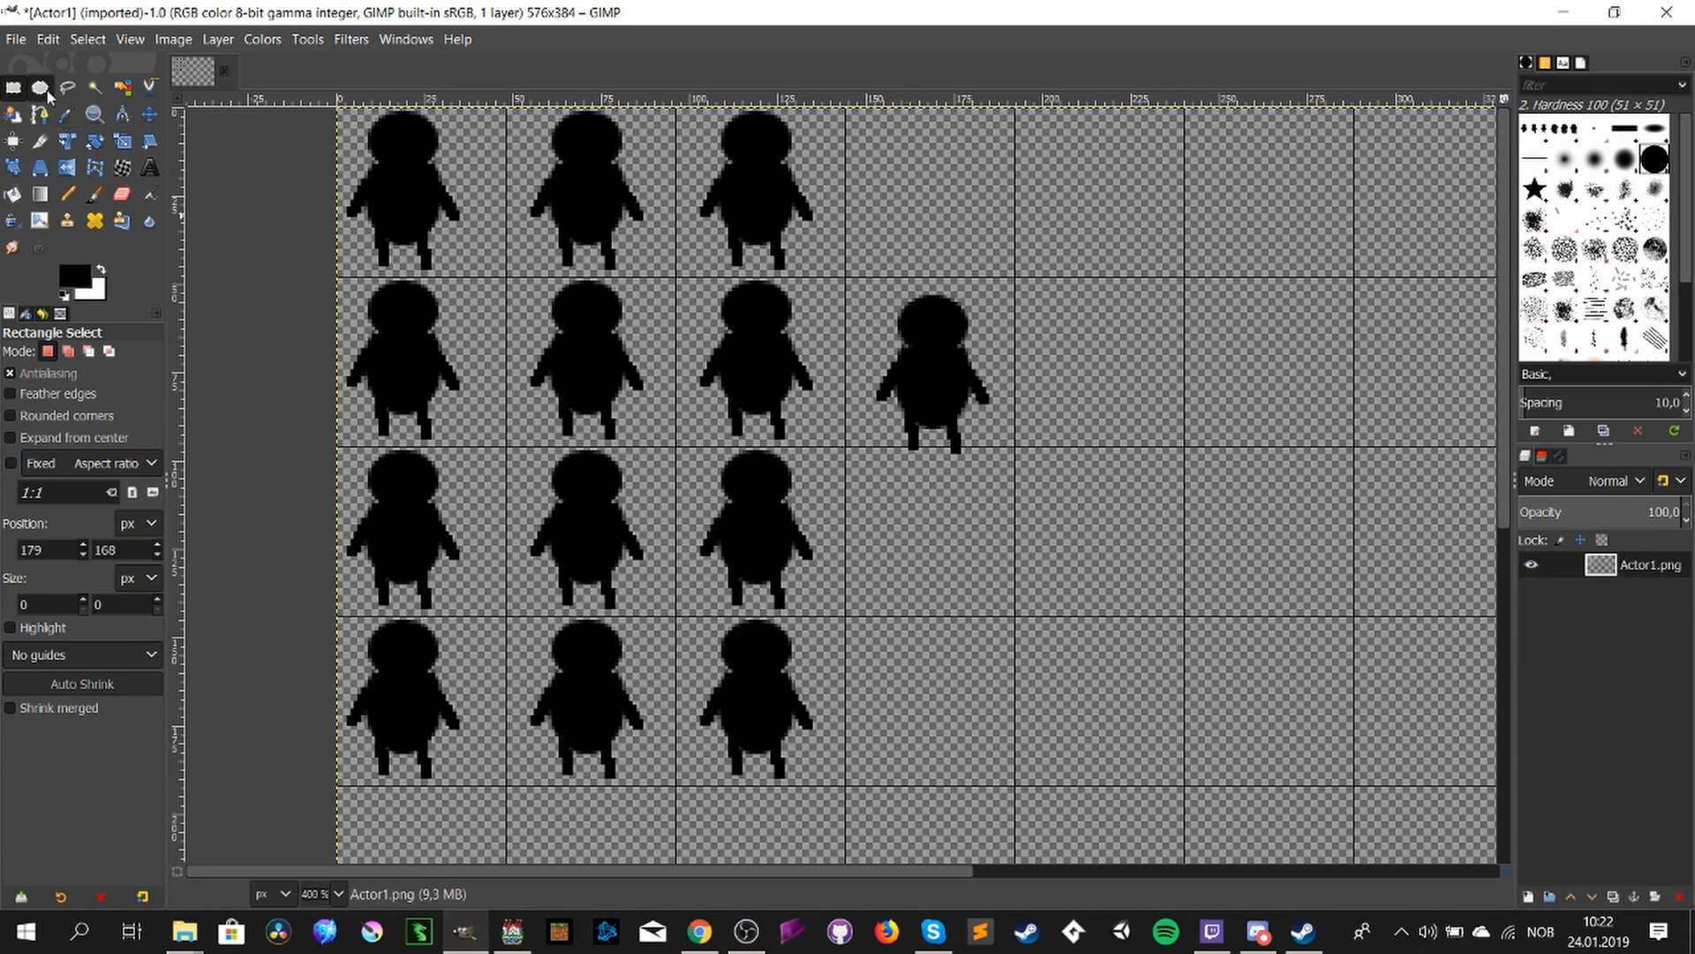
# - Select a small circle in the empty top-row cell and bucket-fill it pale pink
pyautogui.click(40, 89)
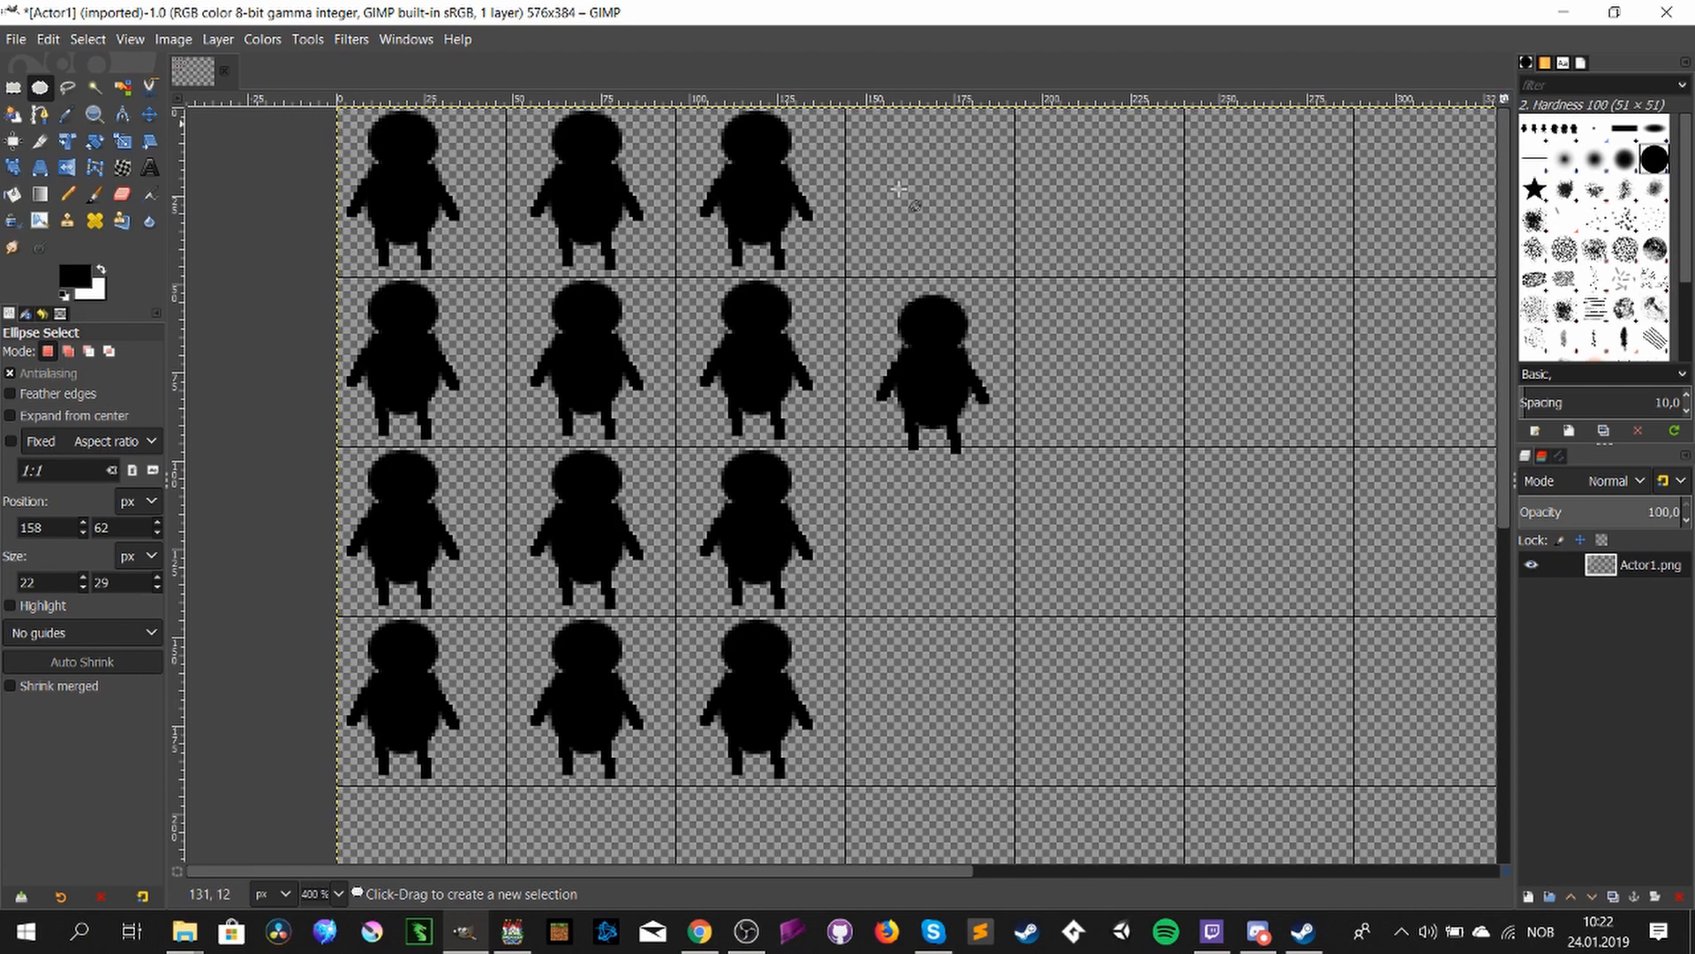
pyautogui.moveTo(902, 179); pyautogui.dragTo(931, 205)
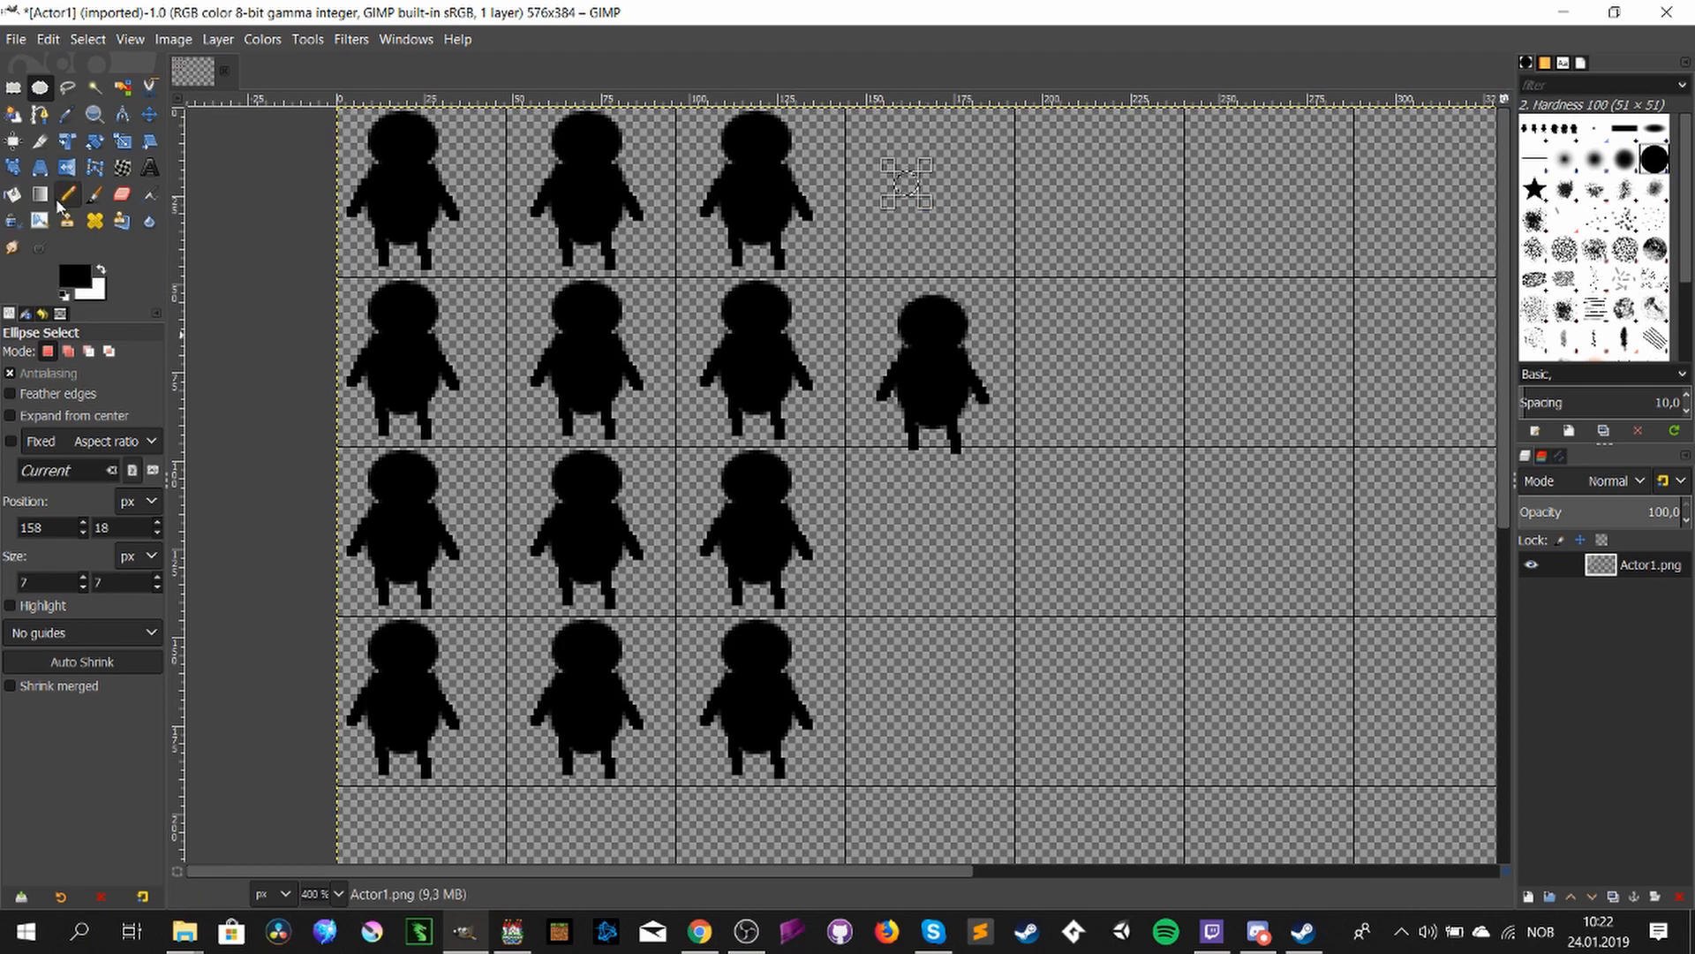
pyautogui.click(75, 273)
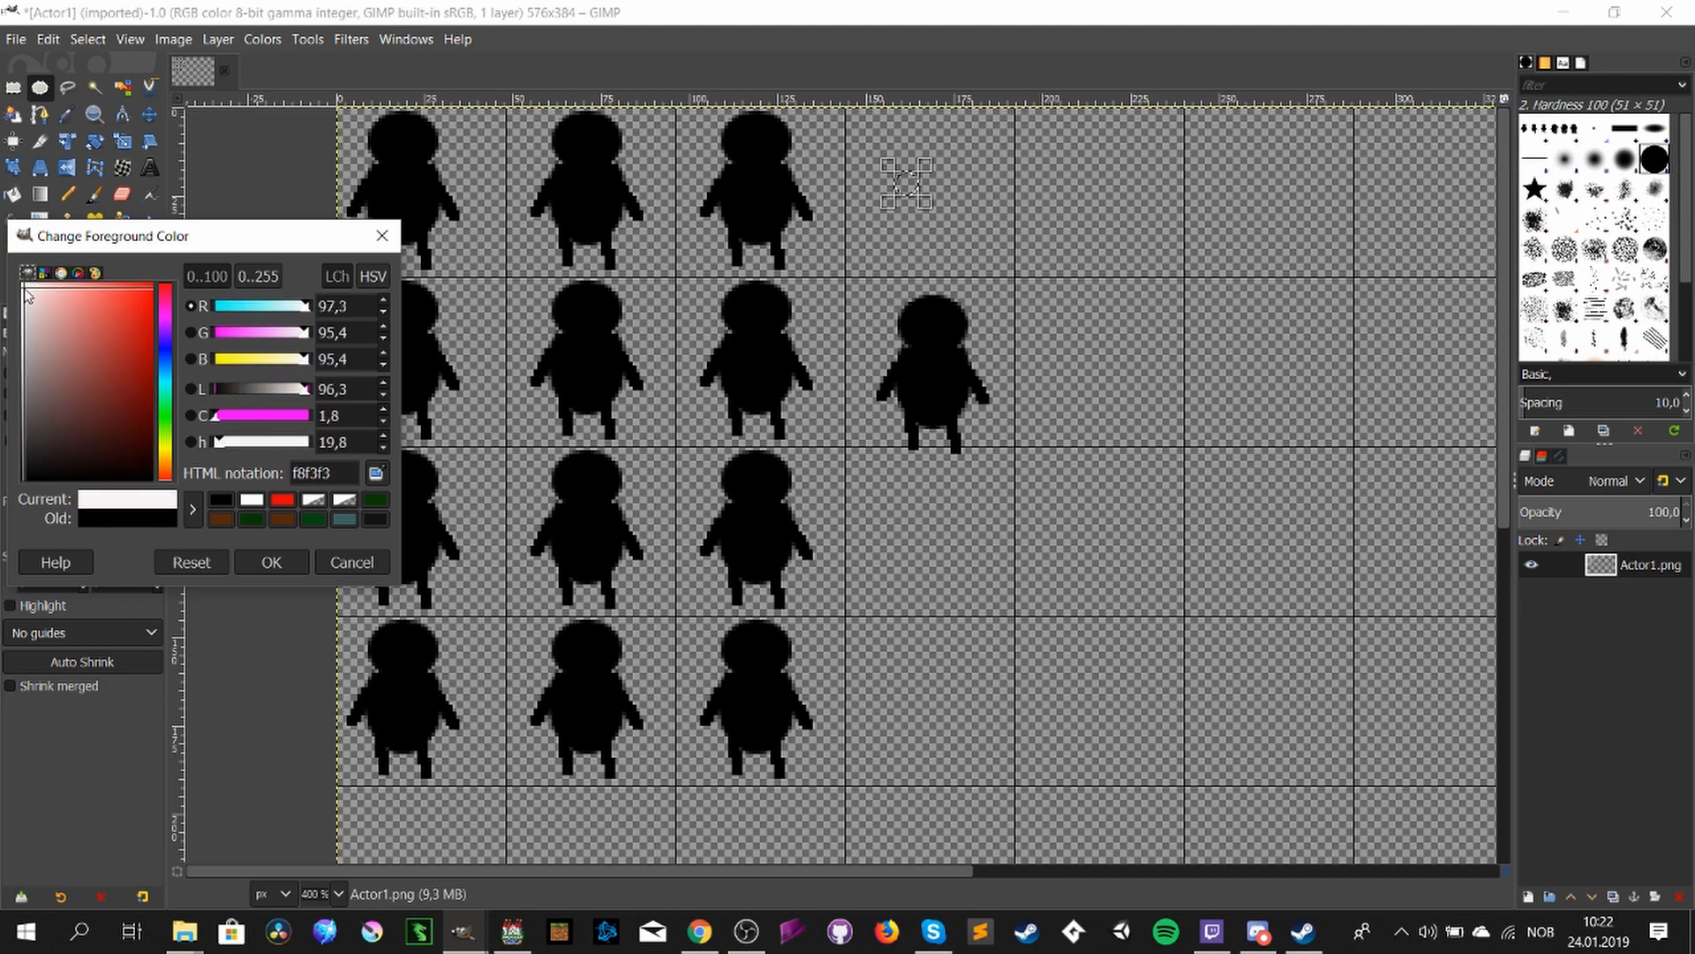
pyautogui.click(352, 561)
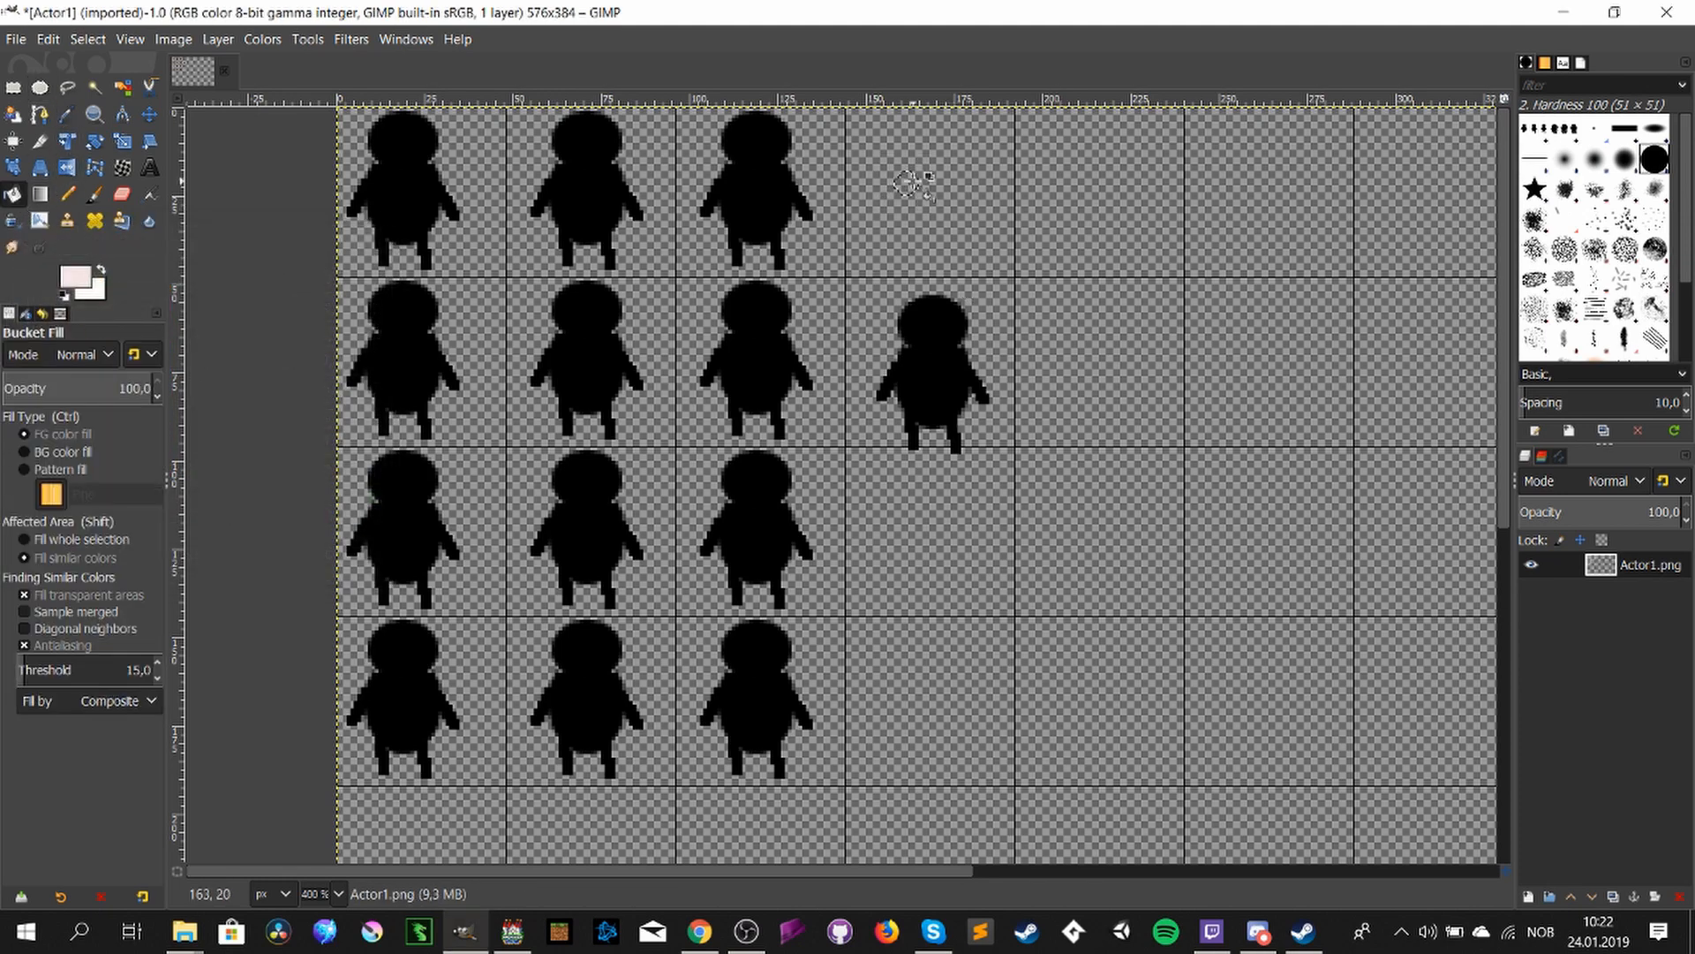
pyautogui.click(12, 88)
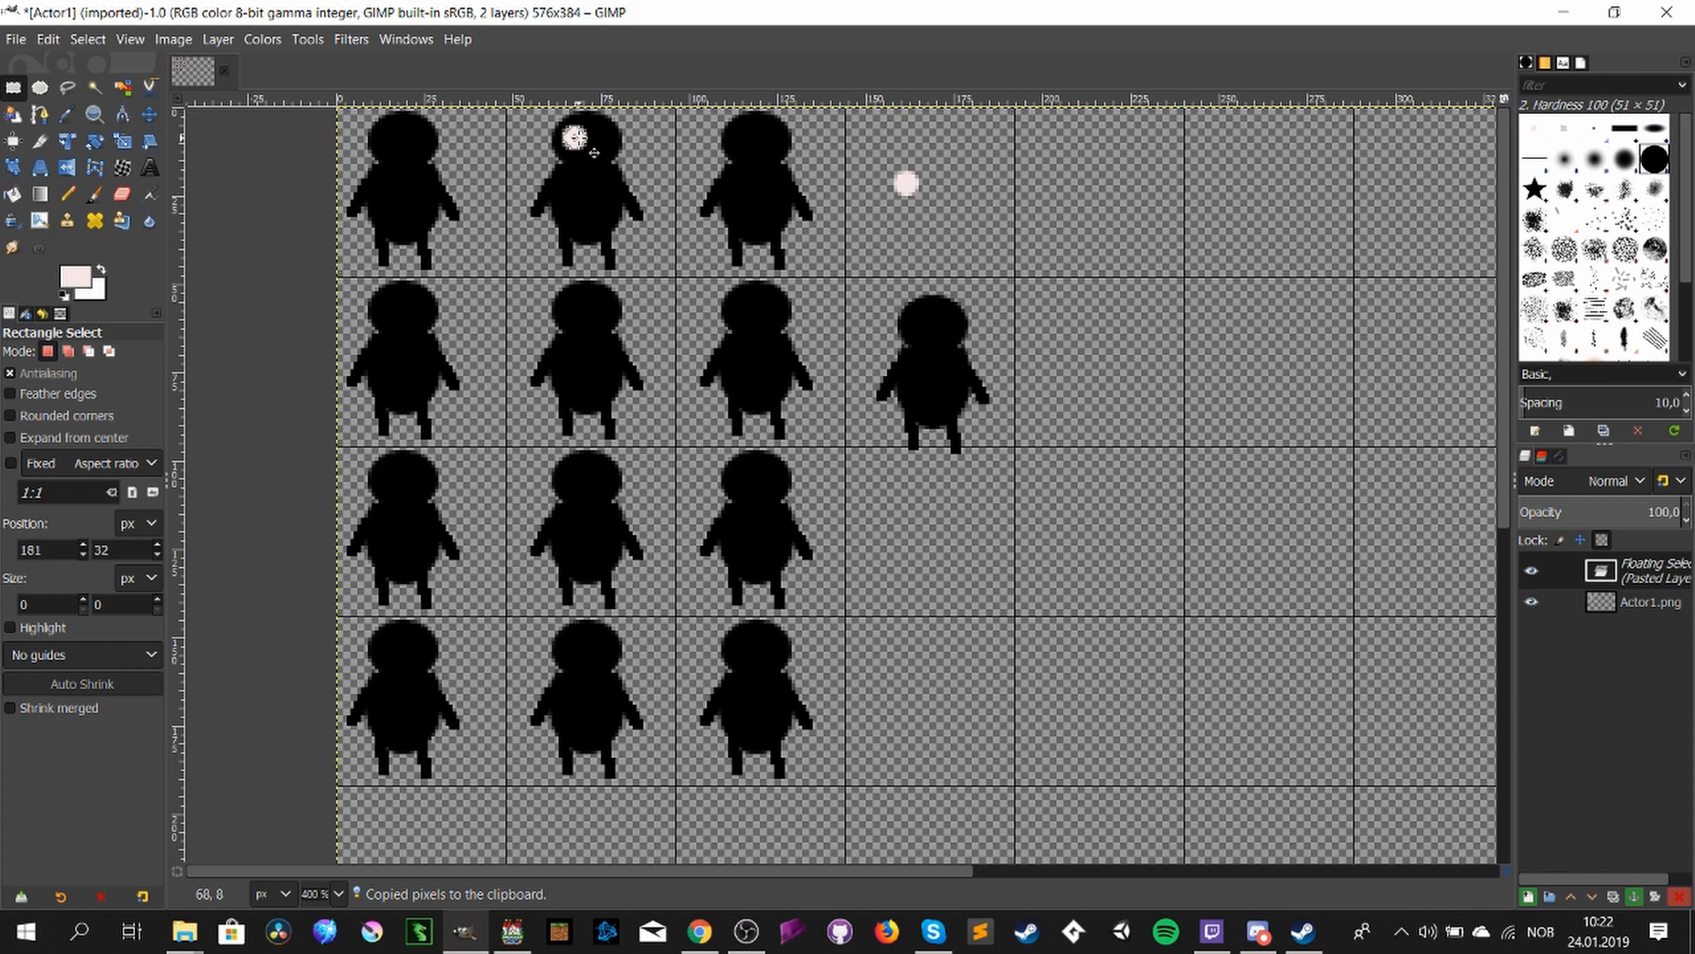
pyautogui.moveTo(916, 484)
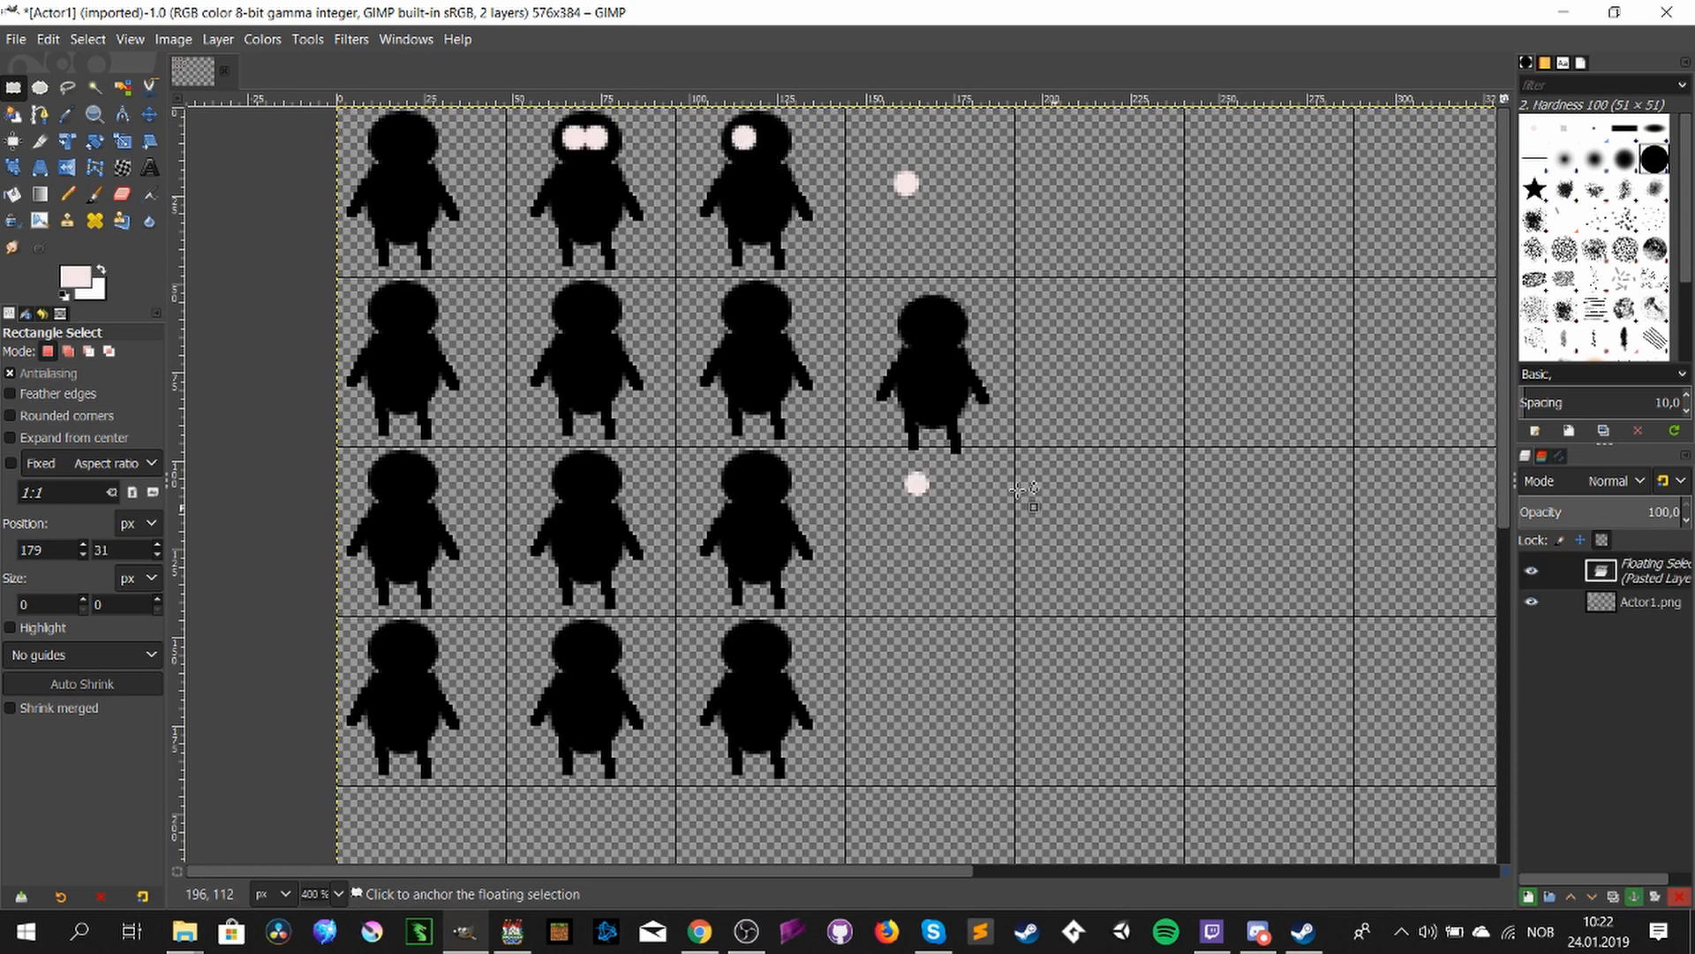
# - Move a pasted pink eye onto a top-row silhouette's head
pyautogui.moveTo(917, 484); pyautogui.dragTo(768, 142)
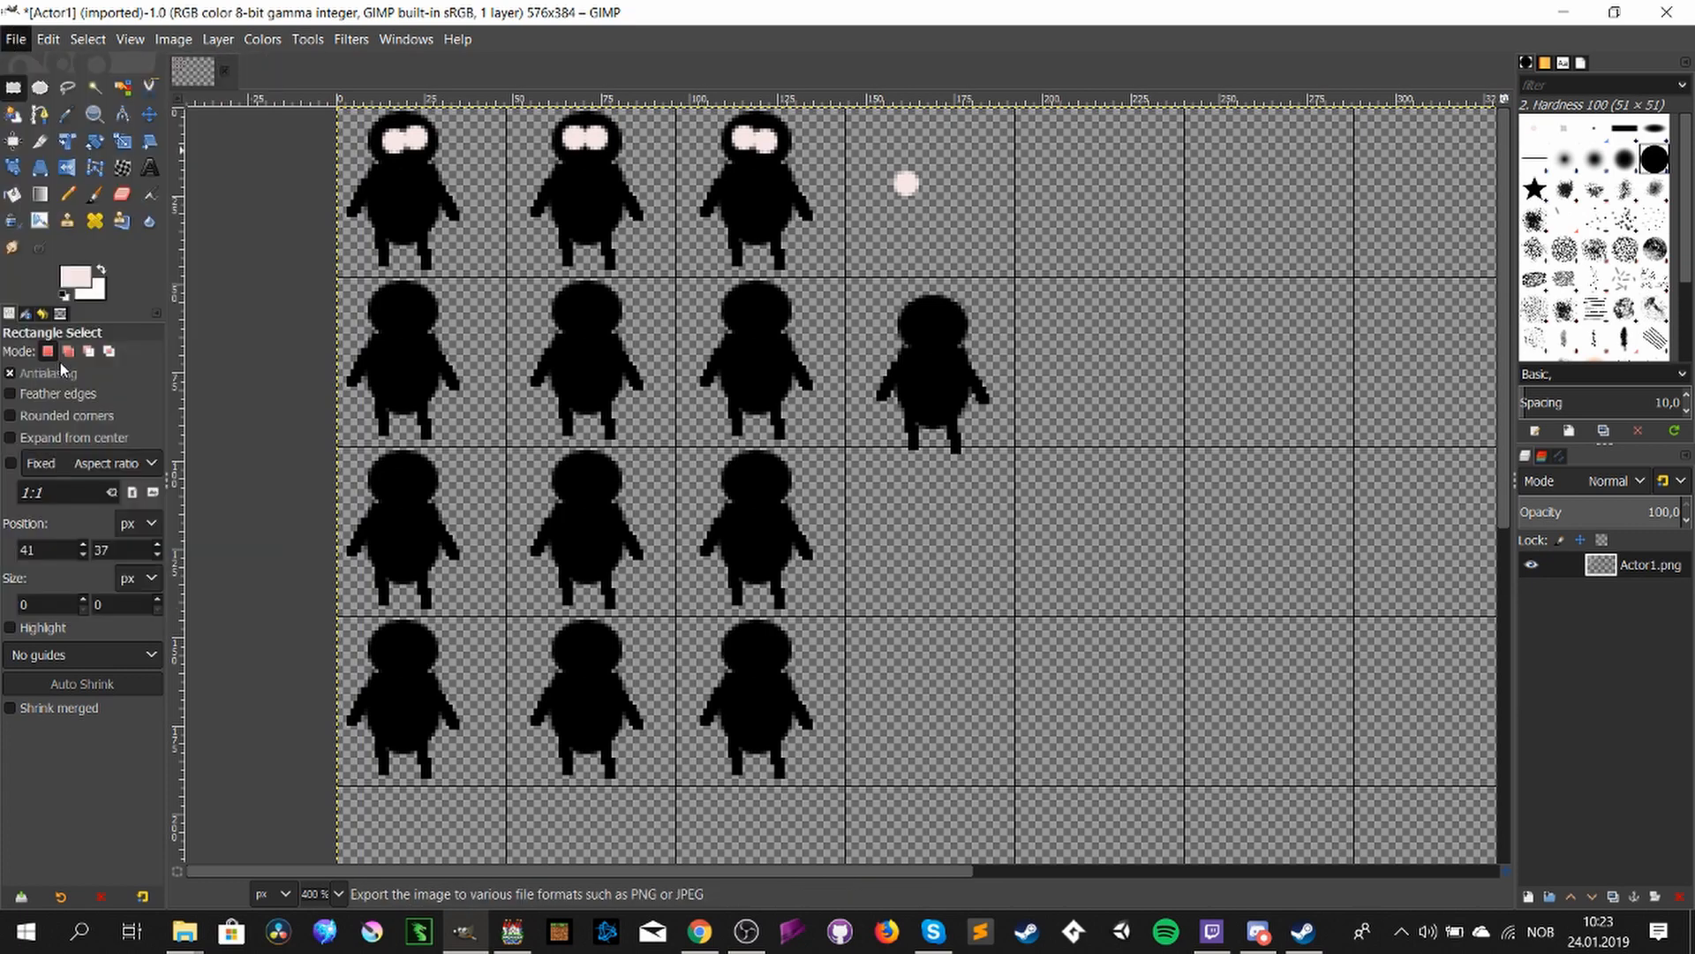
# - Export the edited sheet as HeroCharacter.png into the game's img/characters folder
pyautogui.click(16, 39)
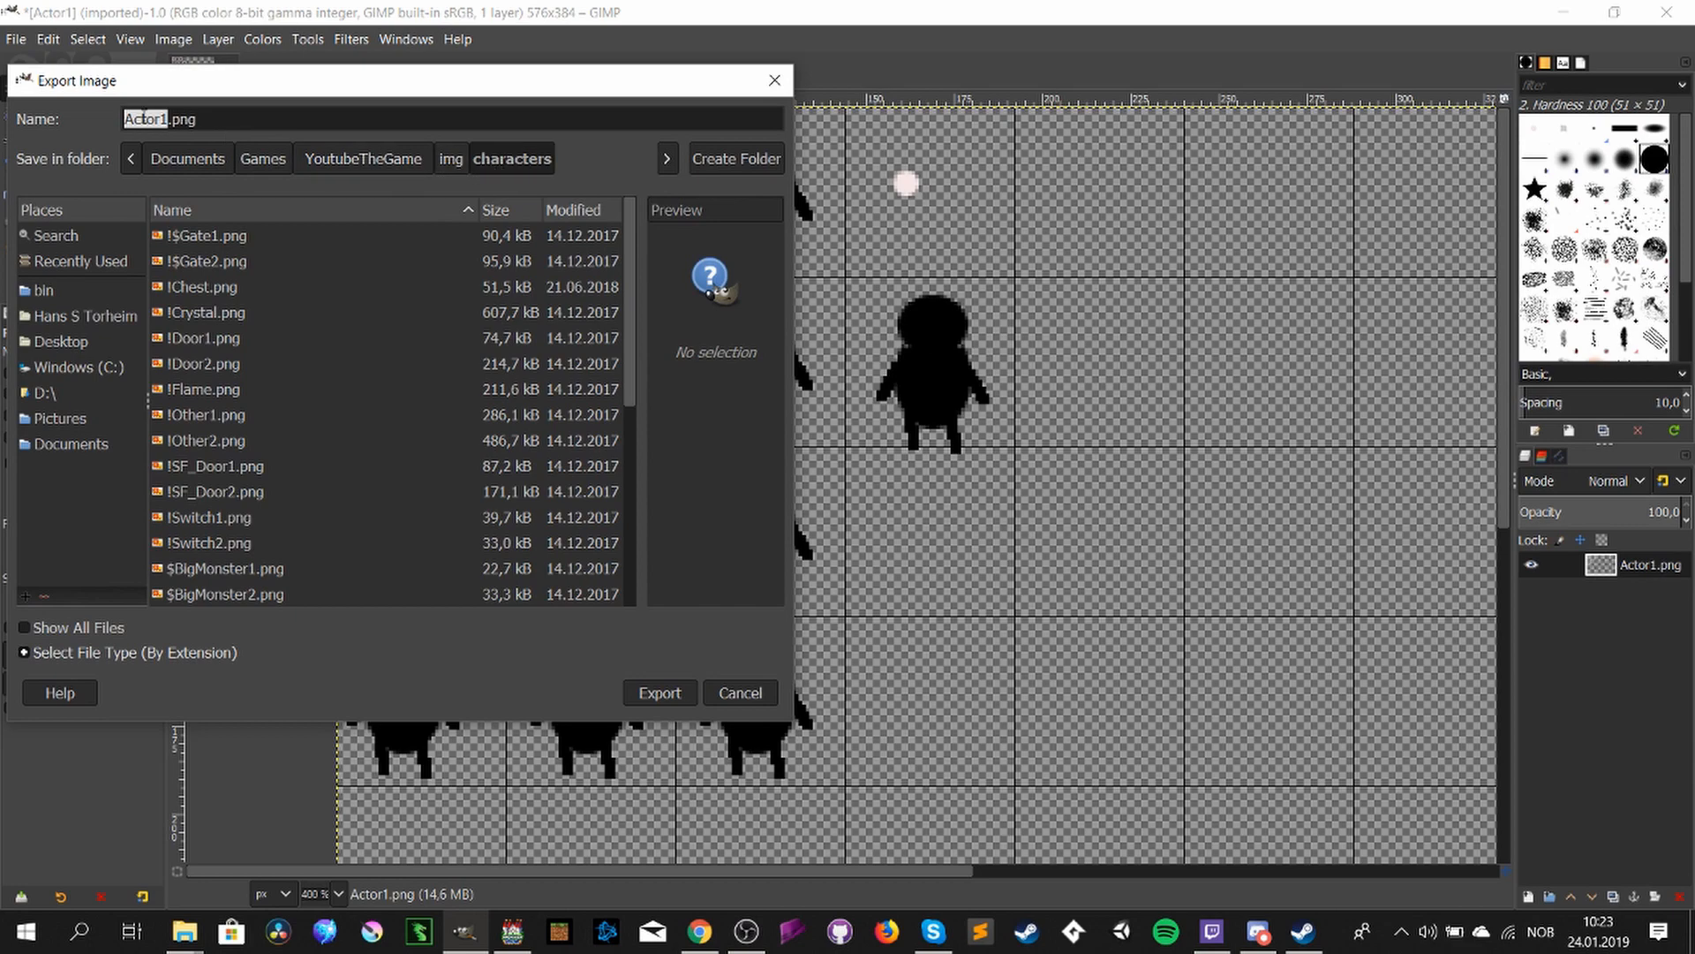
pyautogui.moveTo(94, 124)
pyautogui.write('HeroCharacte')
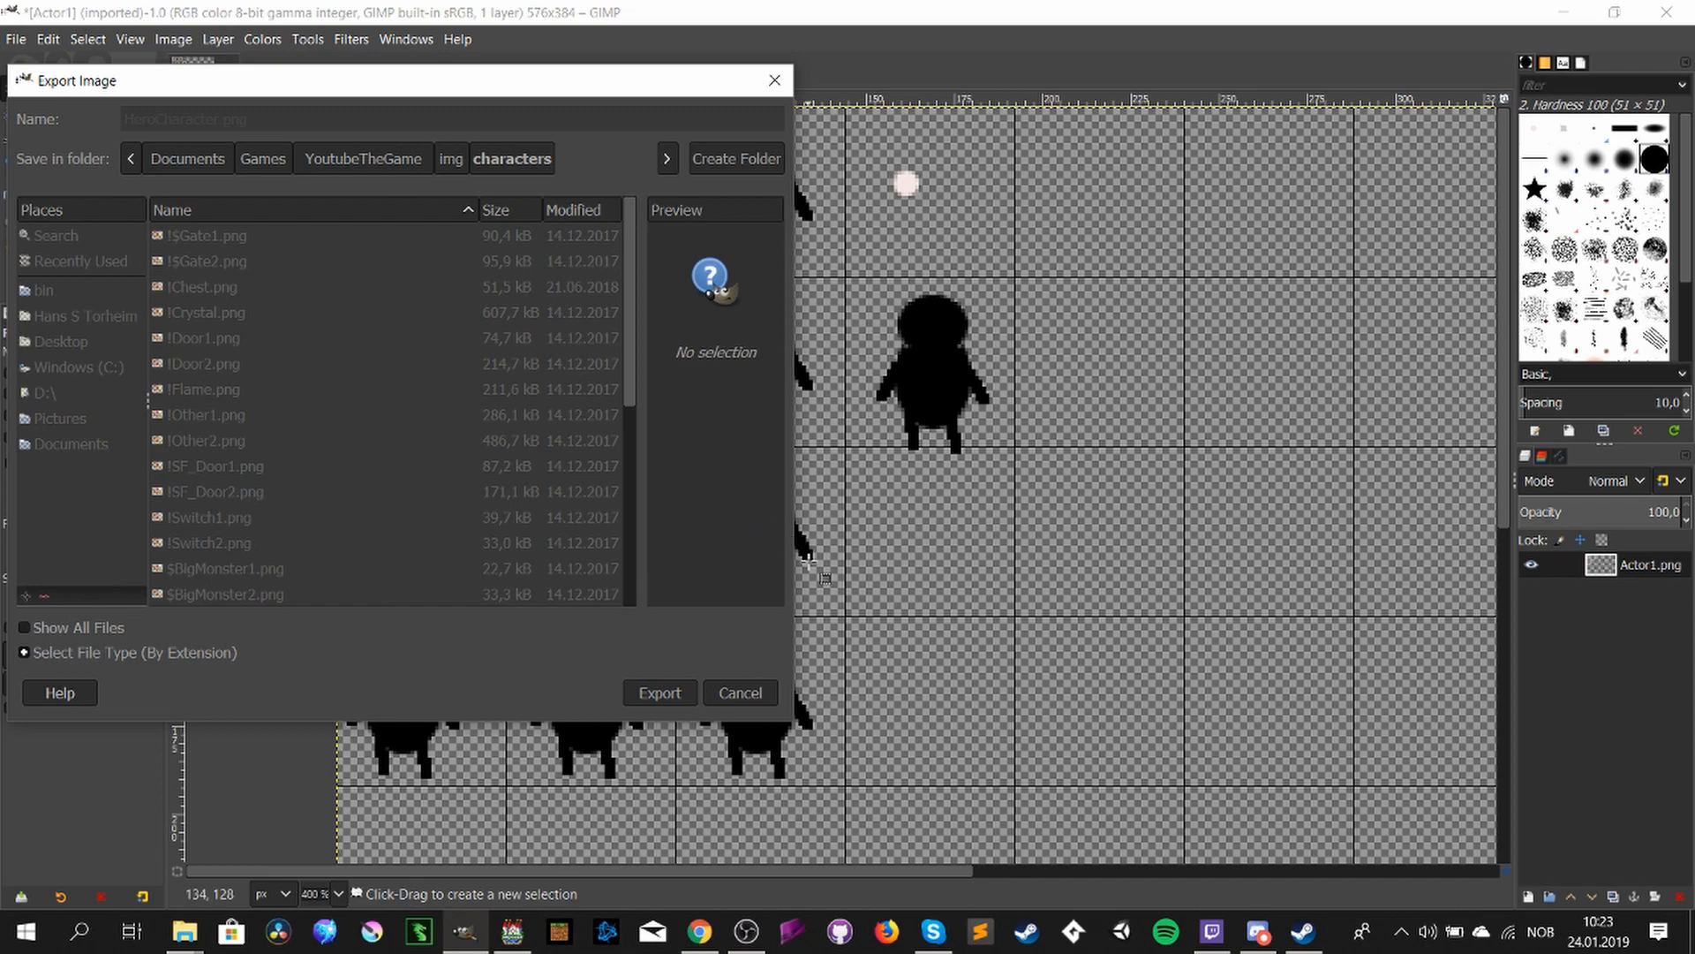
pyautogui.click(659, 692)
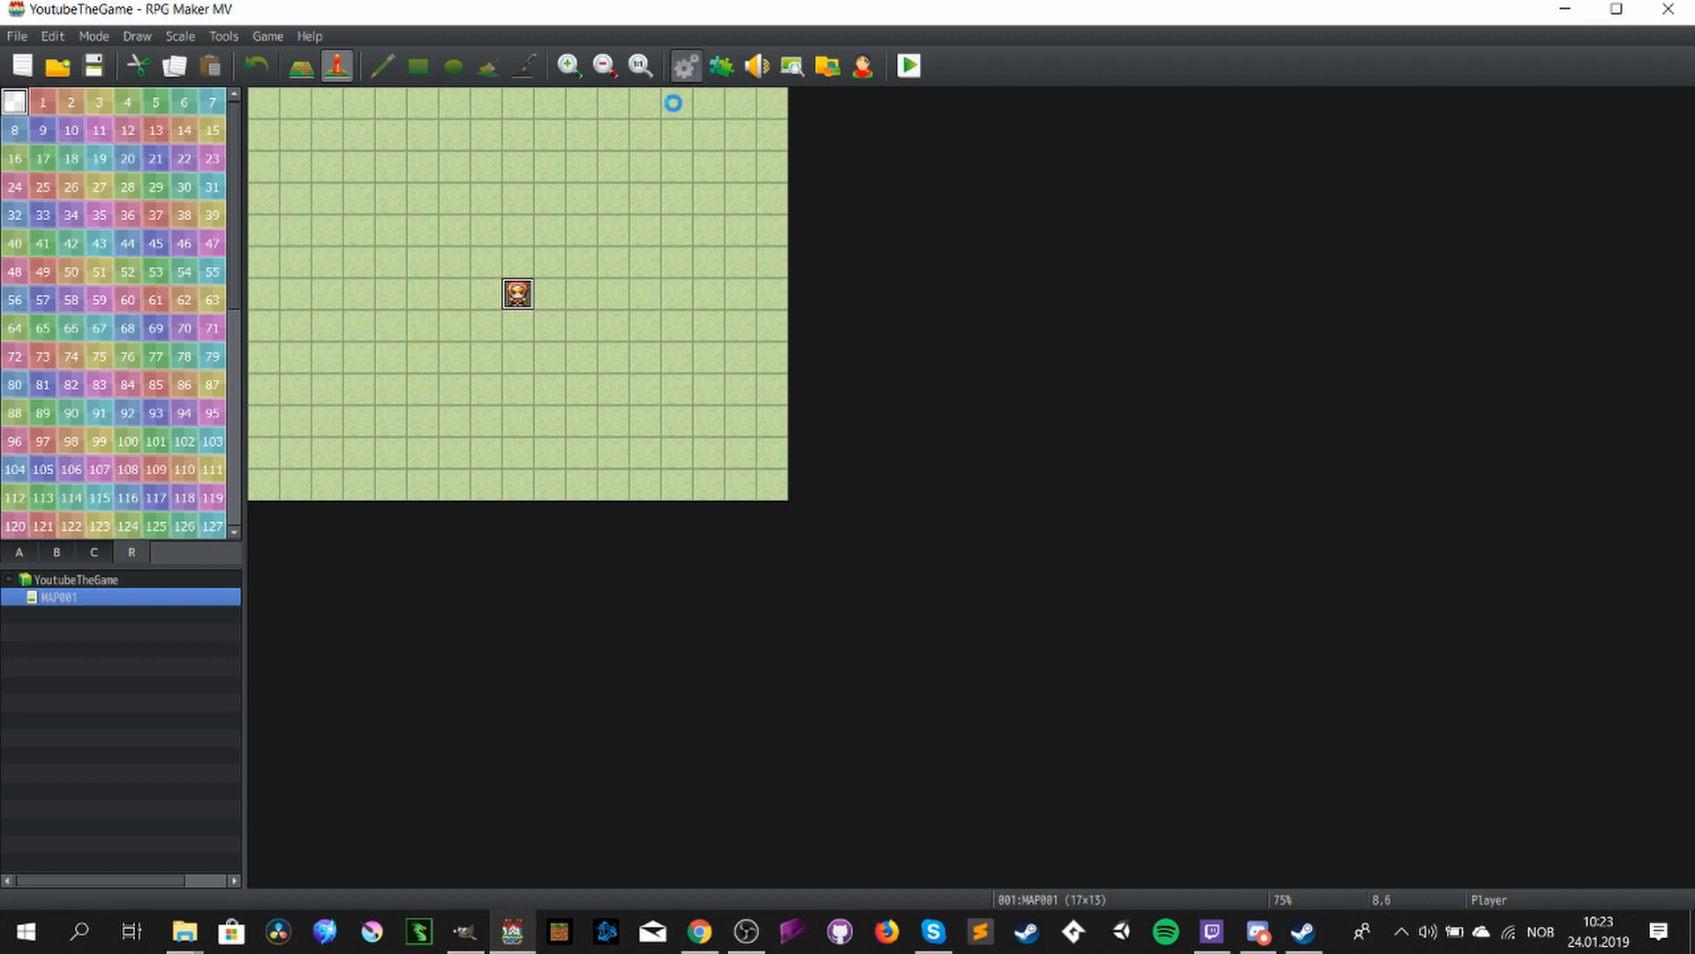
# - Assign the HeroCharacter silhouette sheet as Harold's character image and save the database
pyautogui.click(684, 65)
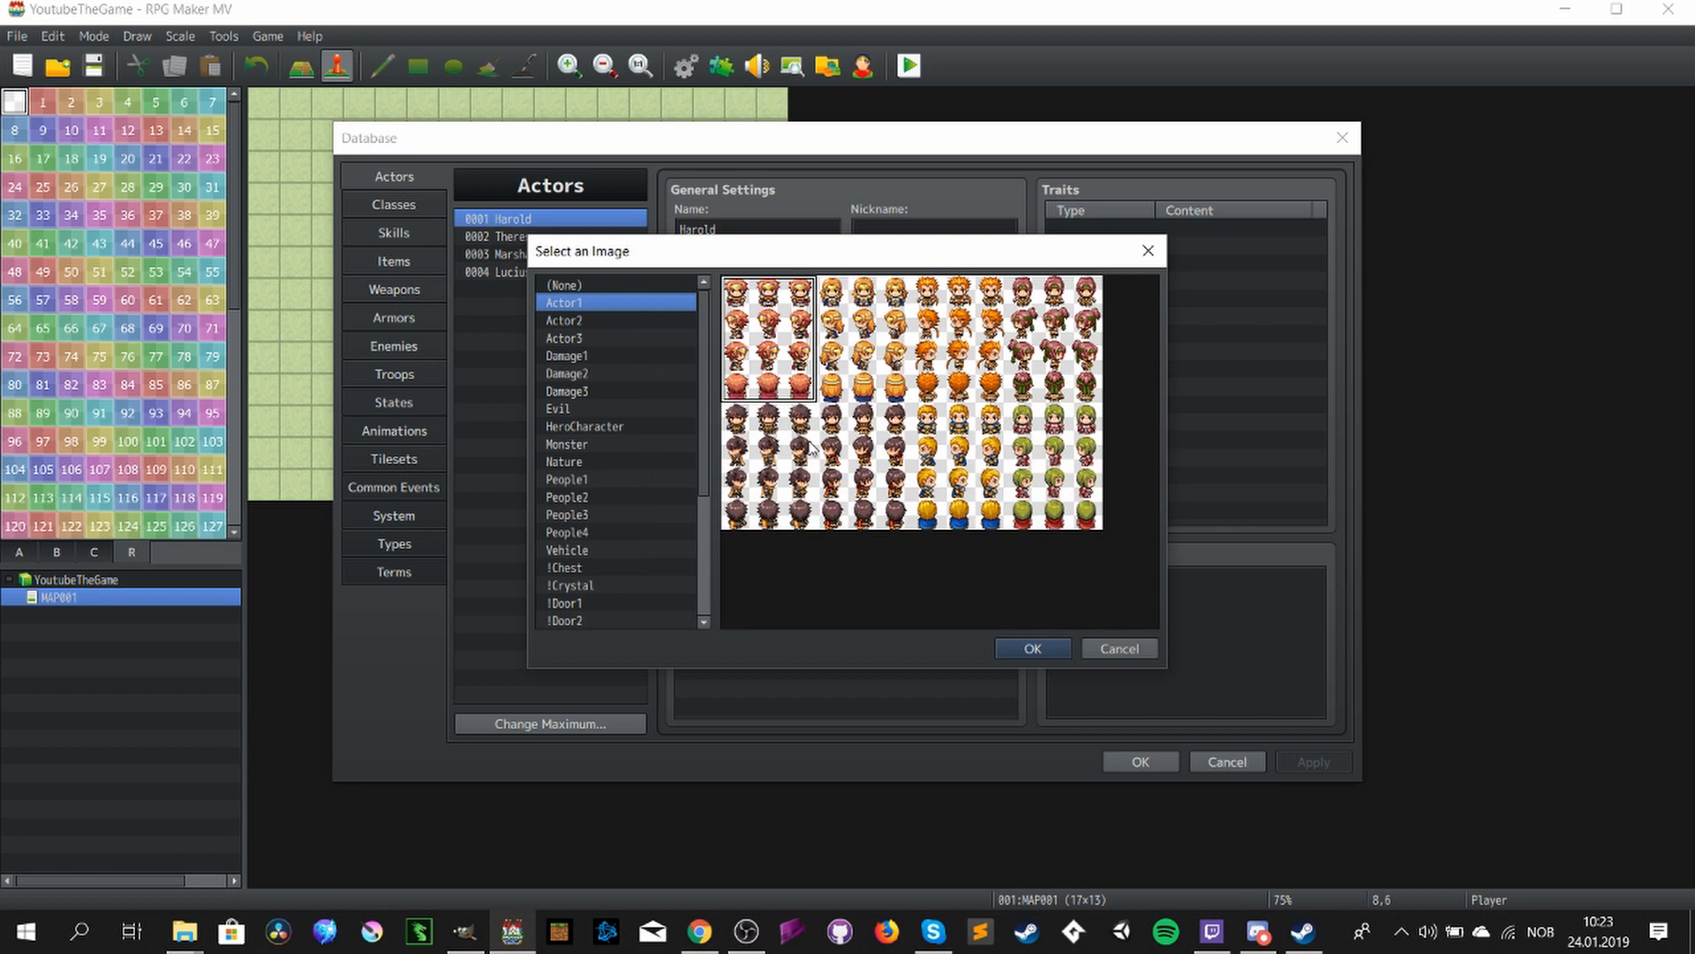
pyautogui.click(585, 426)
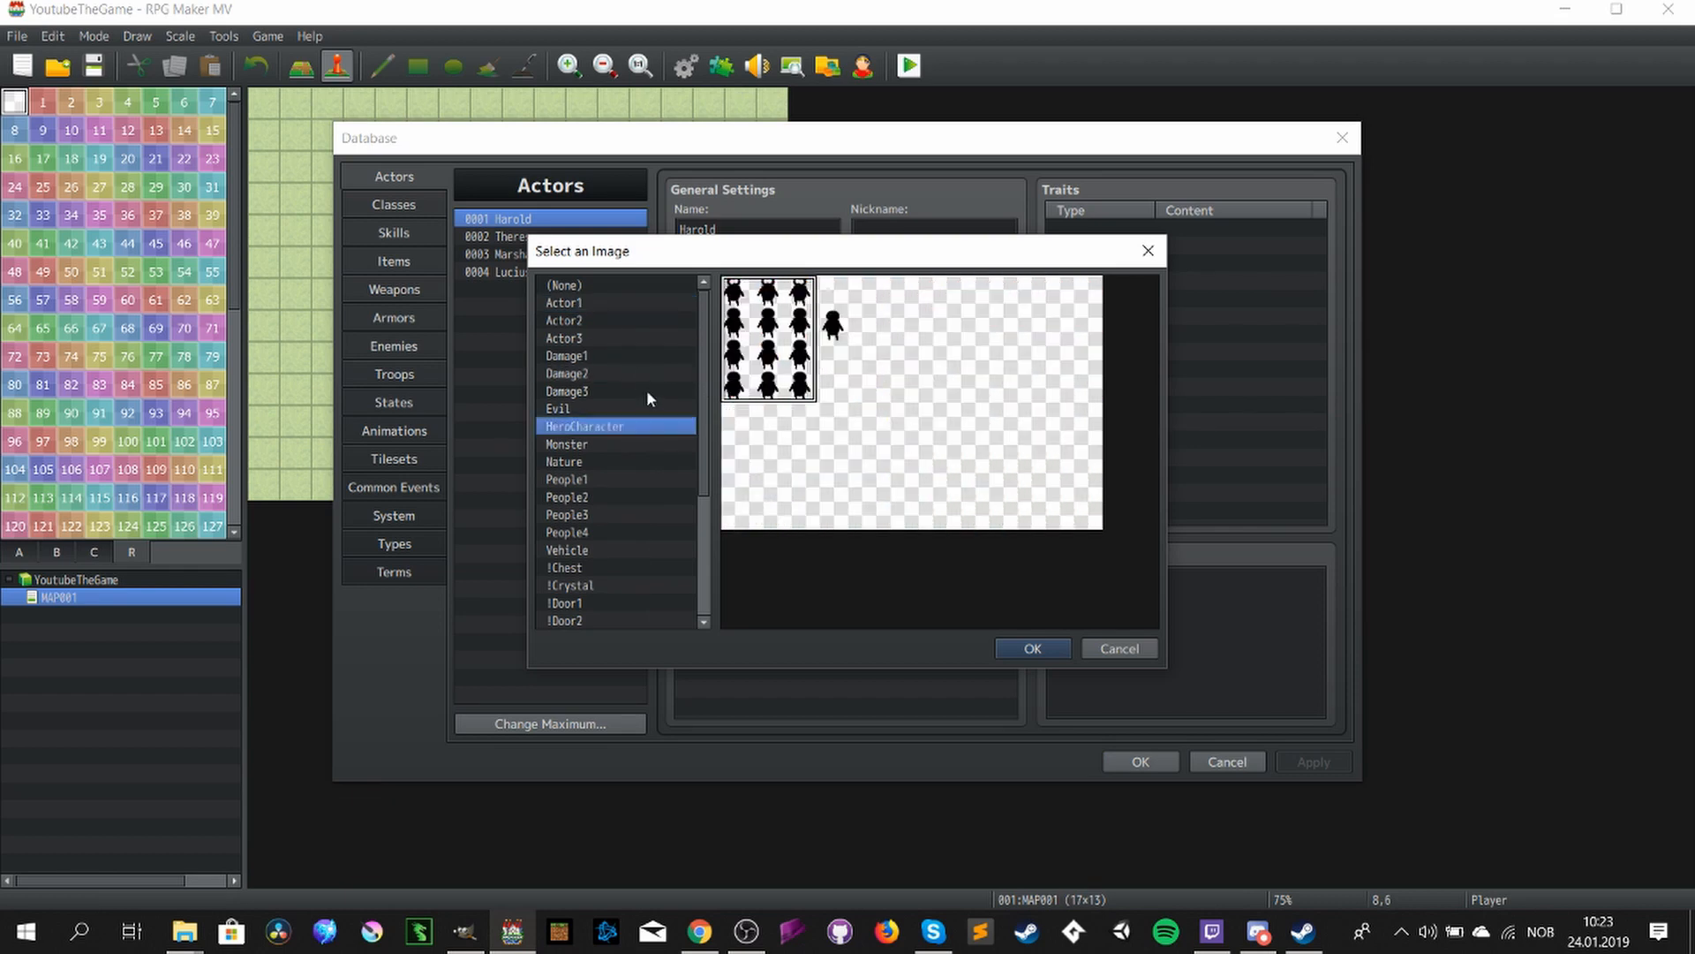
pyautogui.click(1030, 648)
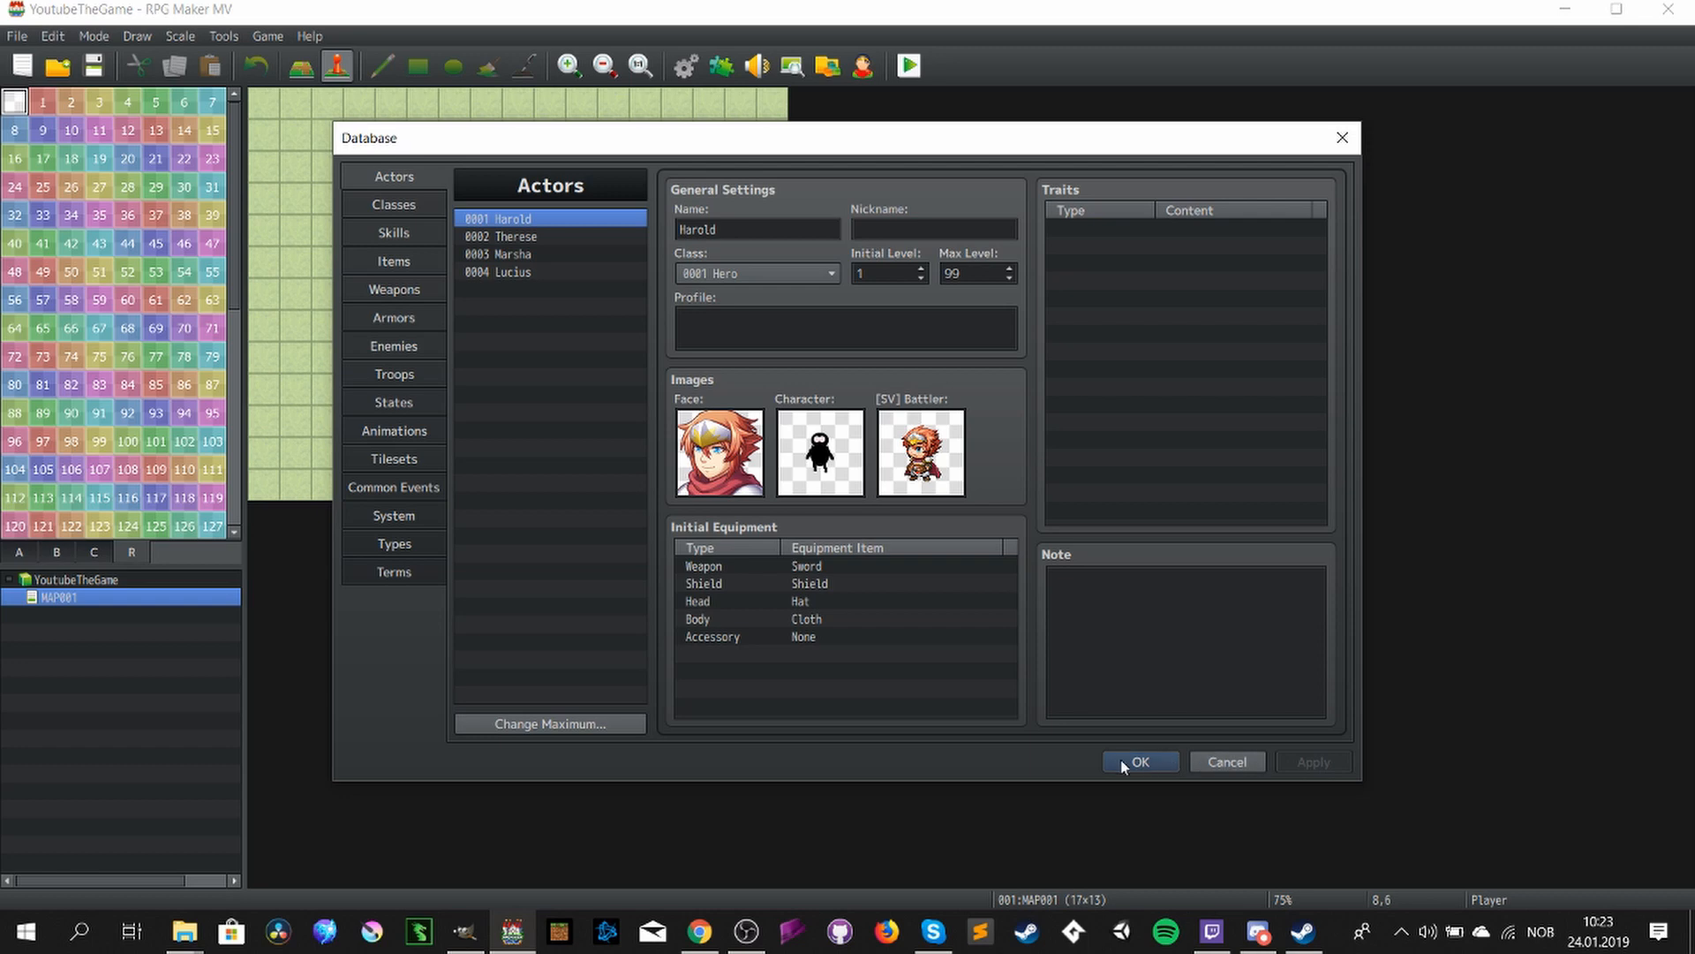
pyautogui.click(1139, 763)
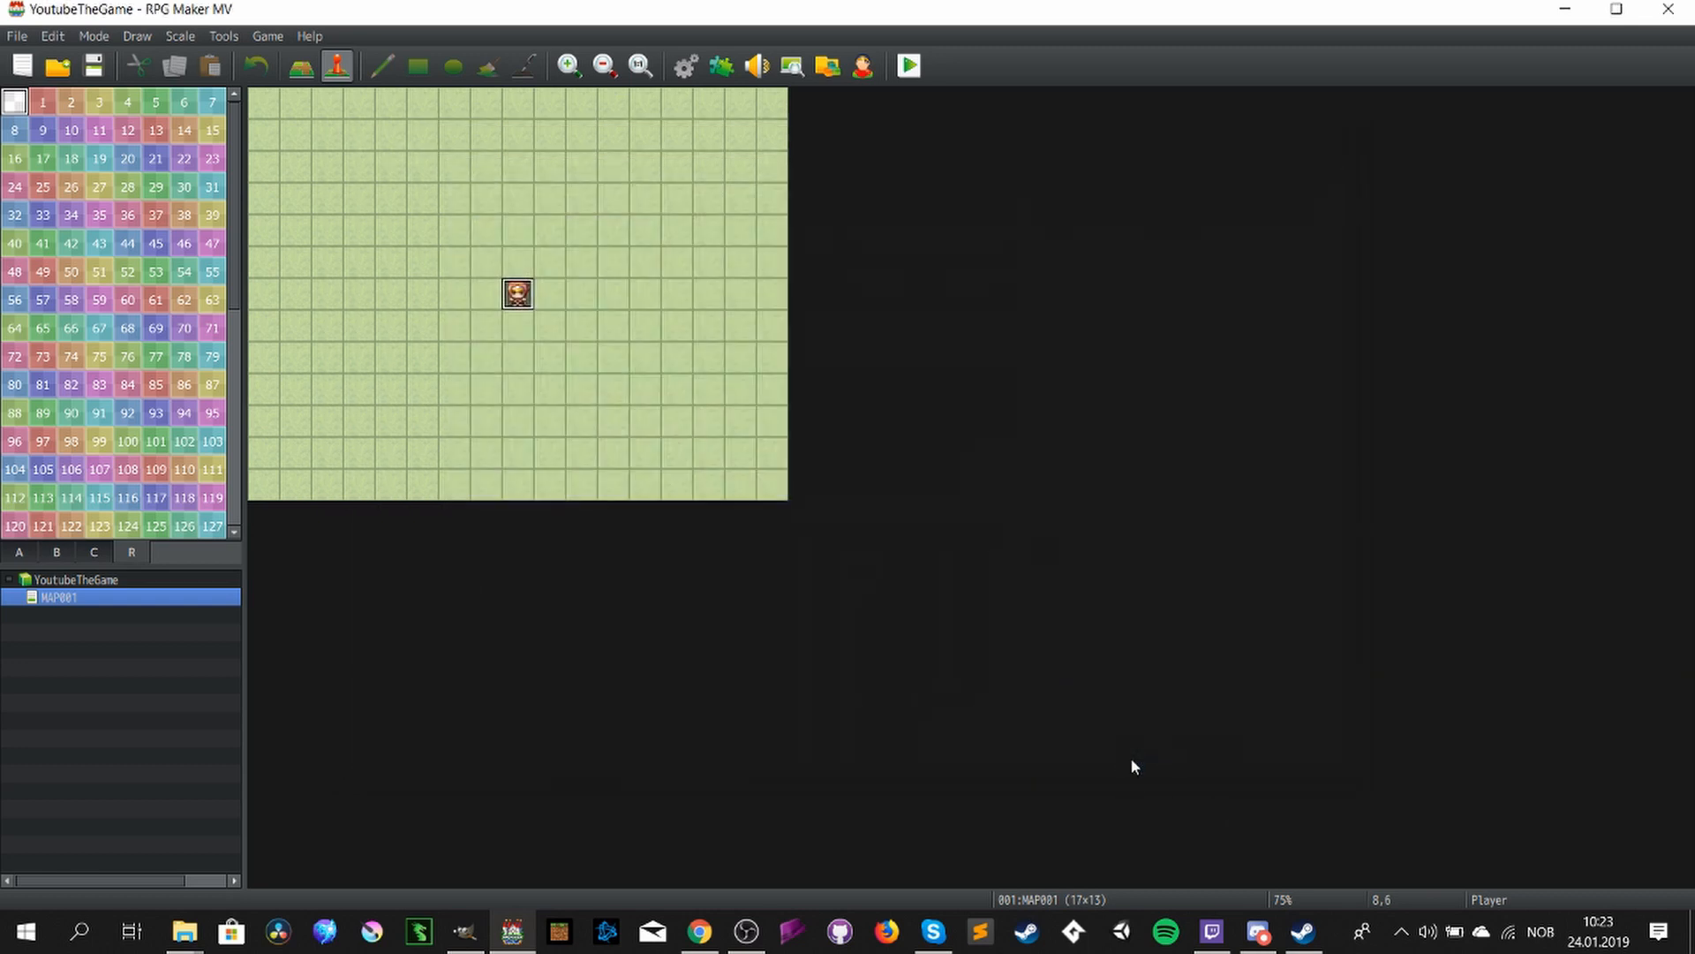
# - Reopen the database, look at the System settings and dismiss the audio picker unchanged
pyautogui.click(1427, 931)
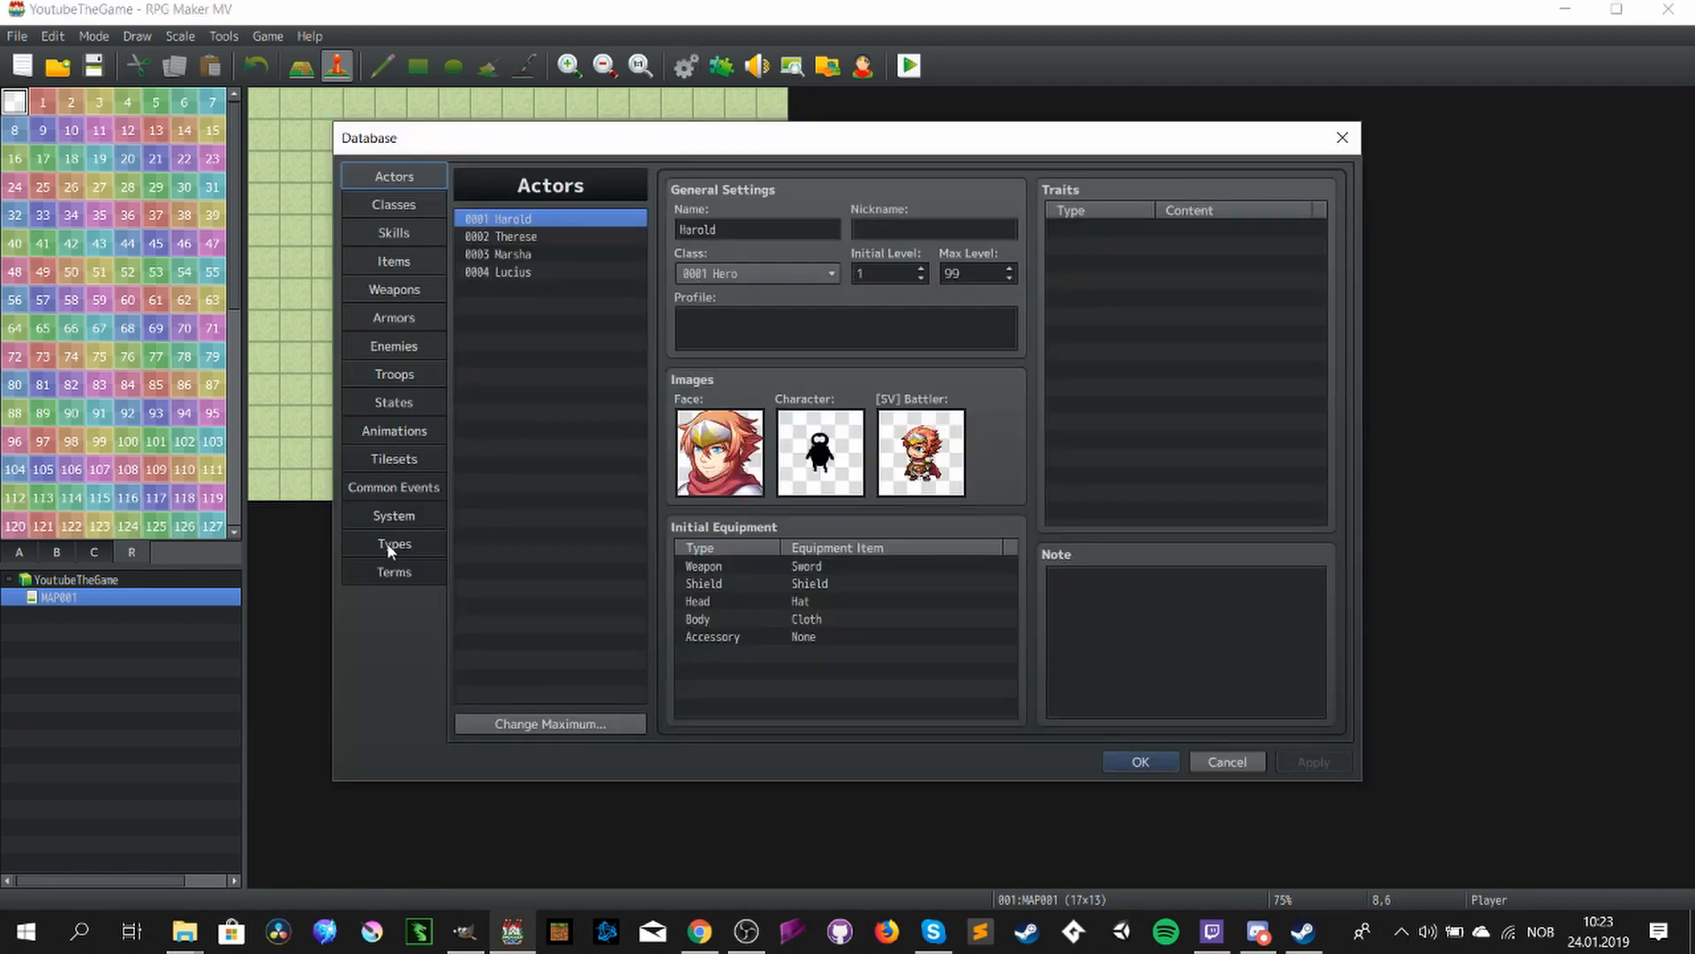
pyautogui.click(394, 515)
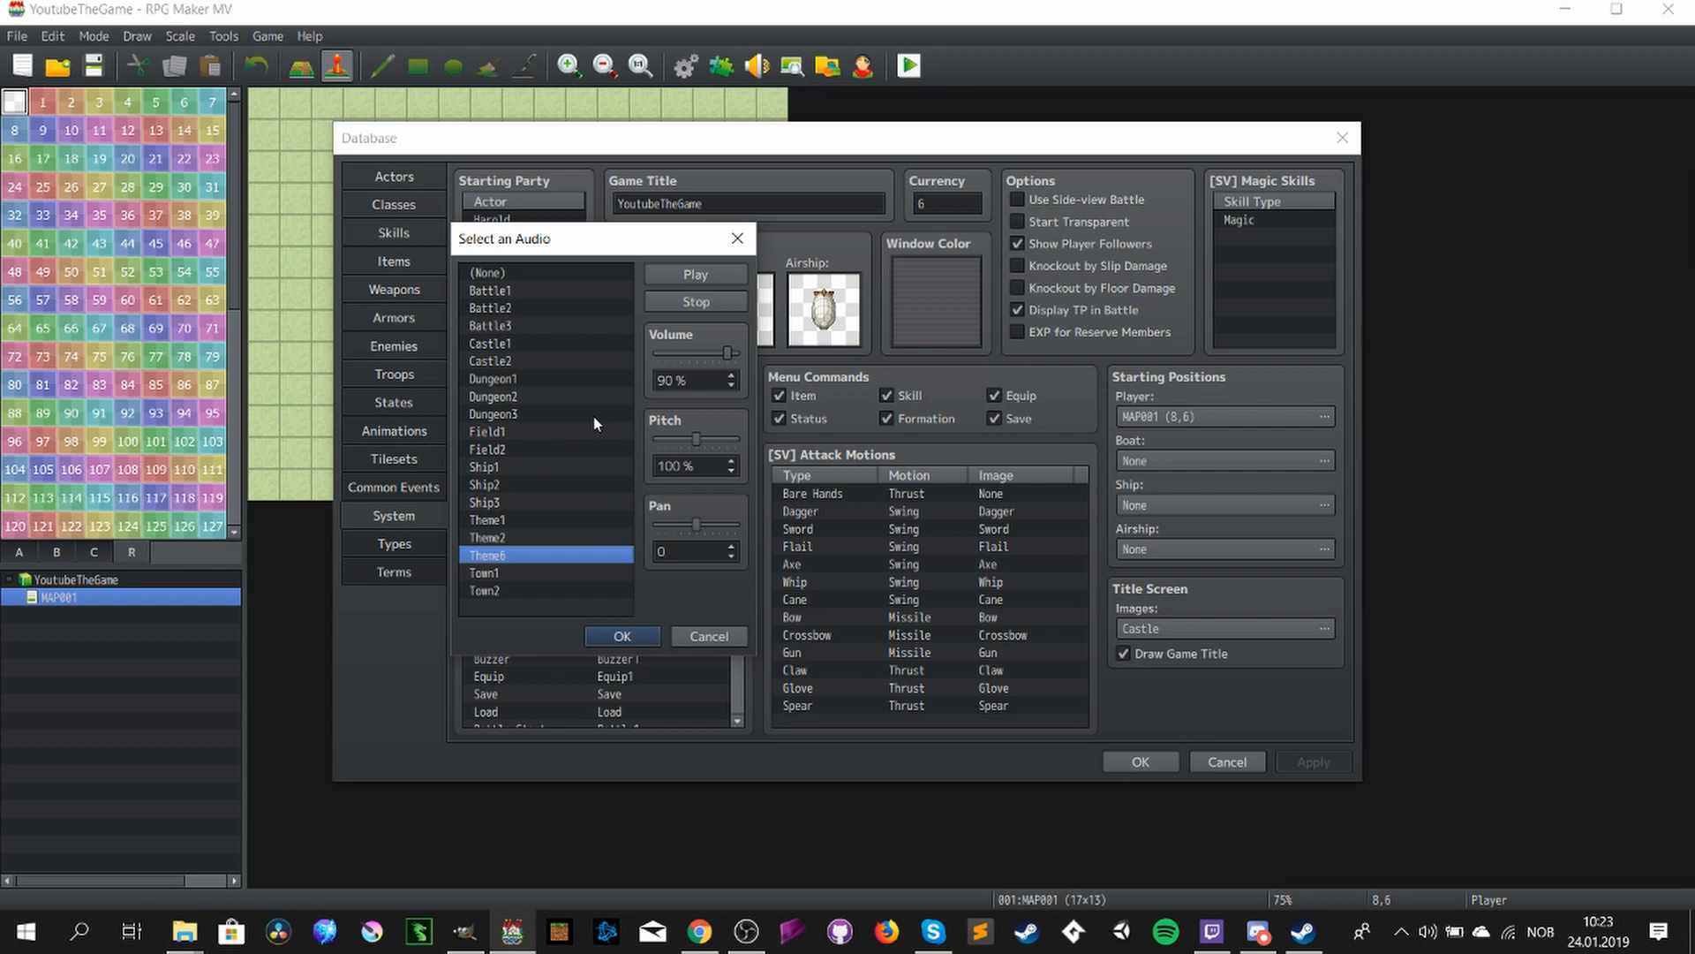
pyautogui.moveTo(537, 302)
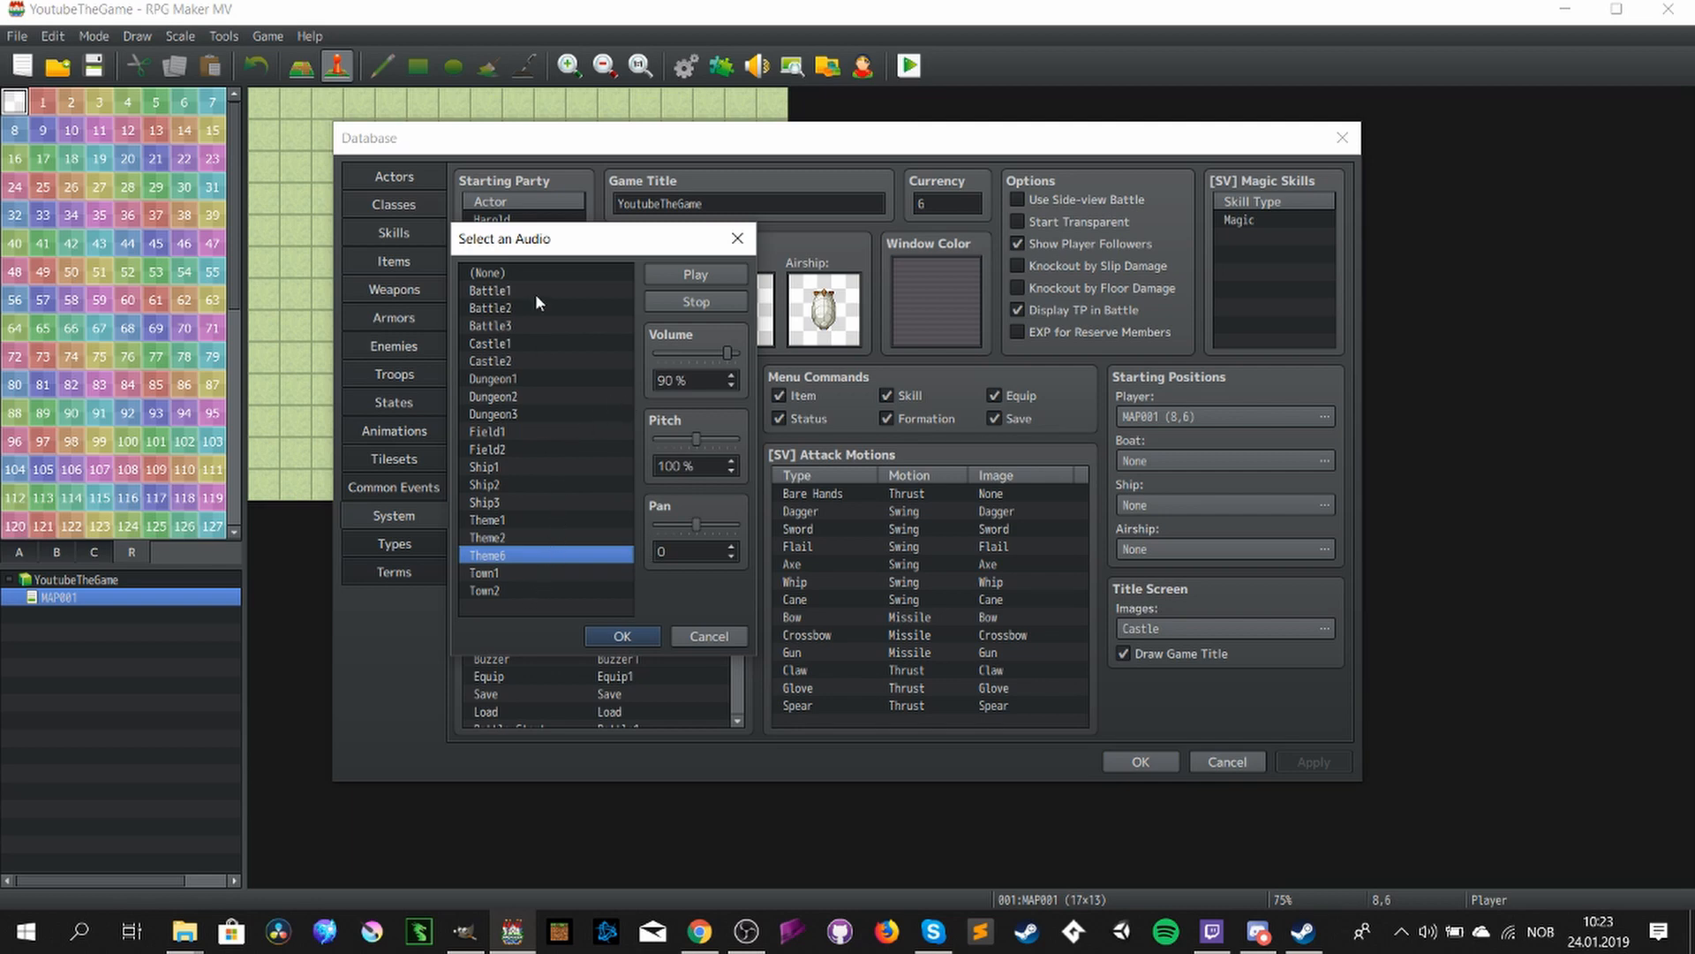
pyautogui.click(621, 635)
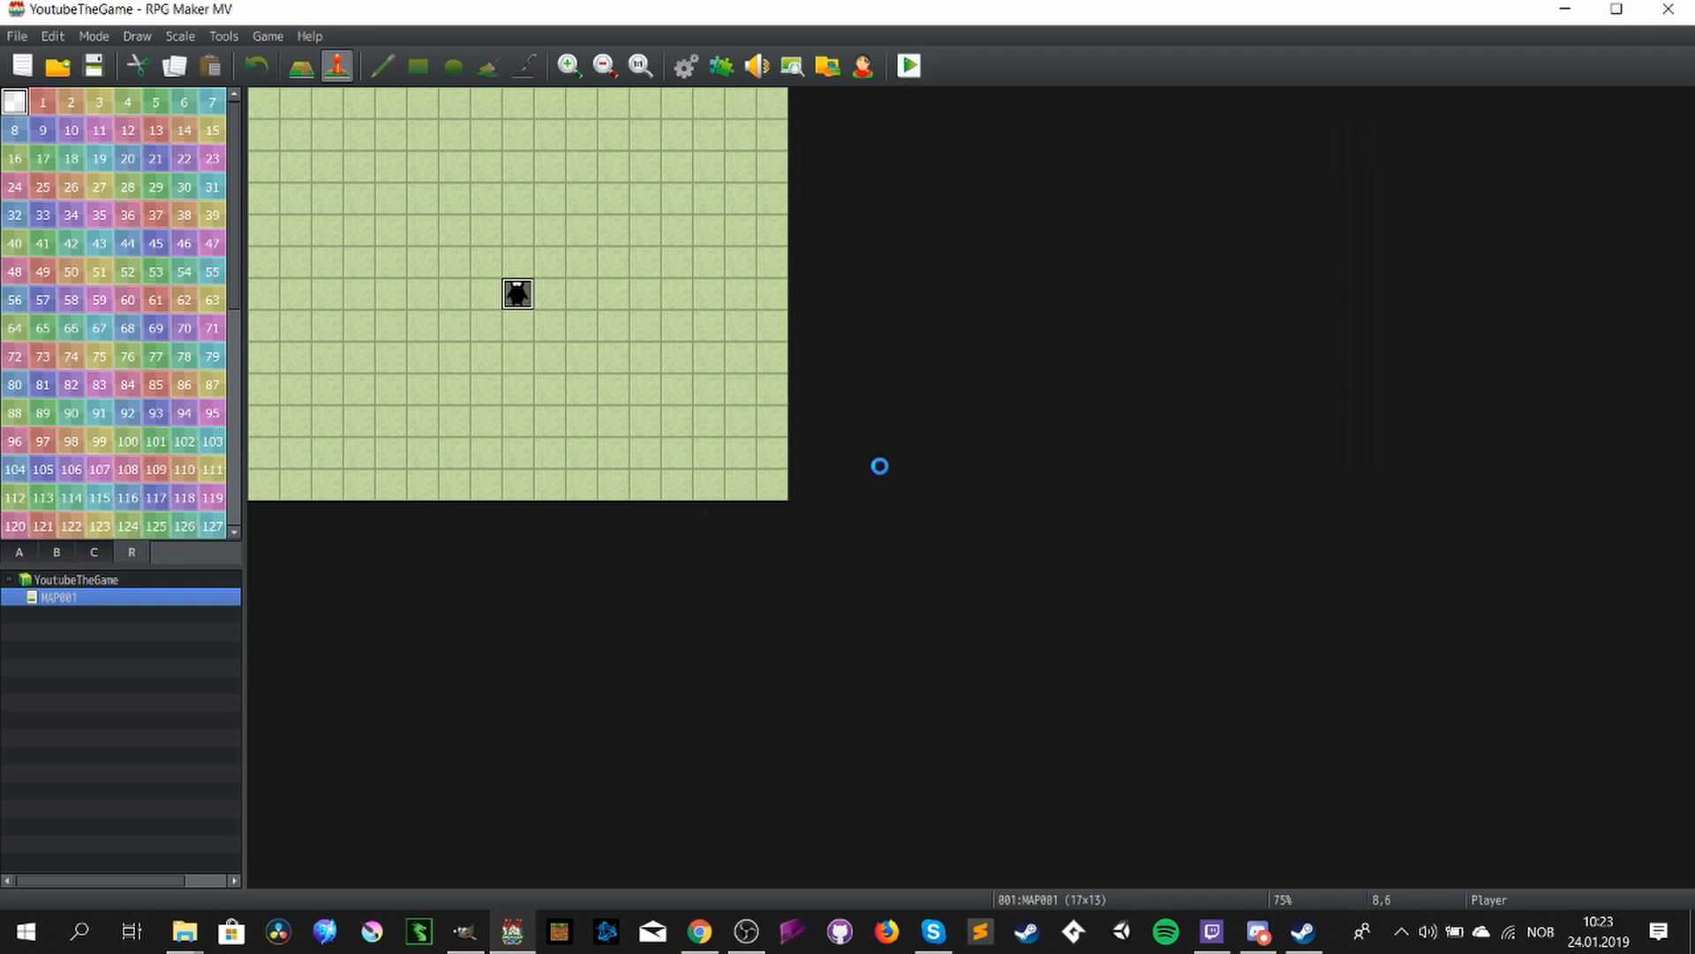
pyautogui.moveTo(1035, 496)
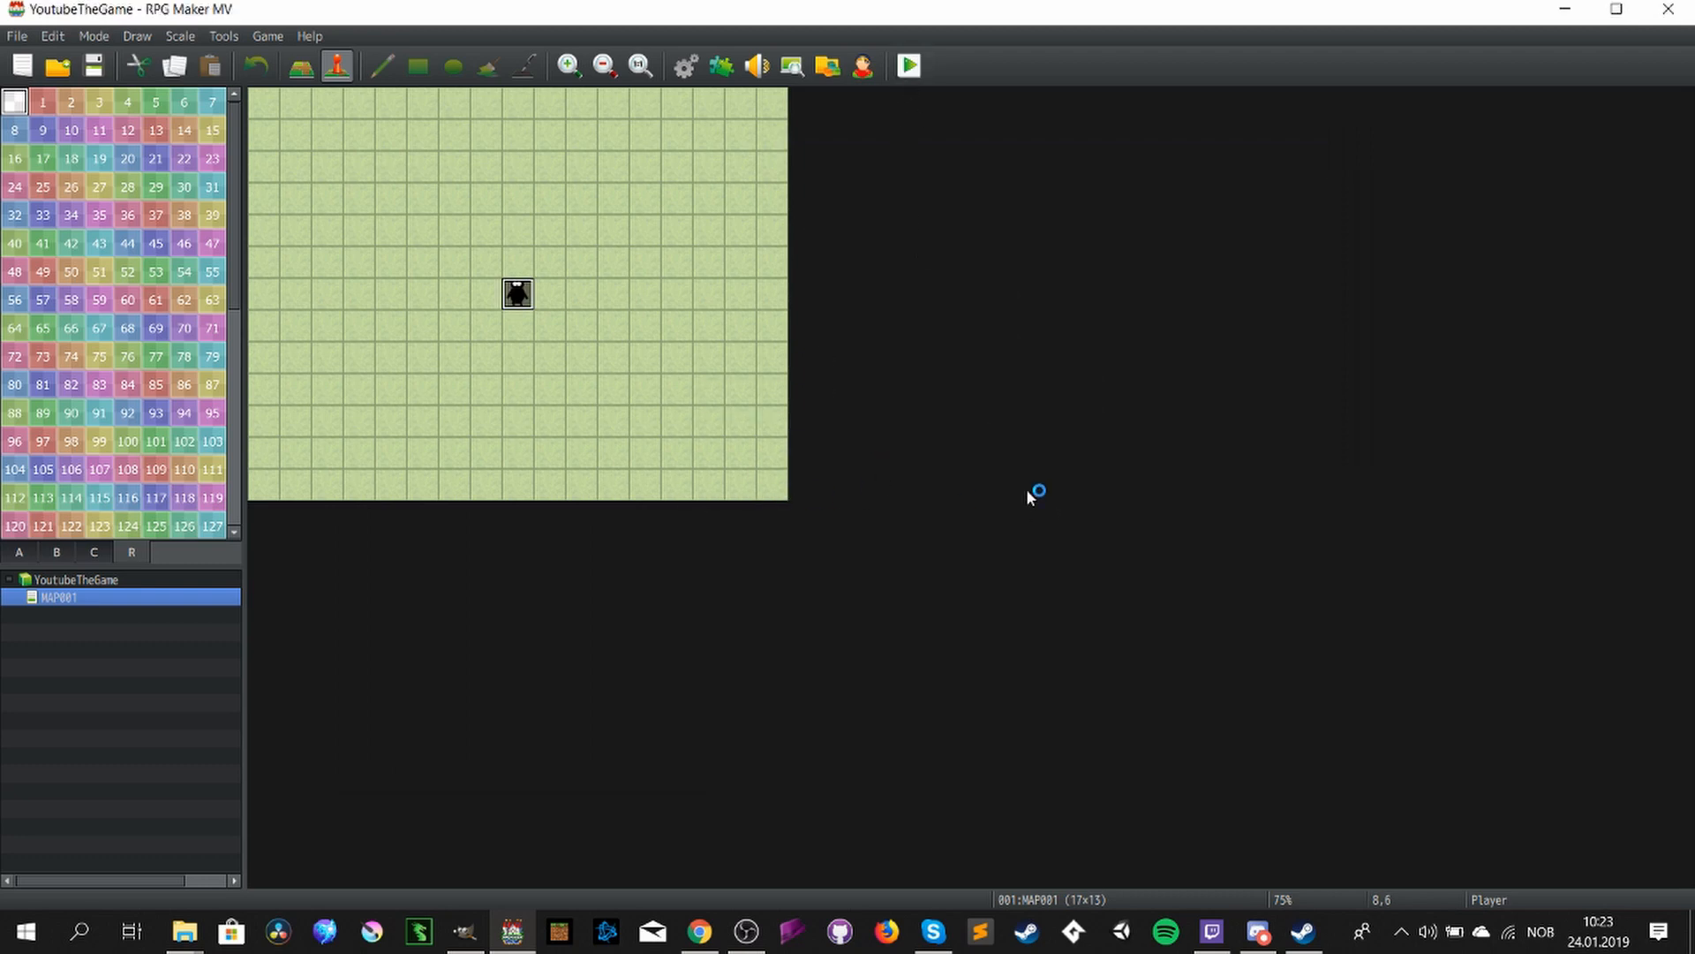
pyautogui.click(907, 65)
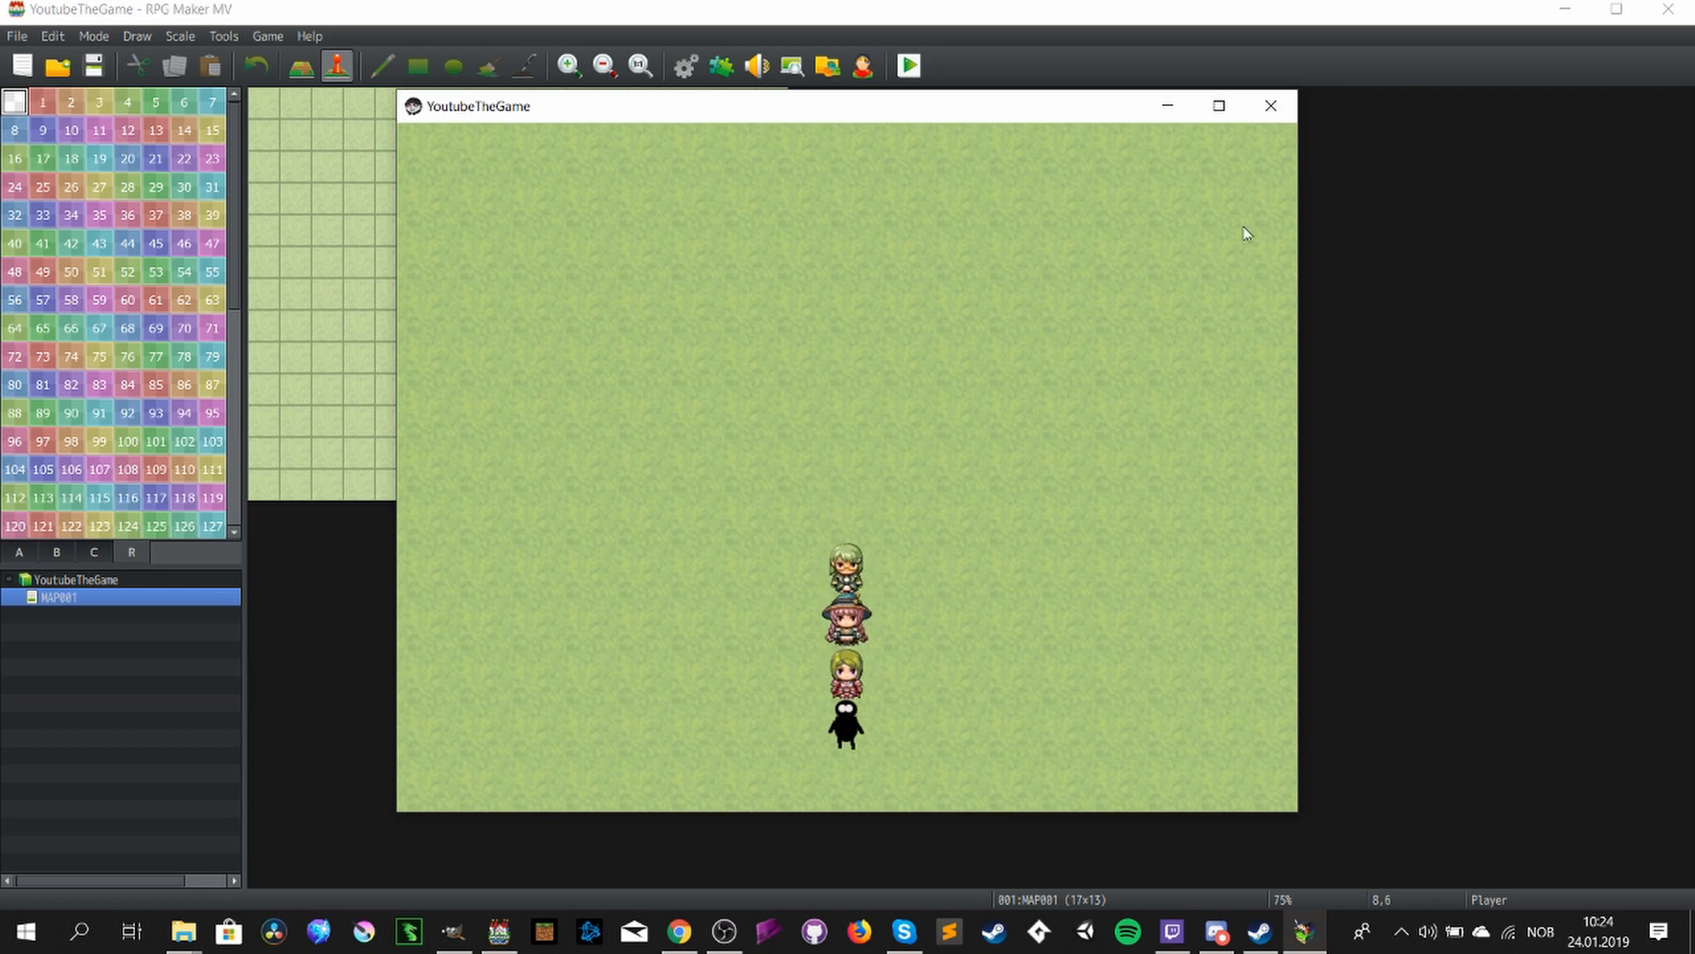
pyautogui.click(1270, 104)
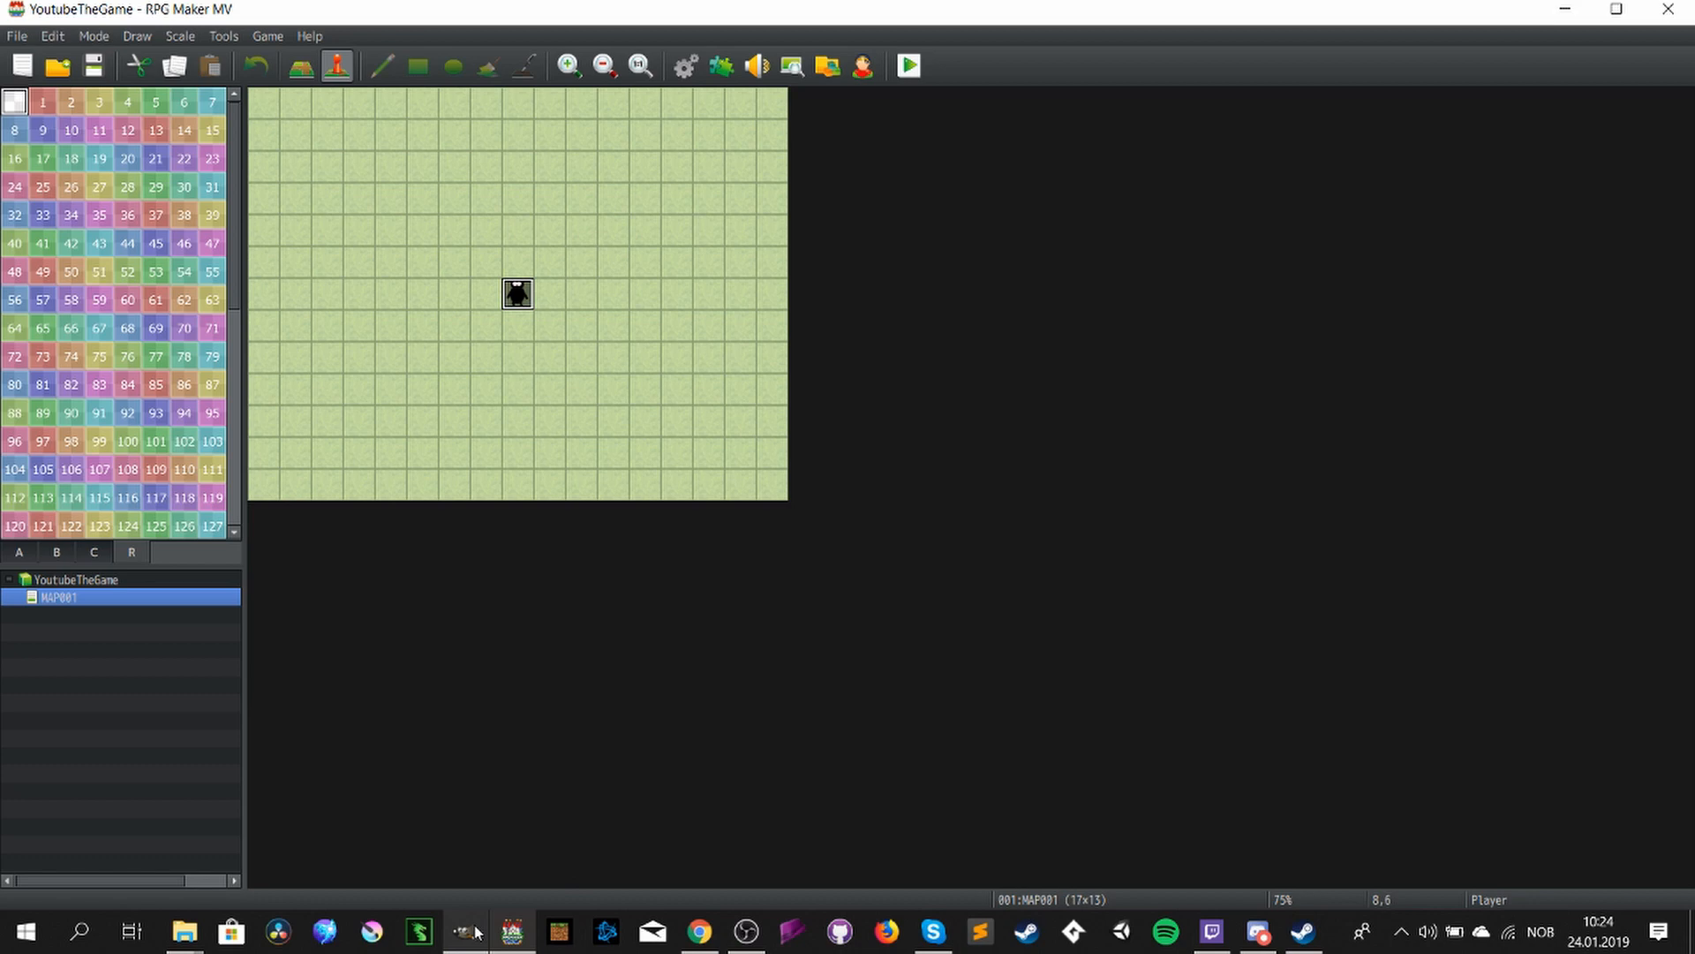
# - Back in GIMP, shift the top-left silhouette slightly to the right within its frame
pyautogui.click(509, 931)
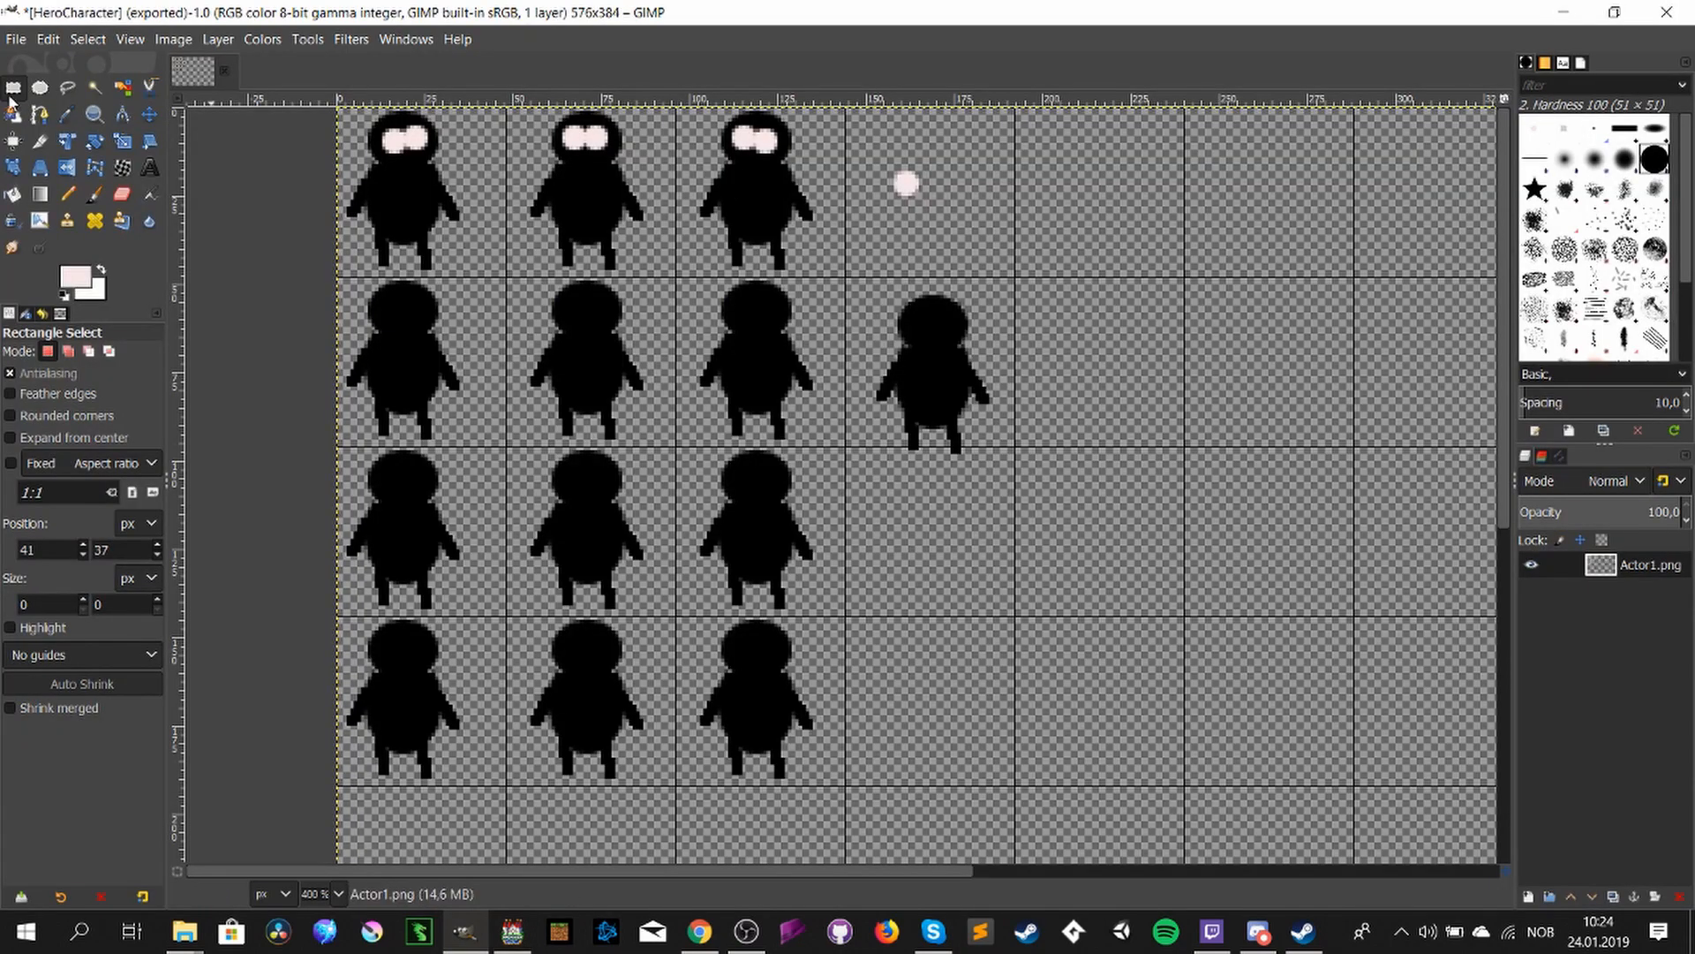
pyautogui.moveTo(521, 122)
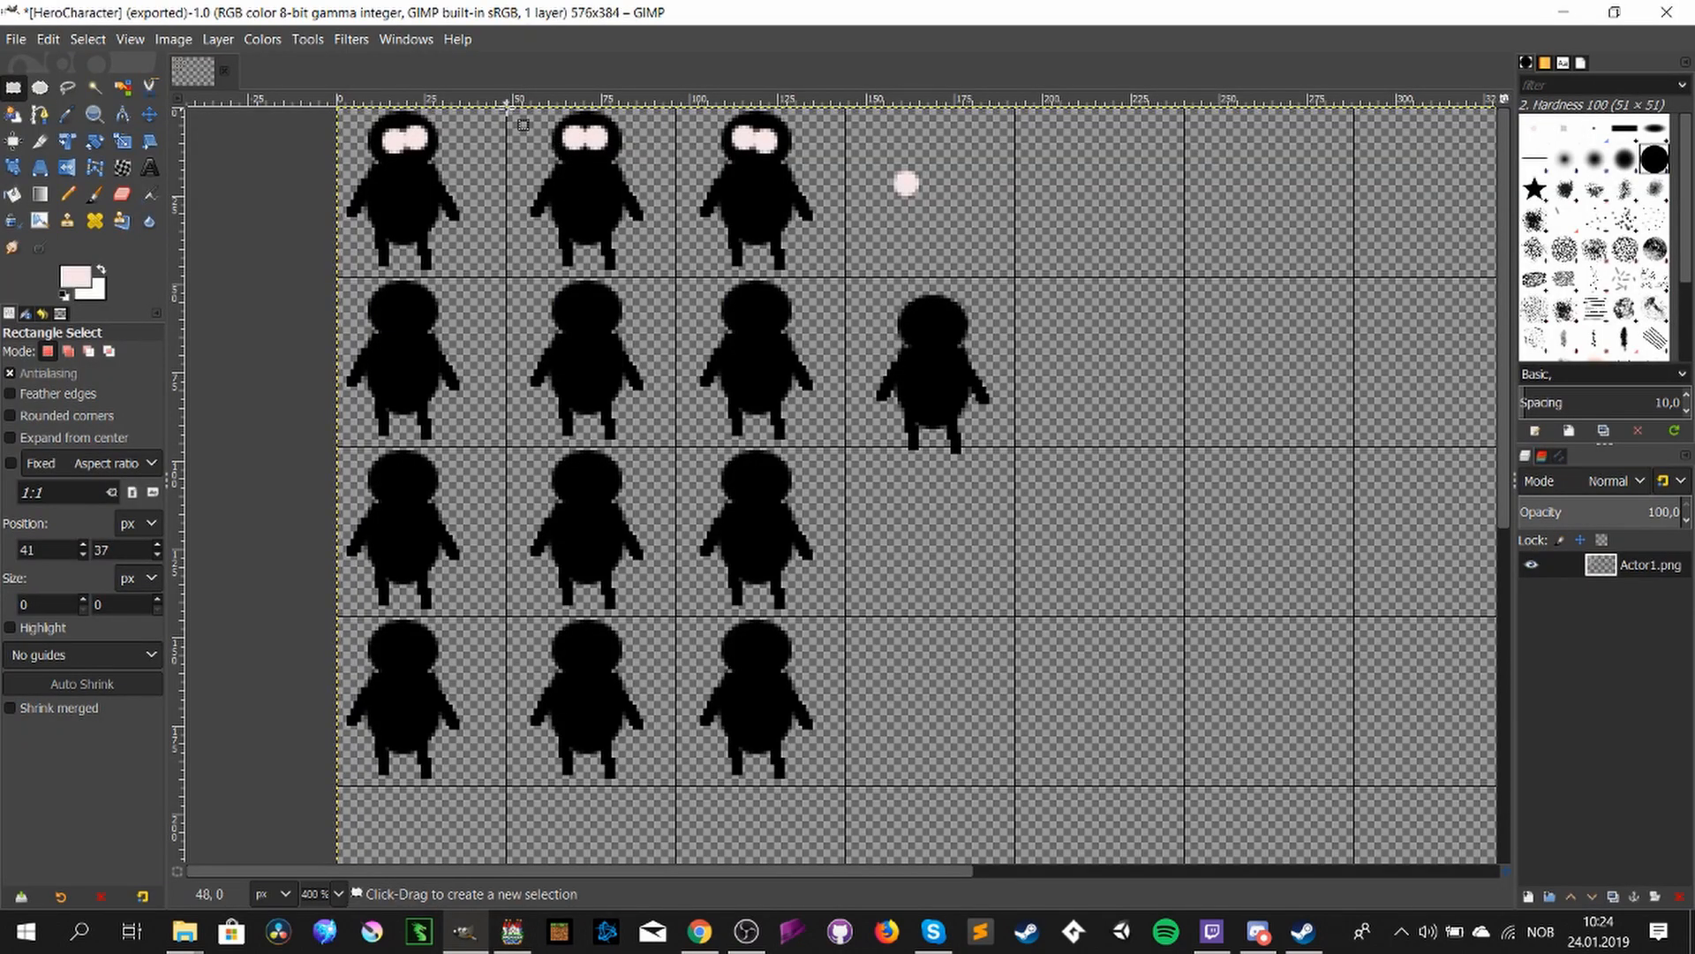
pyautogui.moveTo(519, 108); pyautogui.dragTo(666, 260)
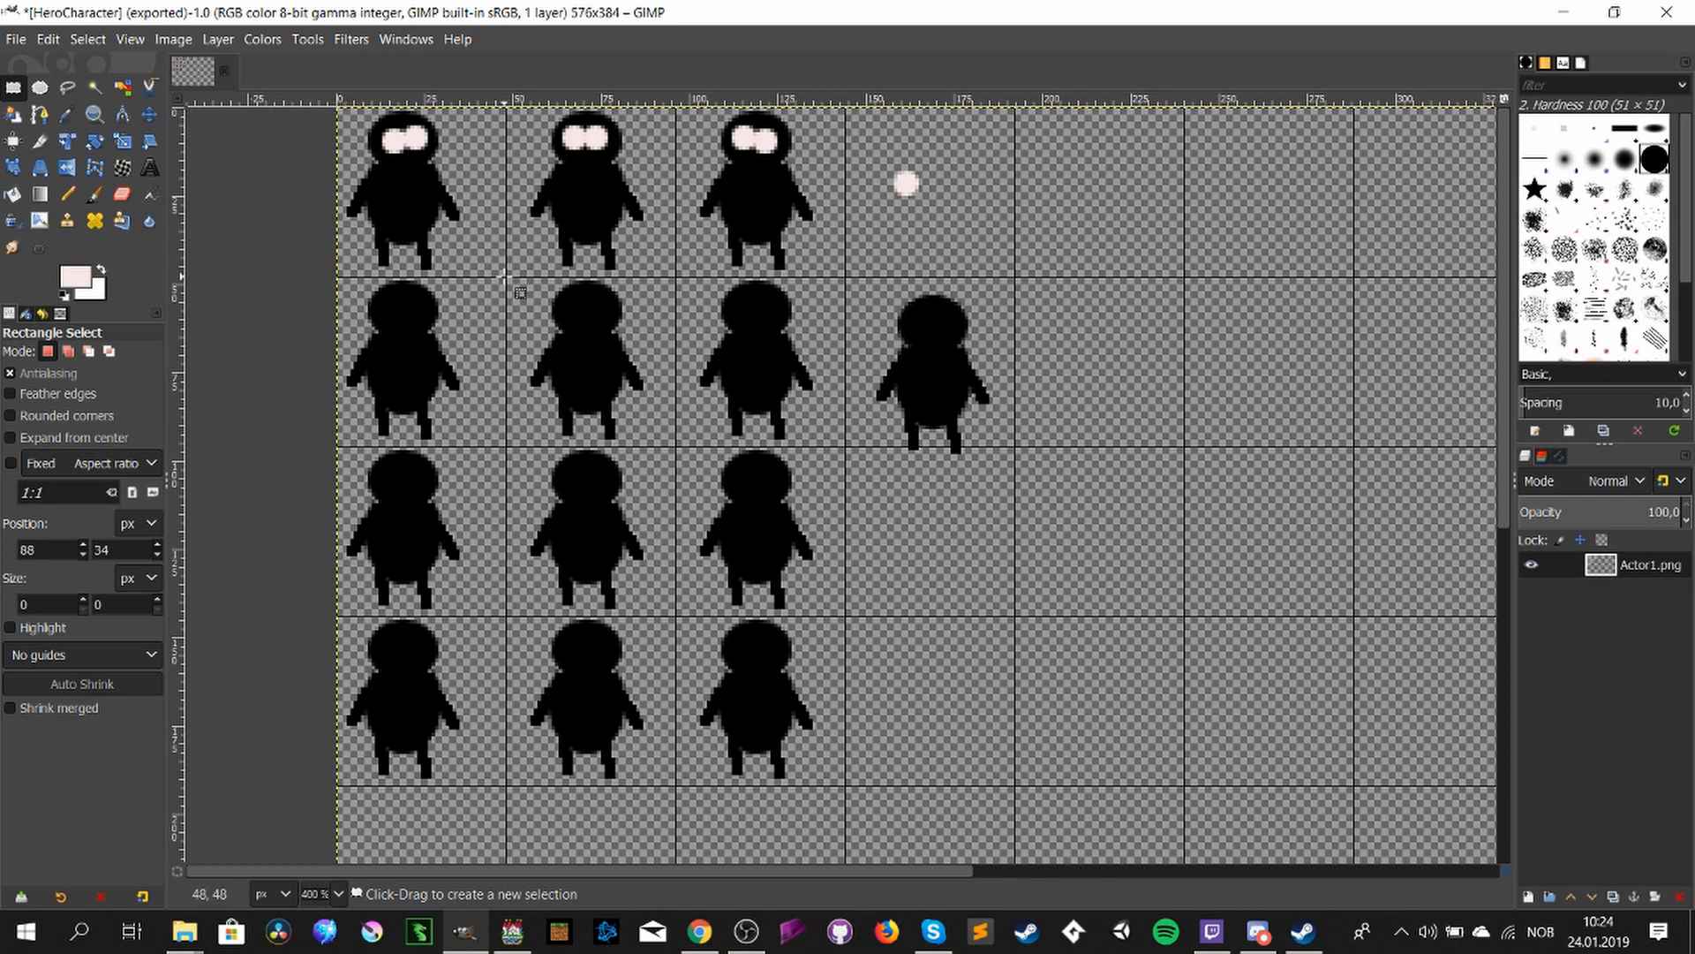
pyautogui.moveTo(335, 107); pyautogui.dragTo(514, 275)
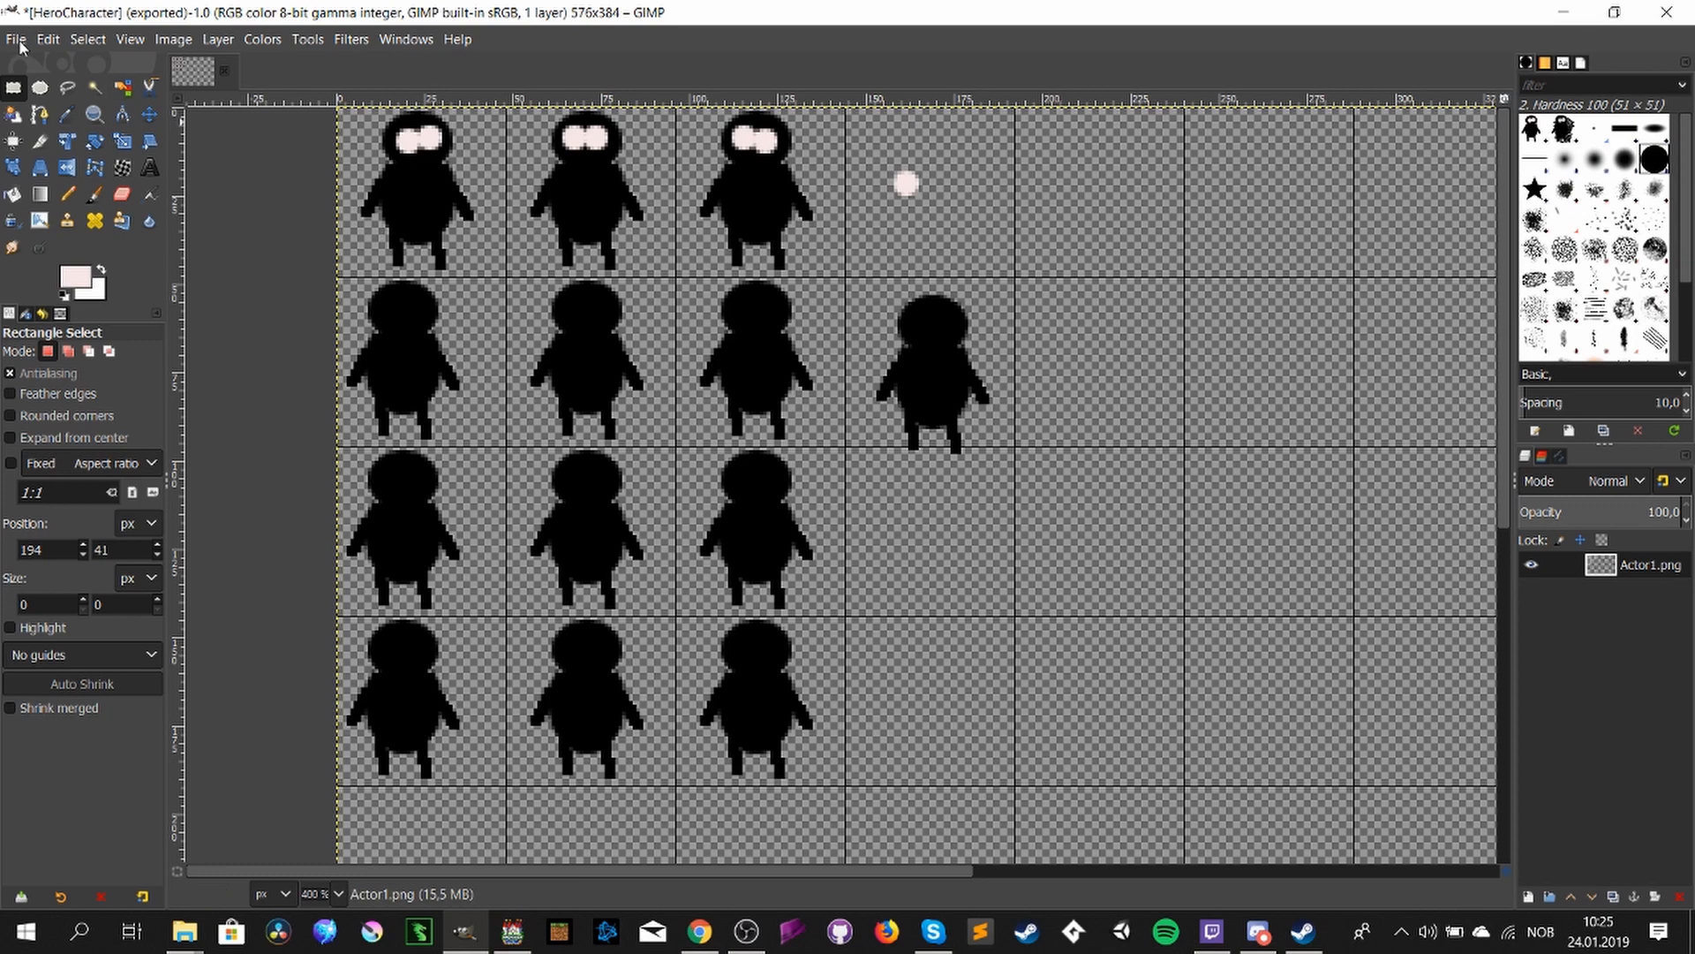
# - Re-export the sheet as HeroCharacter.png to the characters folder and return to RPG Maker MV
pyautogui.click(16, 39)
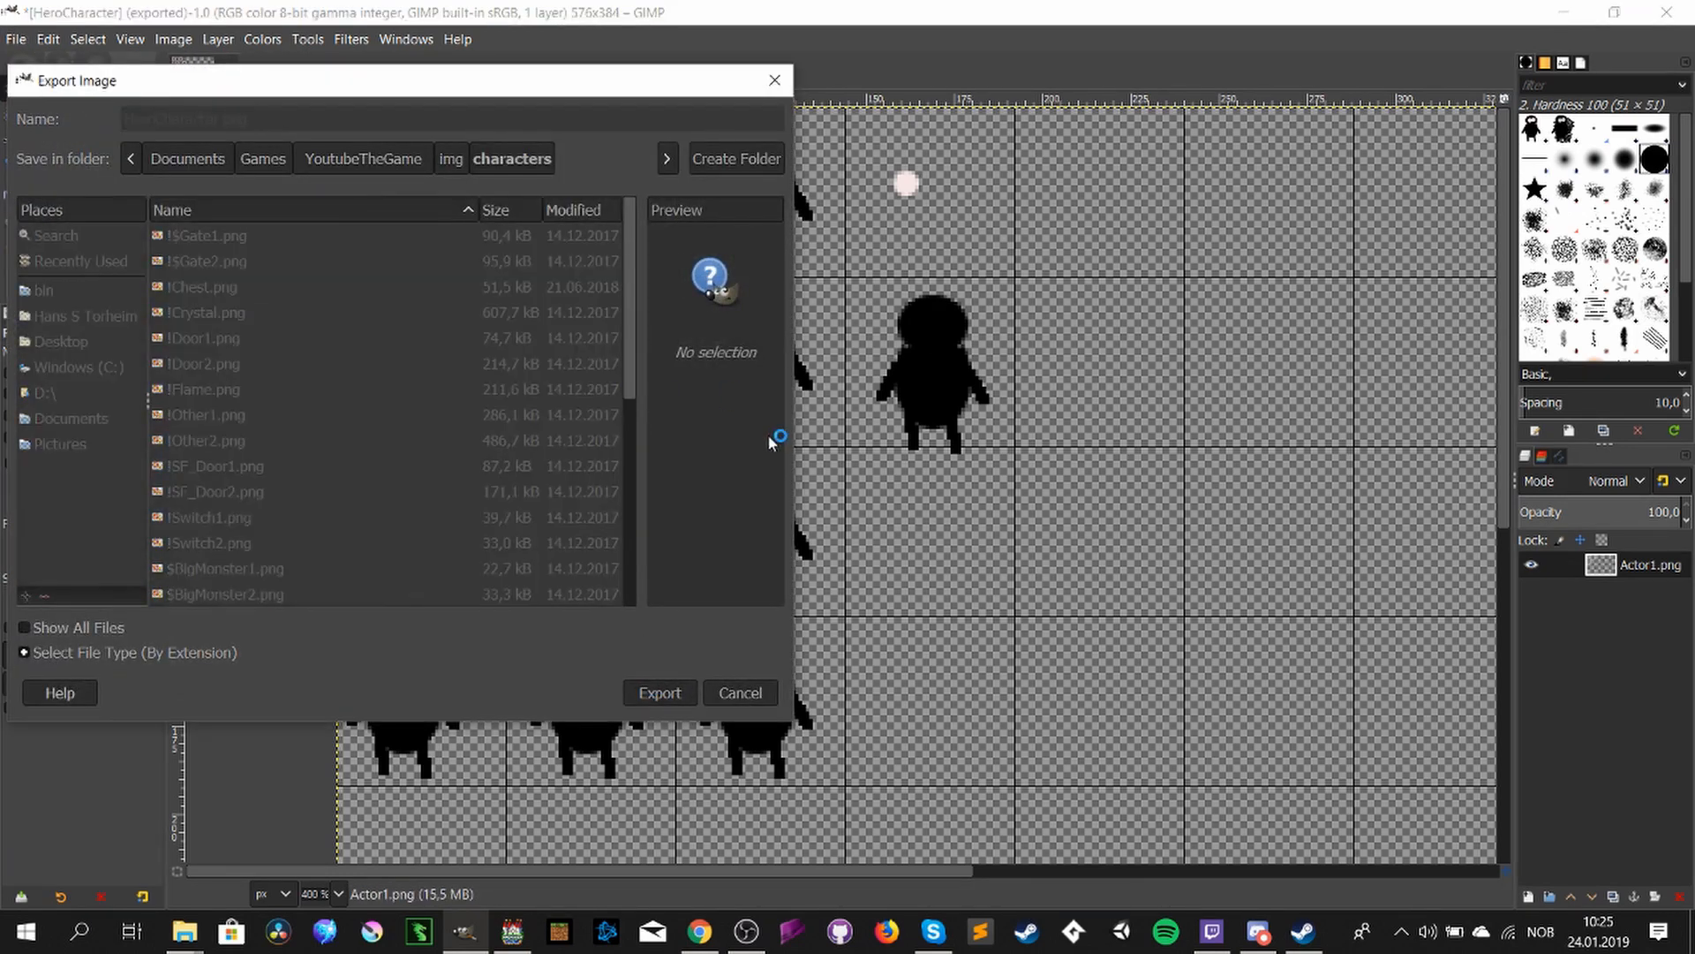
pyautogui.click(658, 692)
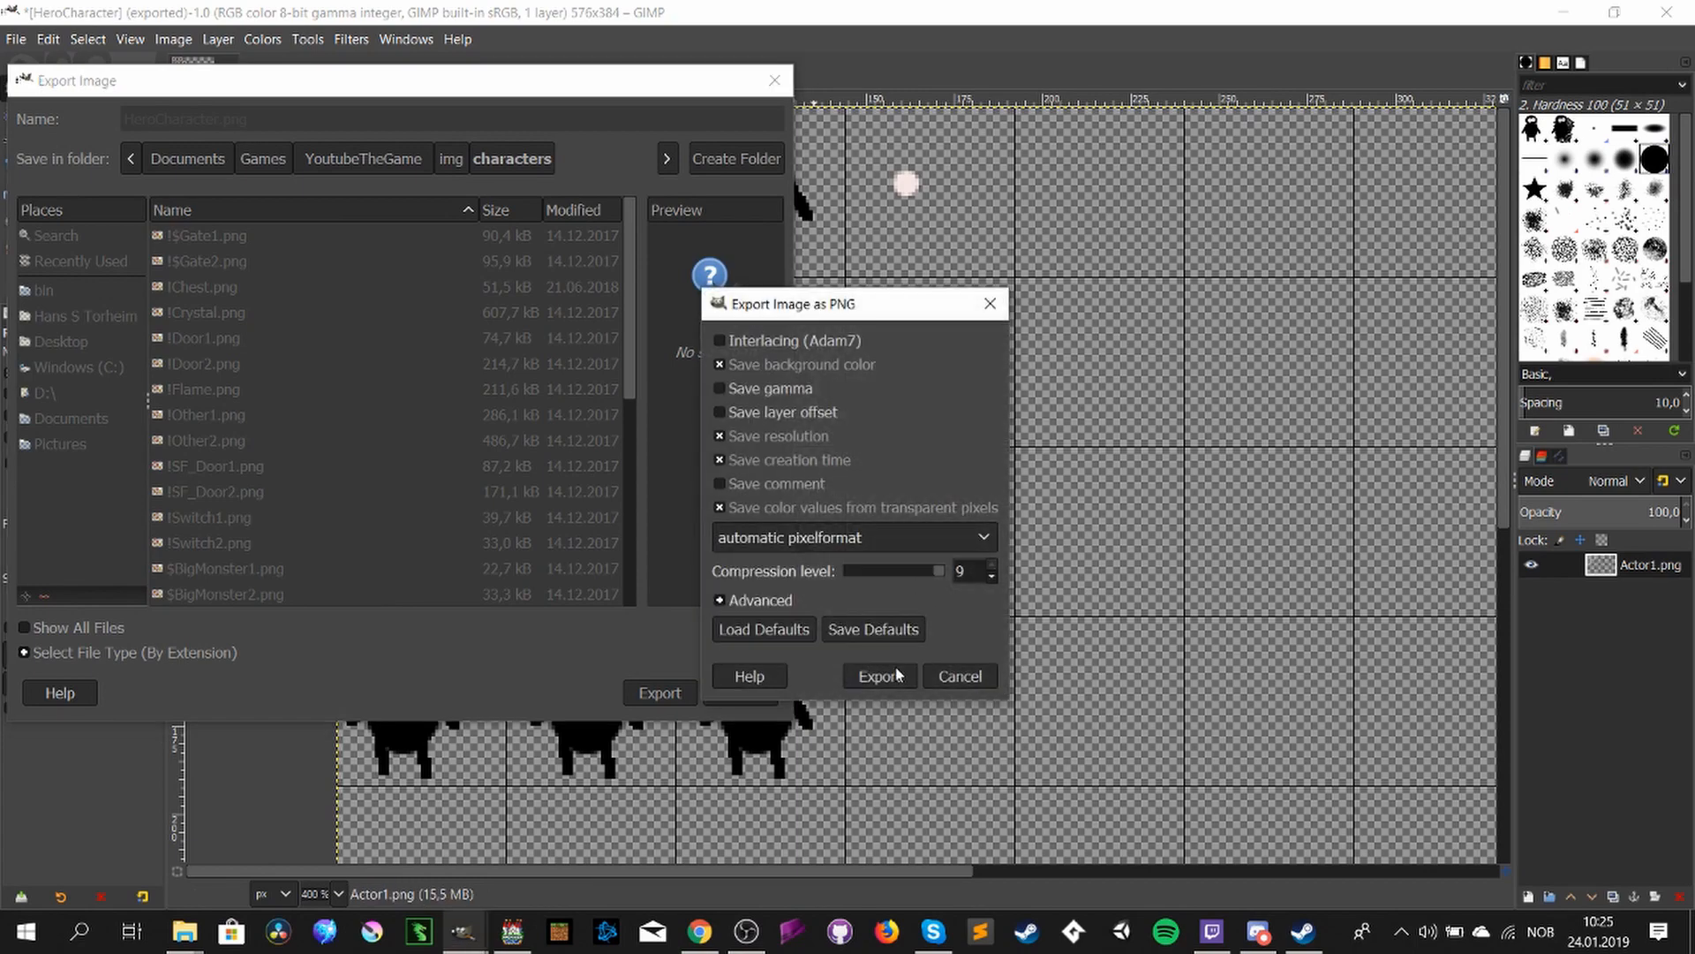
pyautogui.click(875, 674)
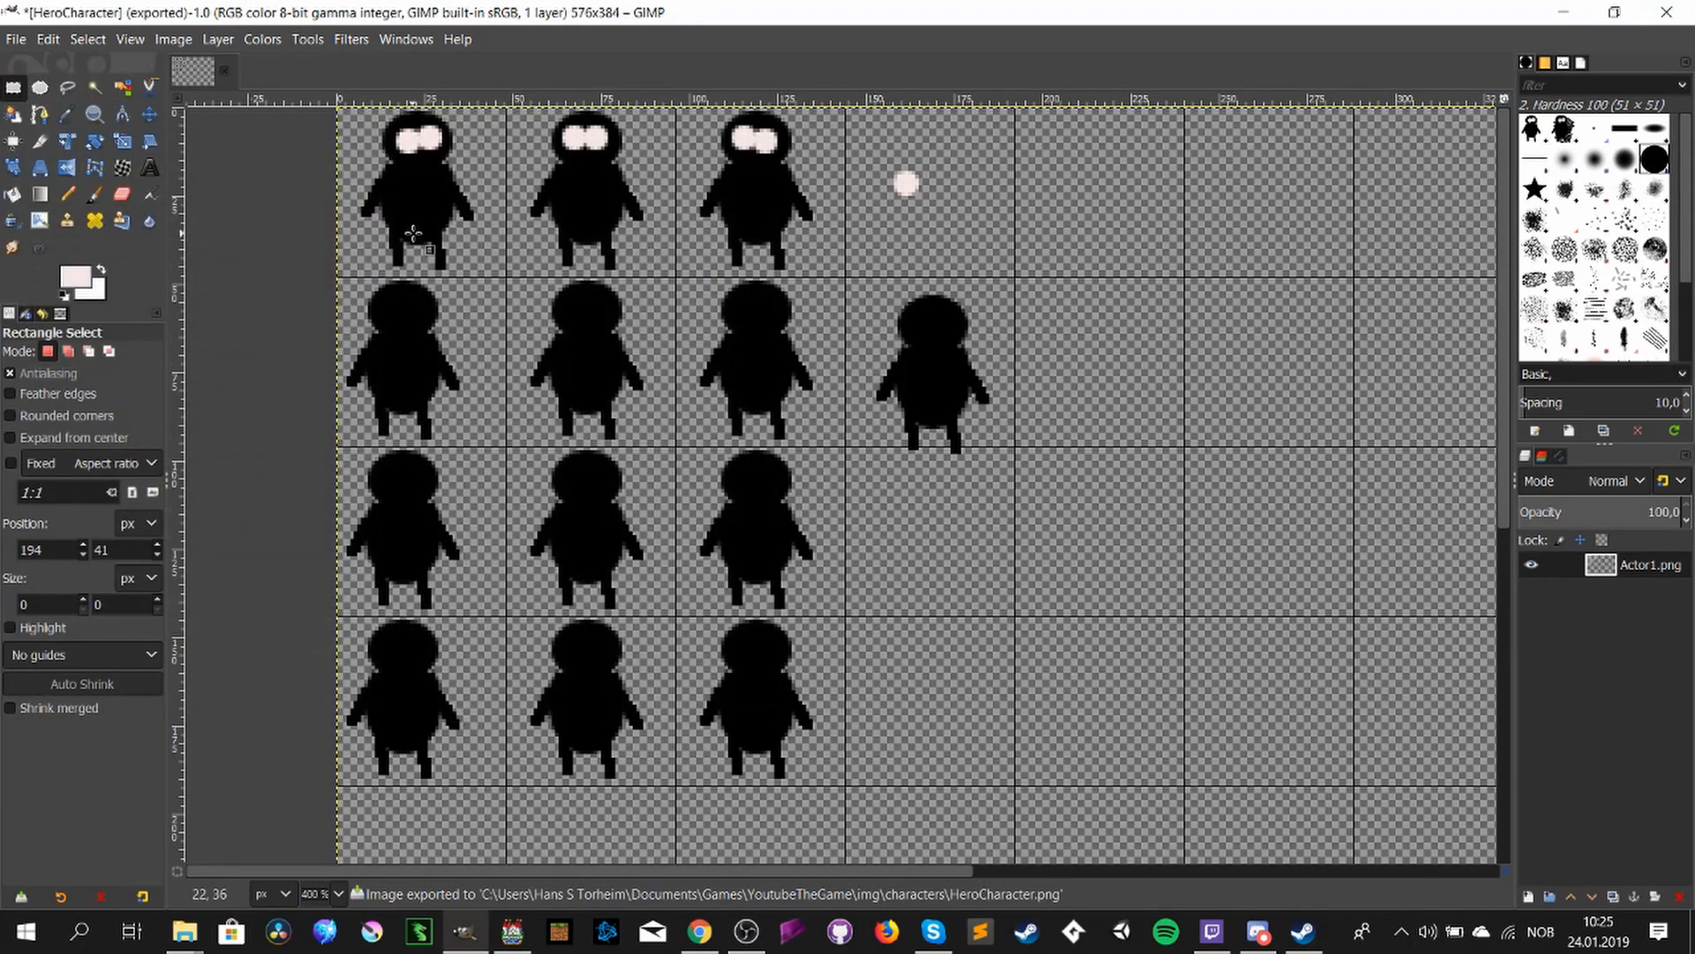
pyautogui.click(510, 930)
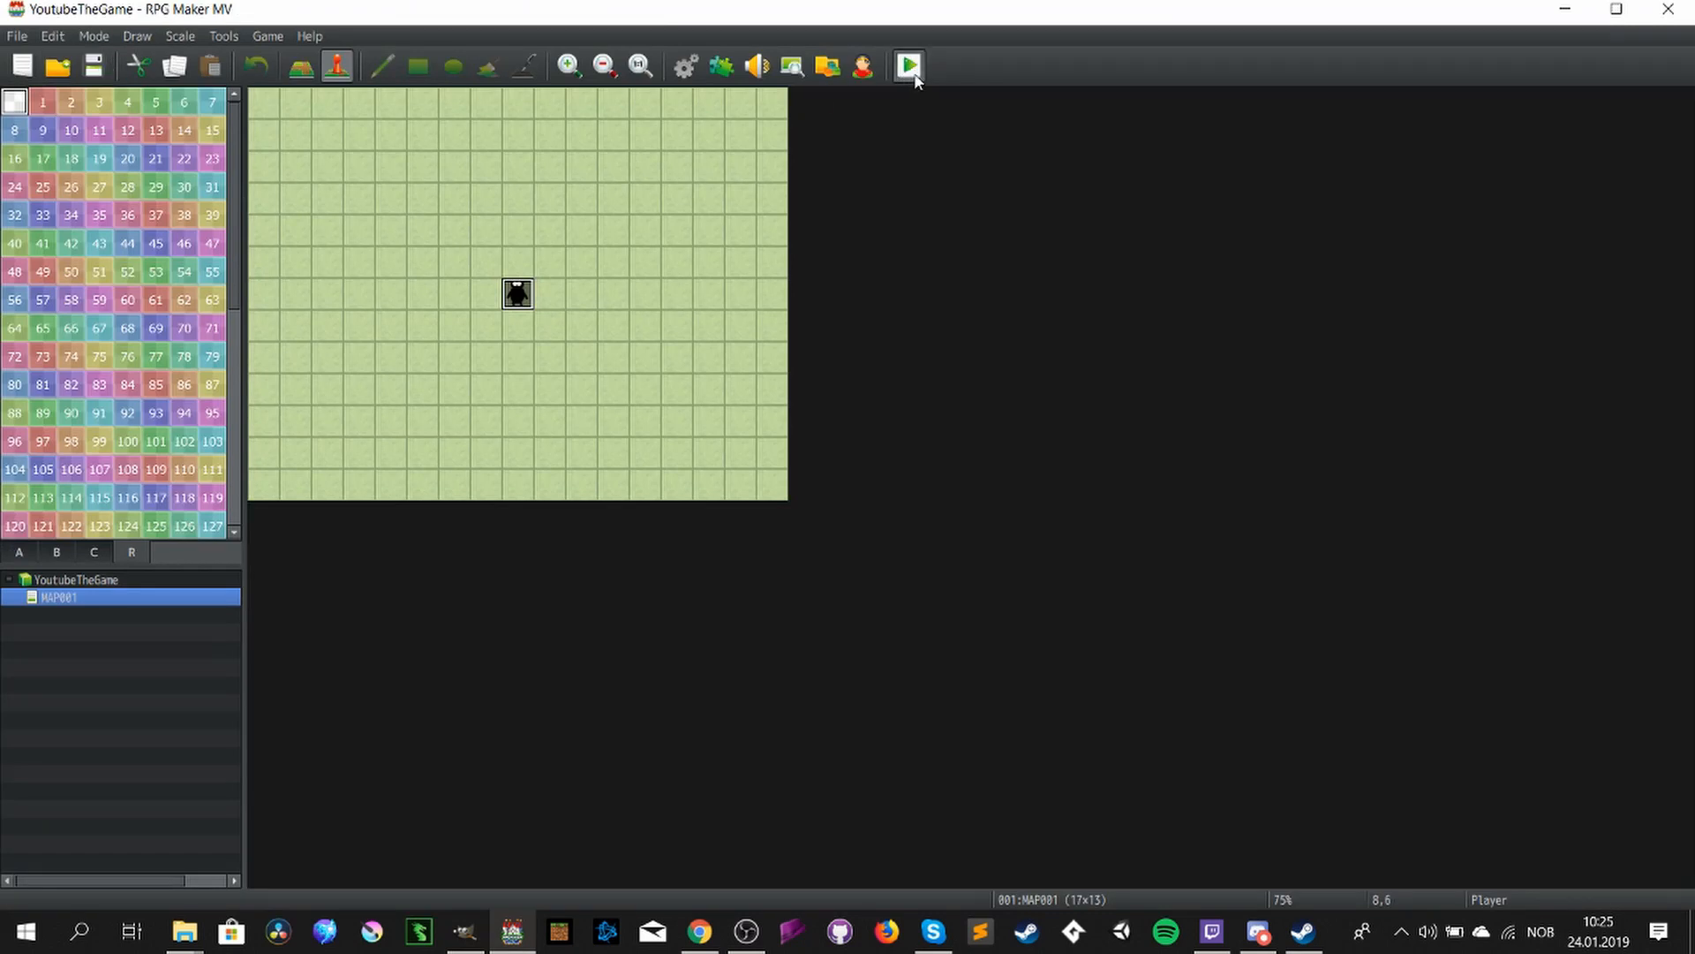
pyautogui.click(908, 66)
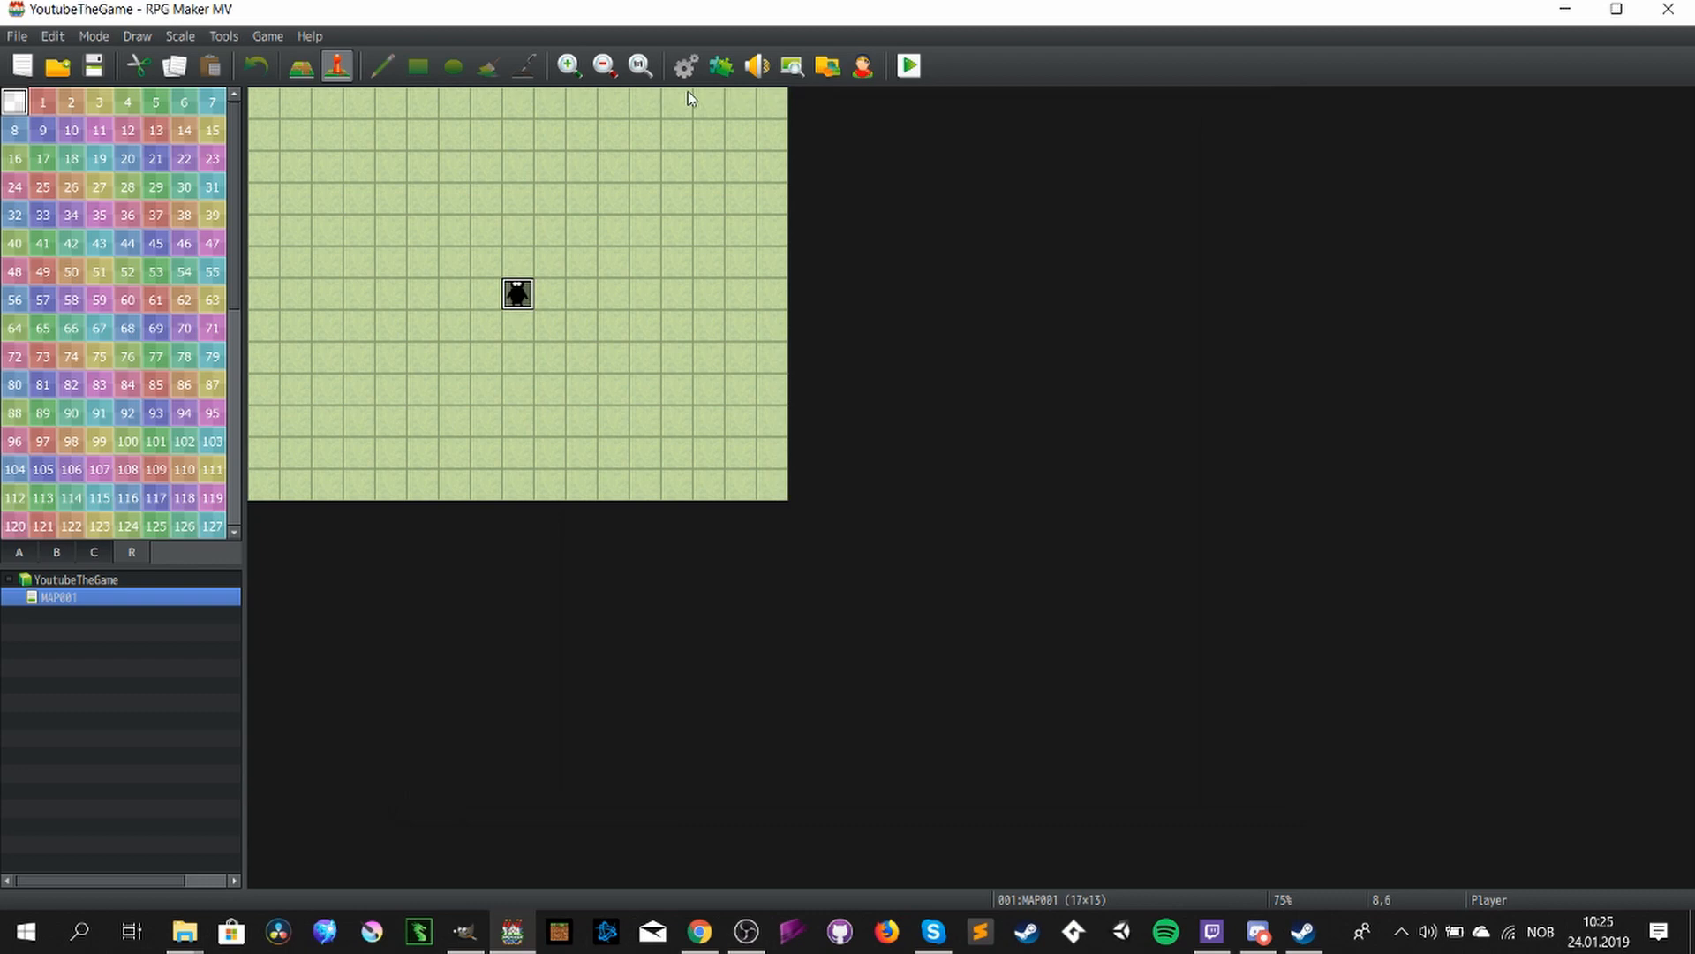
pyautogui.moveTo(685, 67)
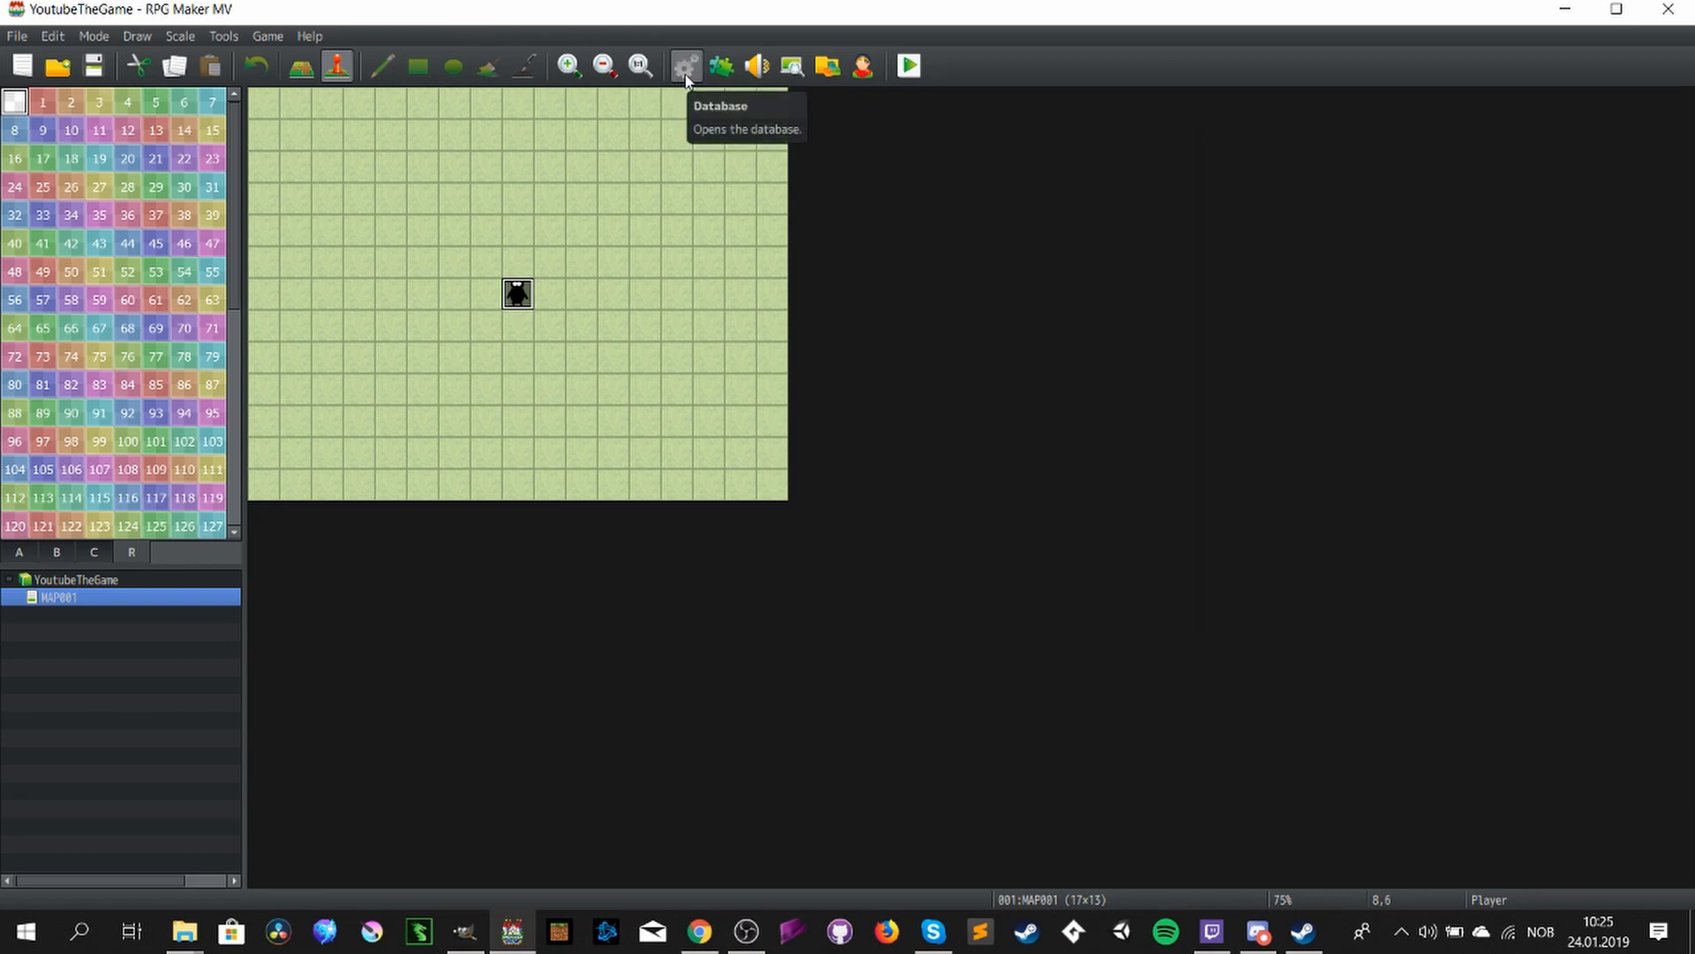
# - Cut the Actors list down to a maximum of one actor
pyautogui.click(685, 66)
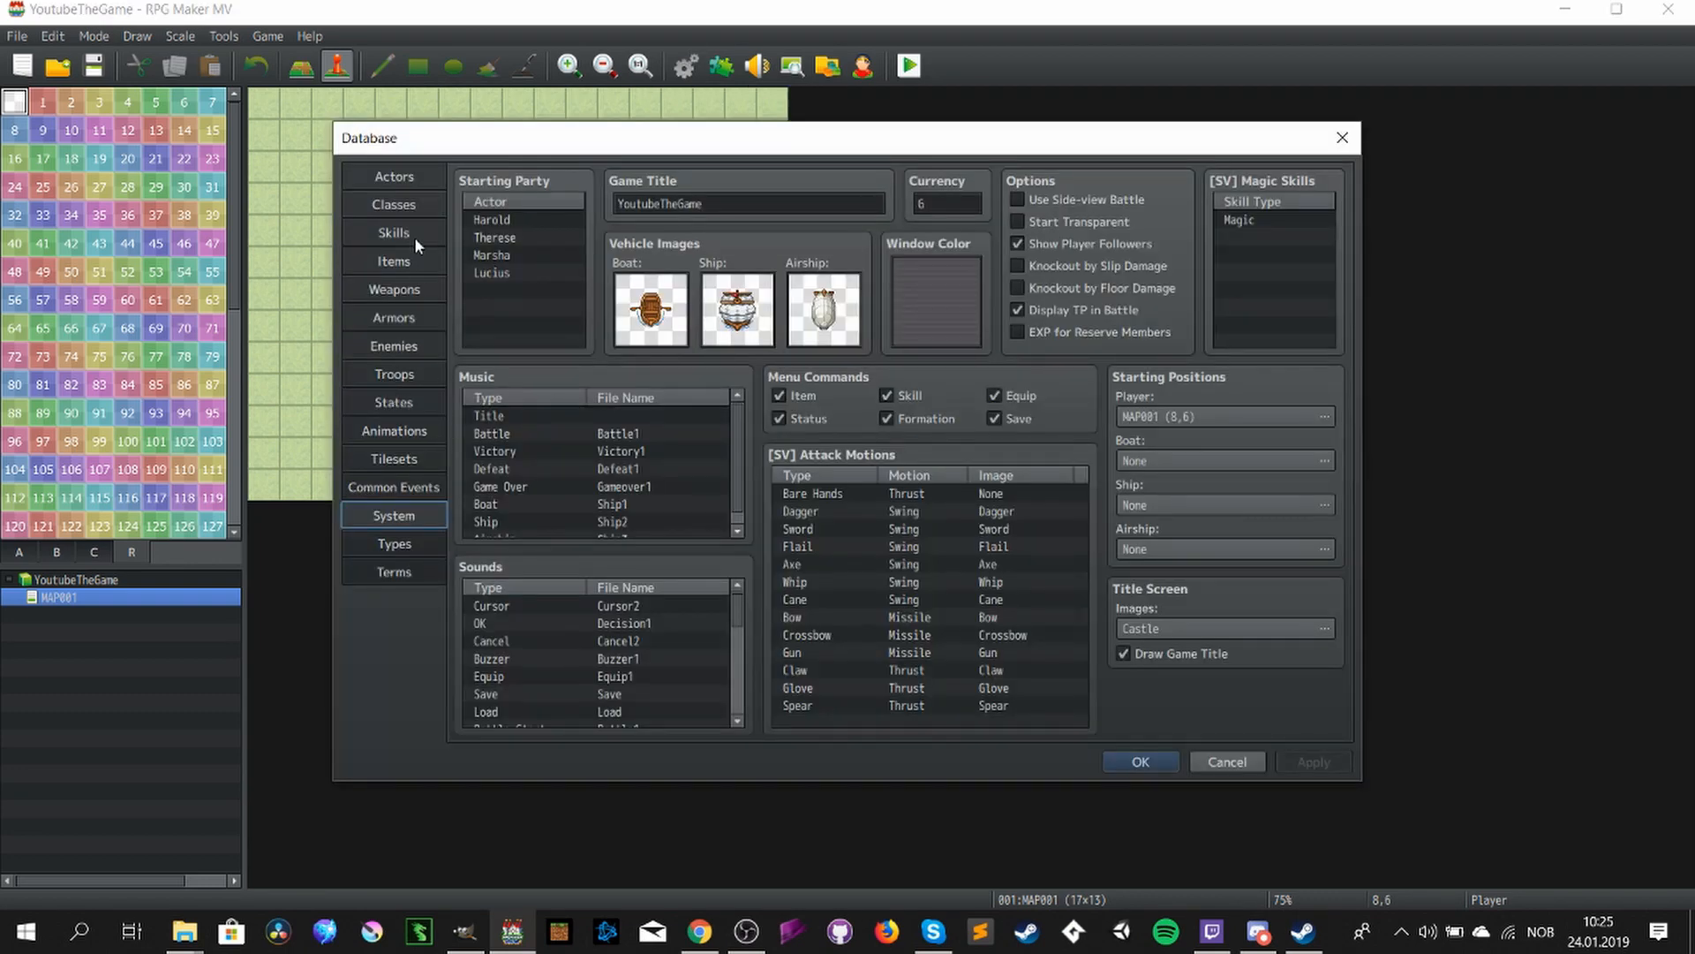
pyautogui.click(393, 176)
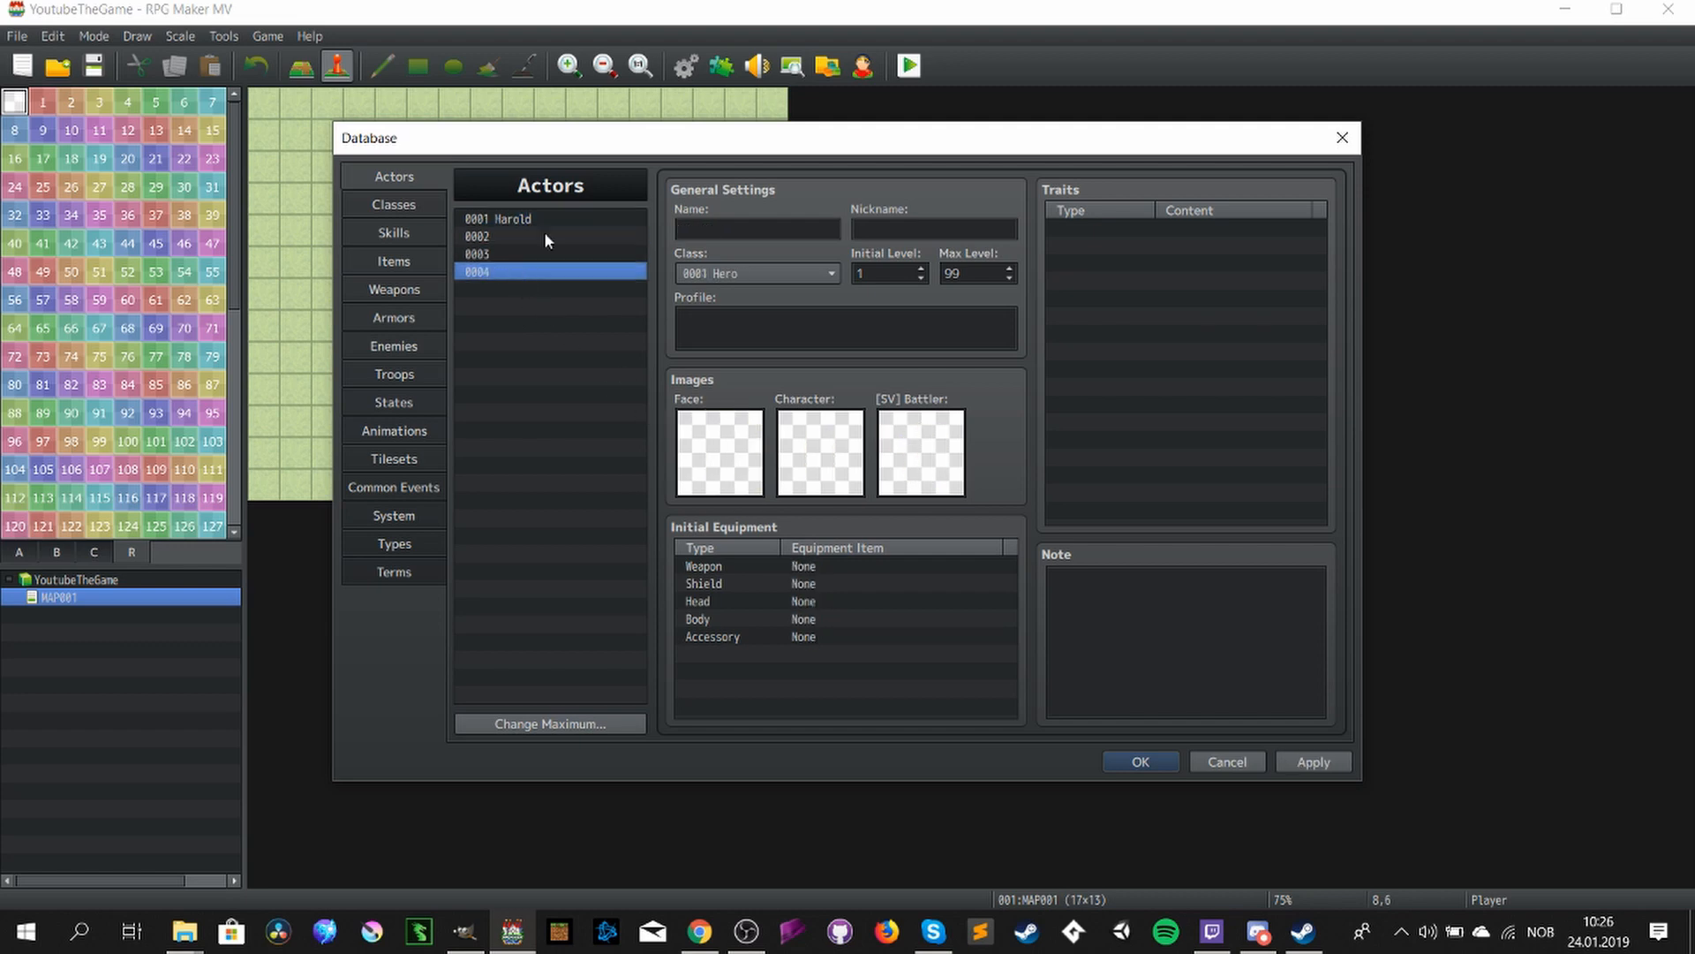
pyautogui.click(549, 724)
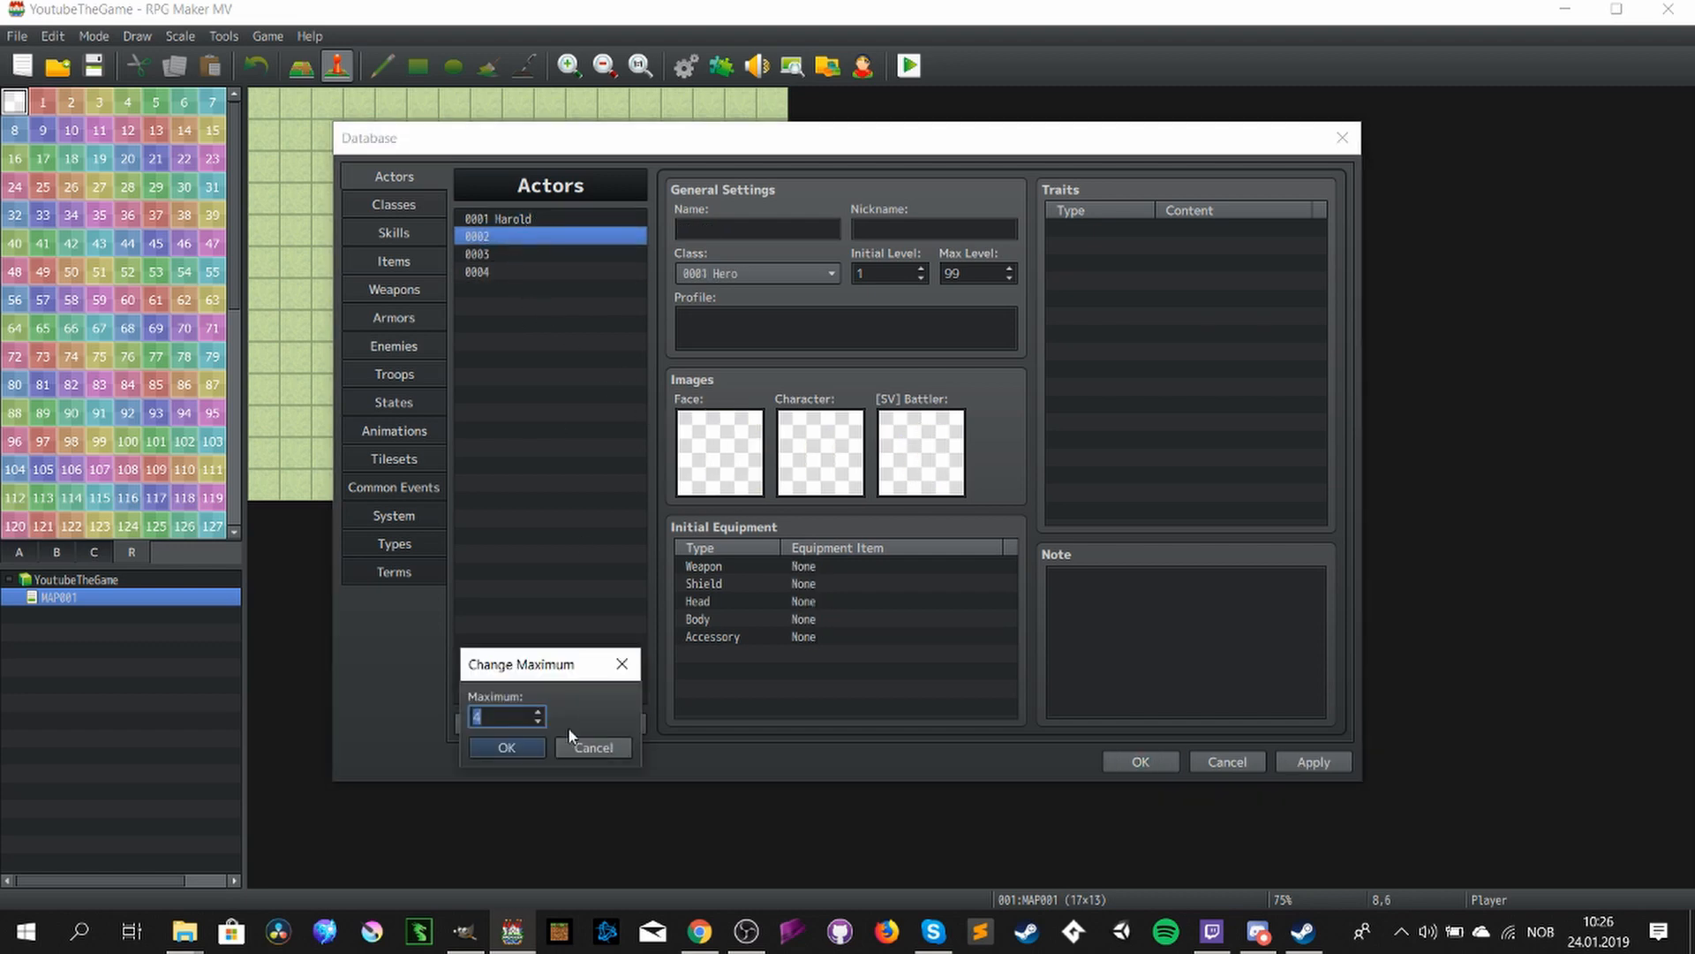
pyautogui.click(505, 747)
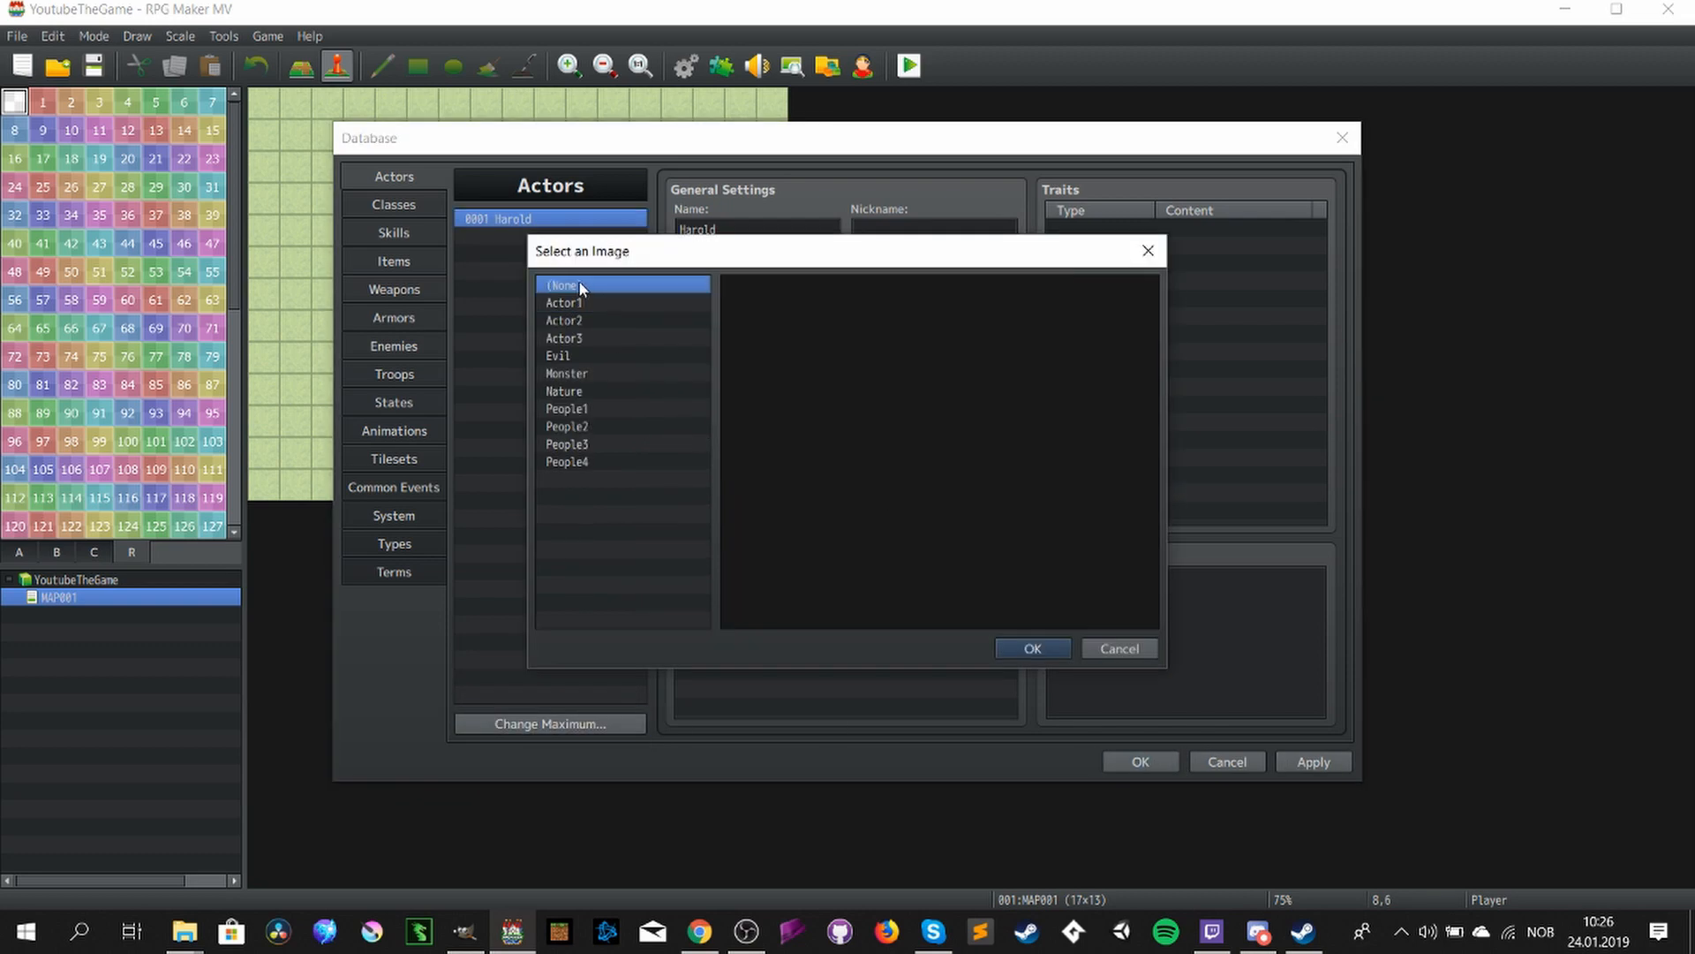
# - Give the remaining actor the silhouette sprite, rename it Darkling and save the database
pyautogui.click(1029, 648)
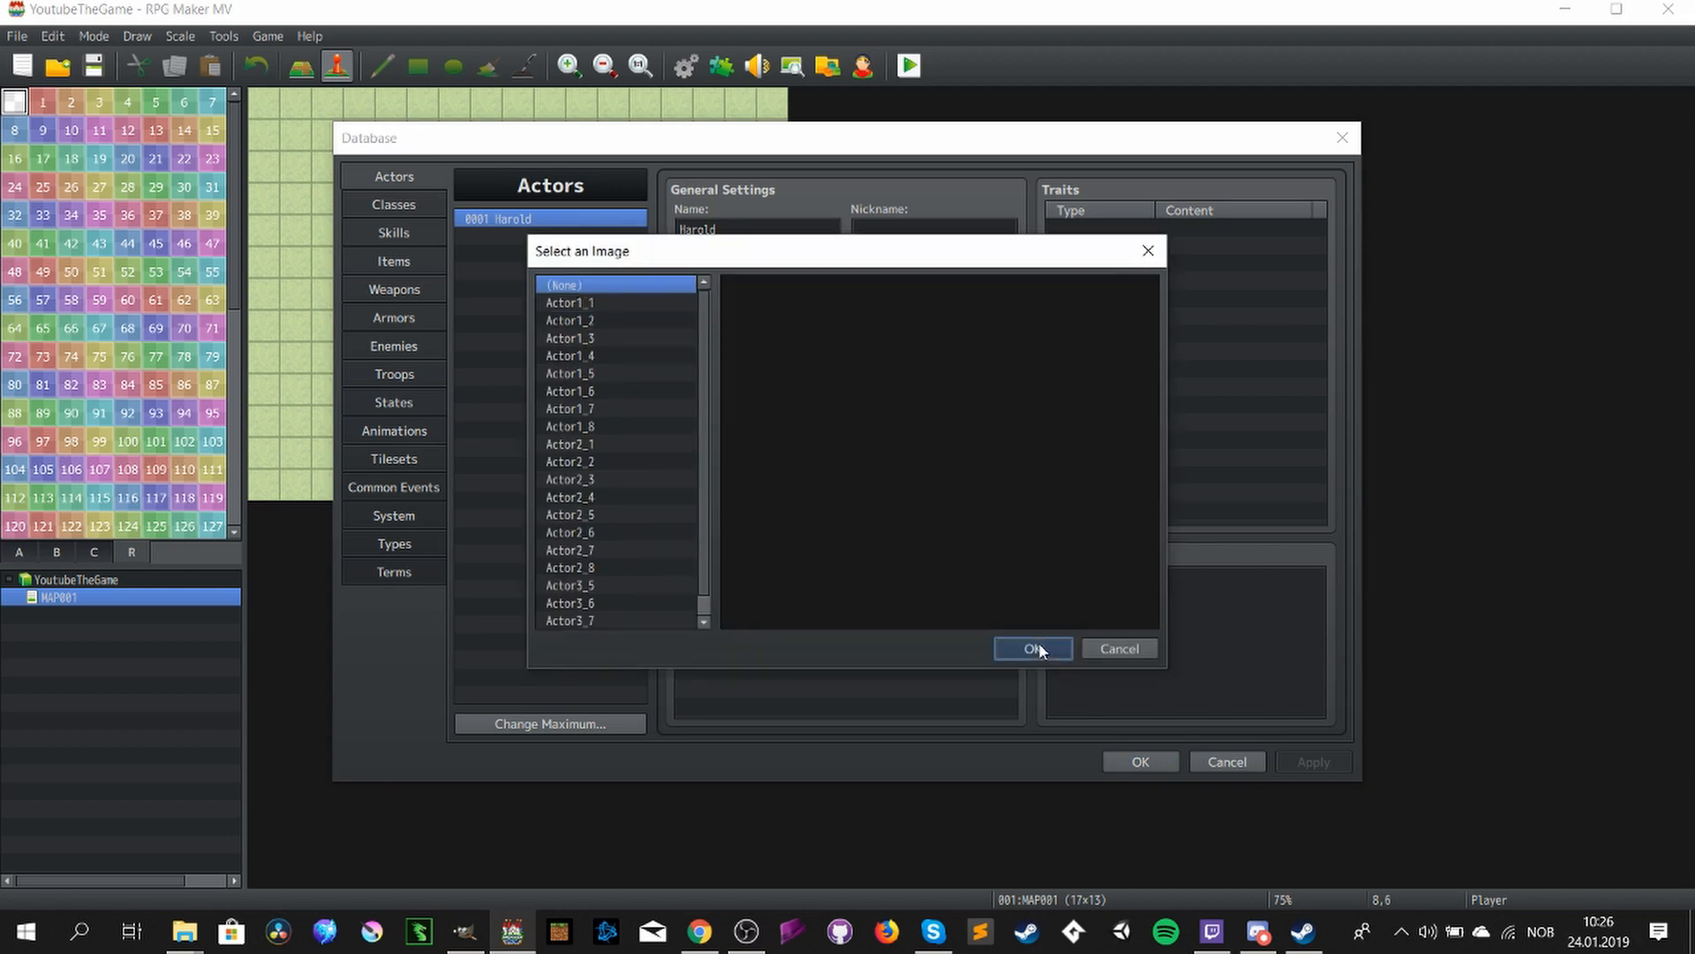
pyautogui.click(1029, 648)
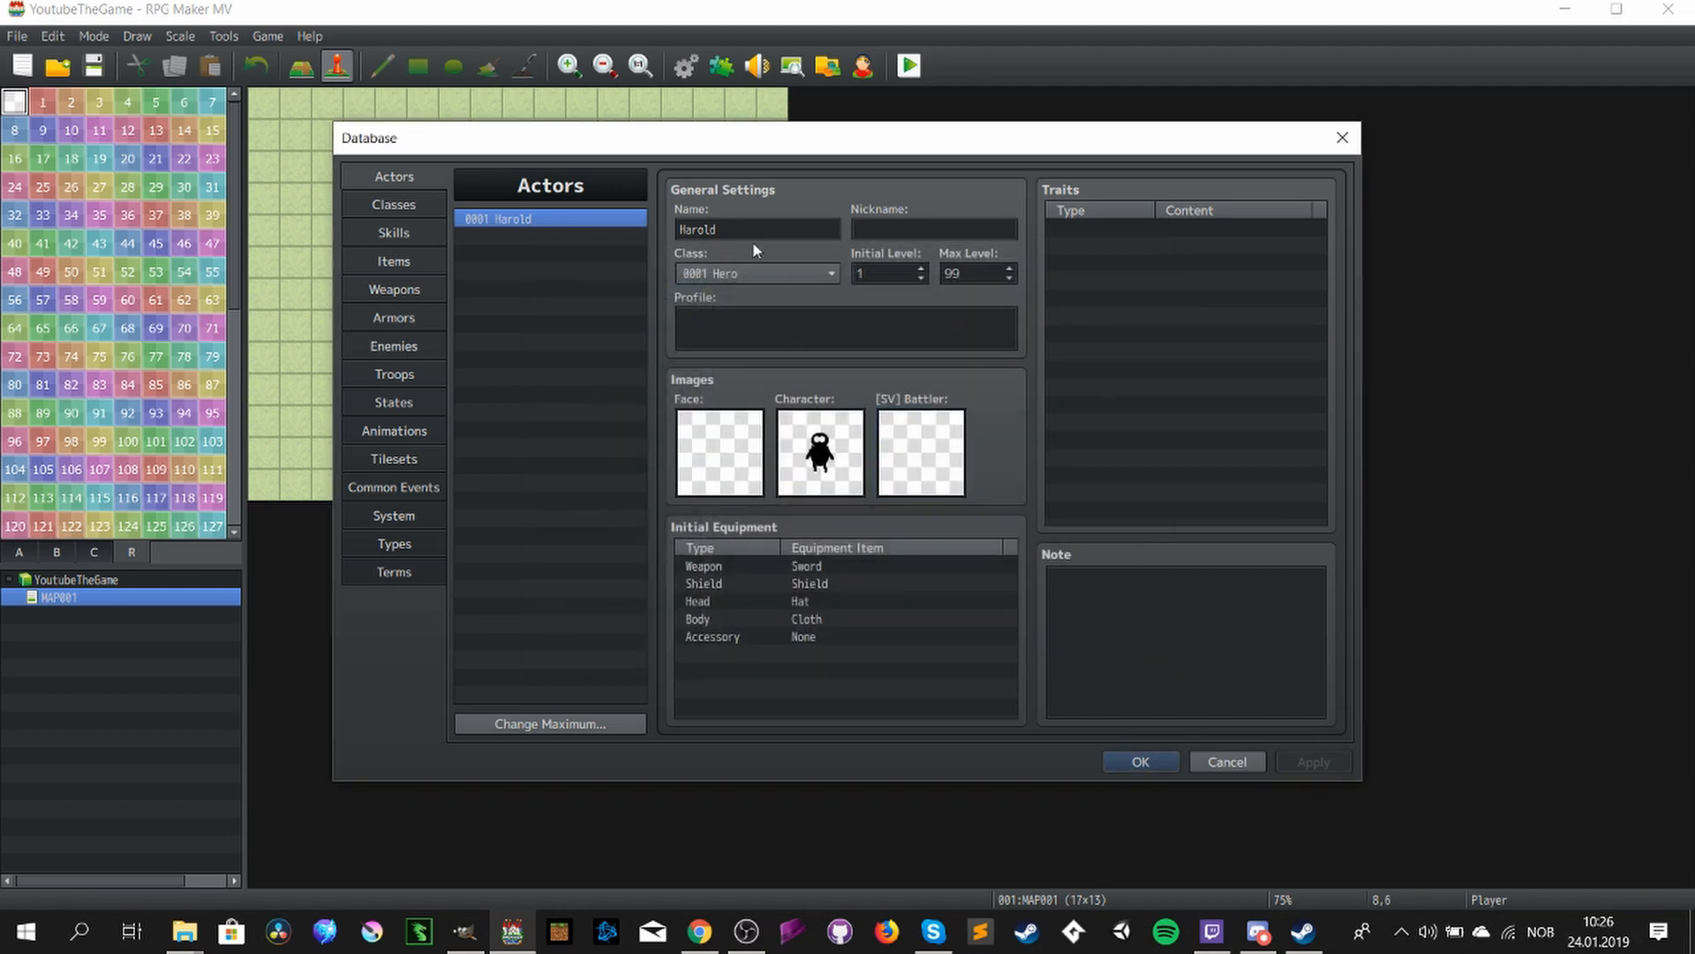
pyautogui.click(756, 228)
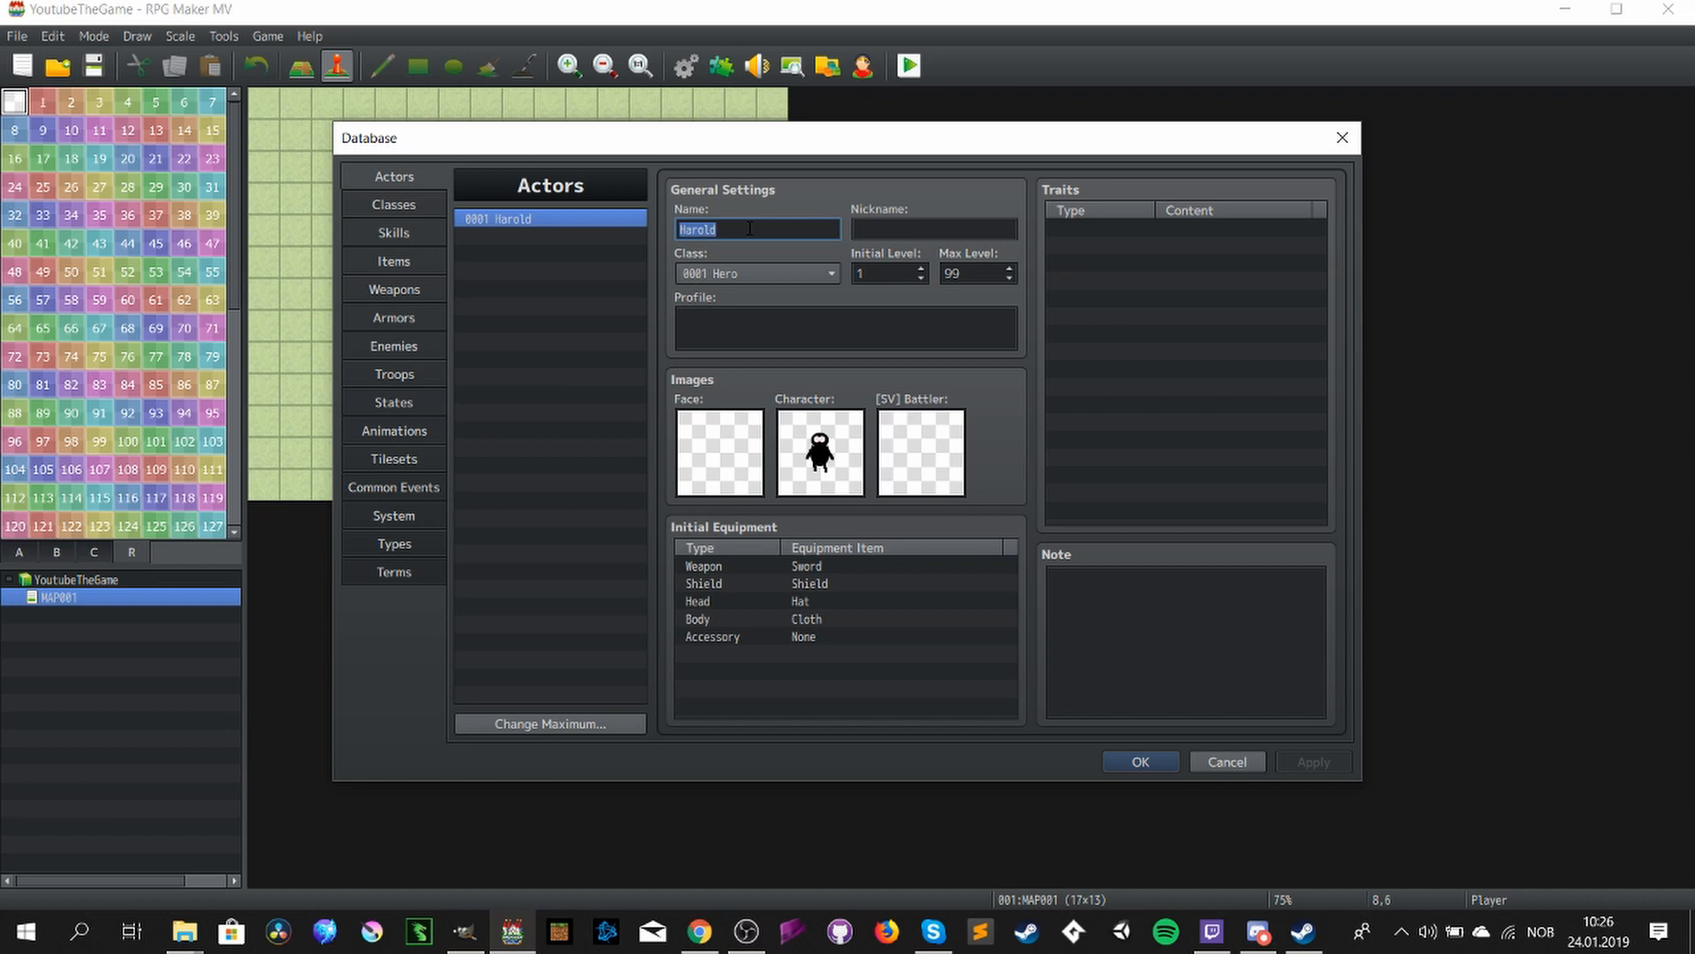
pyautogui.write('Darkling')
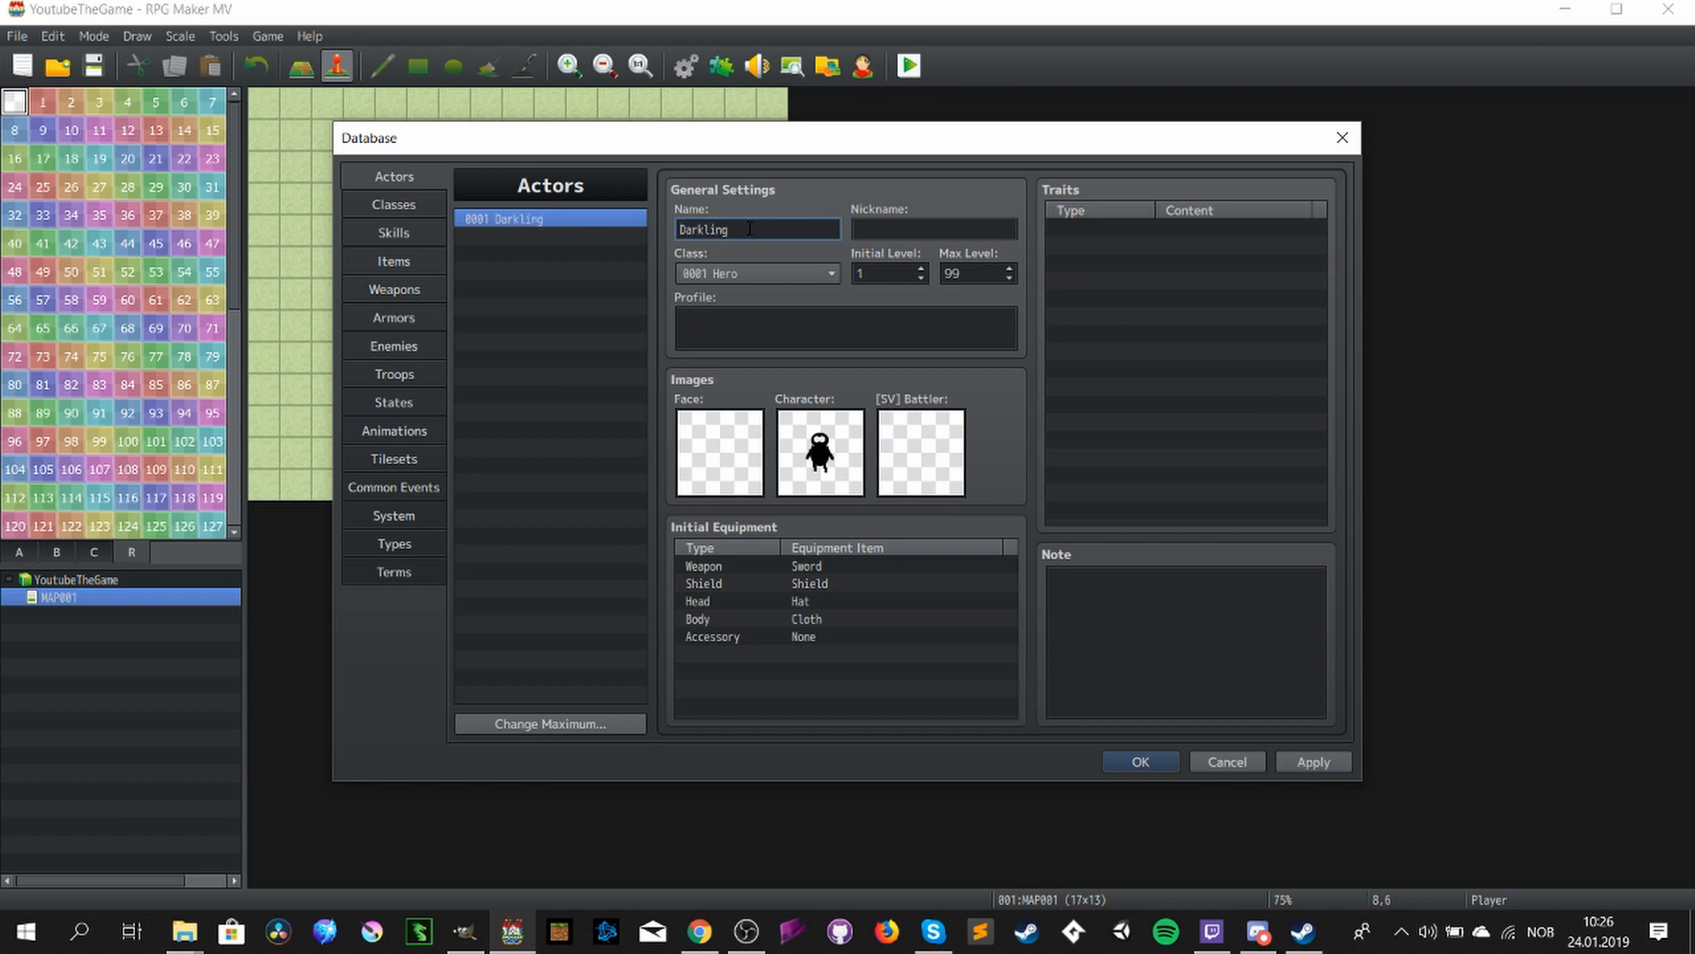
pyautogui.click(1139, 761)
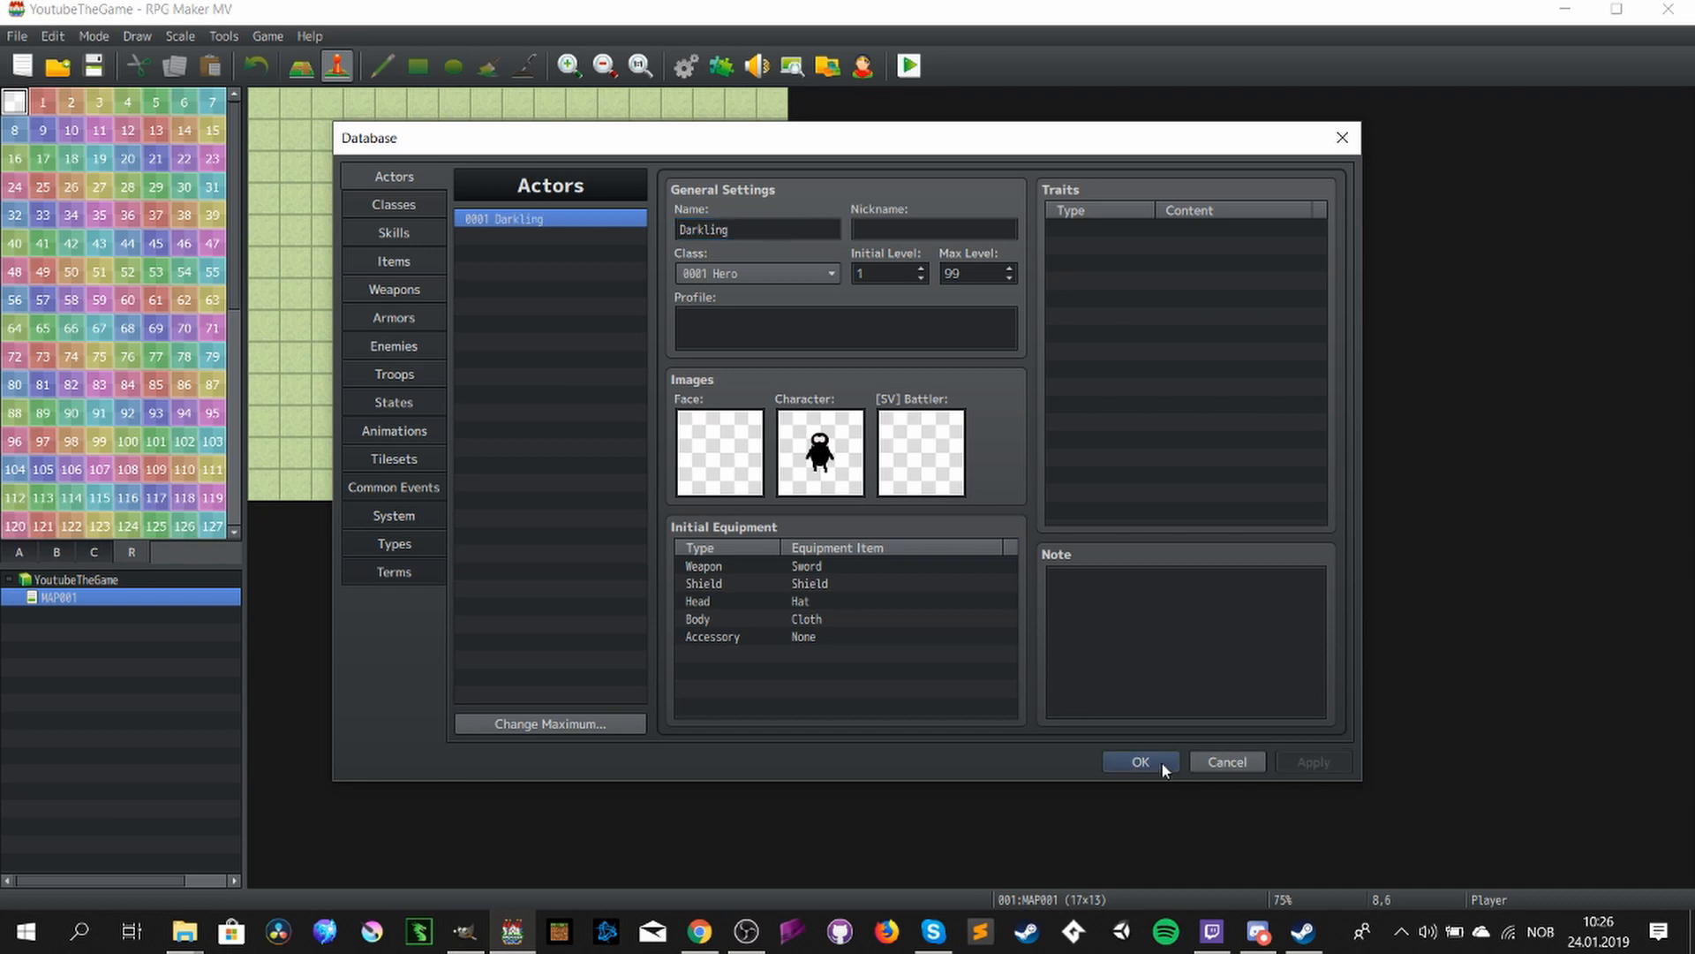
pyautogui.click(1139, 761)
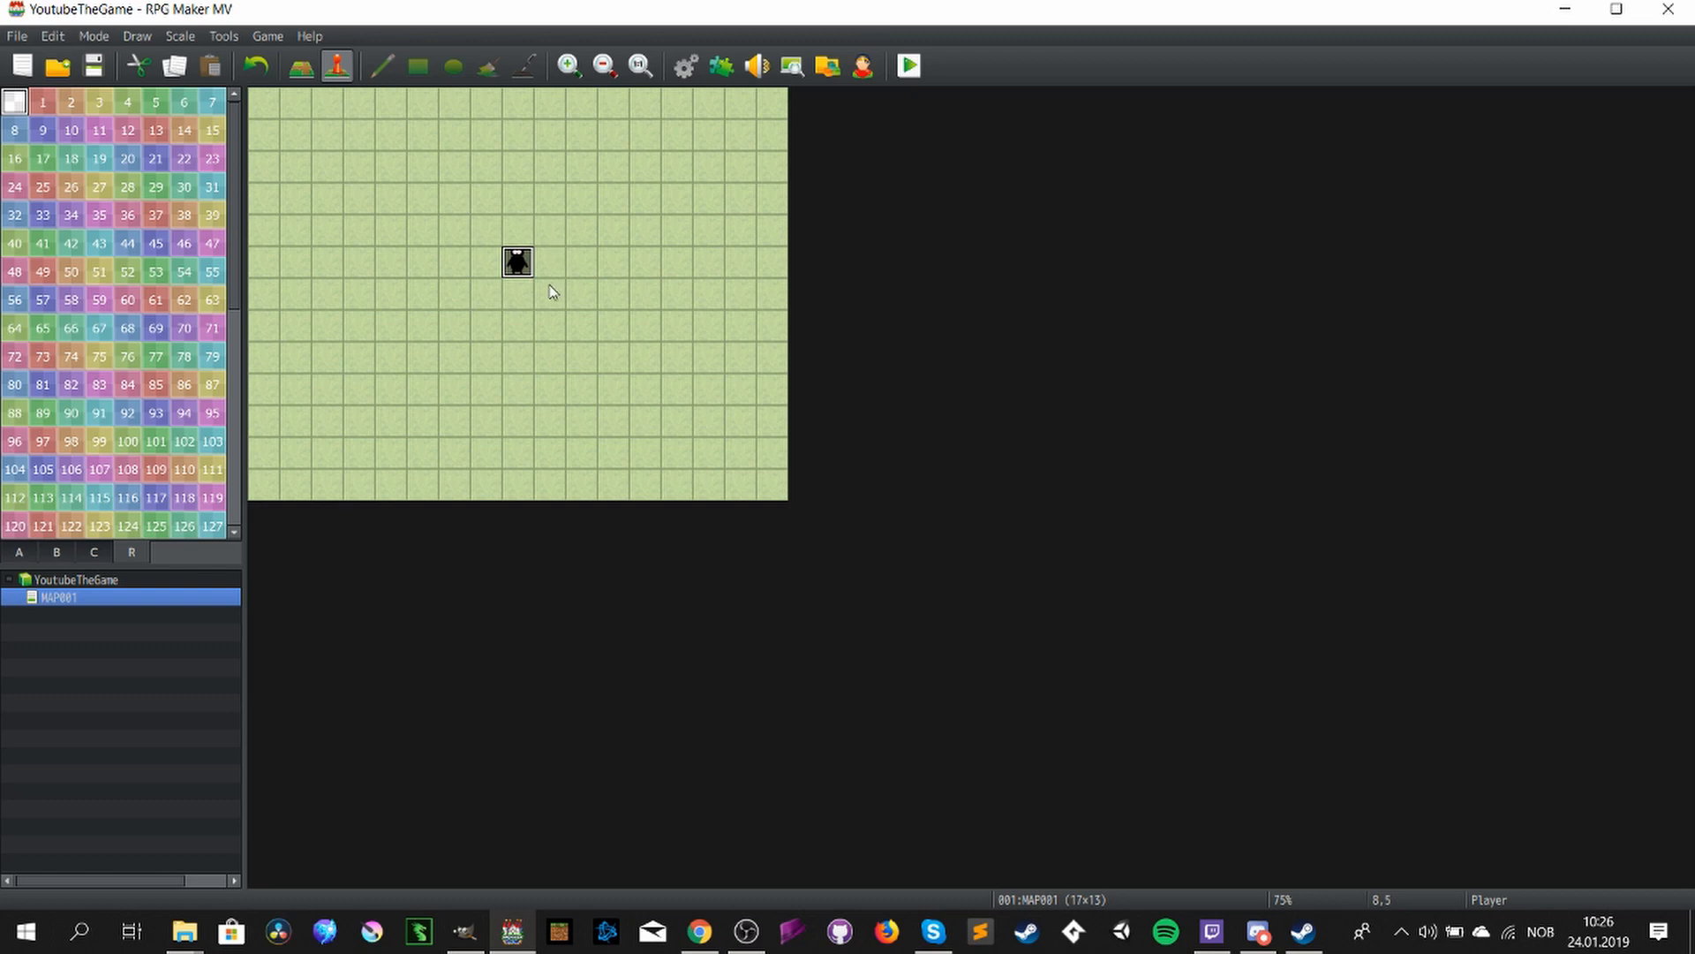
pyautogui.moveTo(553, 300)
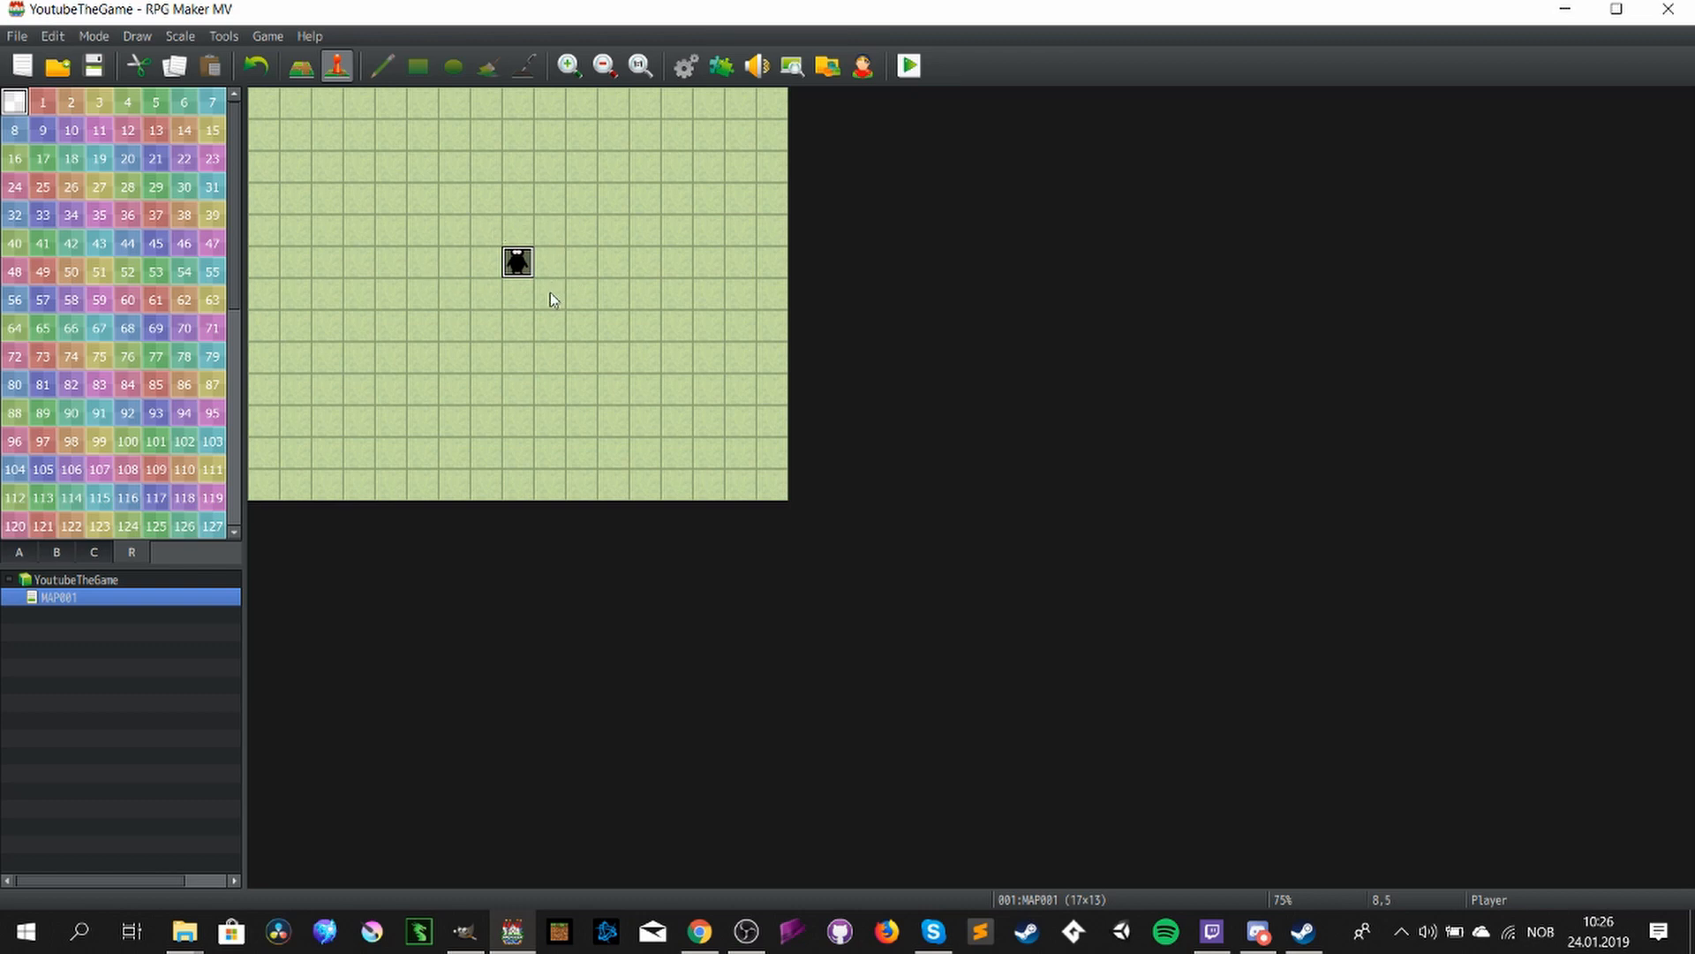
pyautogui.moveTo(642, 95)
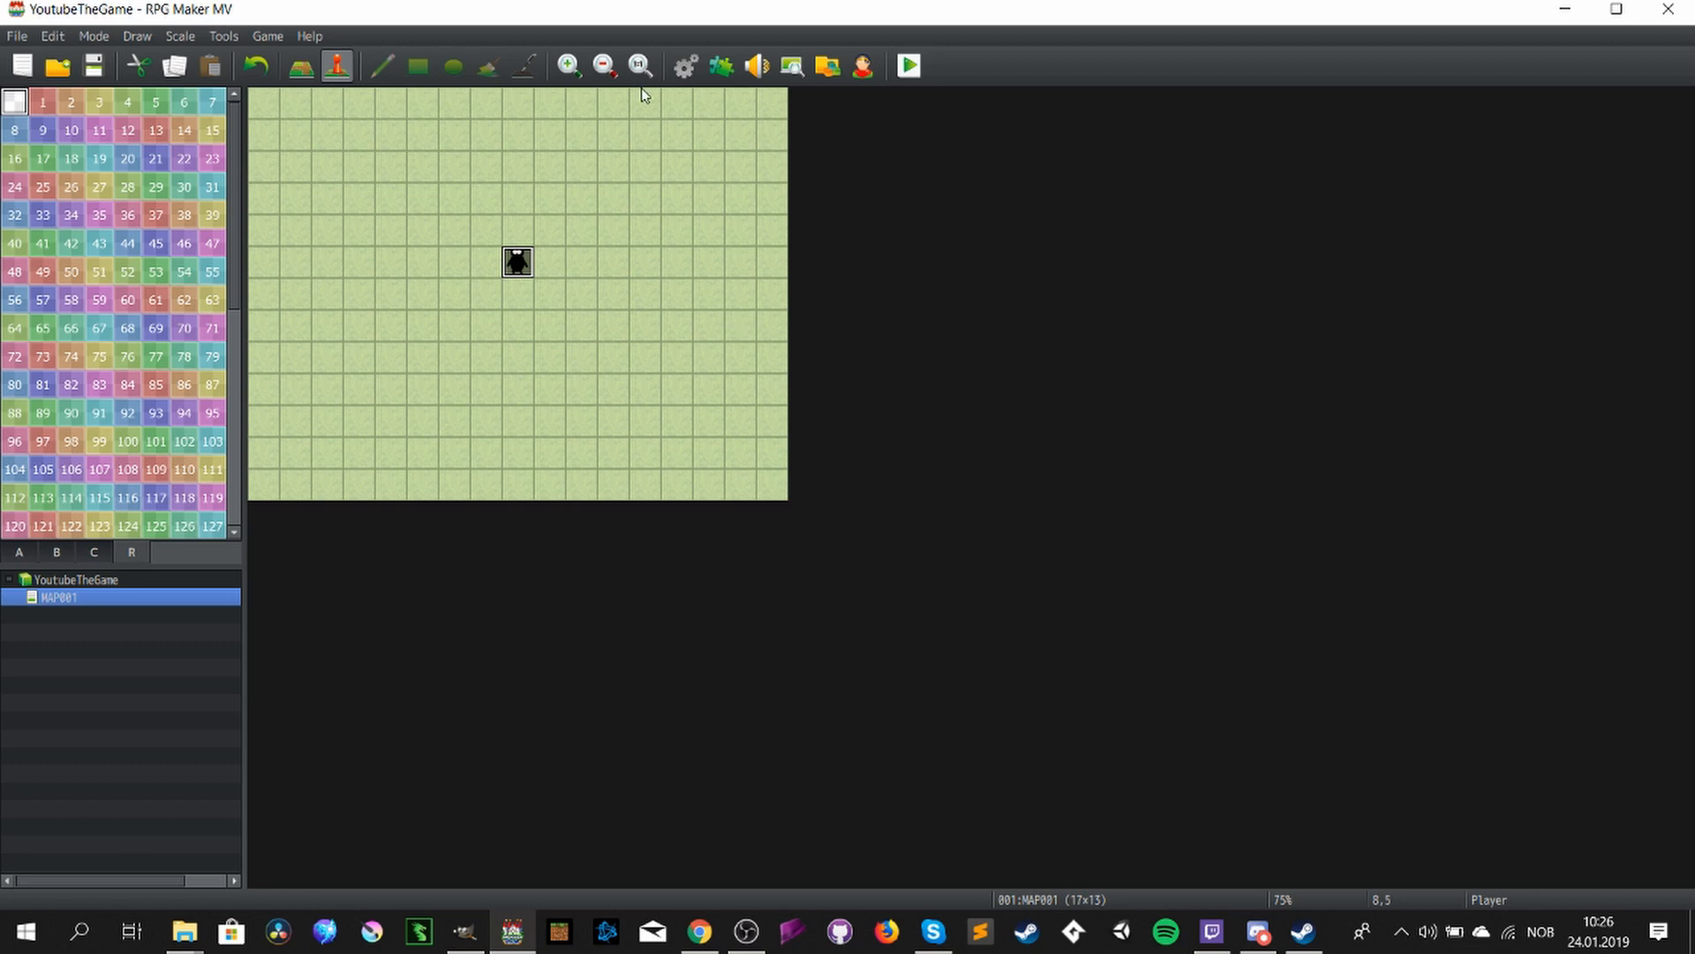
pyautogui.moveTo(664, 348)
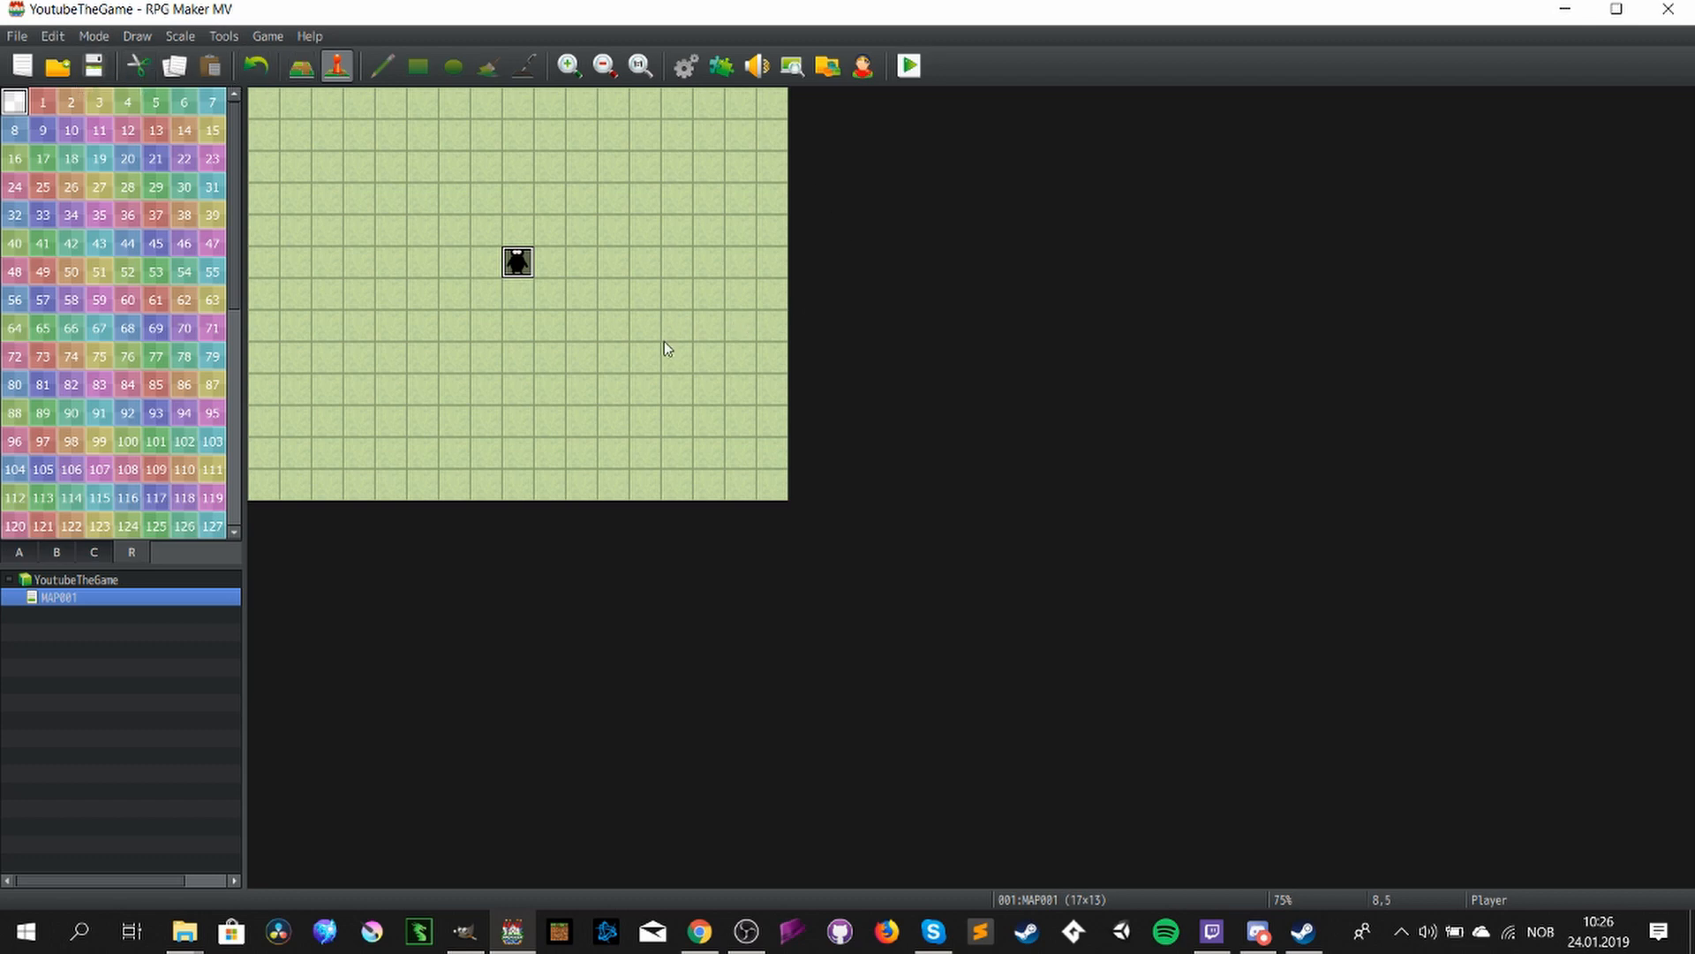
pyautogui.moveTo(1320, 133)
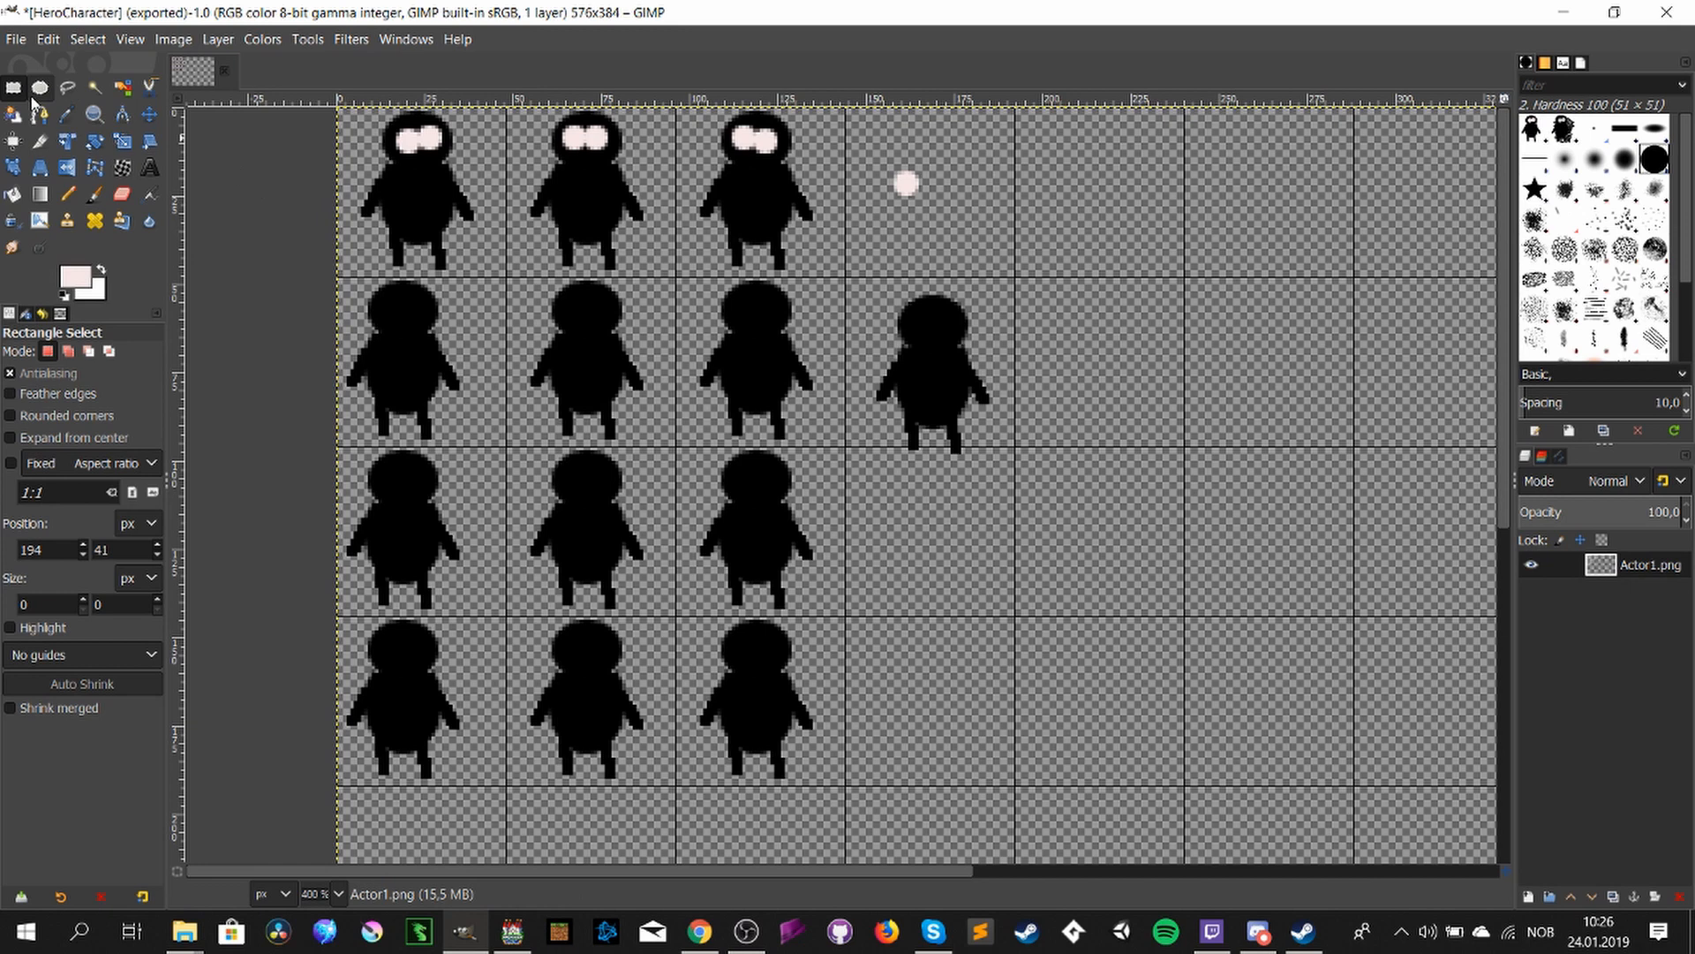
pyautogui.moveTo(422, 300)
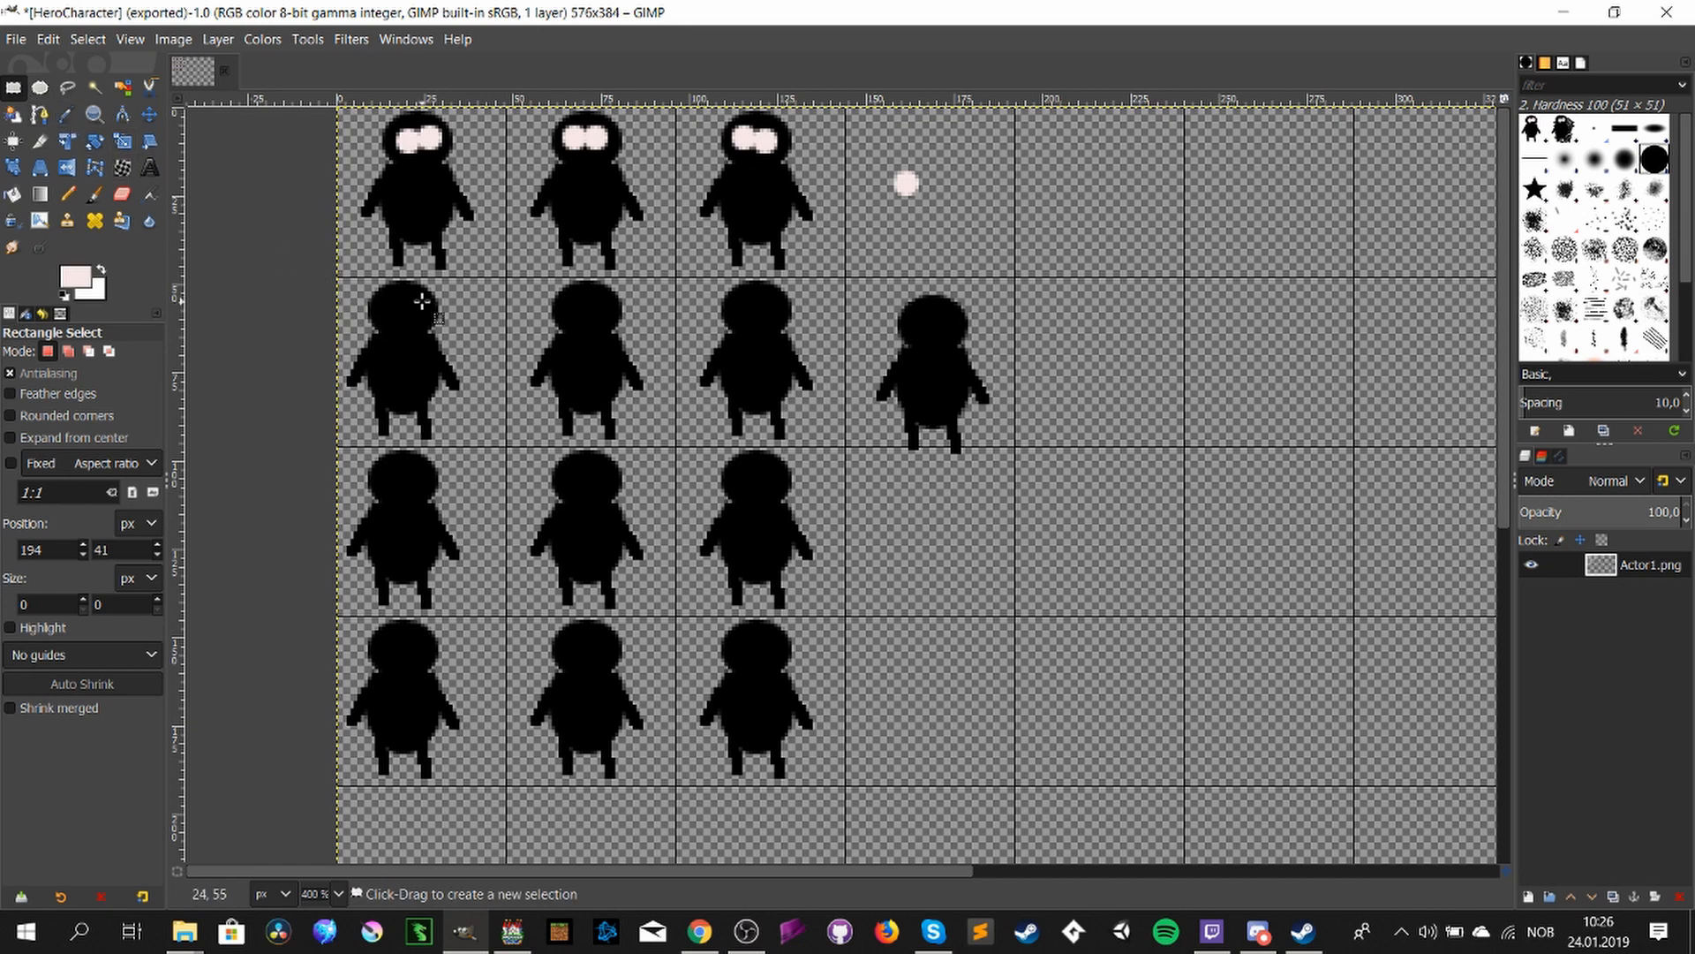
pyautogui.moveTo(357, 298)
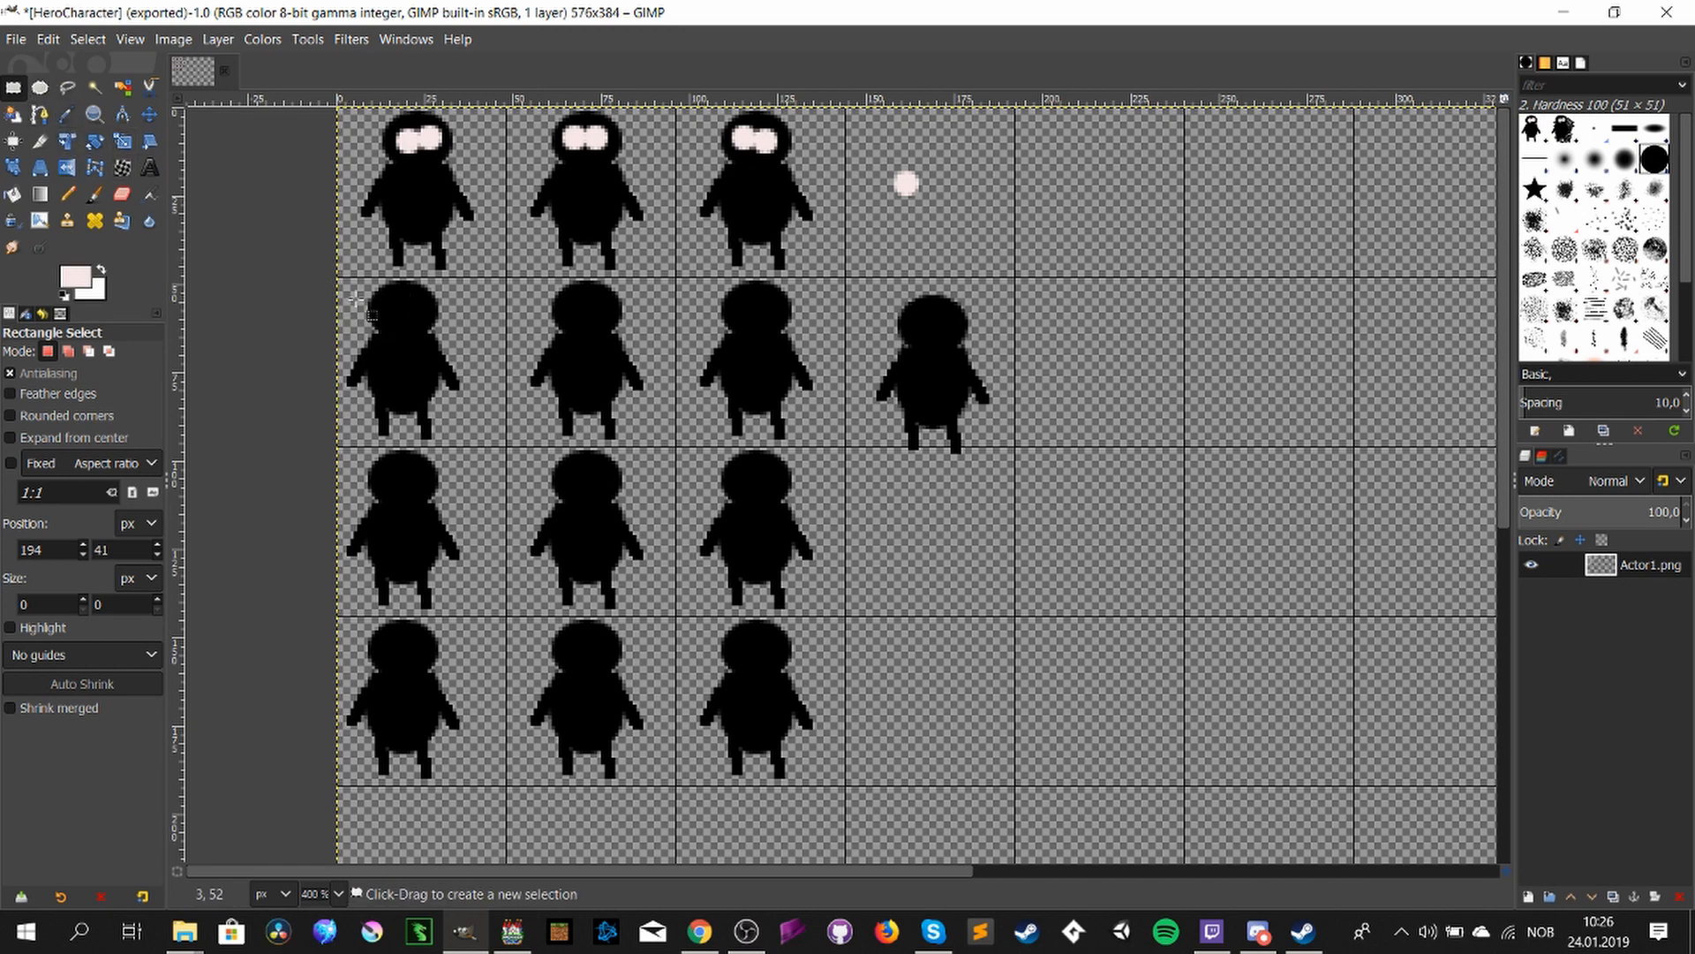